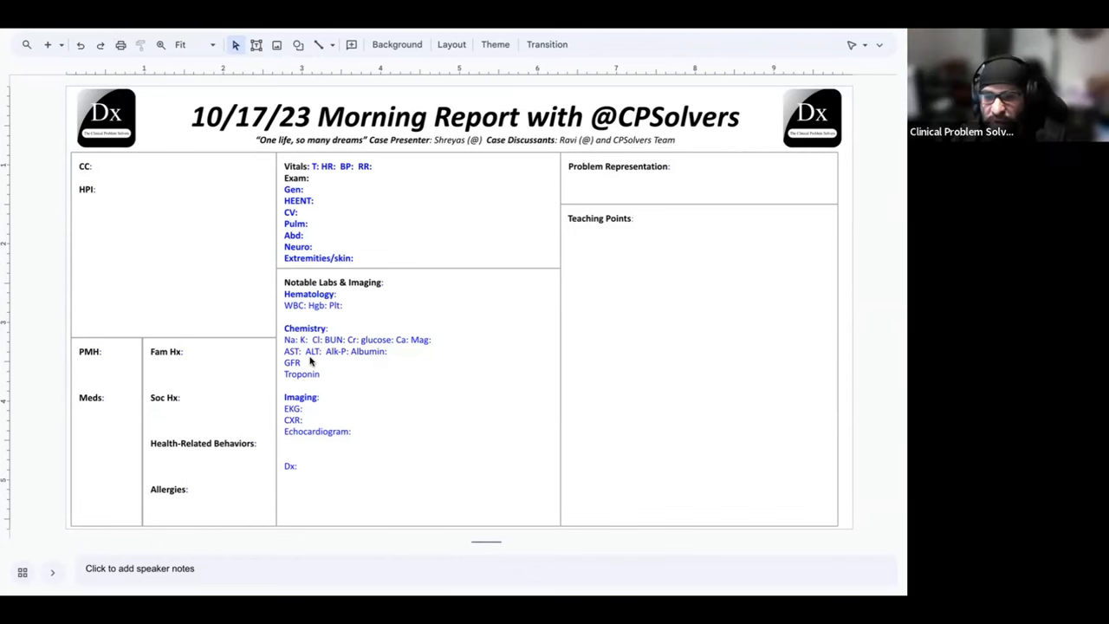
mouse_move(433, 488)
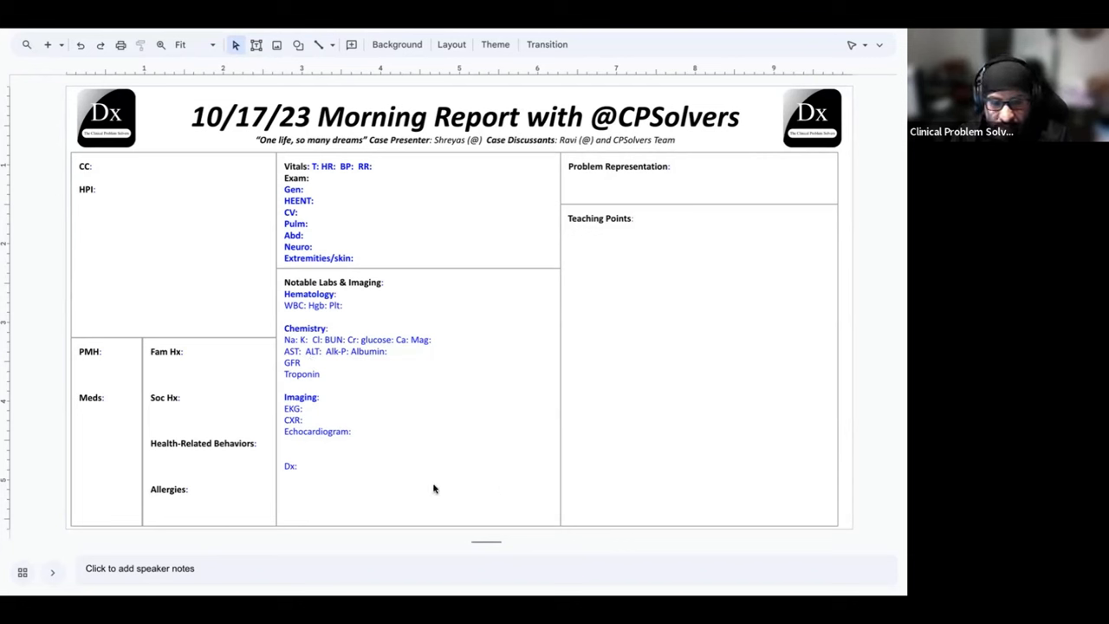
mouse_move(360, 147)
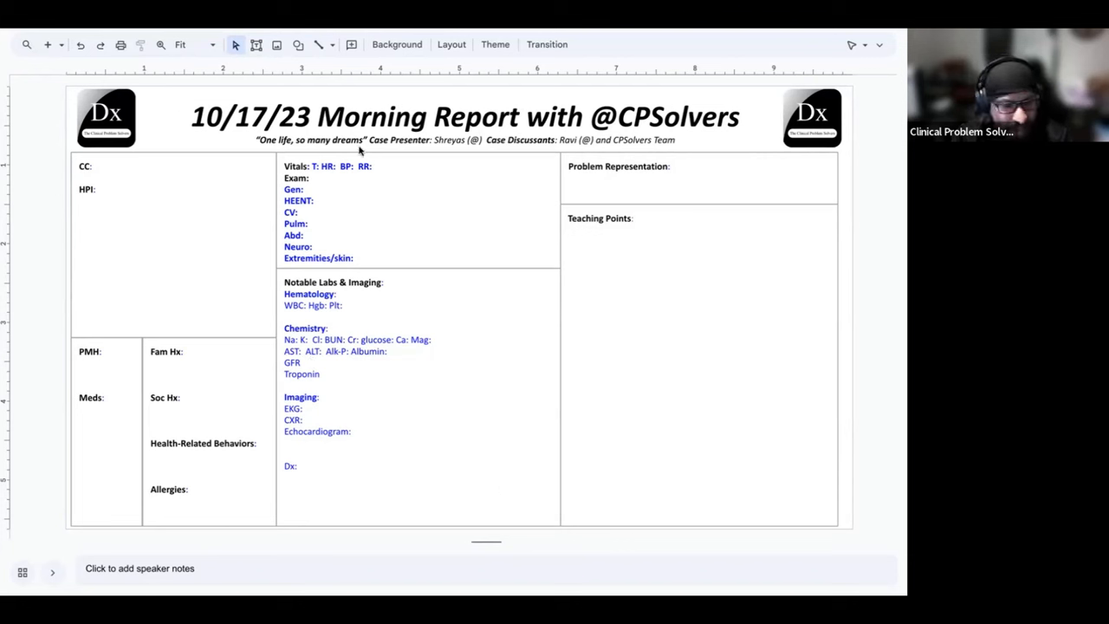
mouse_move(336, 71)
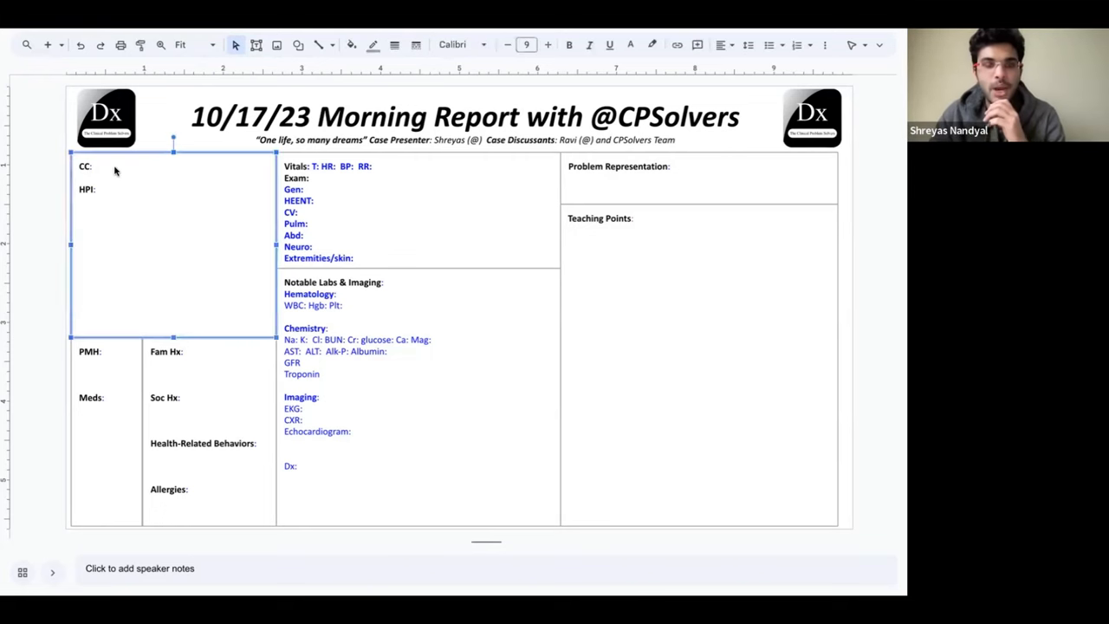
mouse_move(156, 187)
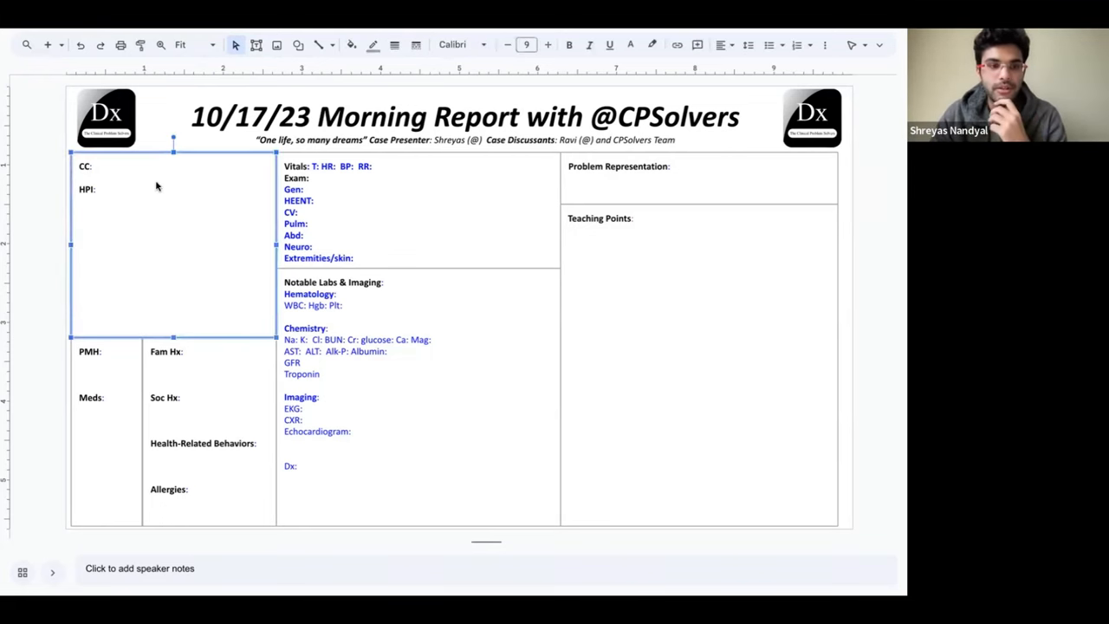
Write the CC: 42 year old male with generalized yellowing of skin and eyes.
left_click(87, 167)
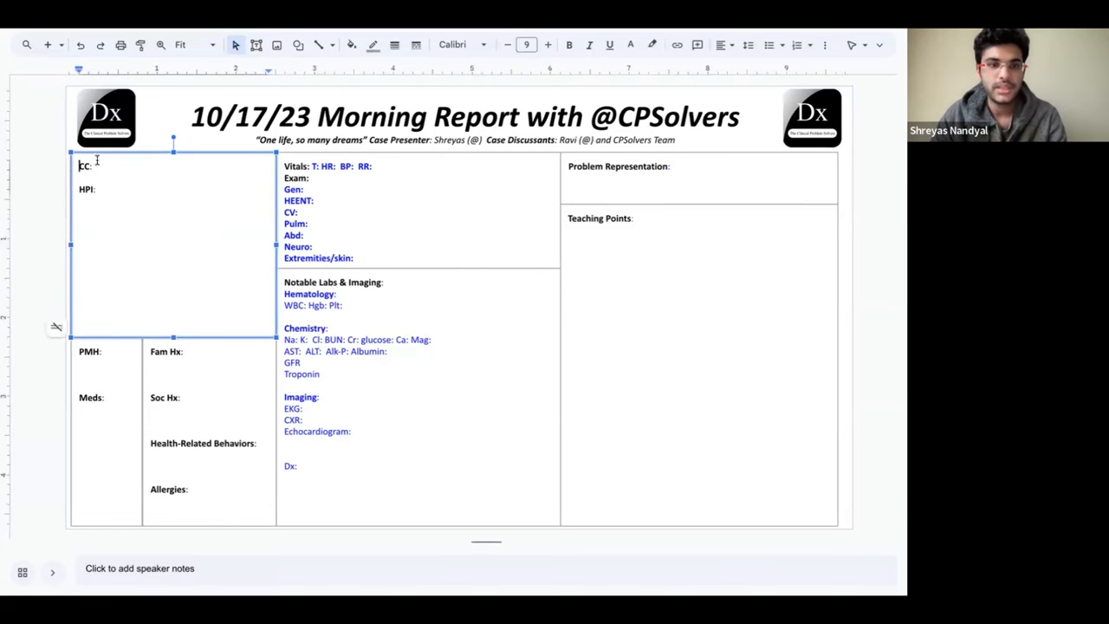
type("42 year old male with genearlized yellowing of")
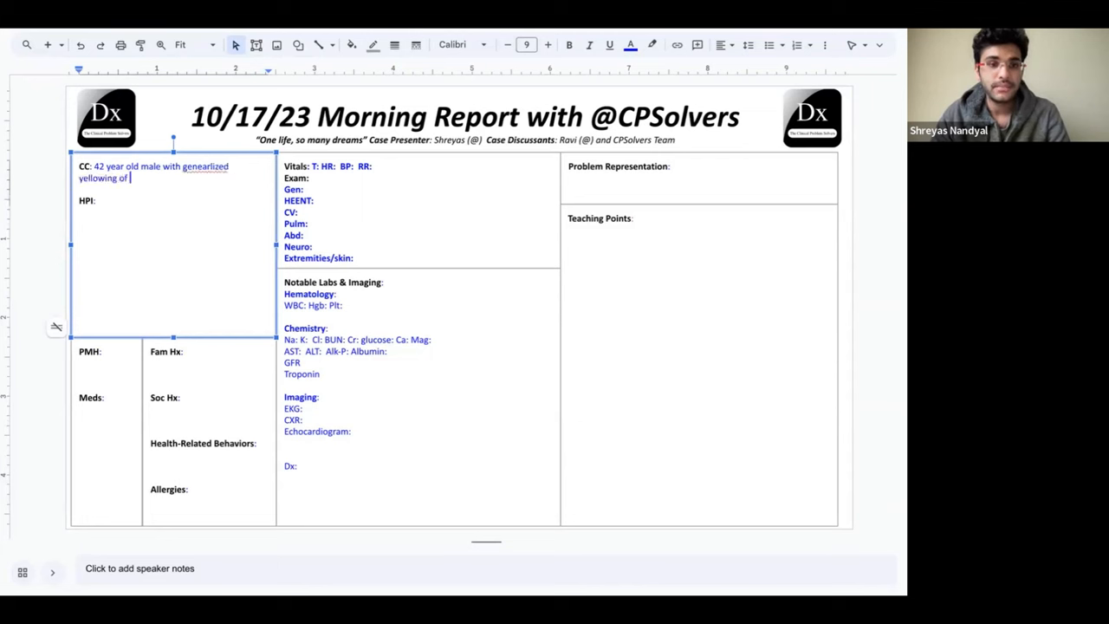
type("skin, and eyes")
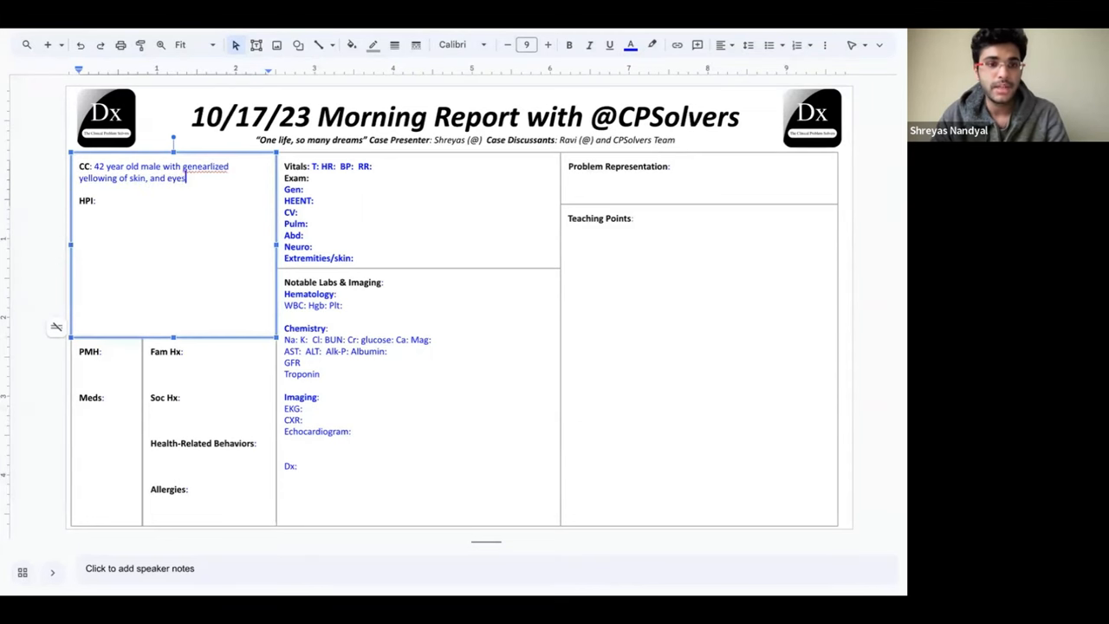
Add negatives: no abdominal pain, vomiting, diarrhea, chest pain, fever, recent travel, sick contacts; worsening over 3 days.
type("No abdominal")
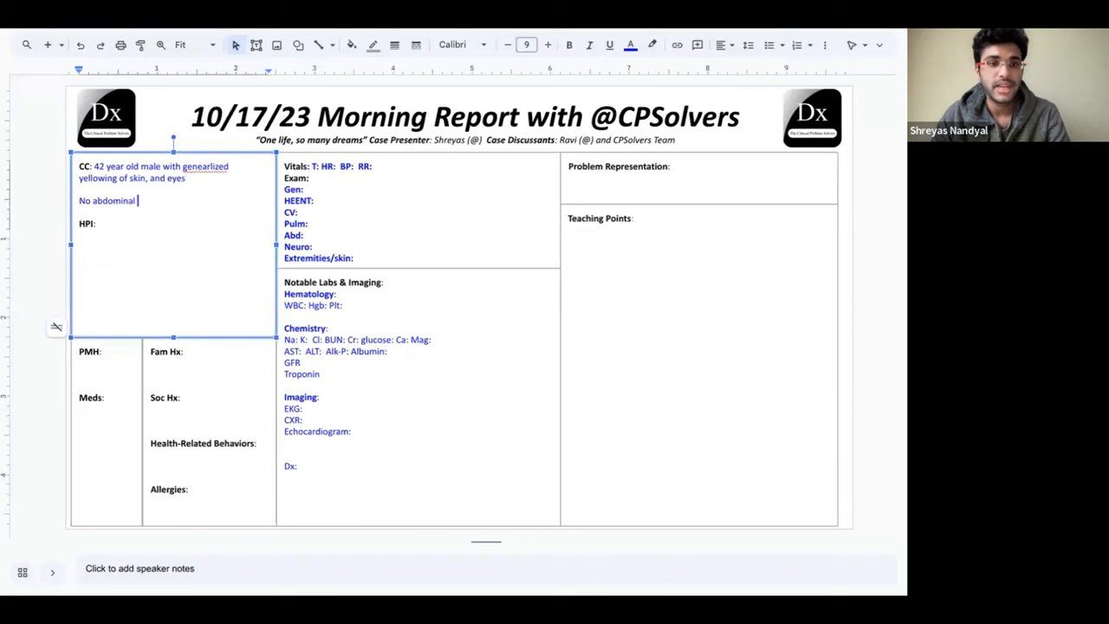
type("pain, vomiting, diarrhea,")
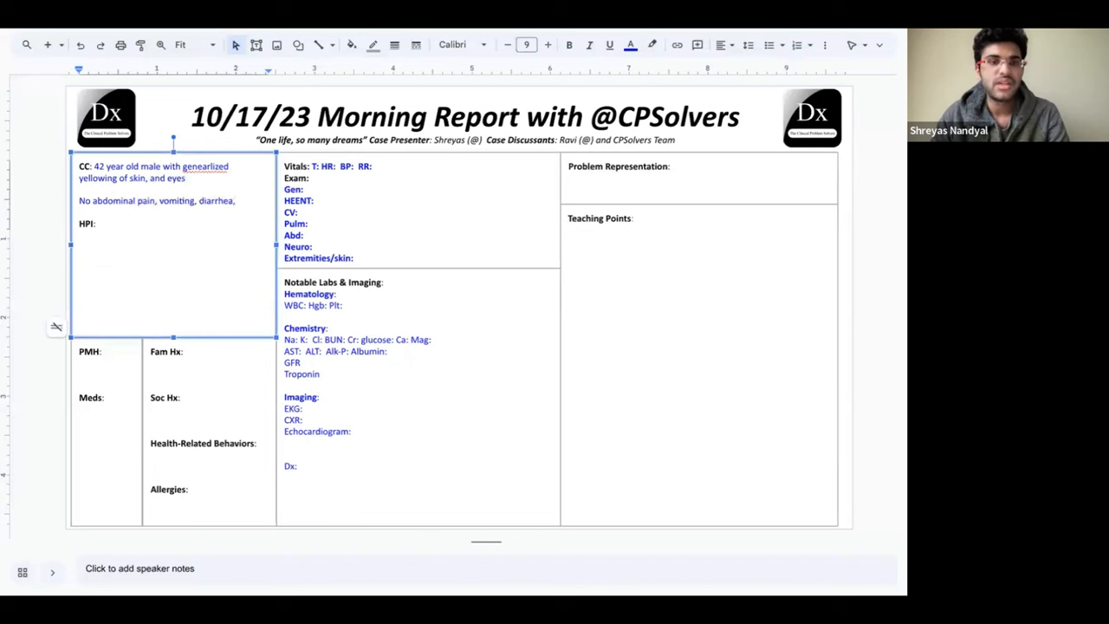
type("chest pain, SOB,")
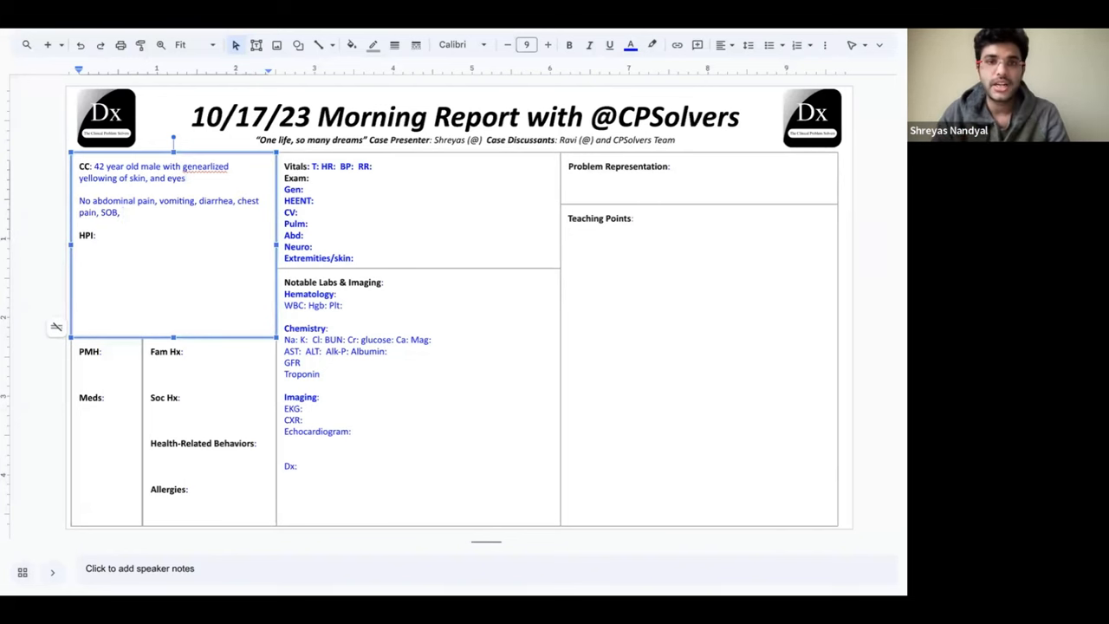
type("no f")
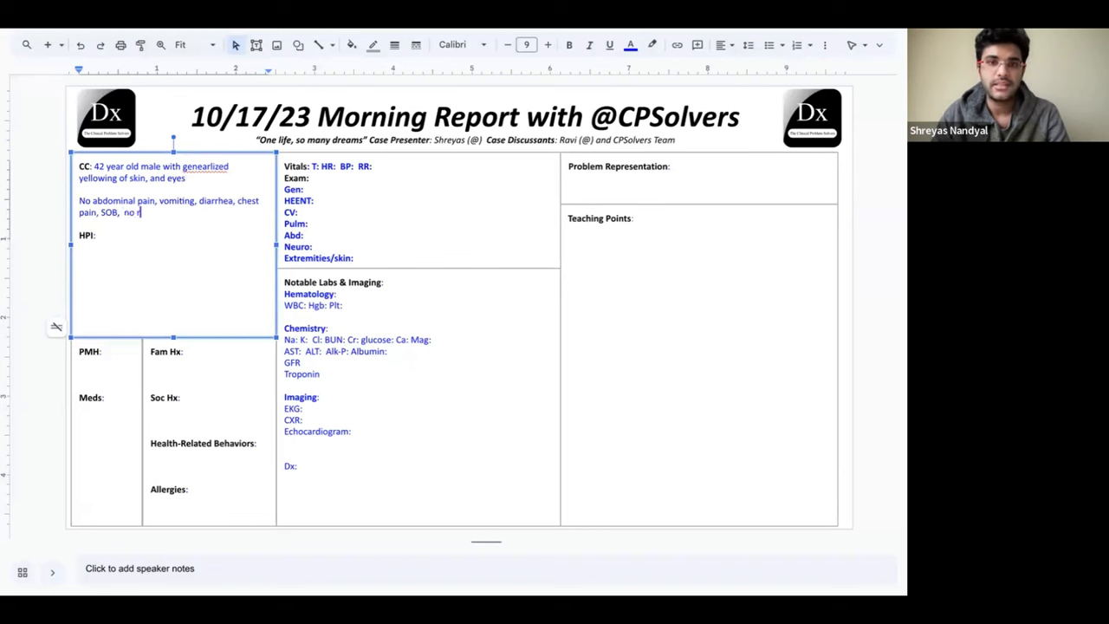
type("recent travel,")
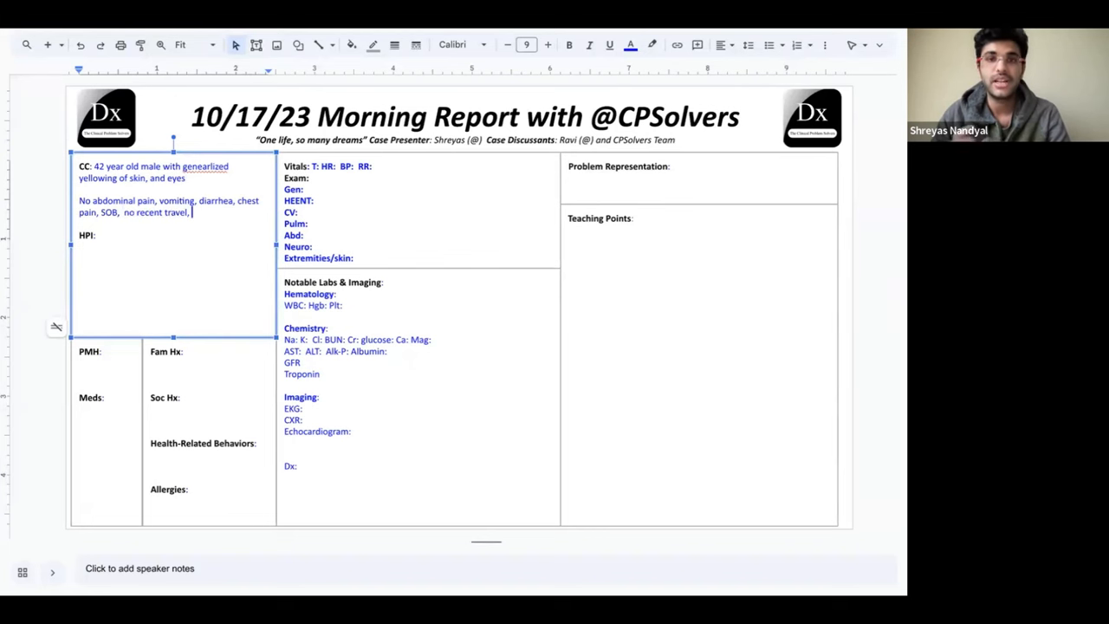
type("sick contacts")
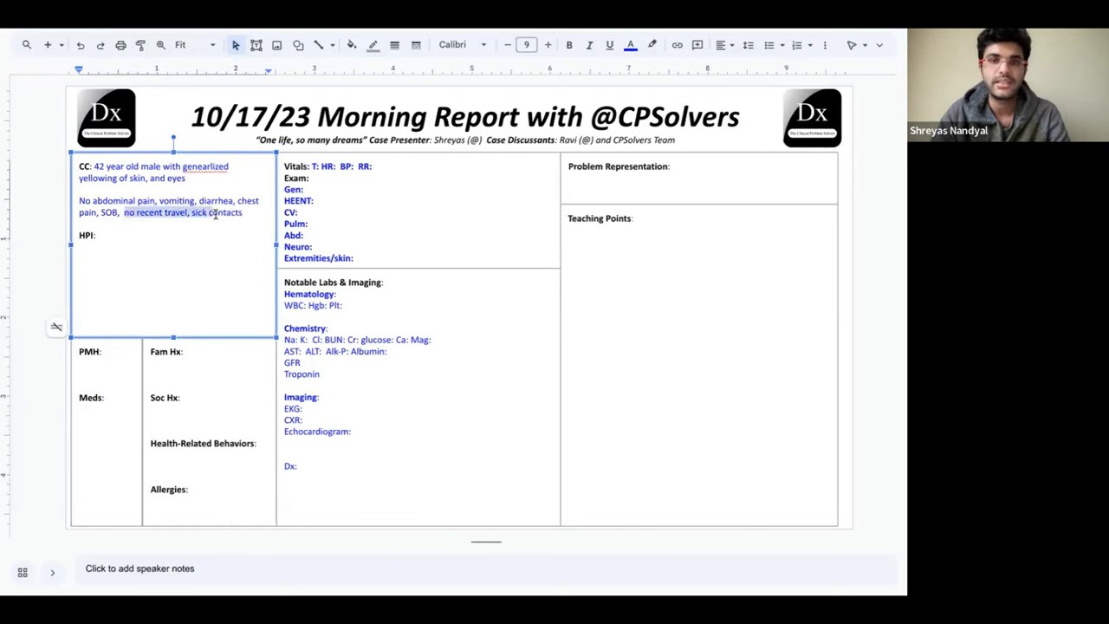
type("worsening over the past 3 days")
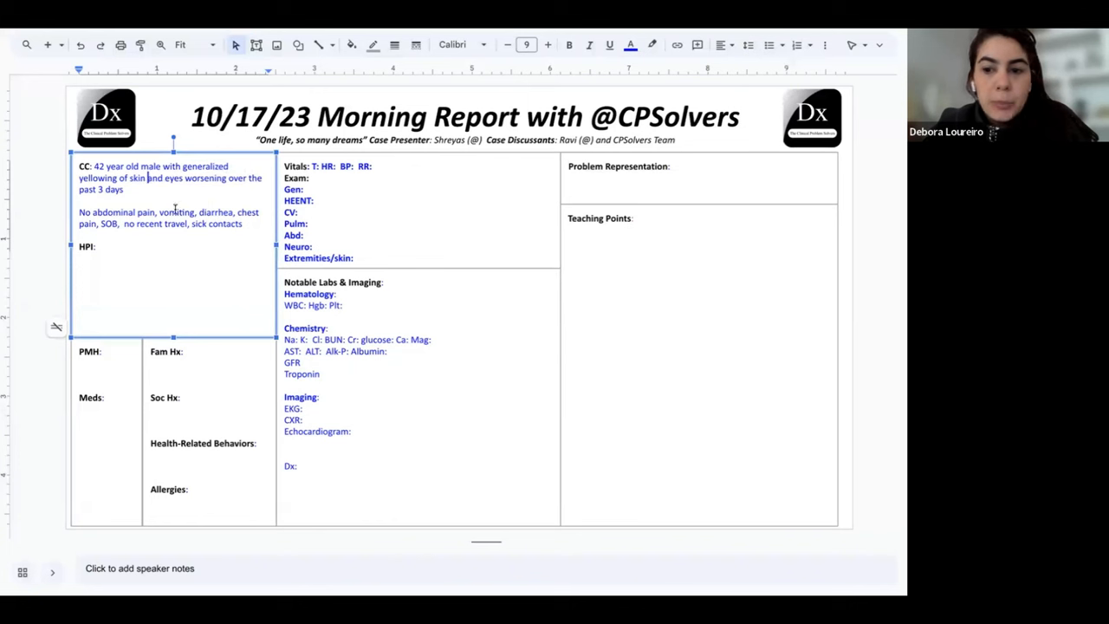
Move the pertinent negatives line from the CC into the HPI.
left_click_drag(79, 211, 260, 224)
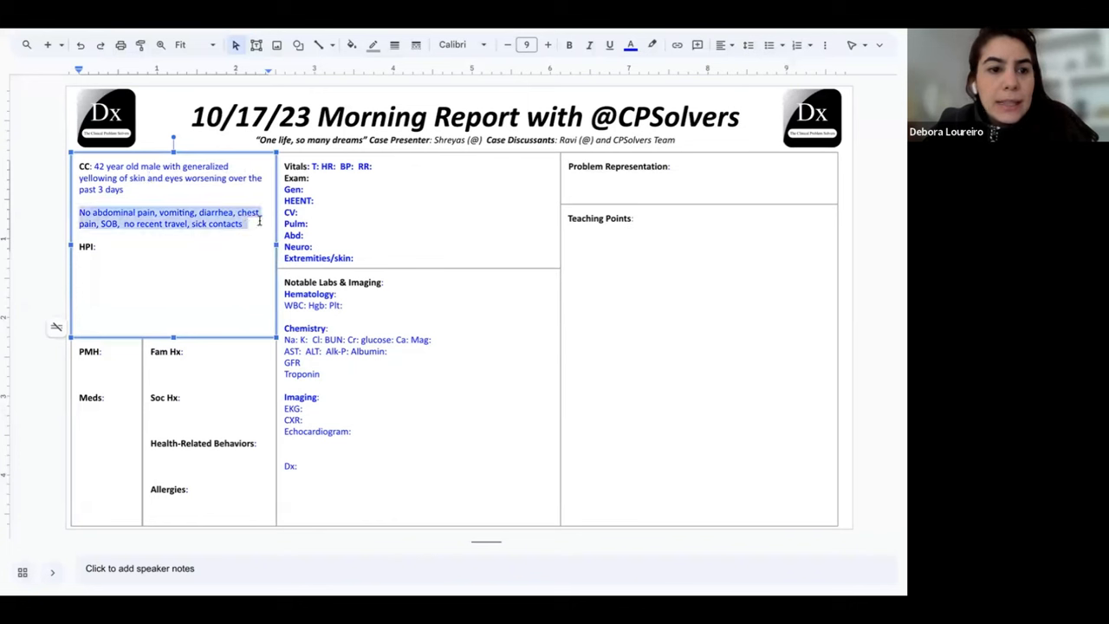
key("Delete")
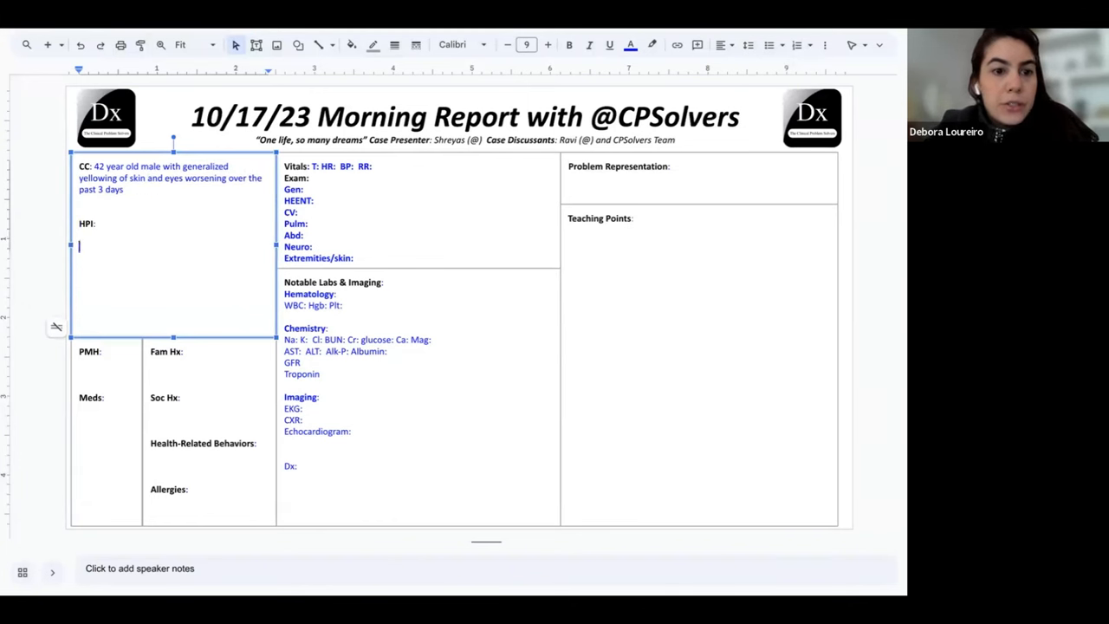
type("No abdominal pain, vomiting, diarrhea, chest pain, SOB, no recent travel, sick contacts.")
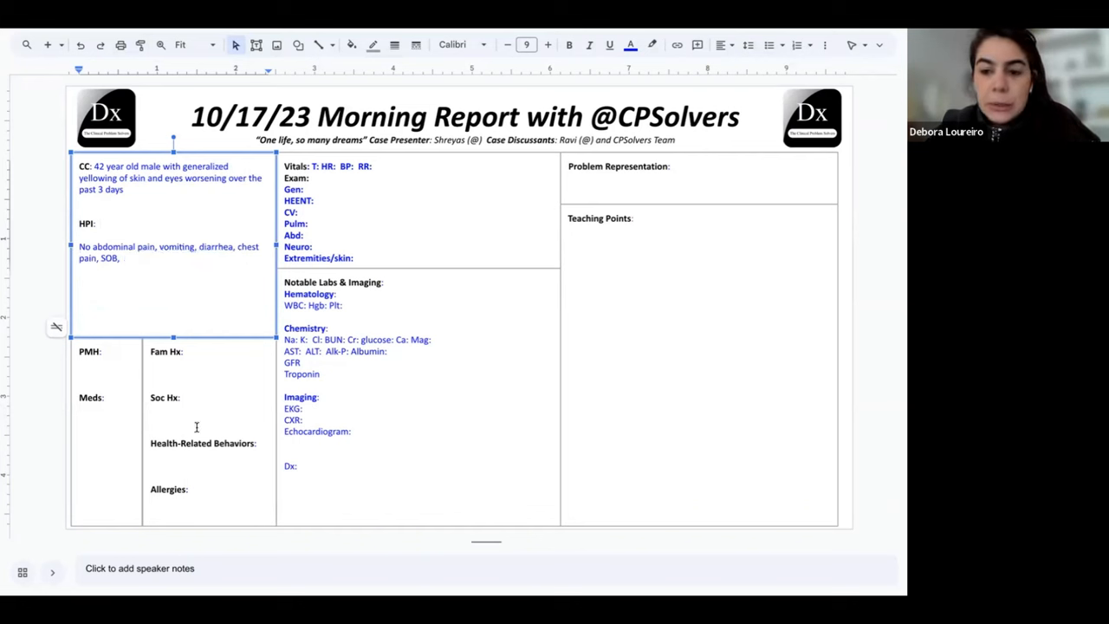
Reword HPI as 'Denies any…' and move 'no recent travel, sick contacts' to Soc Hx.
type("no recent travel, sick contacts")
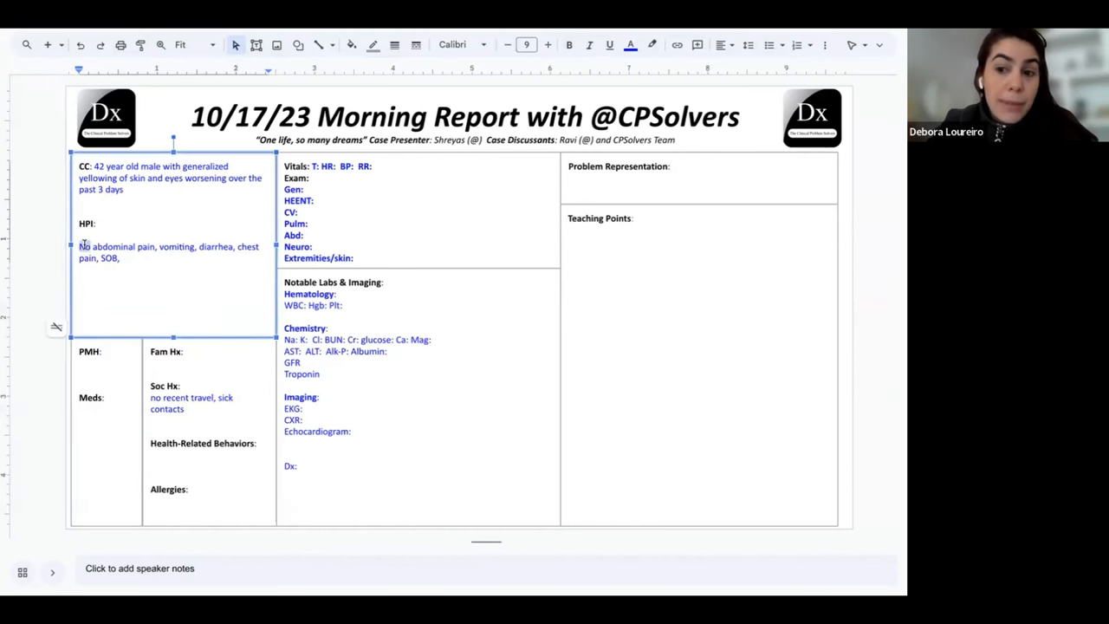
type("Denies any")
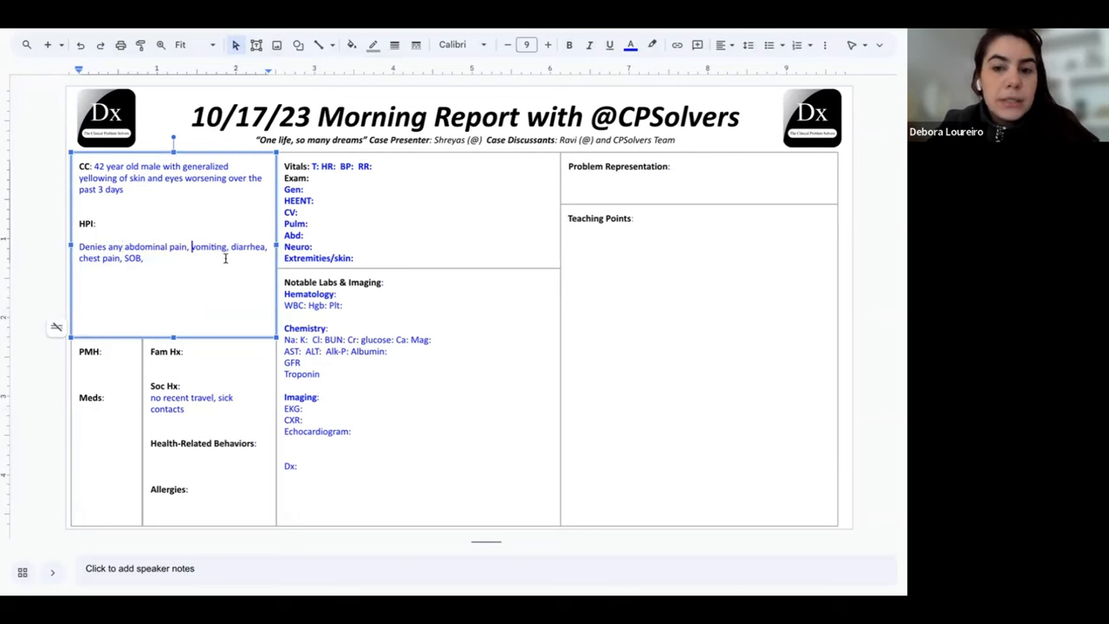
type("no")
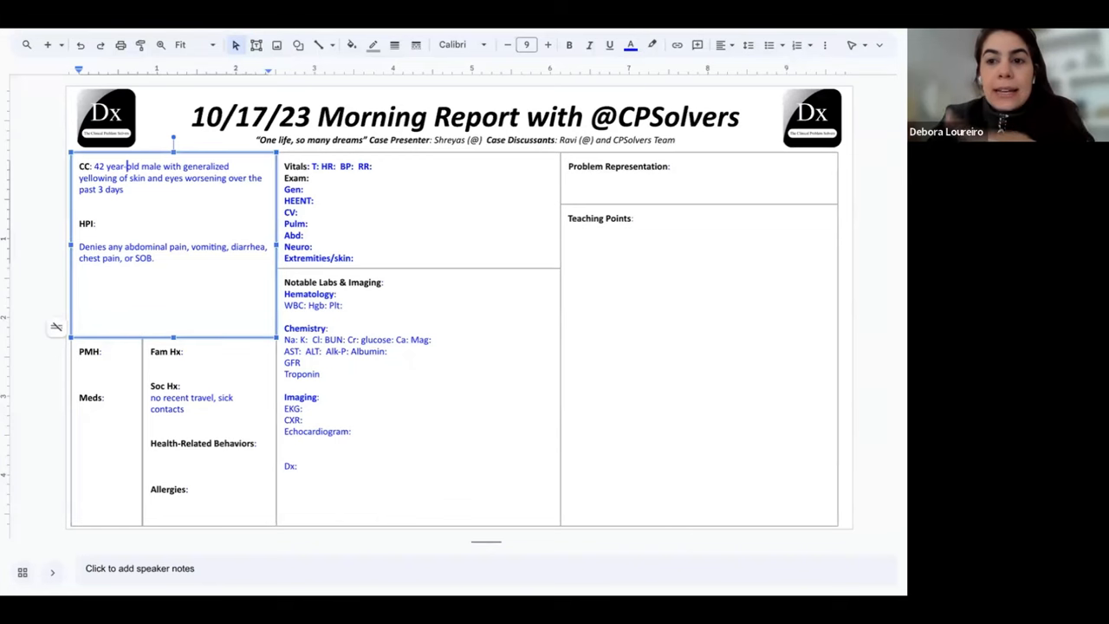
Polish the CC to '42-year-old male patient… over the past 3 days.'.
left_click(137, 166)
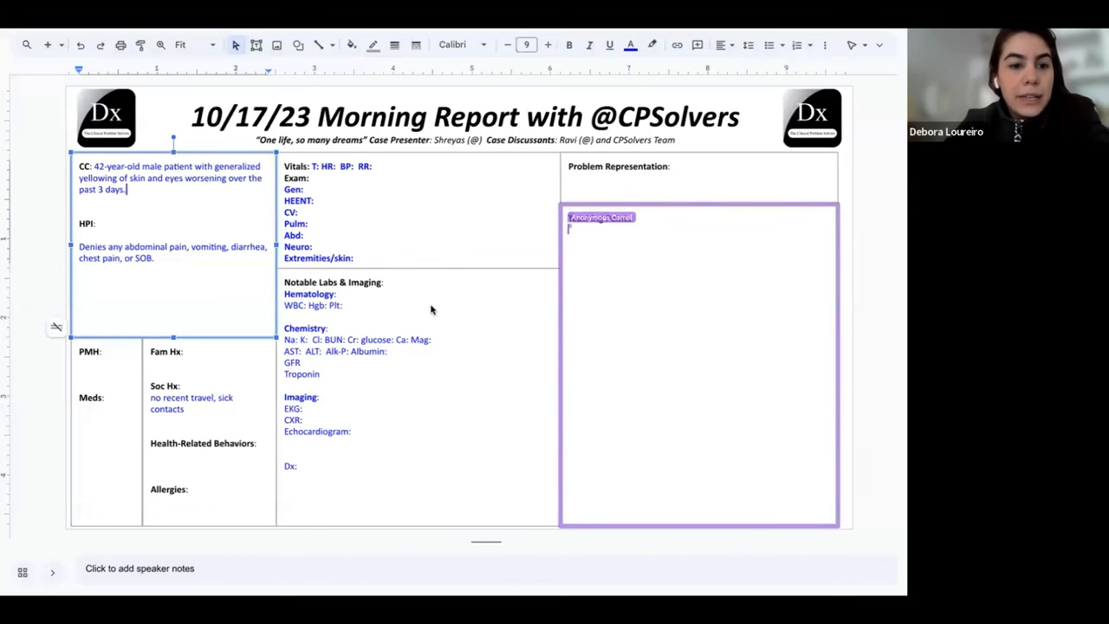
Label Teaching Points (Yas) and add 'Jaundice: prehepatic, intrahepatic and posthepatic'.
type("Teaching Points:")
type("Prehepatic, intrahepatic and posthepatic")
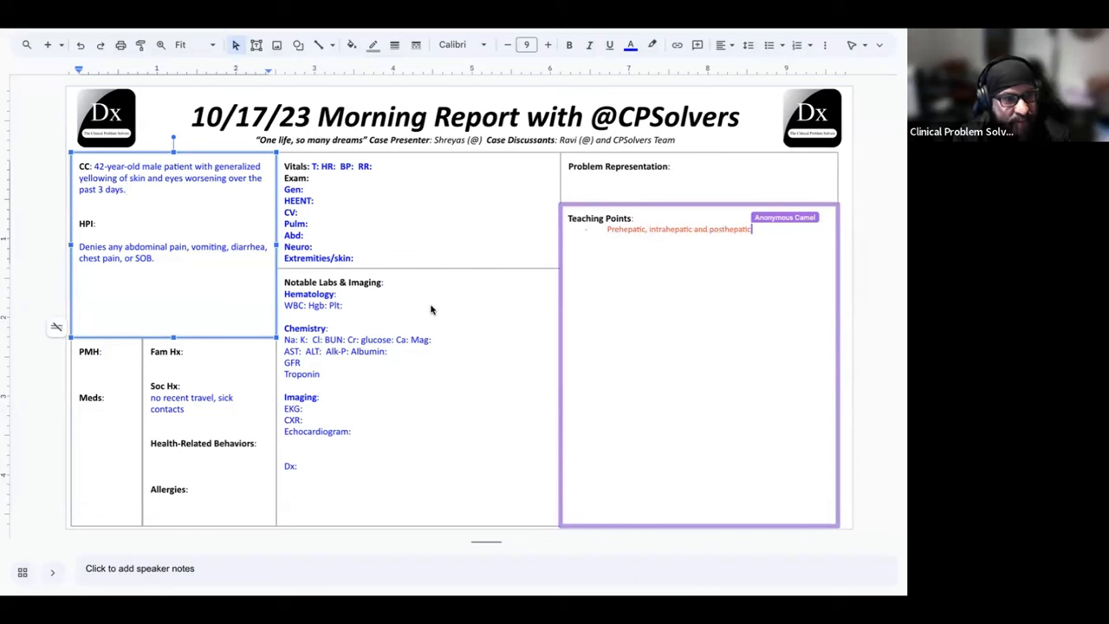
type("(Yaz")
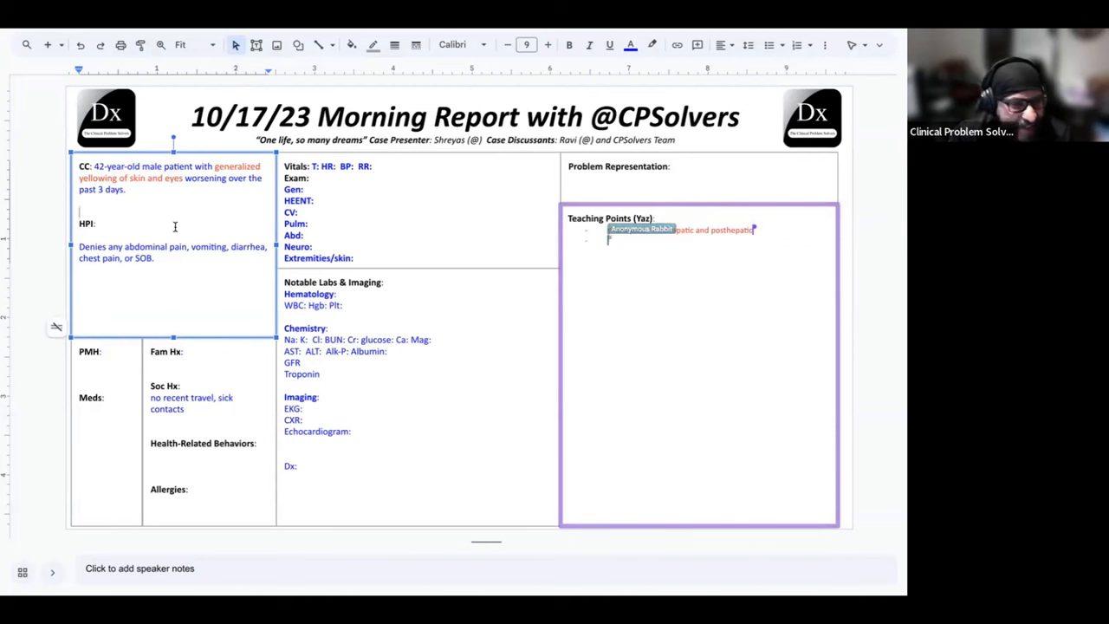
type("prehepatic, intrahepatic and posthepatic")
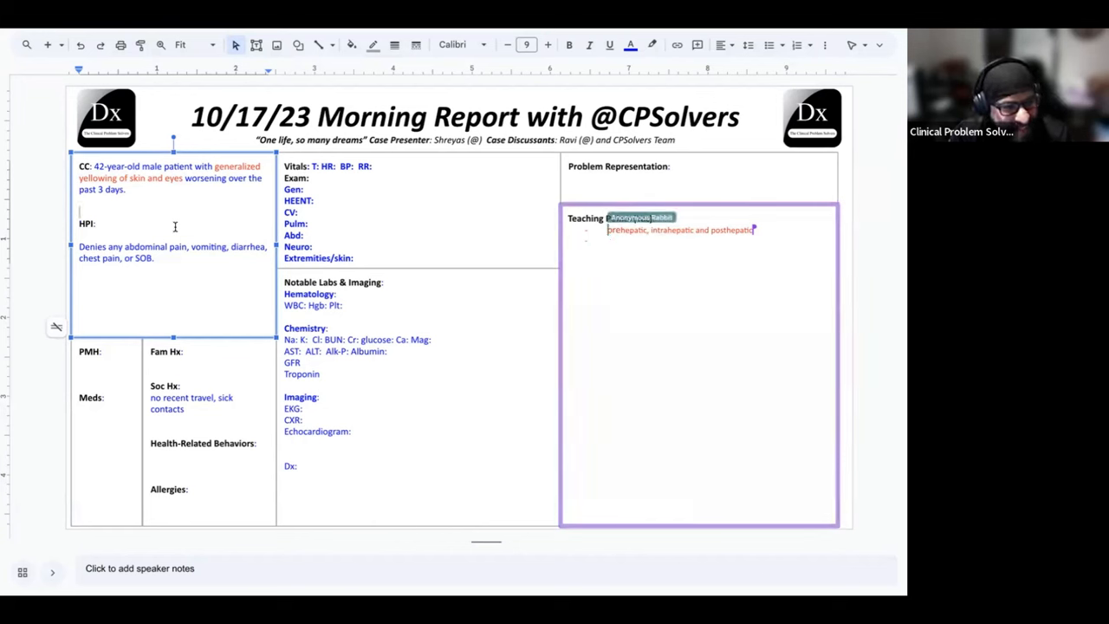
type("Jaundice")
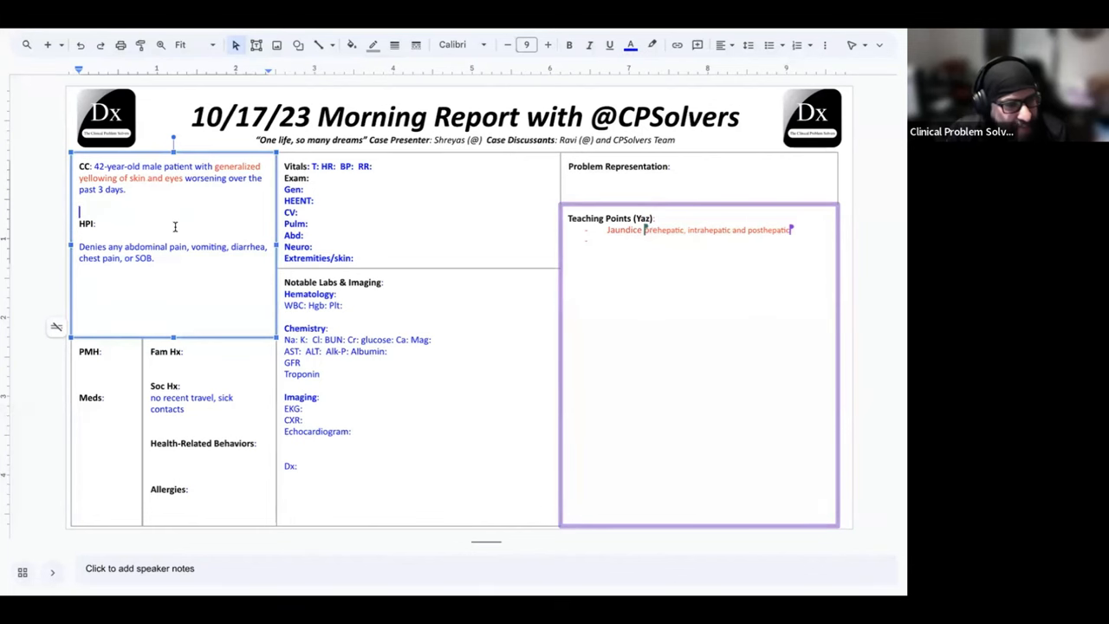
mouse_move(368, 215)
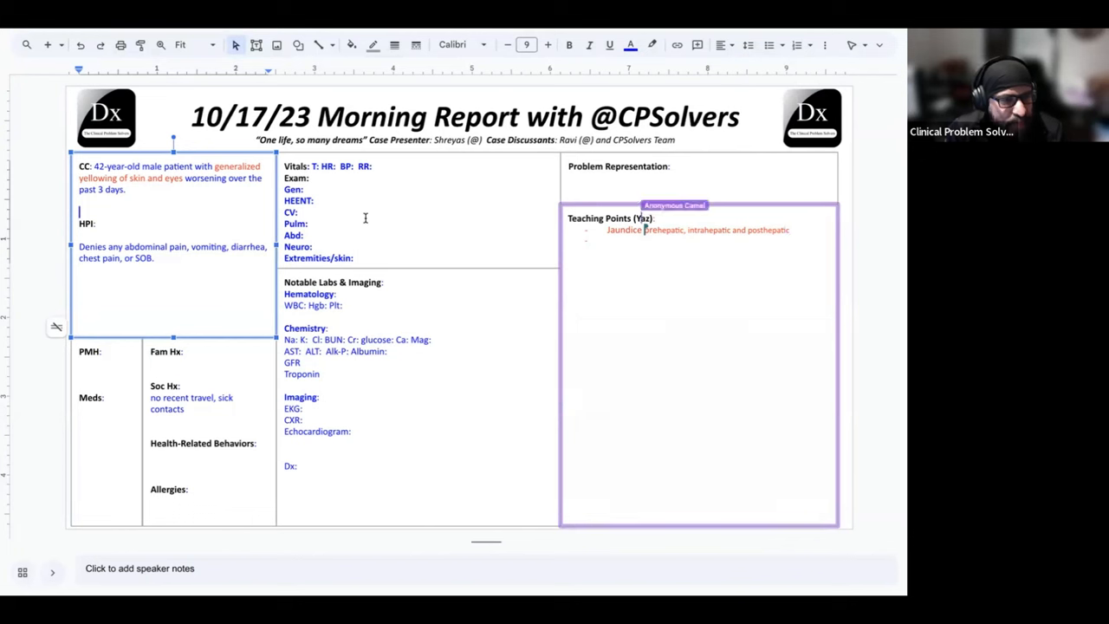
Finish the jaundice teaching point, ending with hemolysis as a cause.
type("and Yo")
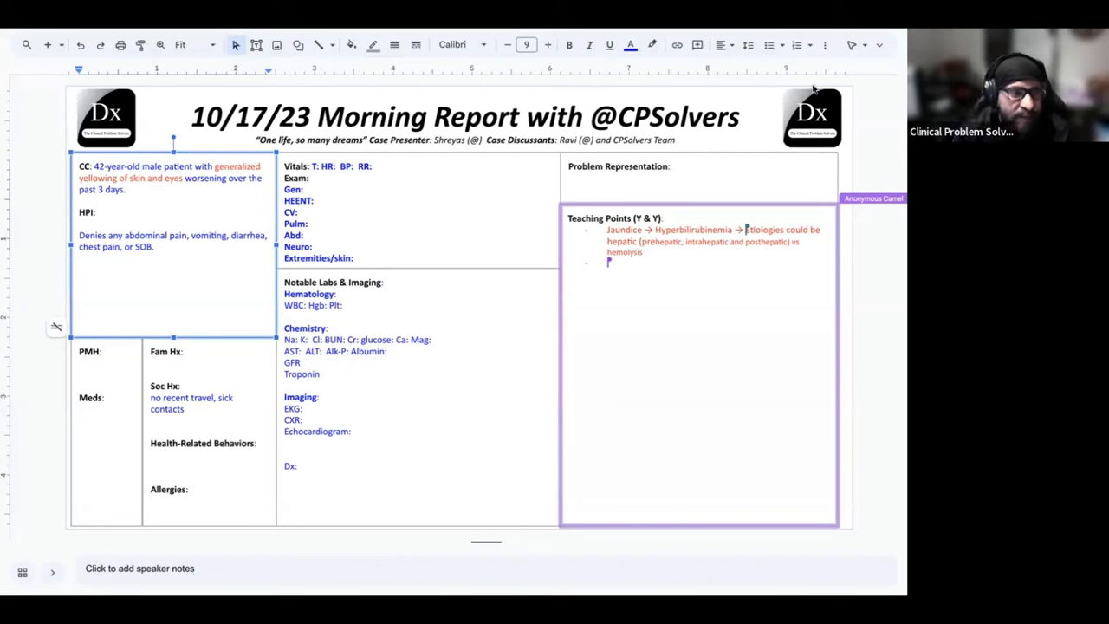
mouse_move(582, 308)
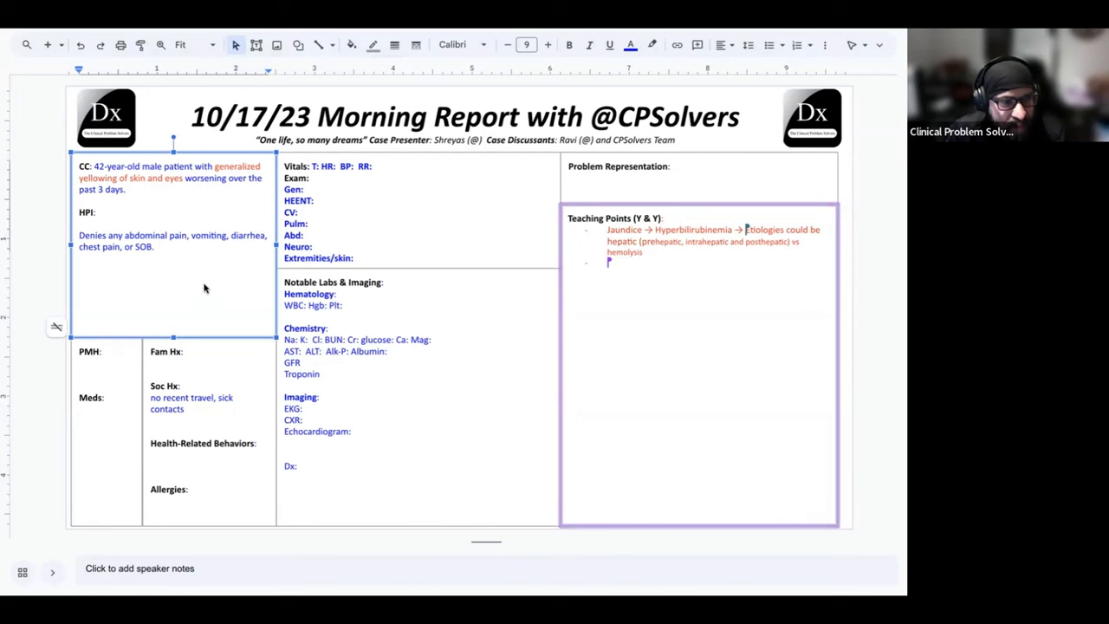
mouse_move(165, 260)
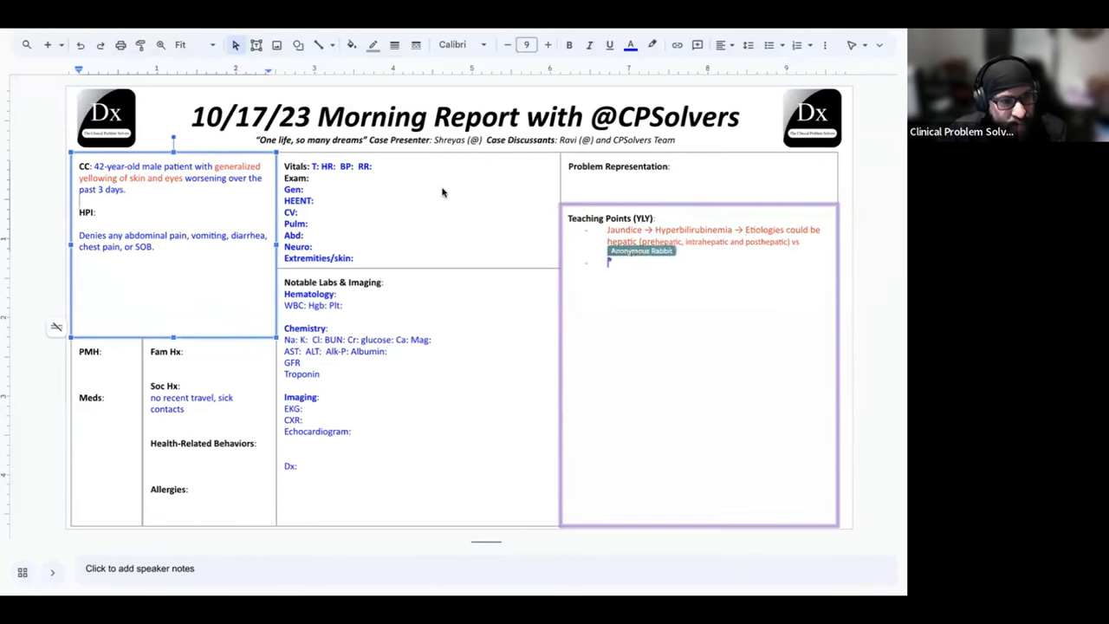
type("hemolysis")
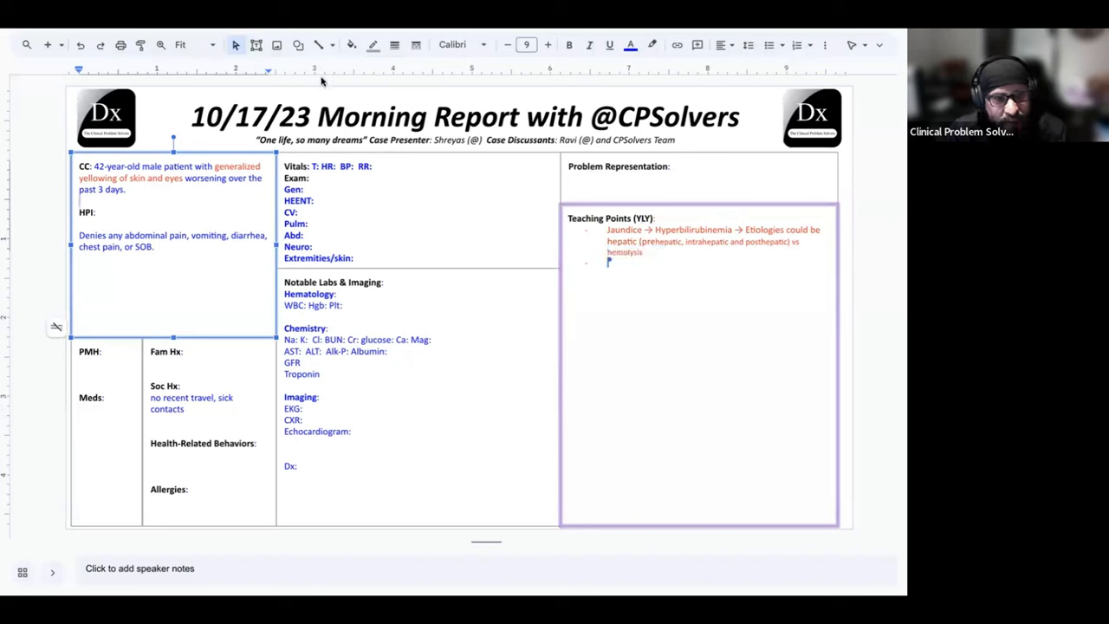
mouse_move(184, 327)
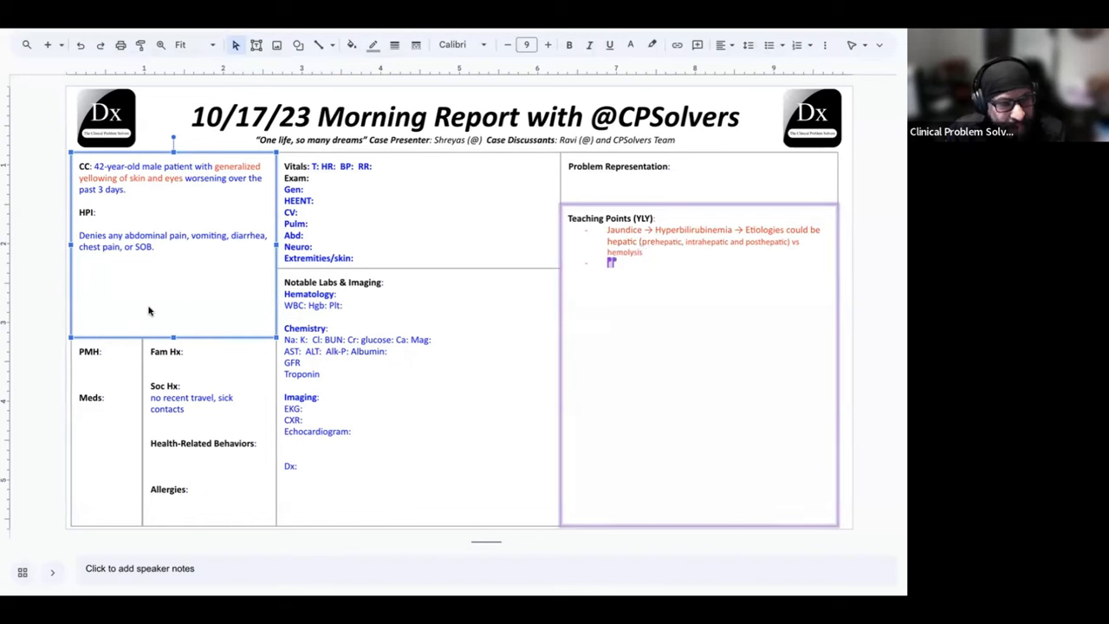
Add a sub-bullet 'On a young patient consider: PBC, …'.
type("Sc")
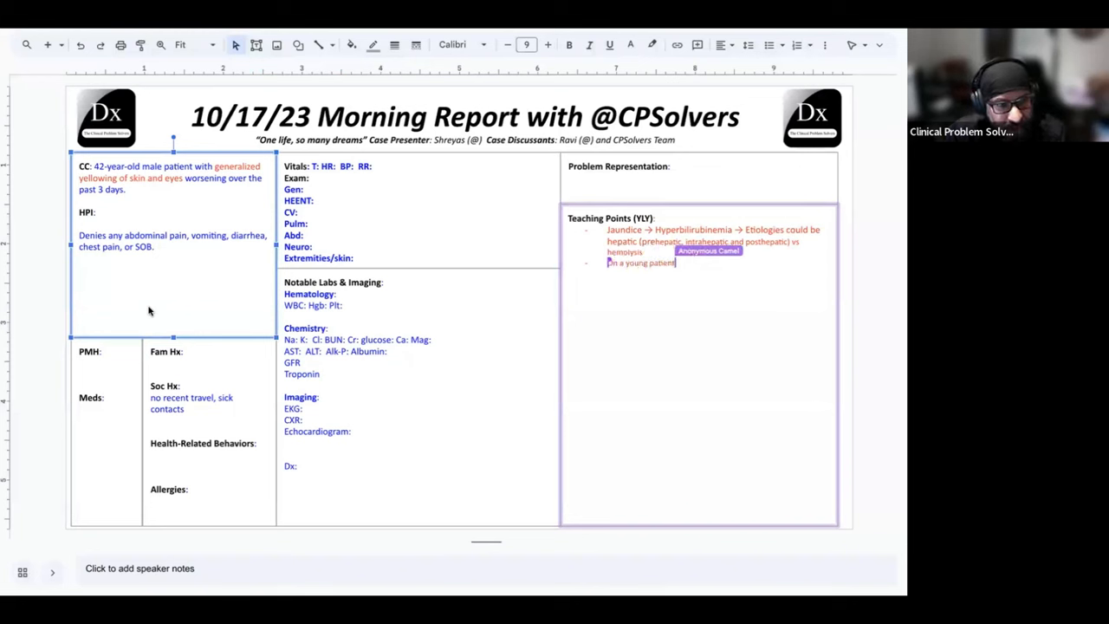
type("consider")
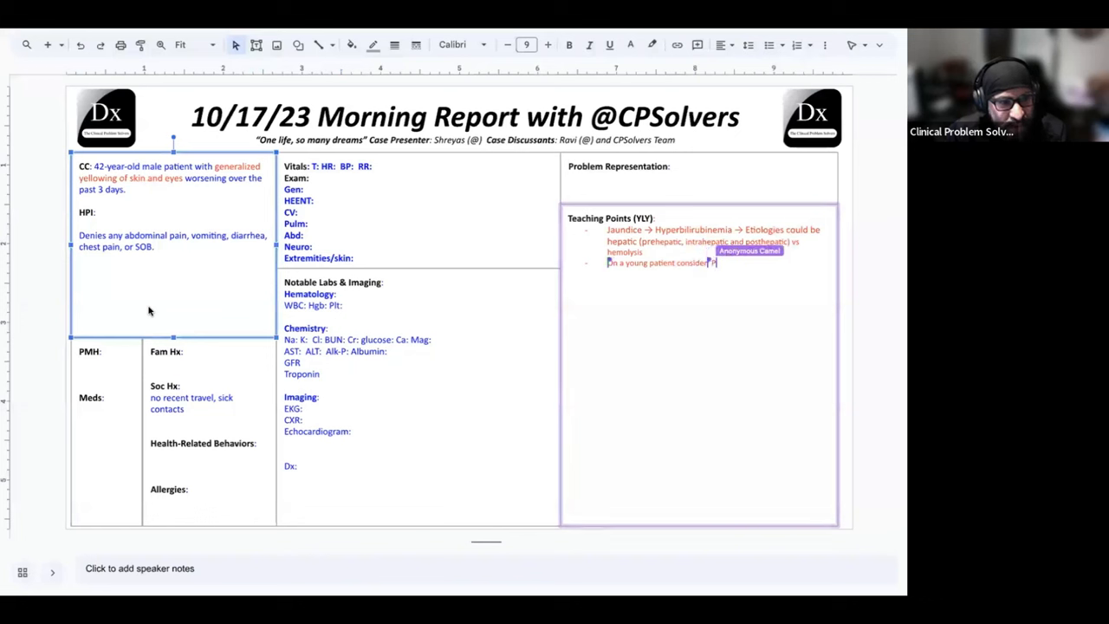
type("BC")
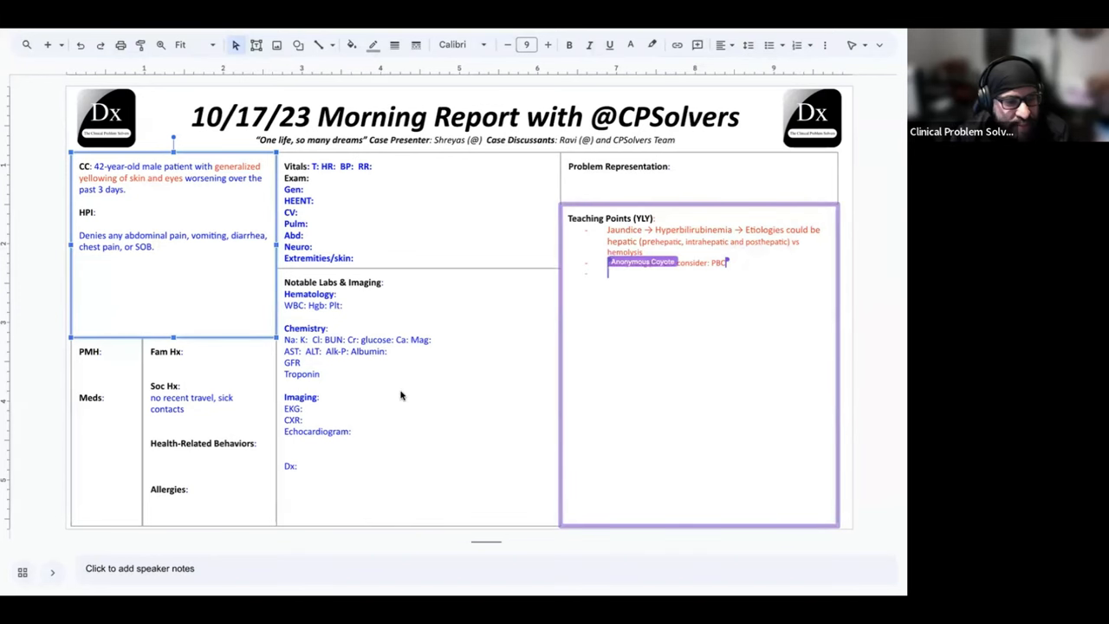
type("On a young patient")
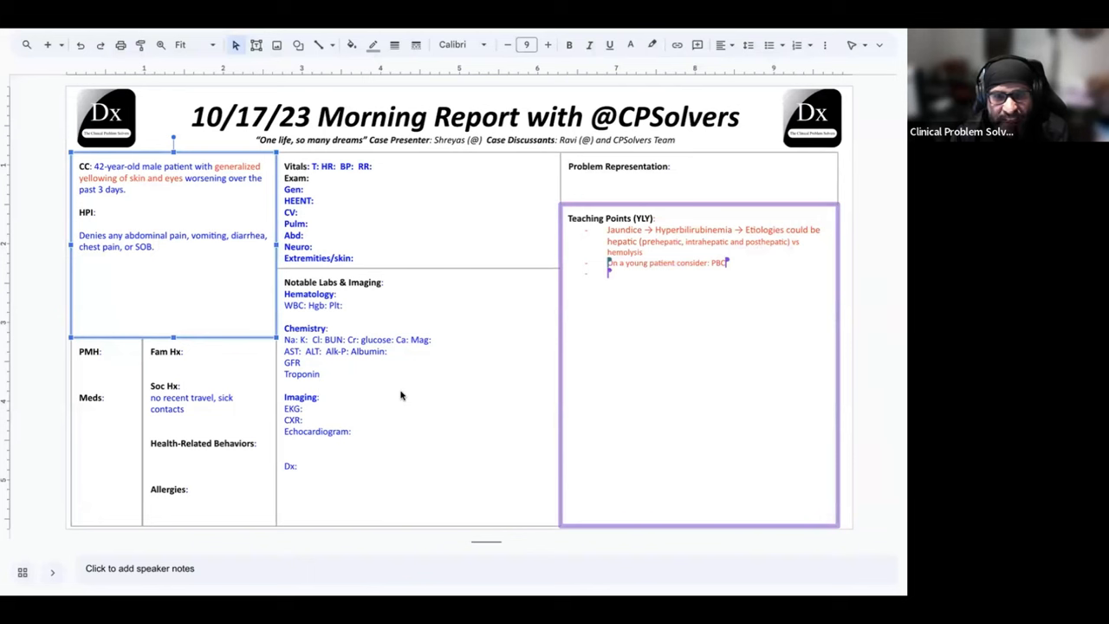
mouse_move(234, 275)
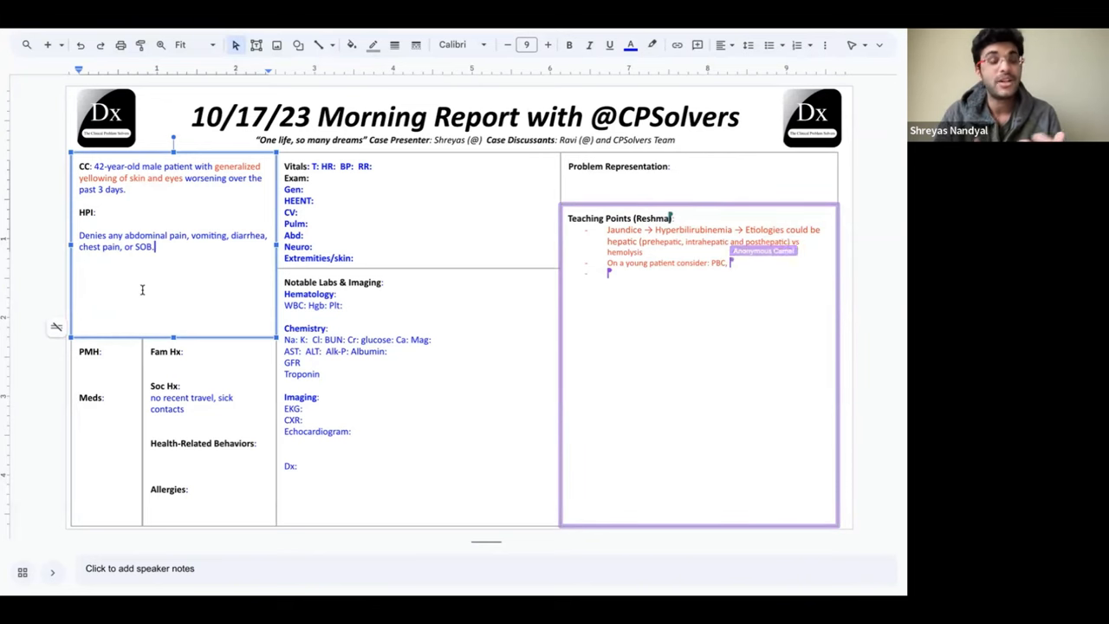
Add PSC to the young-patient point, PMH 'unremarkable', and Meds 'None'.
type("PSC")
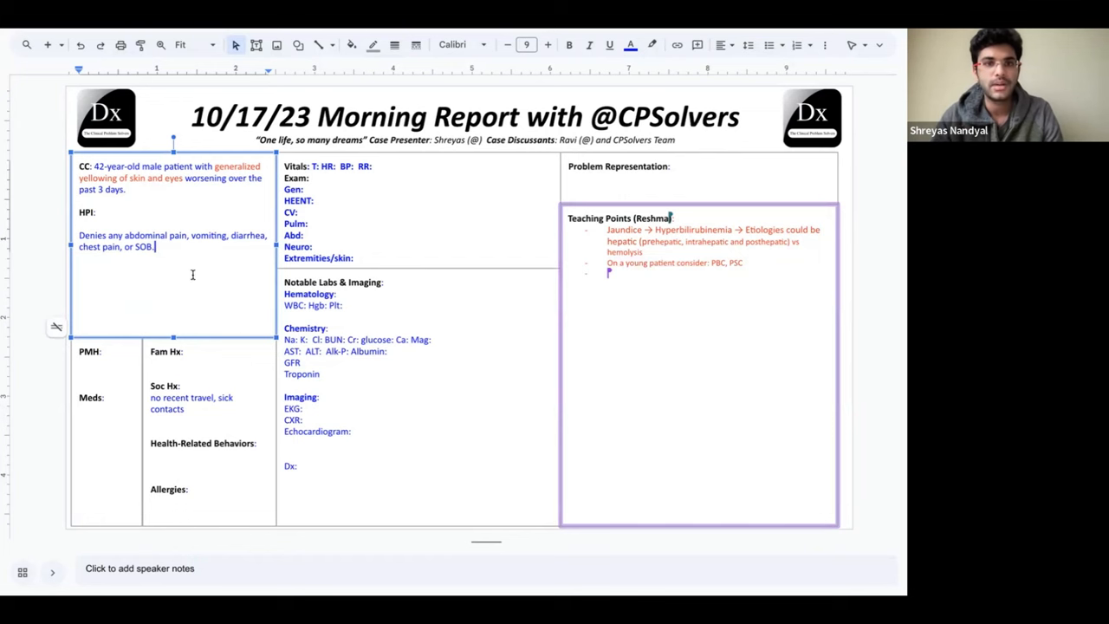
mouse_move(180, 246)
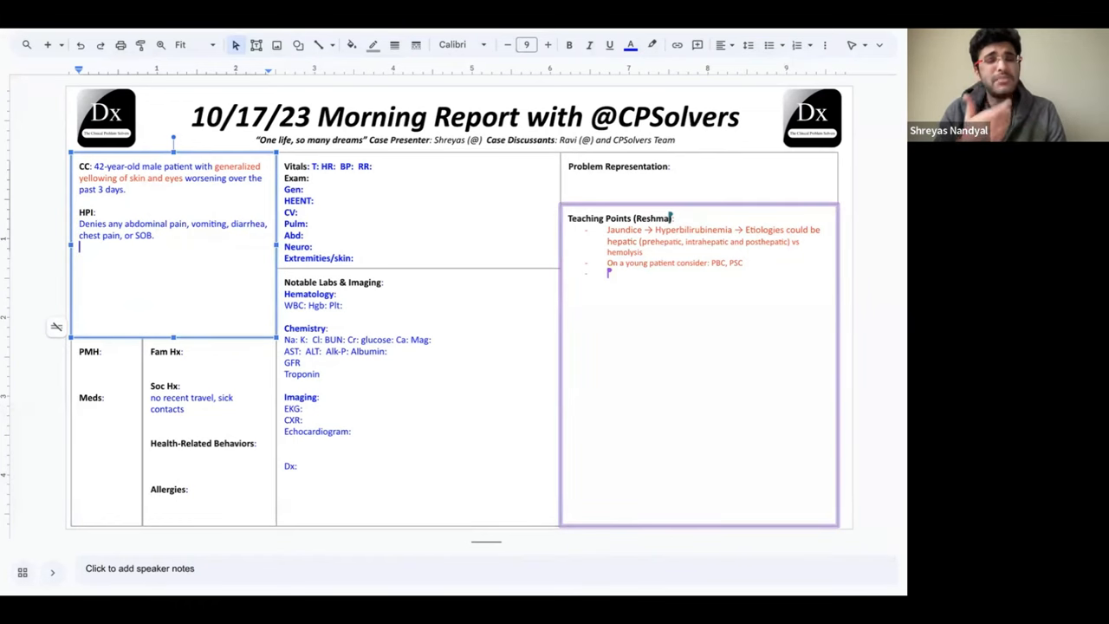
mouse_move(114, 361)
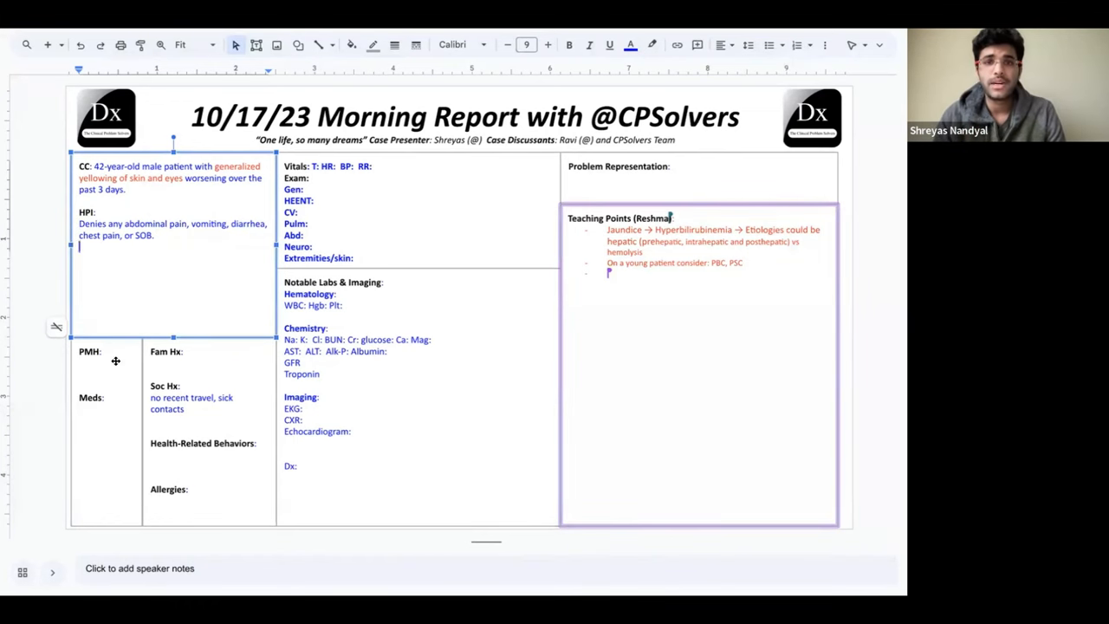
type("unrema")
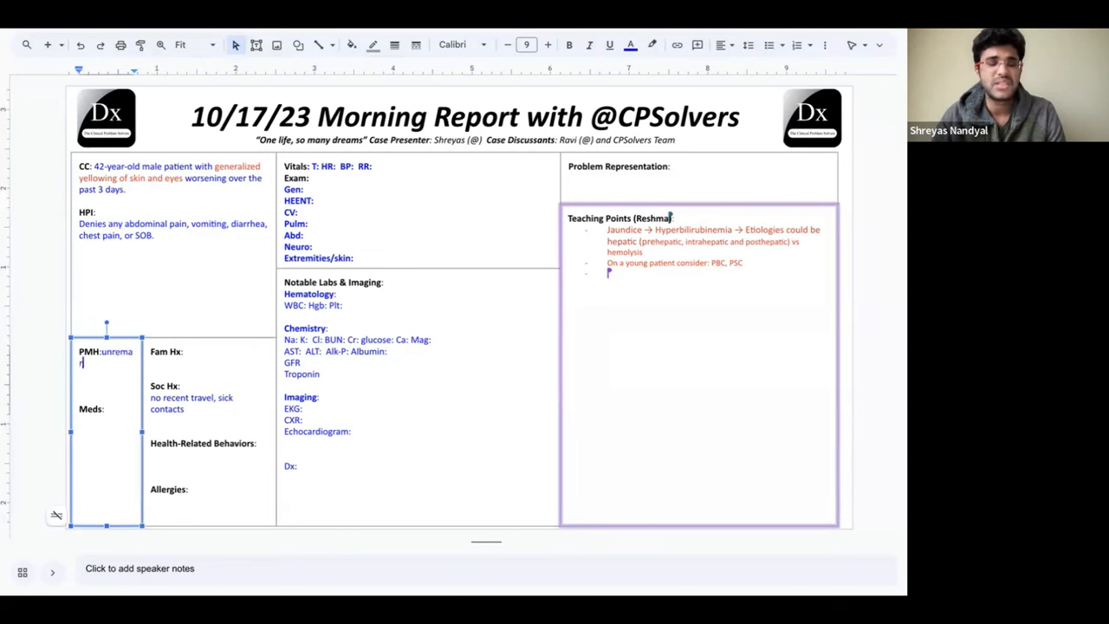
type("rkable")
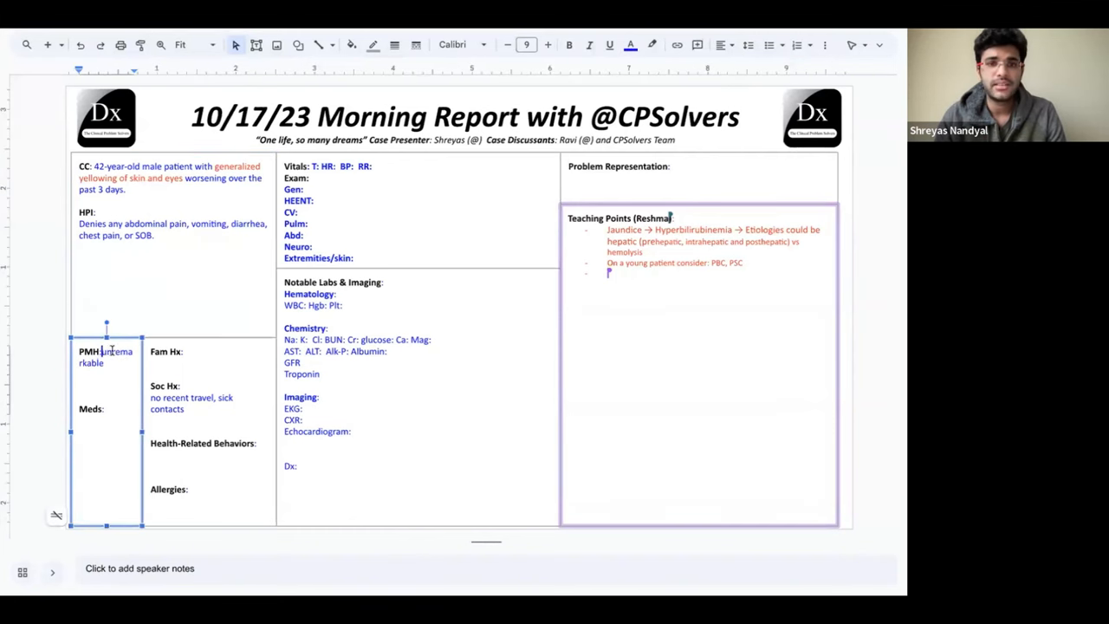
type("None")
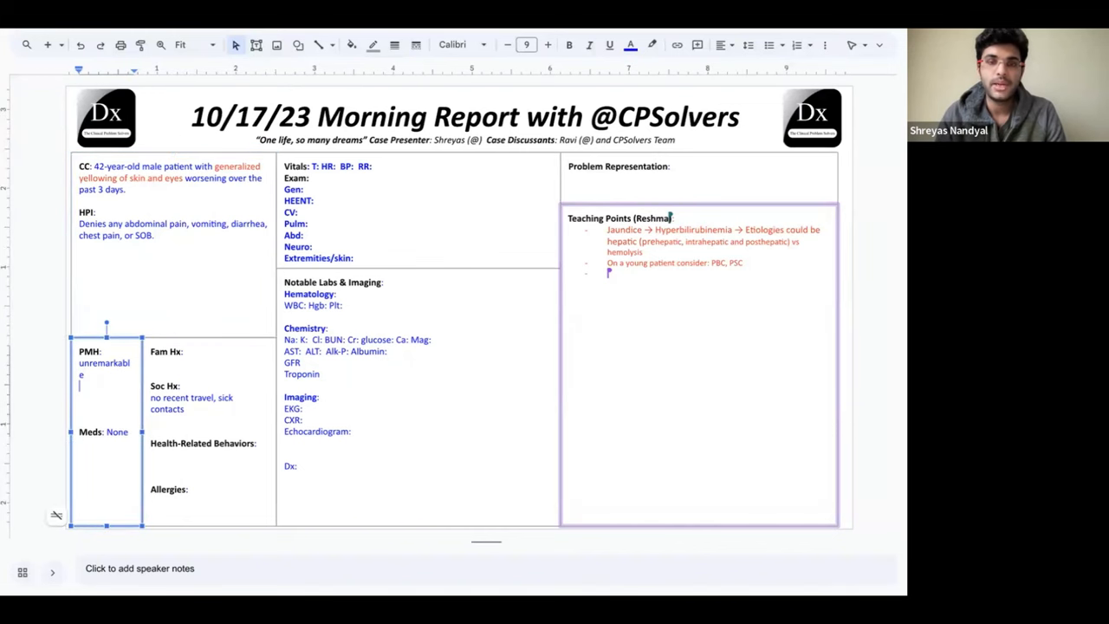
Note in PMH the appendectomy three weeks ago with 10 days of antibiotics.
type("appendectomy 3 weeks ago, discharged on abx")
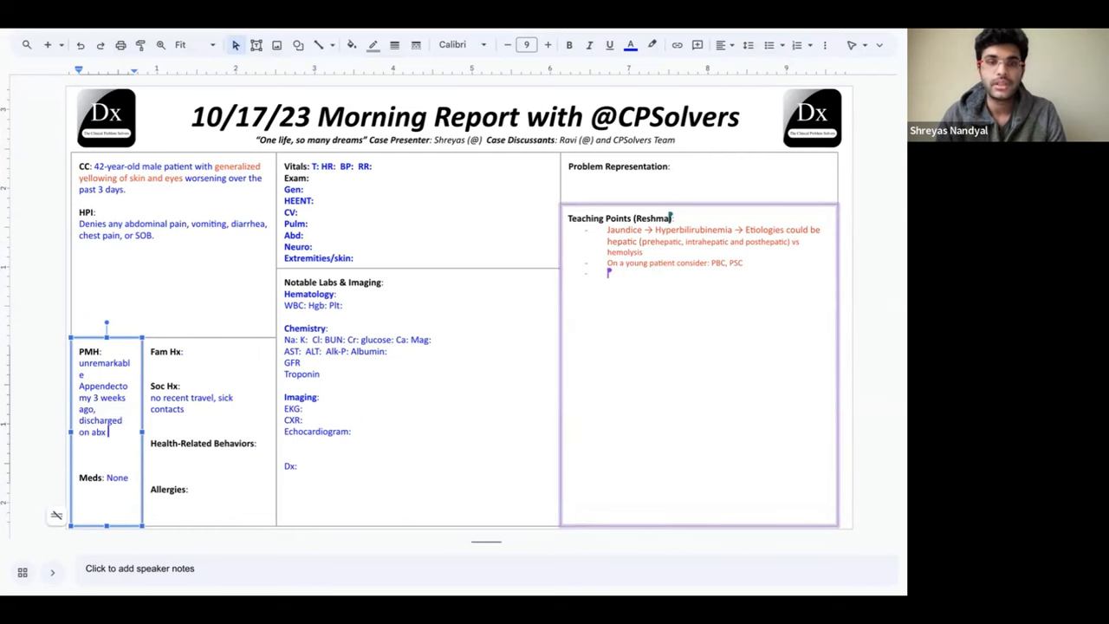
type("took for 10 days")
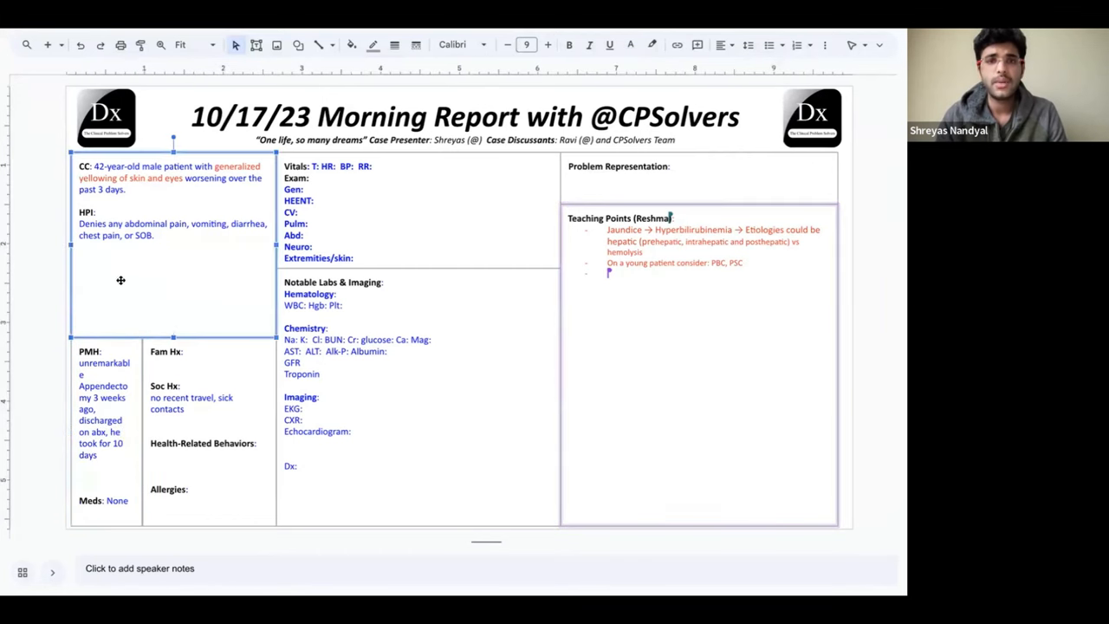
Add to HPI: 'In the ED, alert and oriented'.
type("ED, alert and oriented,")
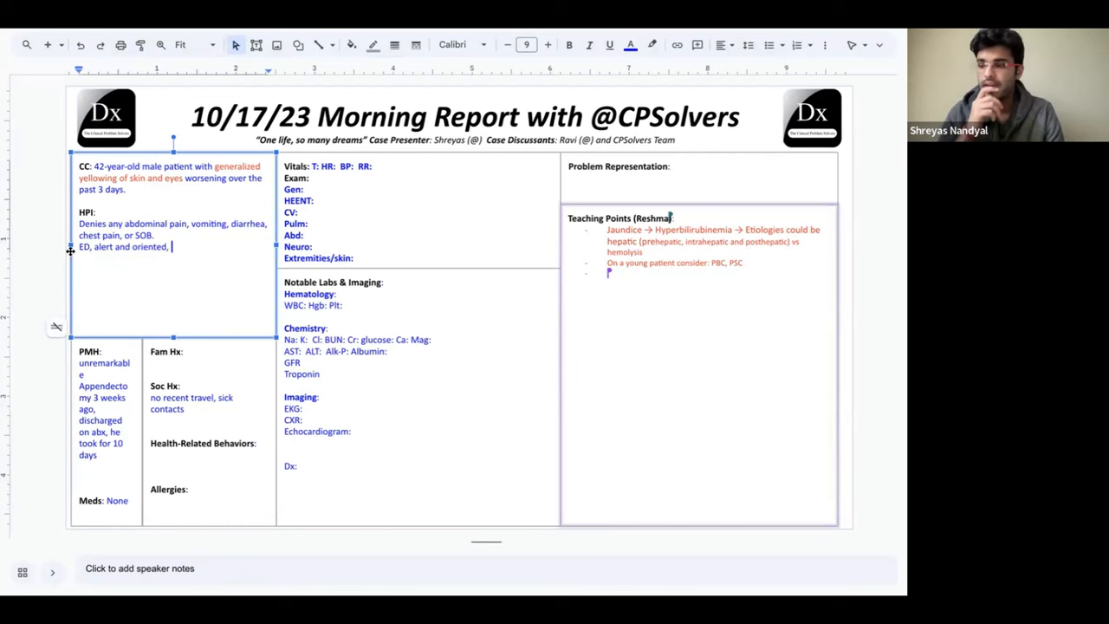
type("In the")
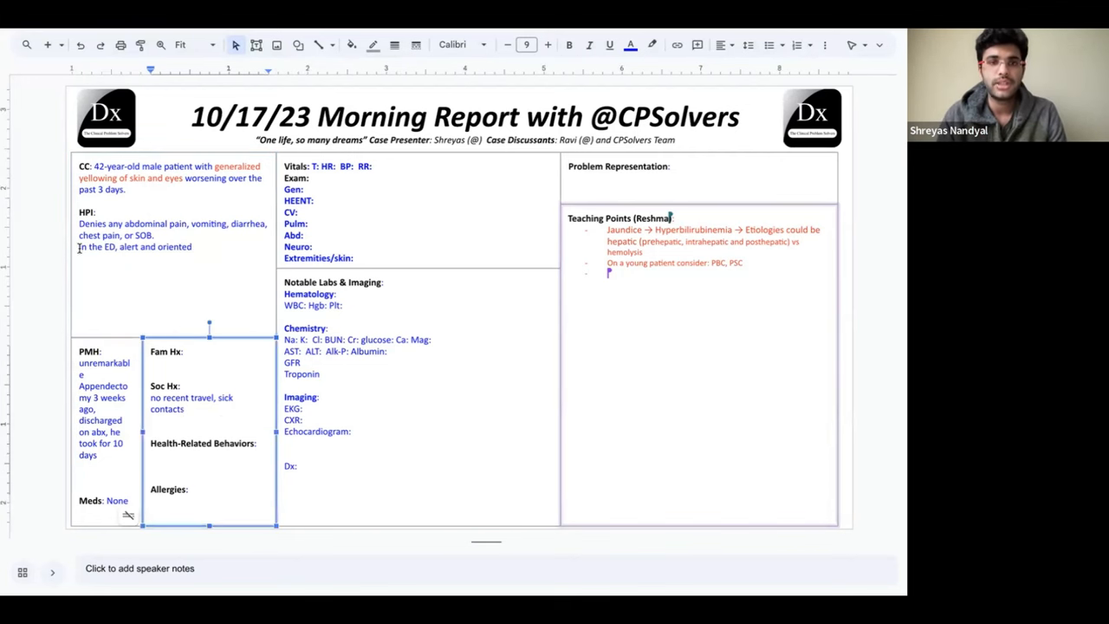
Extend Soc Hx with 2-3 beers on weekends sometimes, non-smoker, no illicit drugs; tweak PMH wording.
type("drink")
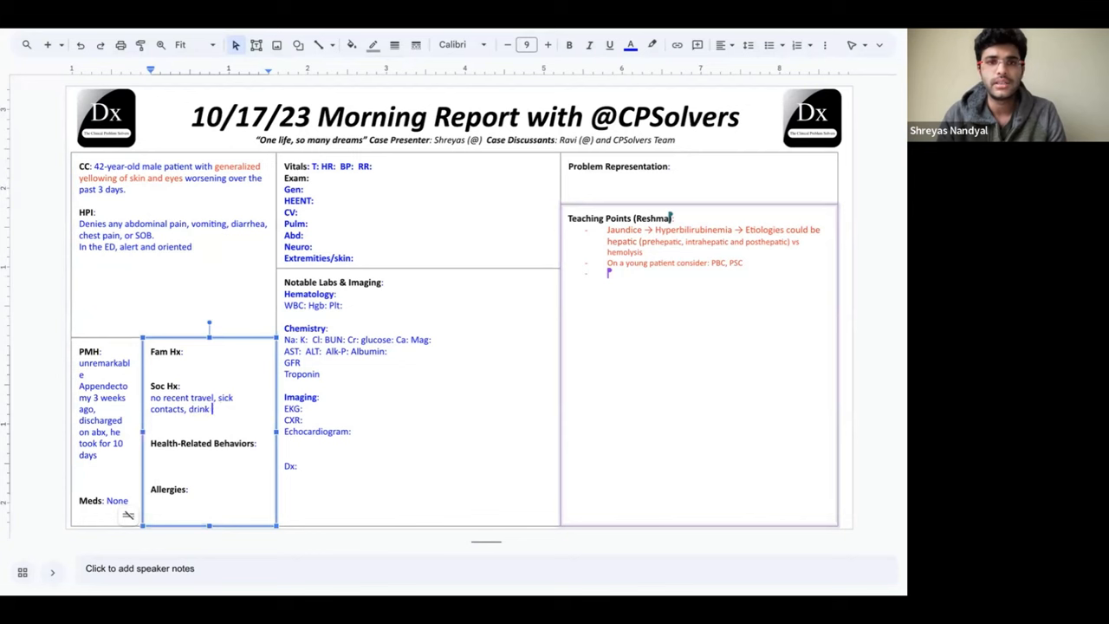
type("2-3 beers on weekend")
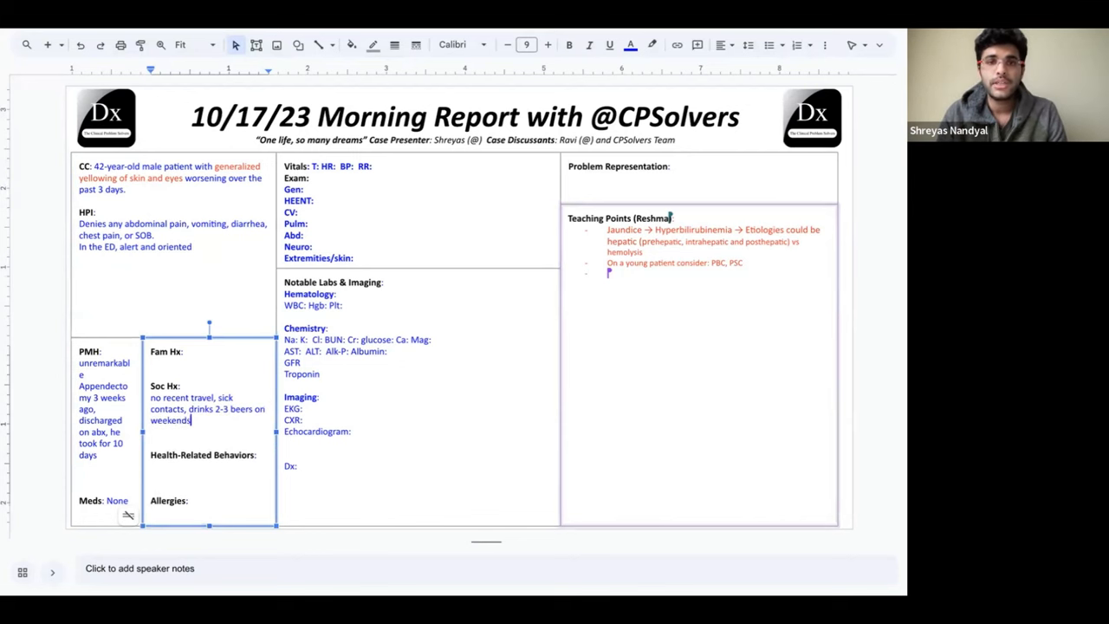
type("sometimes,")
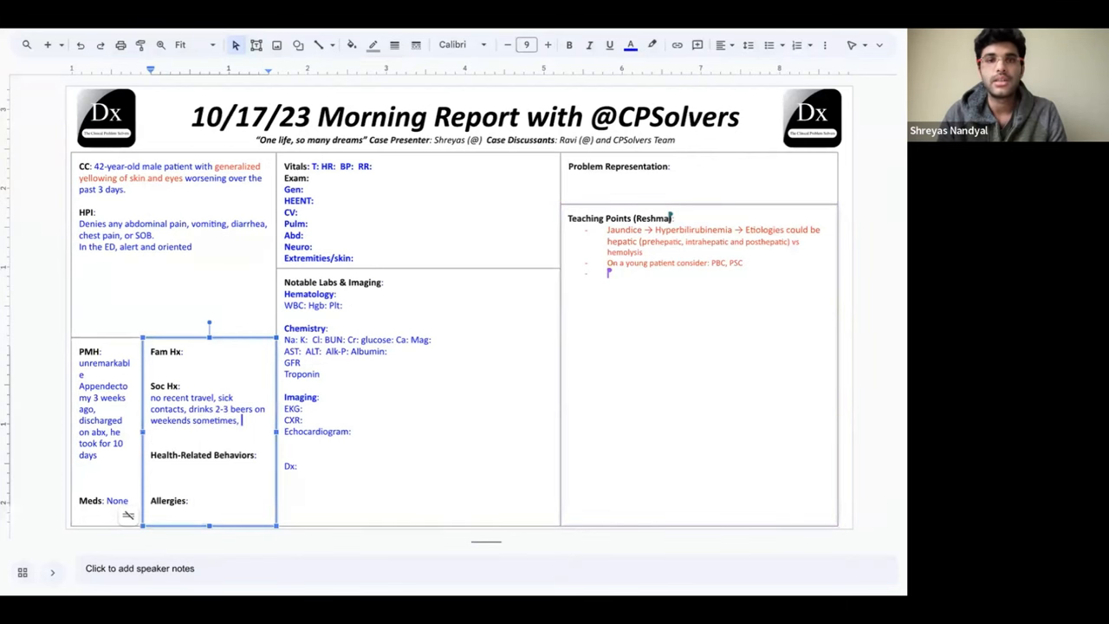
type("non smoker.")
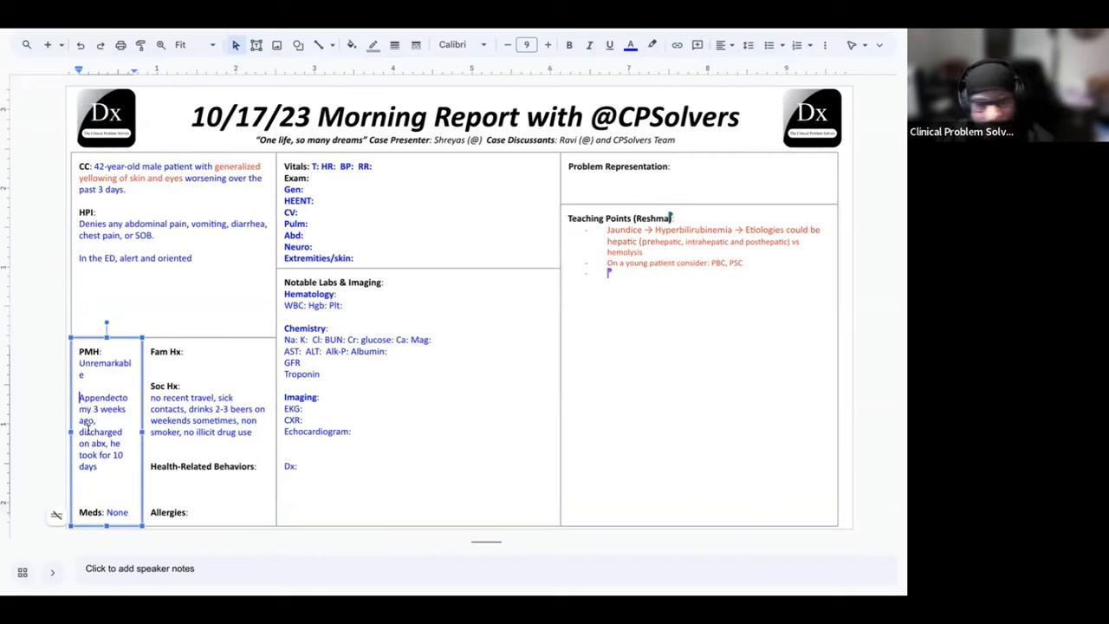
type("was")
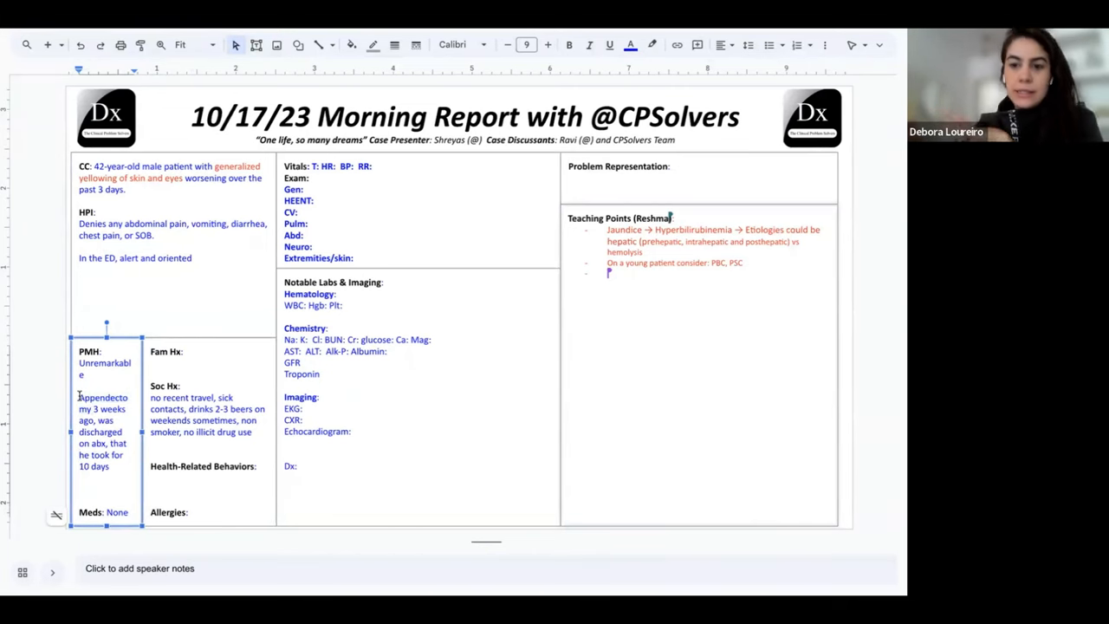
Rework PMH to highlight the appendectomy 3 weeks ago and 10-day antibiotic course.
double_click(103, 397)
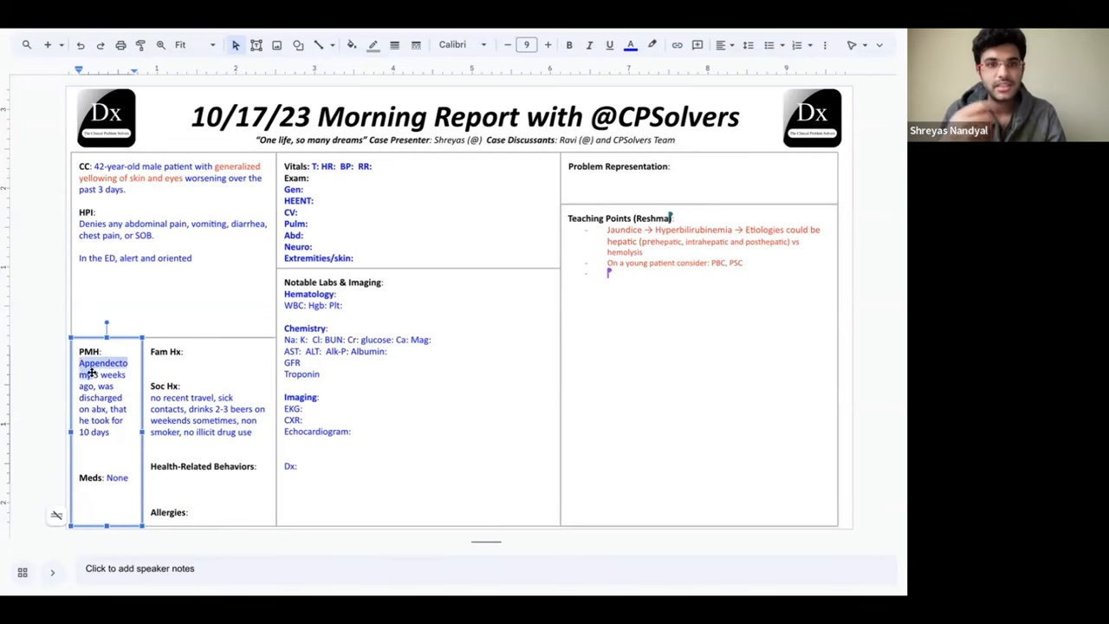
left_click(630, 45)
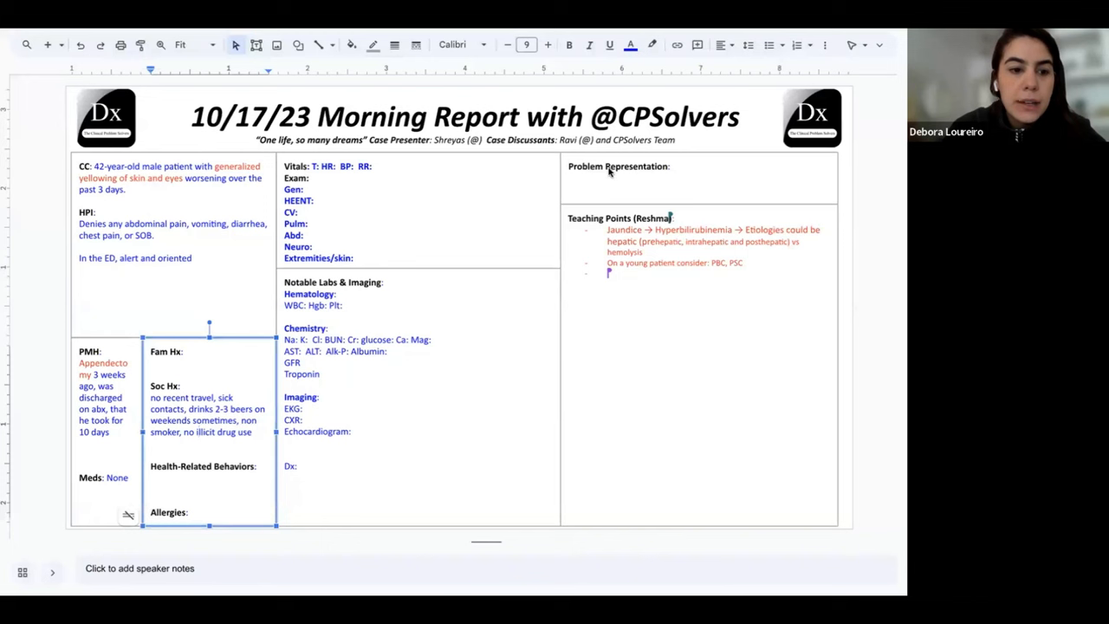
mouse_move(104, 464)
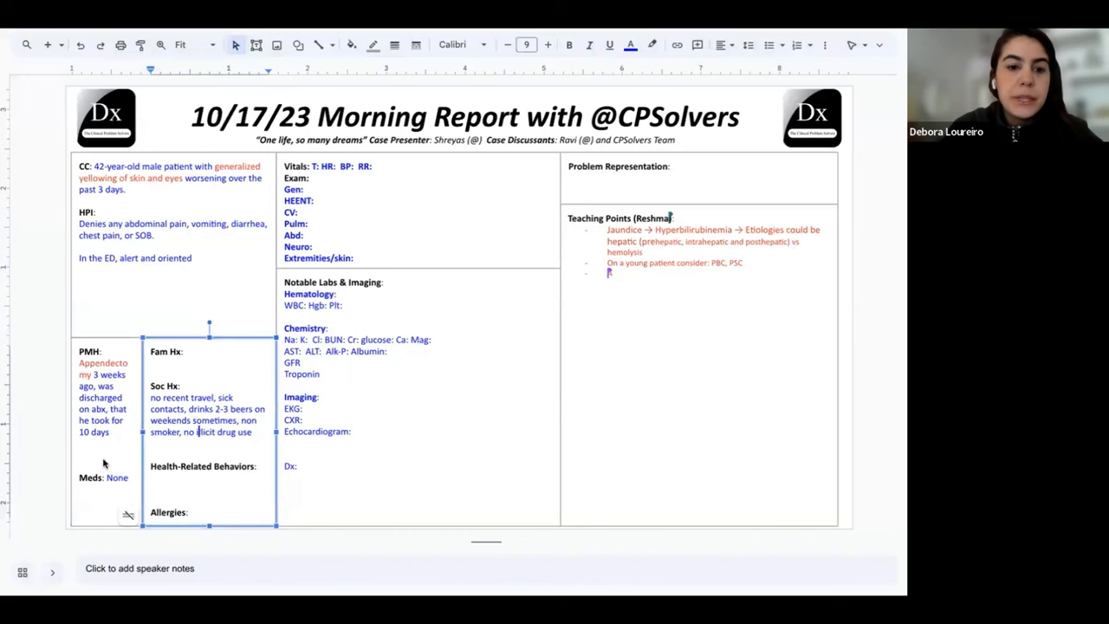
Add teaching point: antibiotics such as augmentin can contribute to LFT elevation.
type("Antibiotics could")
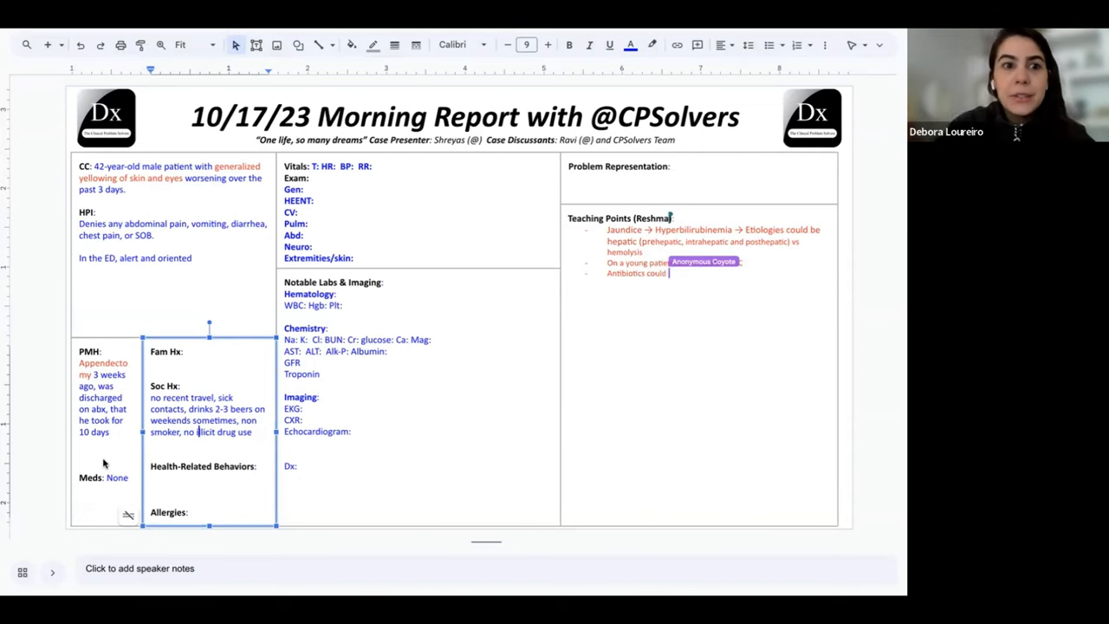
type("contribute to")
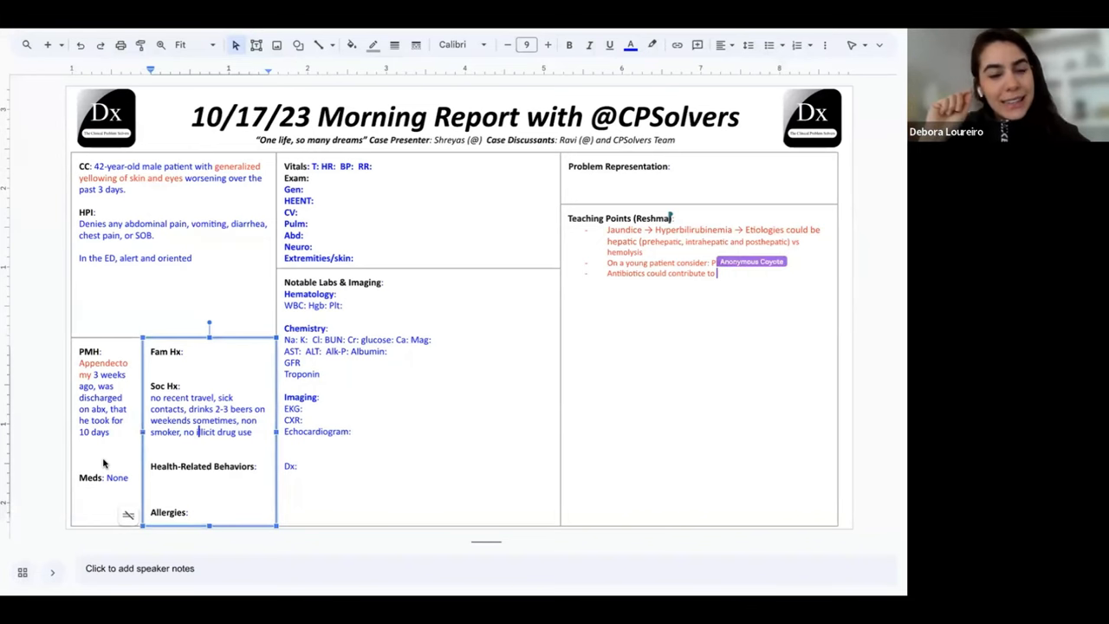
type("LFT")
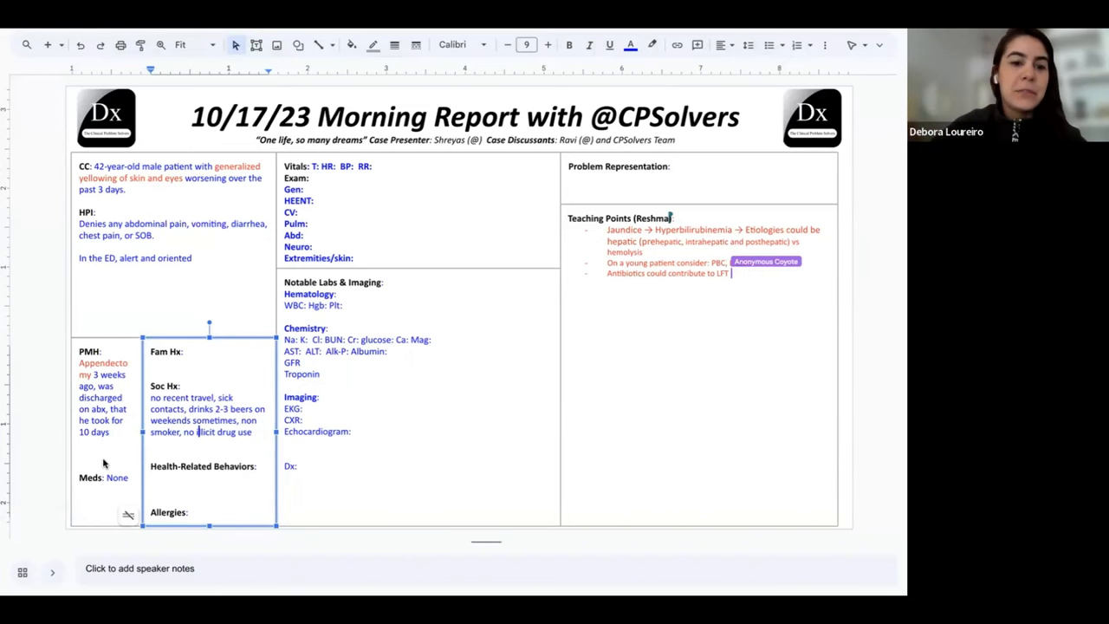
type("elevation.")
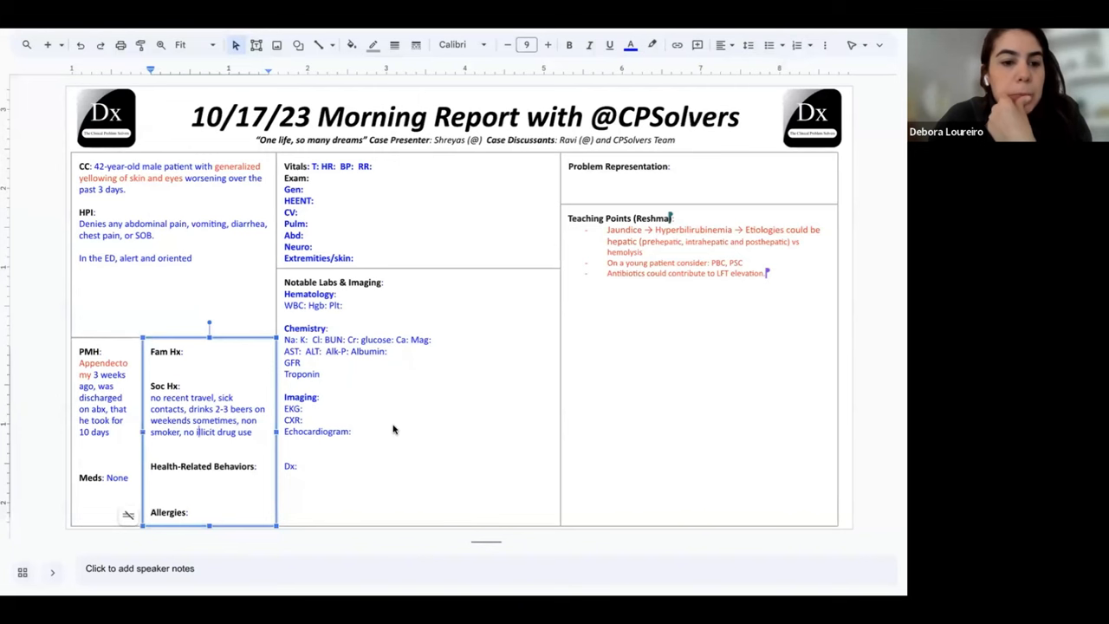
mouse_move(274, 431)
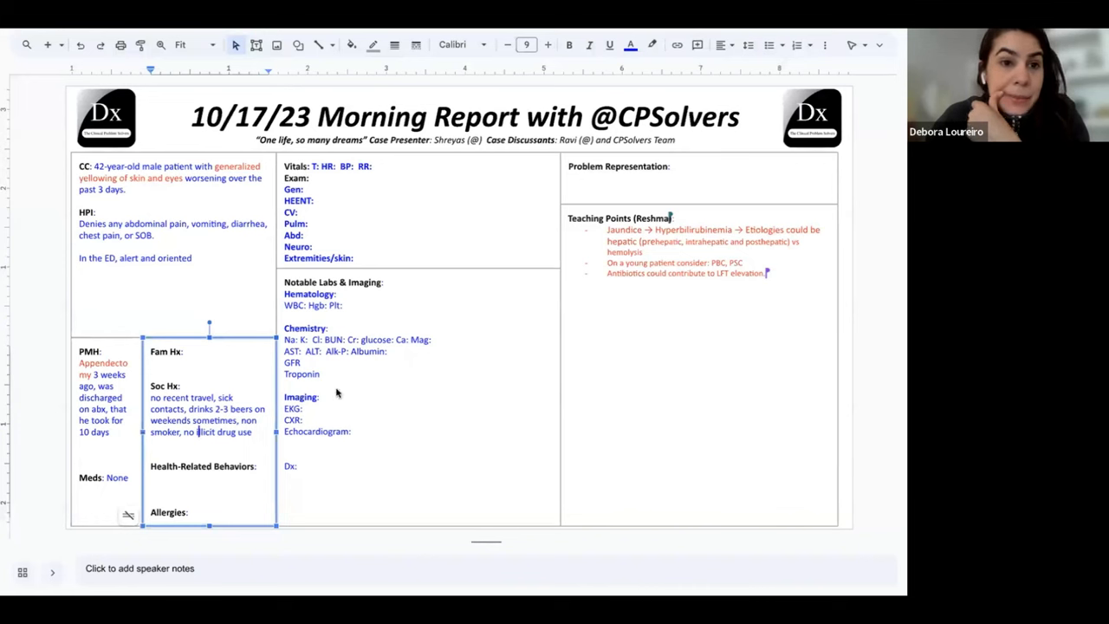
mouse_move(398, 329)
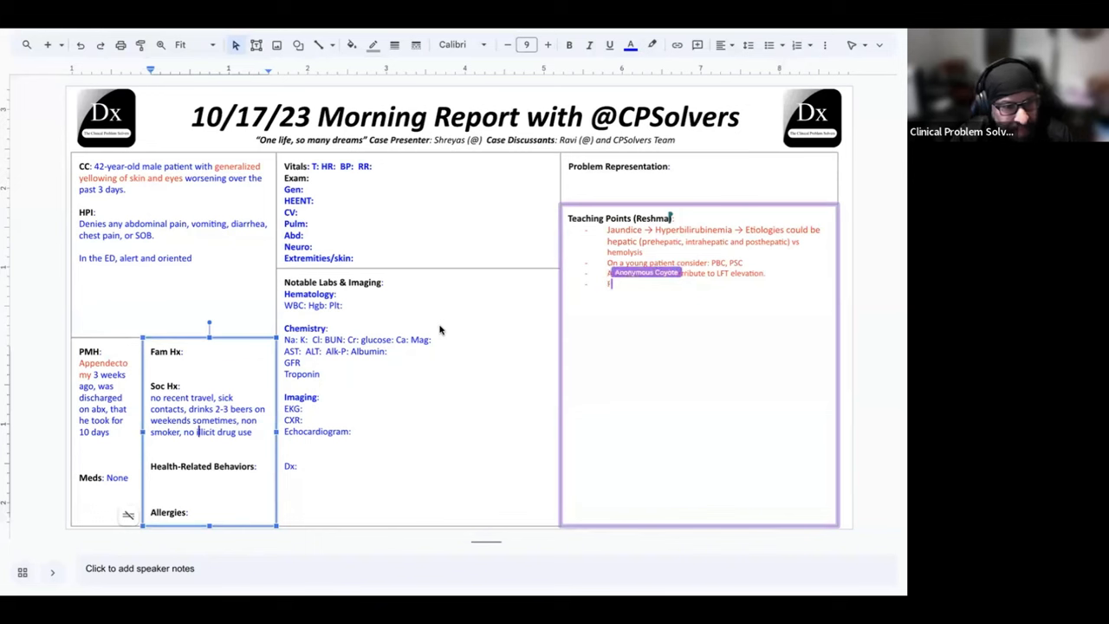
Add teaching point: find basal LFT levels before making a conclusion.
type("Find basal level of")
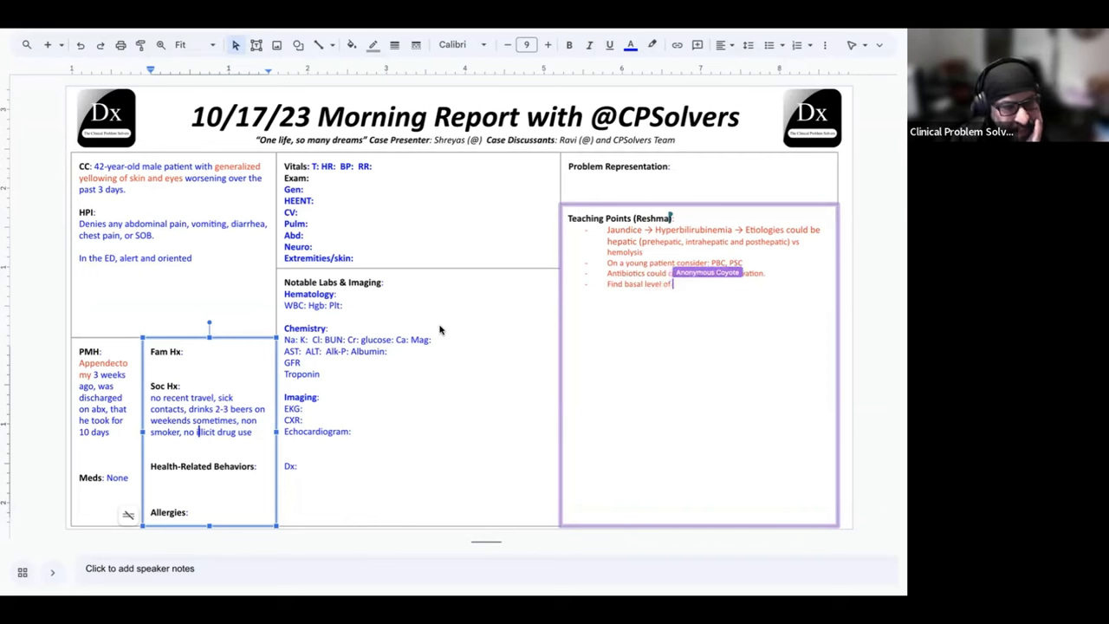
type("LFTs before arriving at")
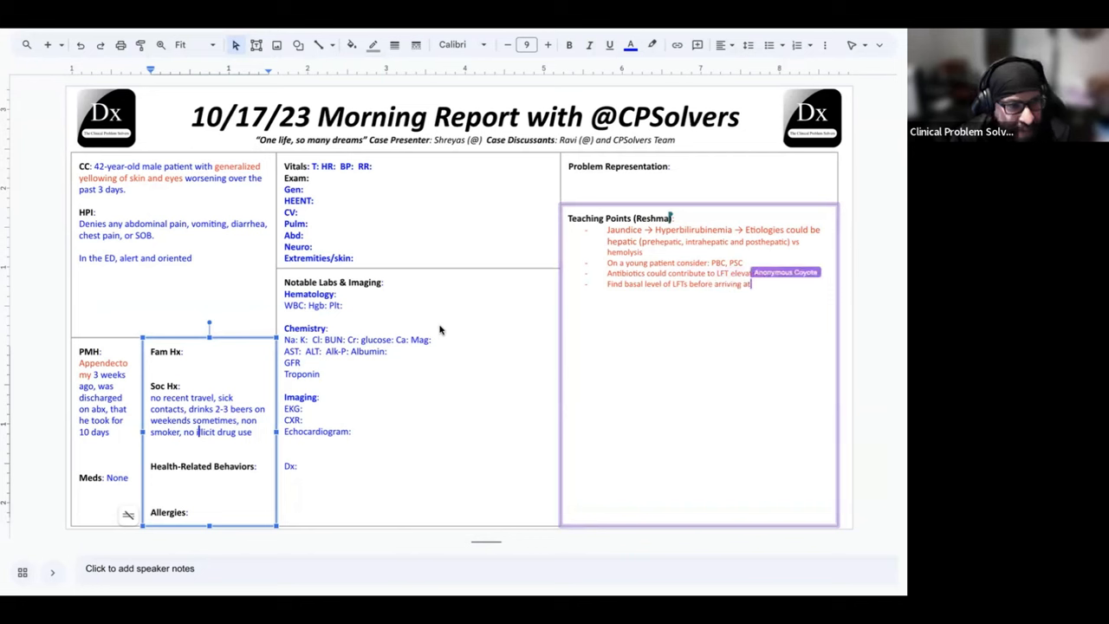
type("a consi")
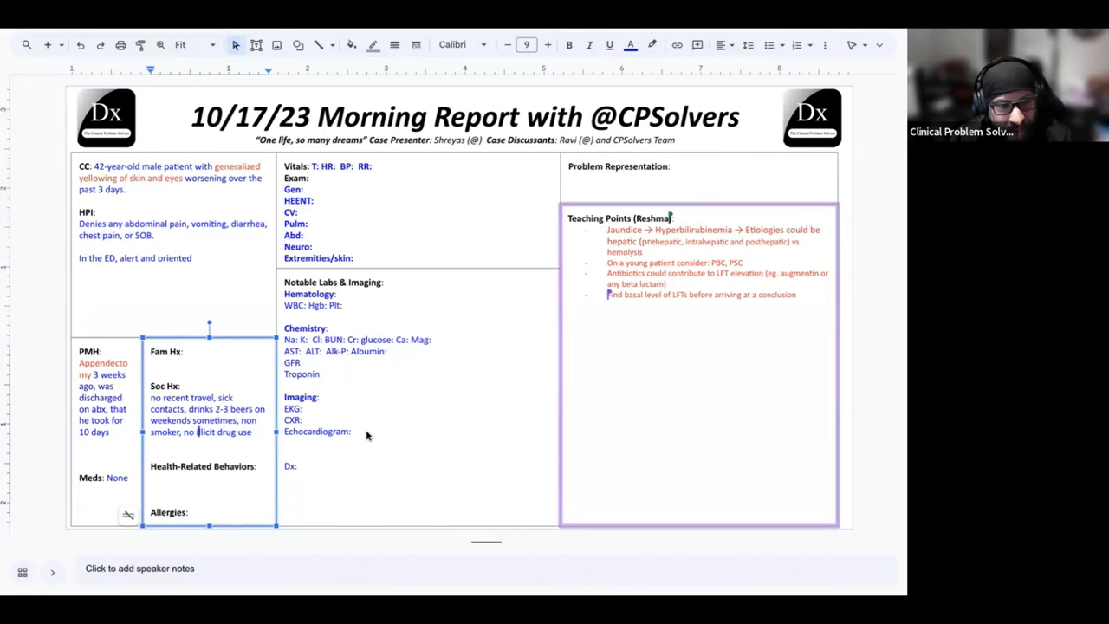
mouse_move(222, 223)
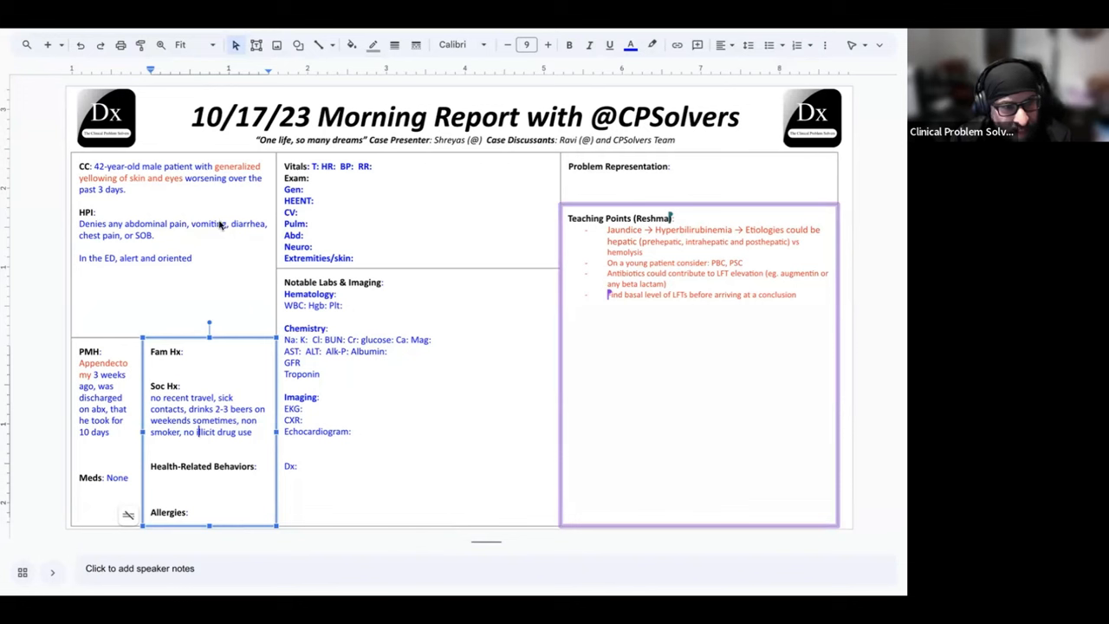
mouse_move(310, 317)
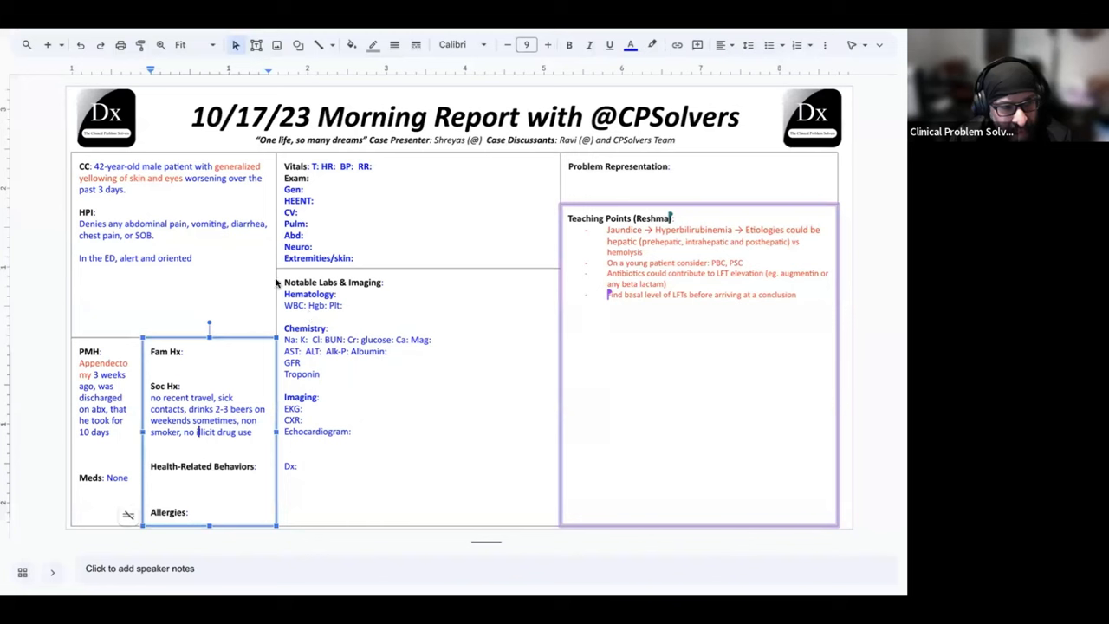
mouse_move(228, 385)
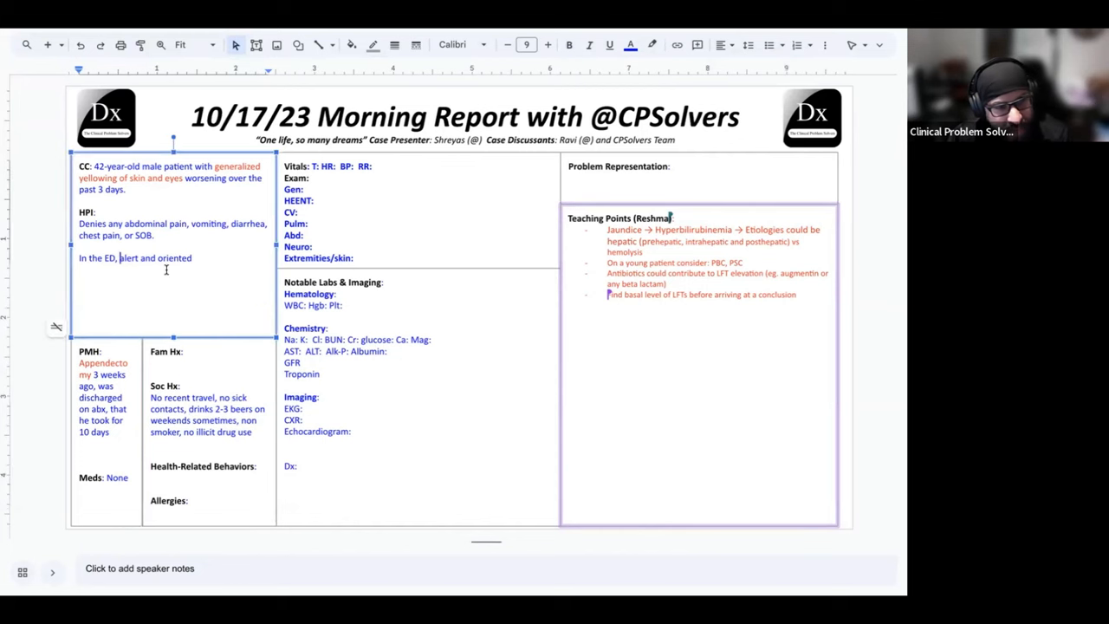
Make HPI read 'In the ED, patient was alert and oriented.'.
type("patient was")
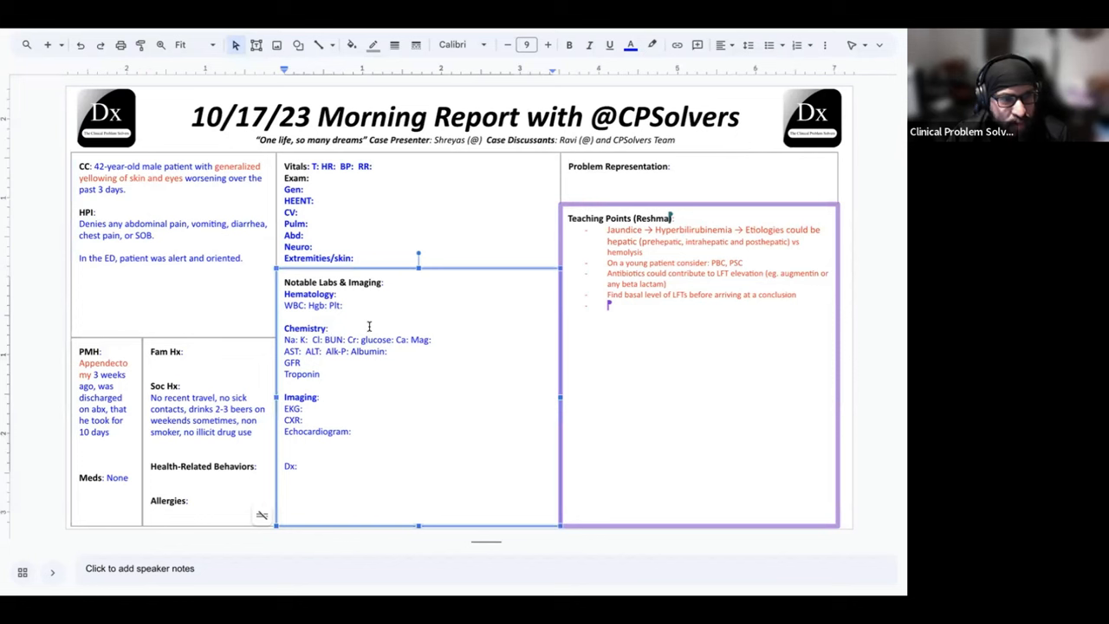
left_click(329, 327)
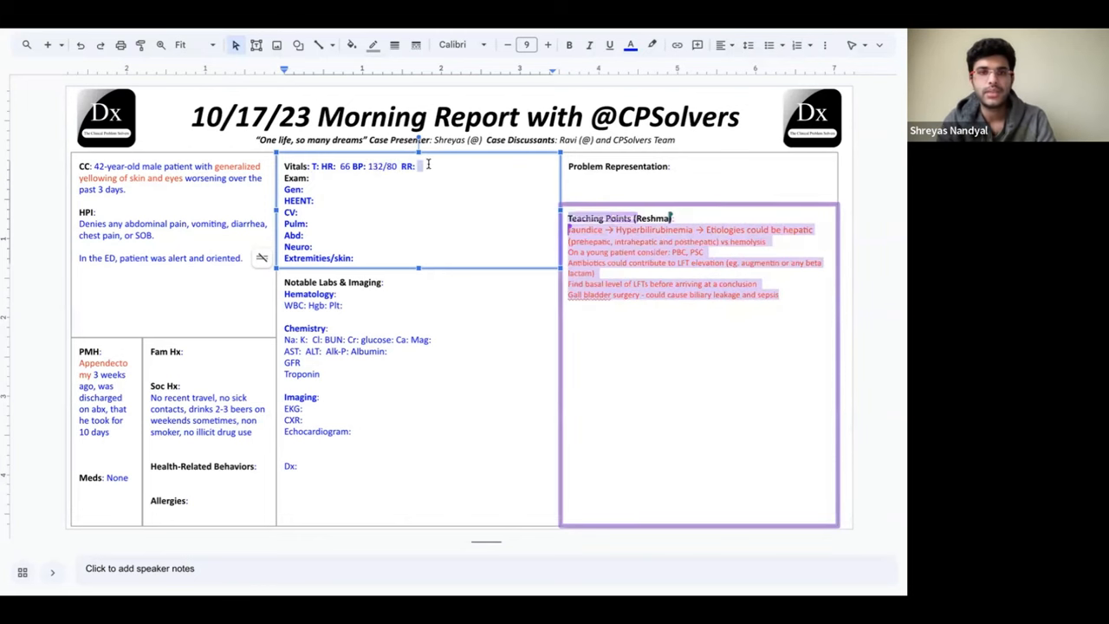
Fill vitals with RR 13 and 99% on RA, and Gen with 'alert and oriented x4'.
type("13")
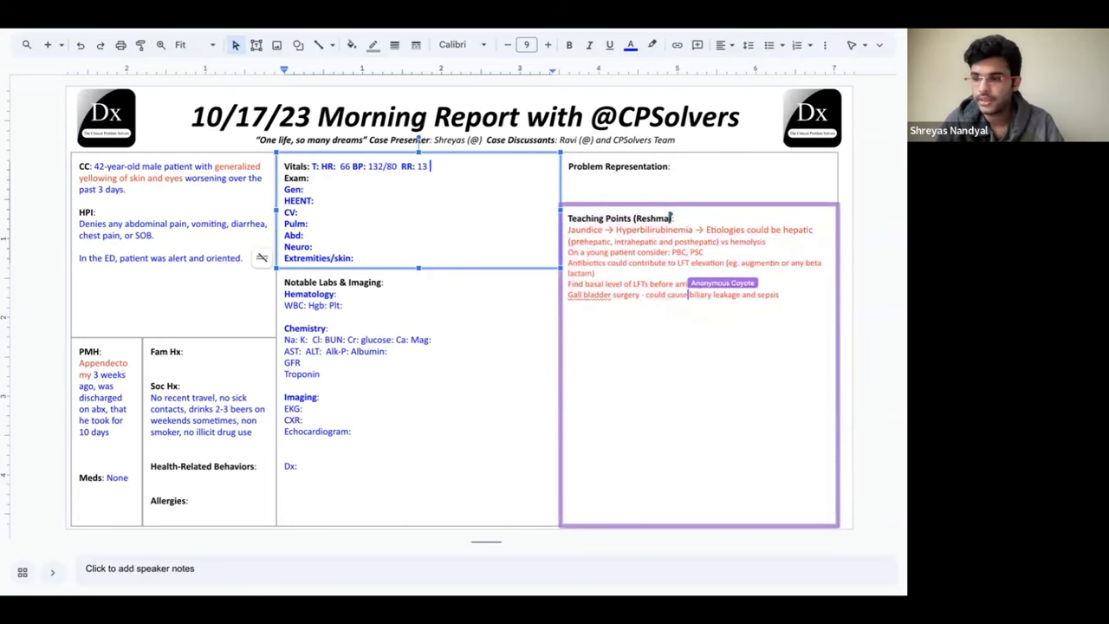
type("99% on RA")
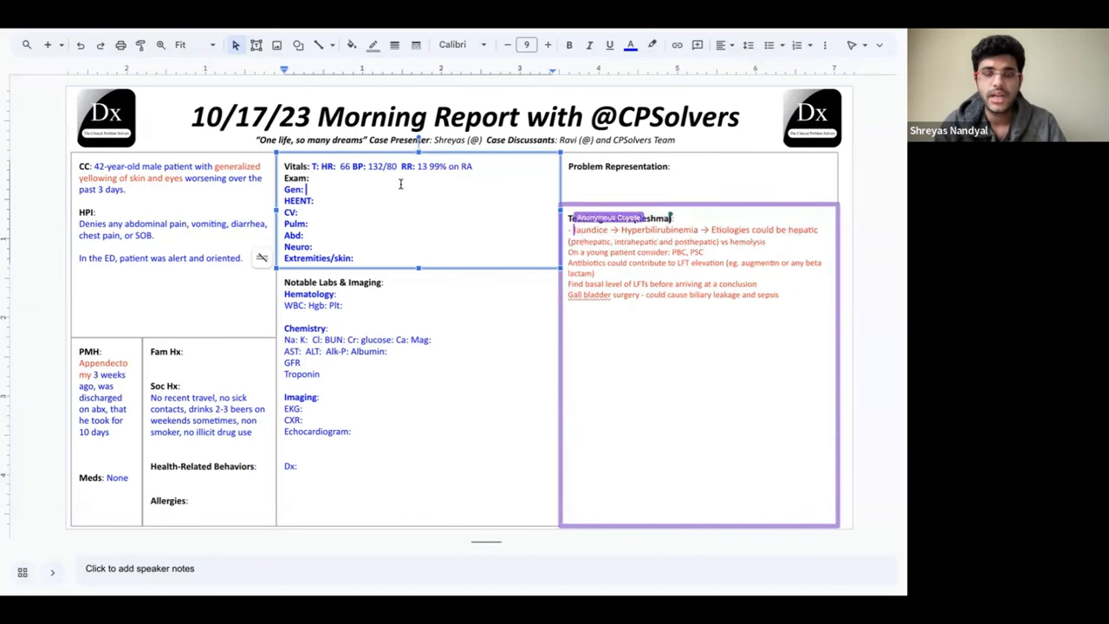
type("alert and oriented")
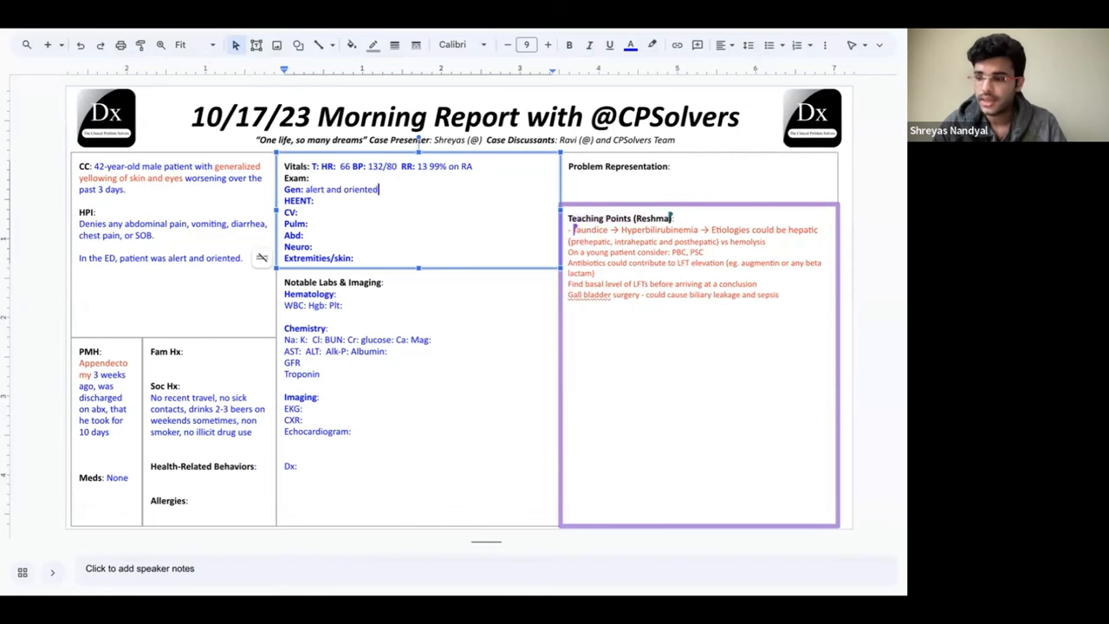
type("x4")
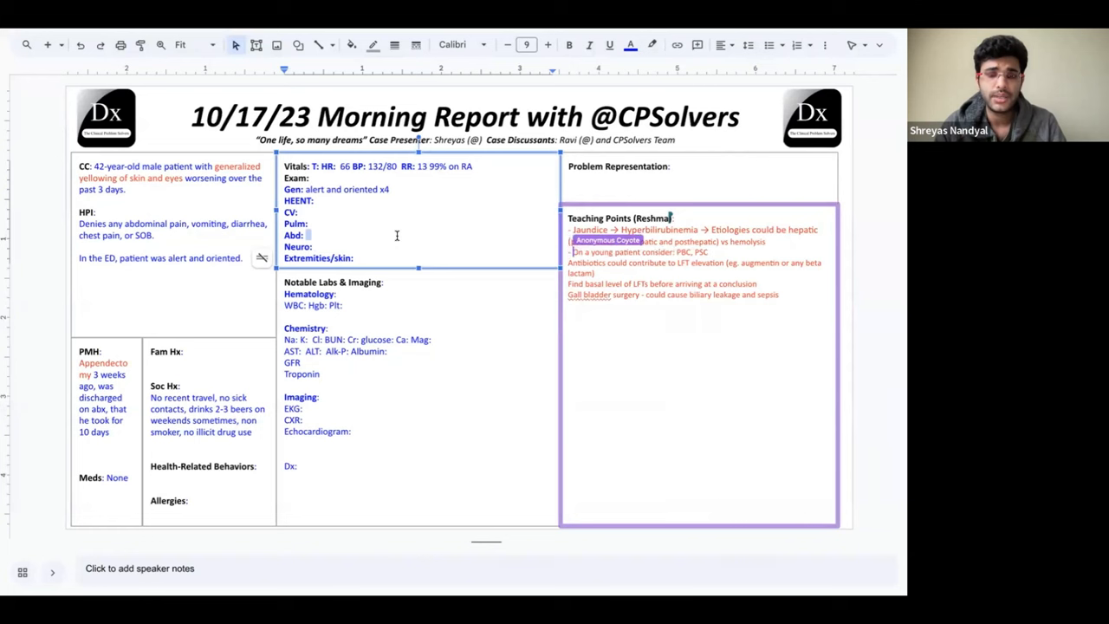
Begin the Abd finding with 'nontender, nondistended'.
type("nontender")
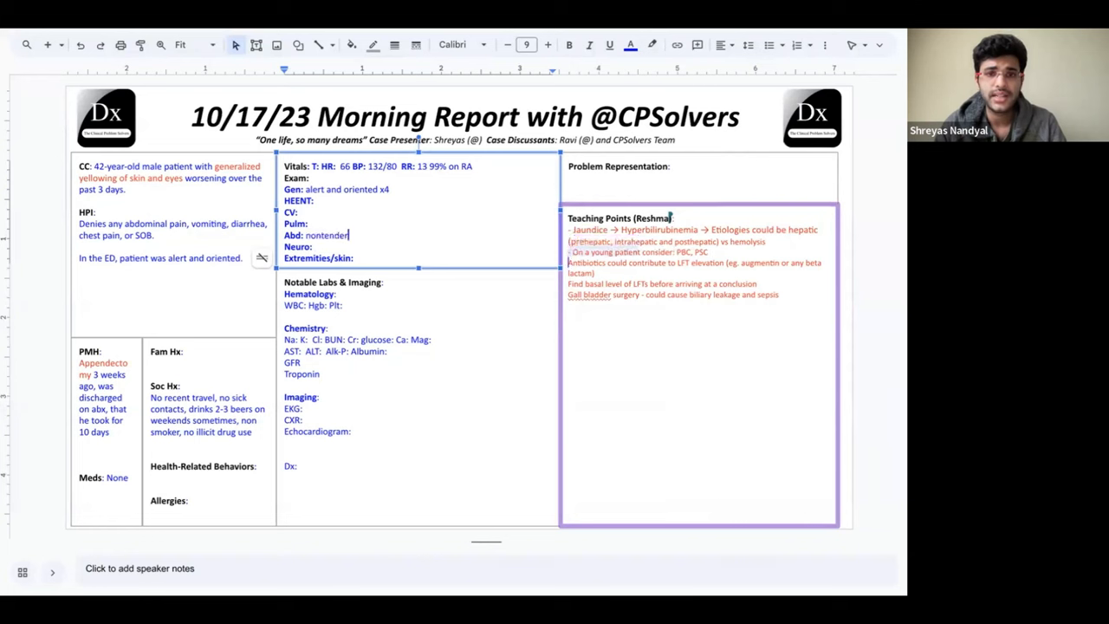
type("nondistended, soft to palpation, no rebound, guarding, n")
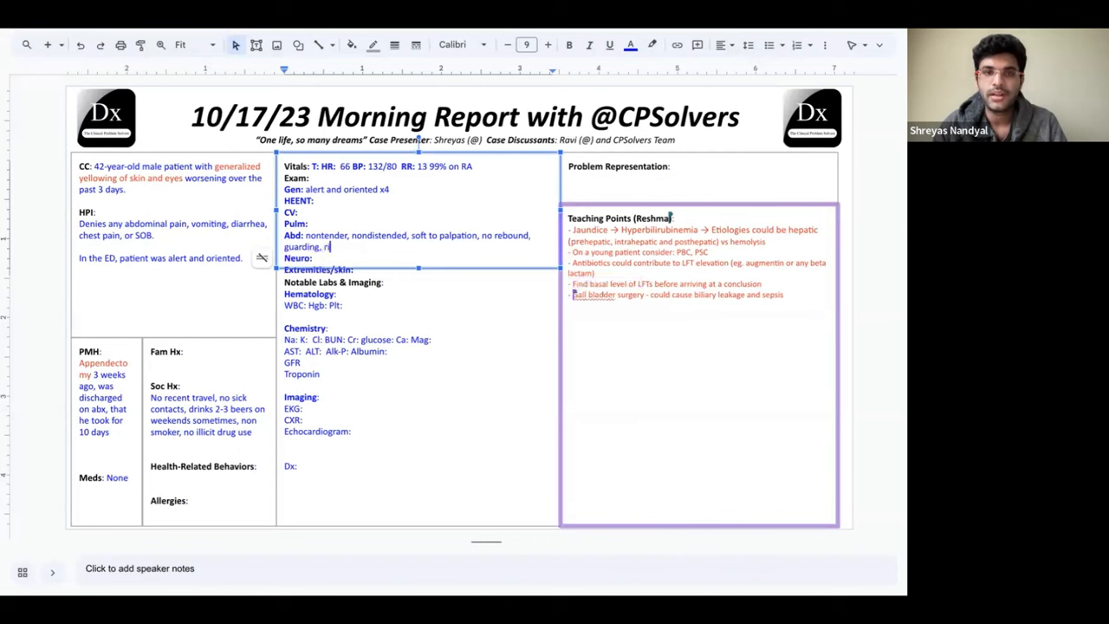
Finish the rigidity note and add 'Yellowish discoloration of face, sclera,' to the exam.
type("igidity")
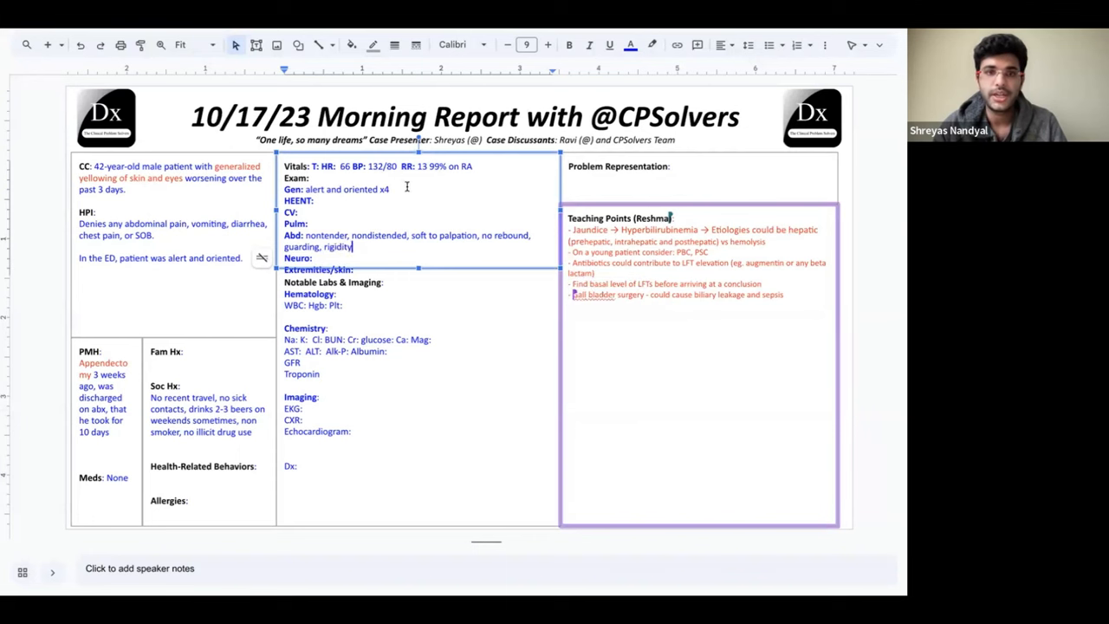
type("yell")
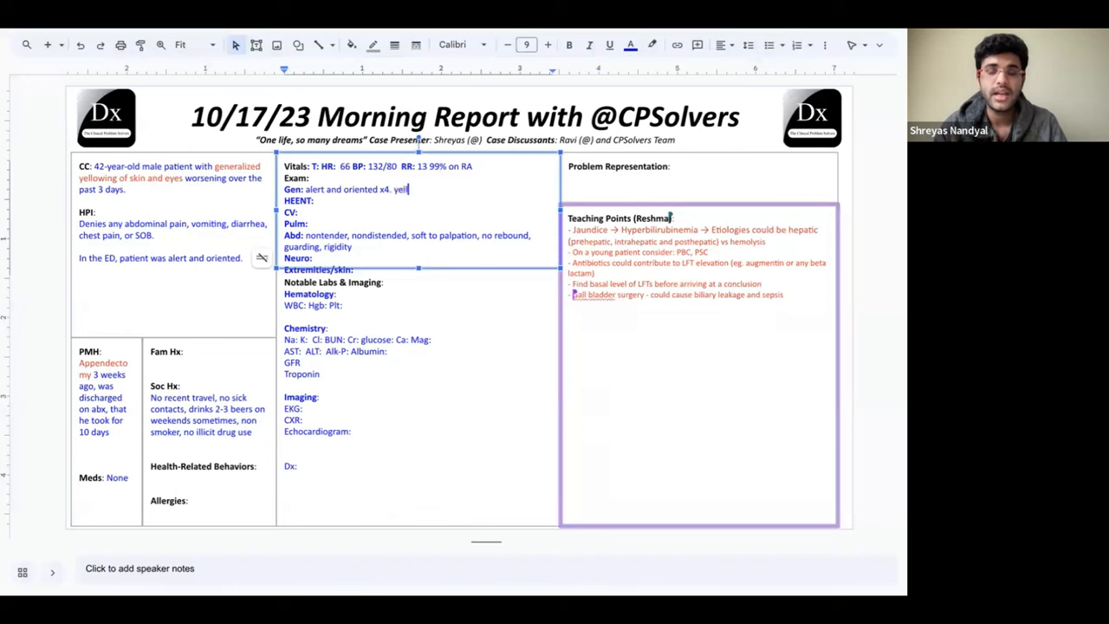
type("Yellowish discoloration")
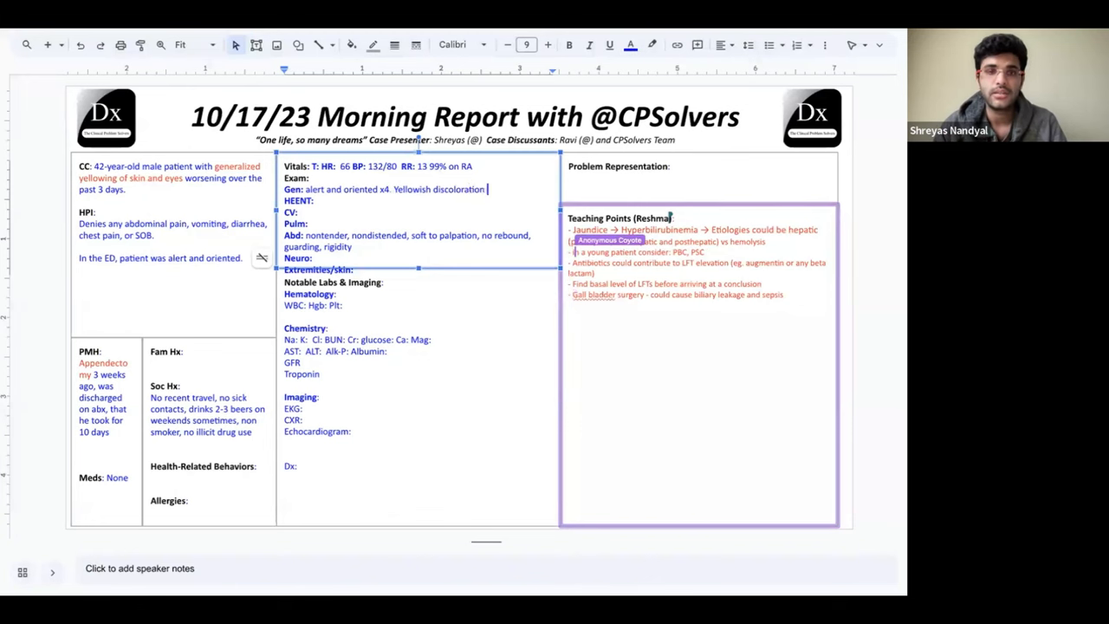
type("of face, sclera, palm and trunk")
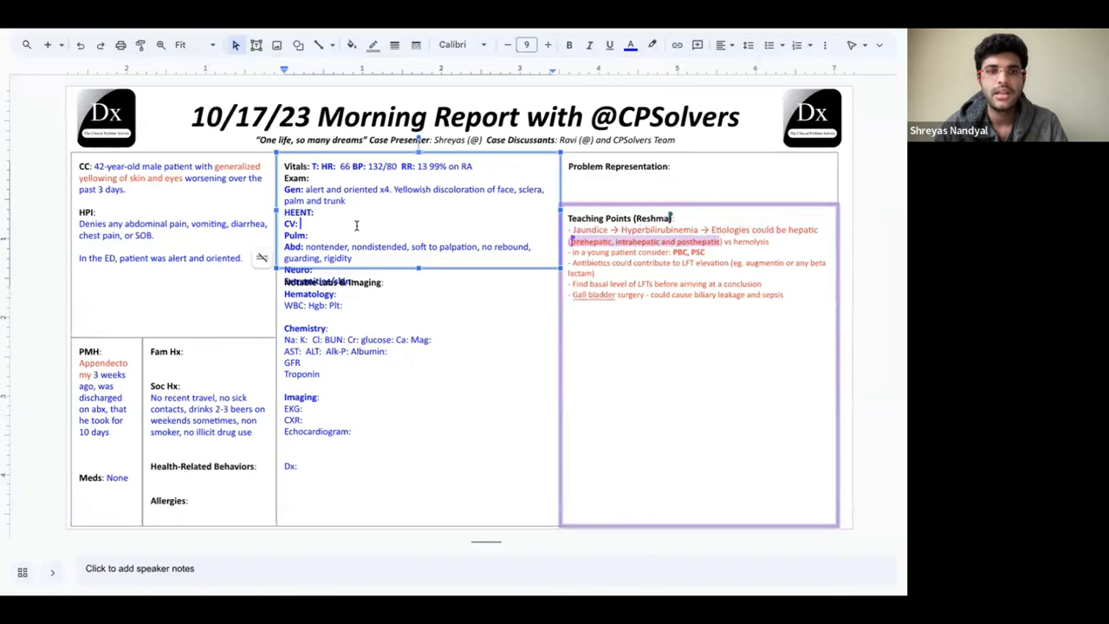
Record the cardiac exam as 's1 s2 normal'.
type("s1 s2")
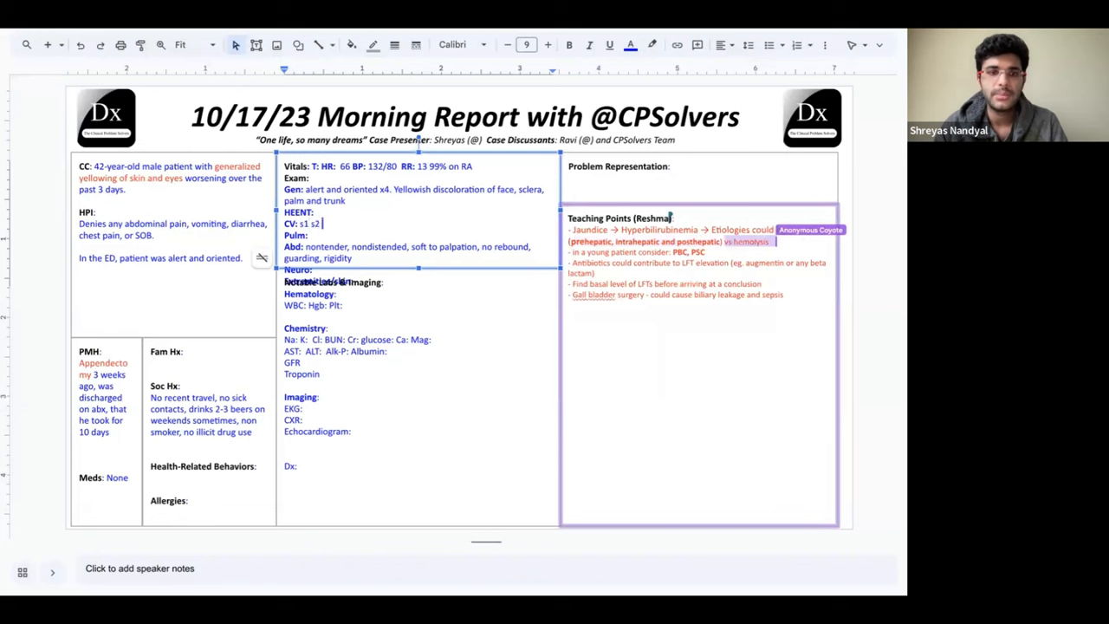
type("normal")
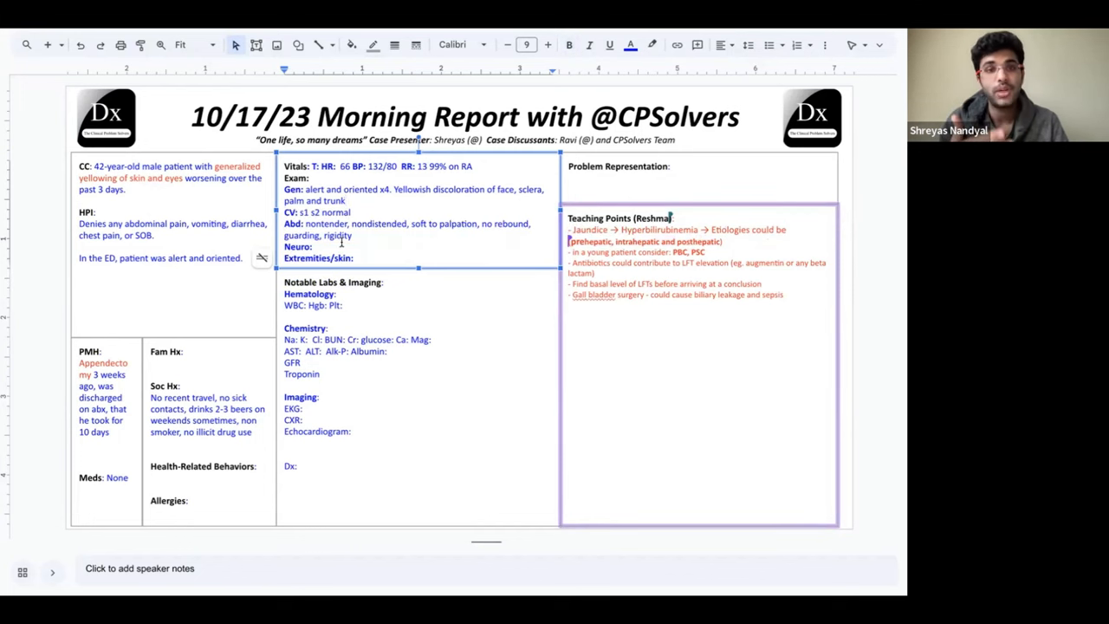
End the Abd line with 'No evidence of hepatosplenomegaly'.
type("n")
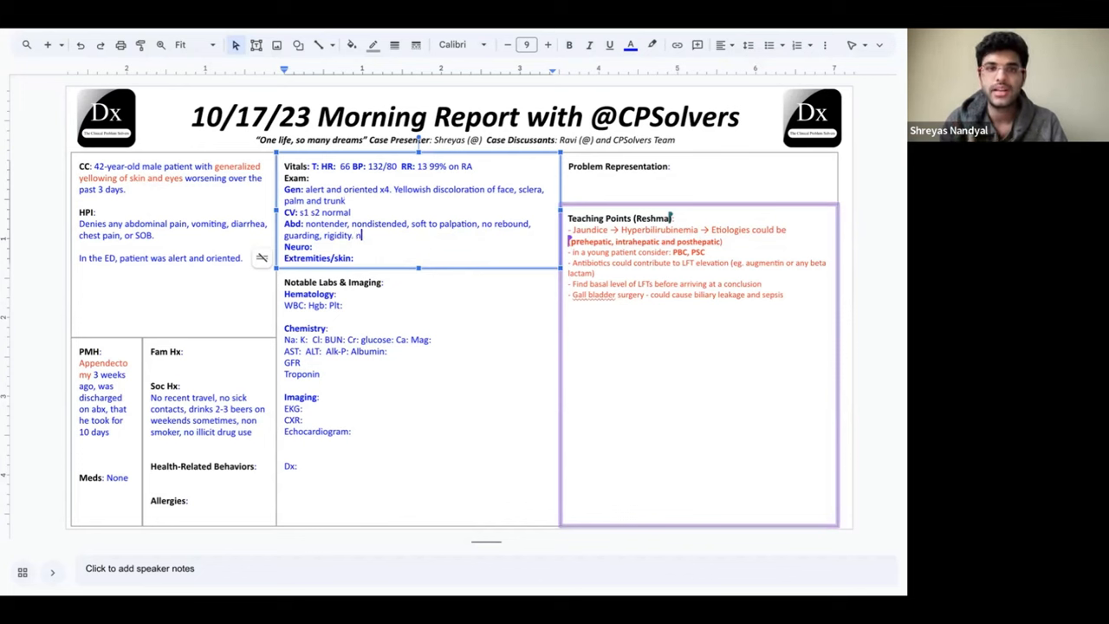
type("No evidence of hep")
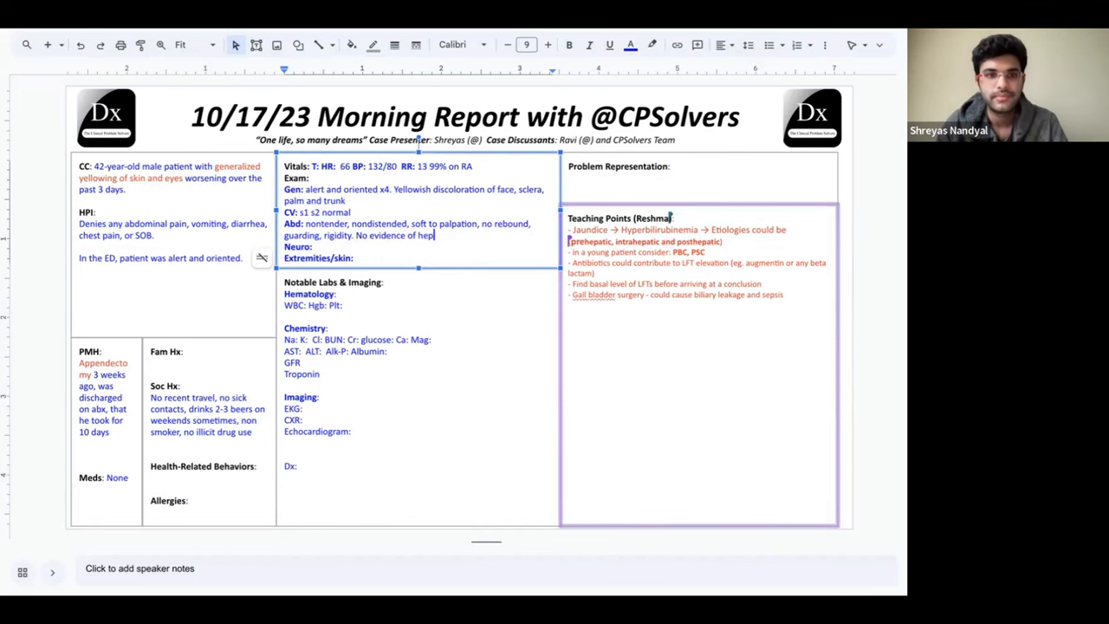
type("atomega")
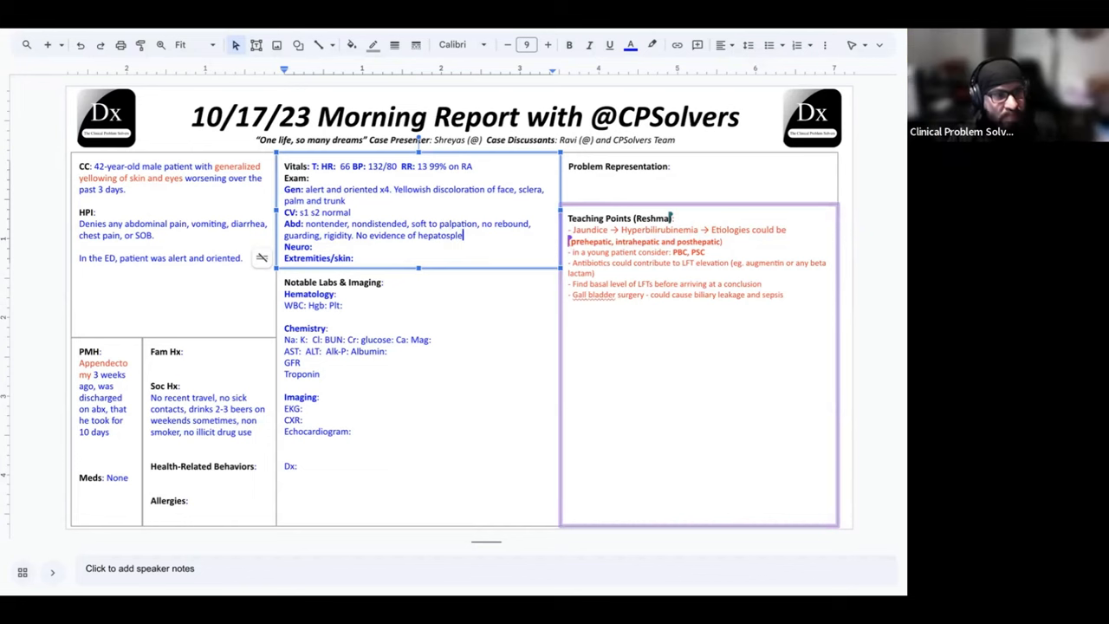
type("nomegaly")
left_click(421, 164)
type("SpO2: ")
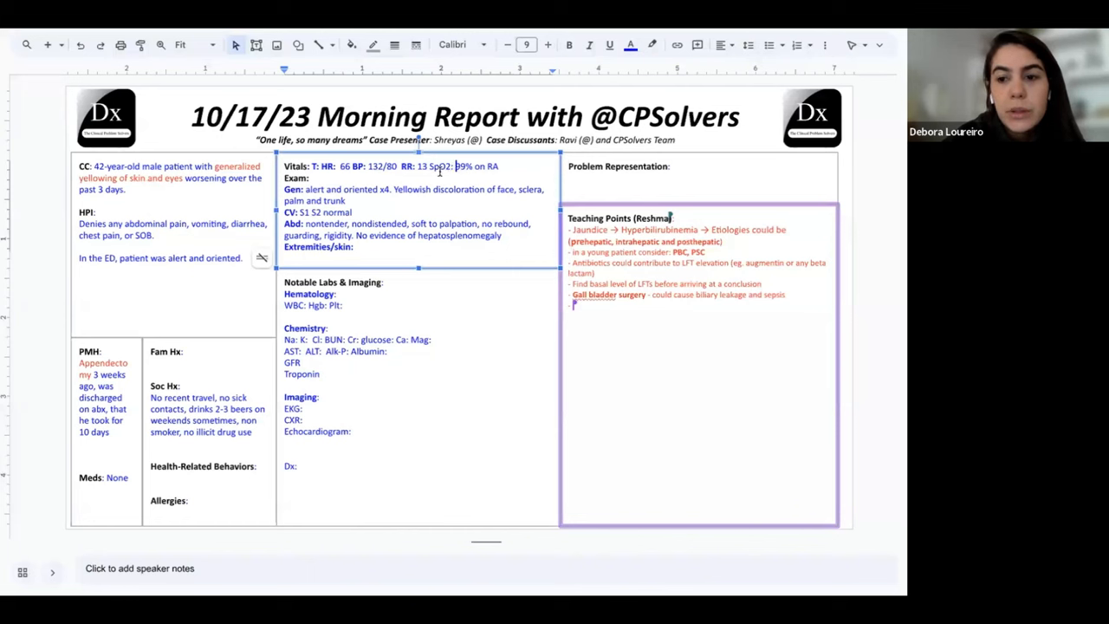
mouse_move(631, 45)
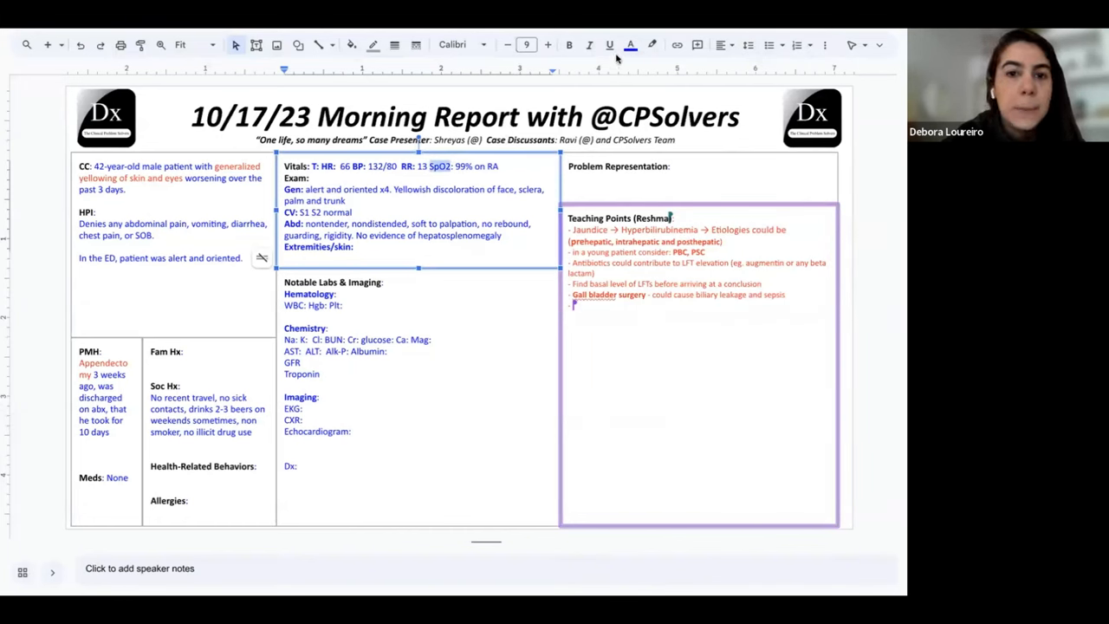
Style the SpO2 label to match the other vitals and enter HR 66.
left_click(568, 45)
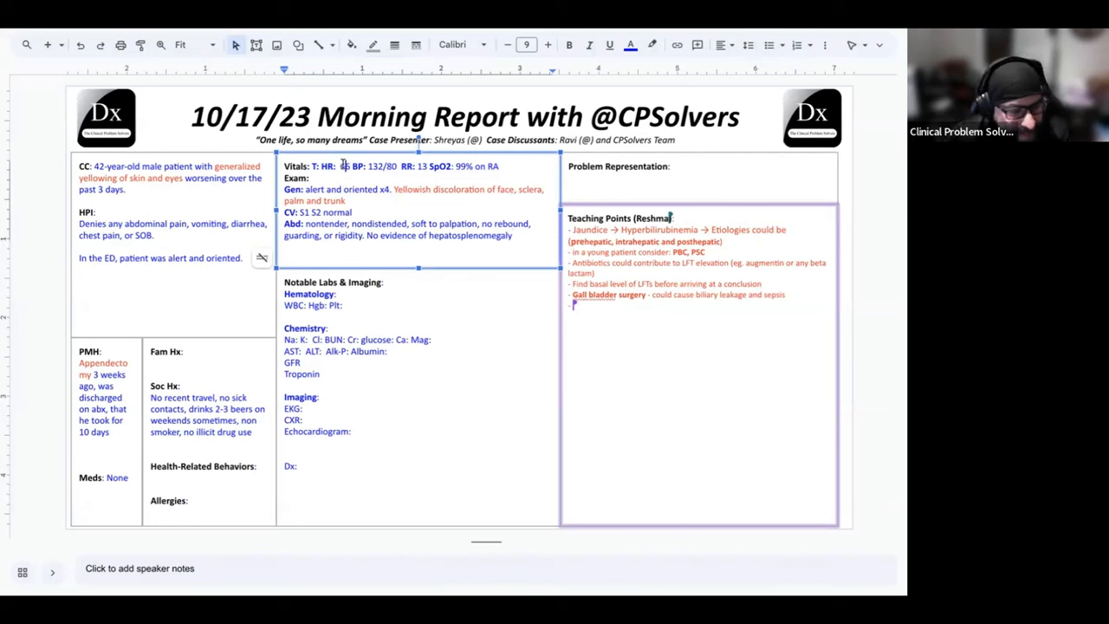
type("66")
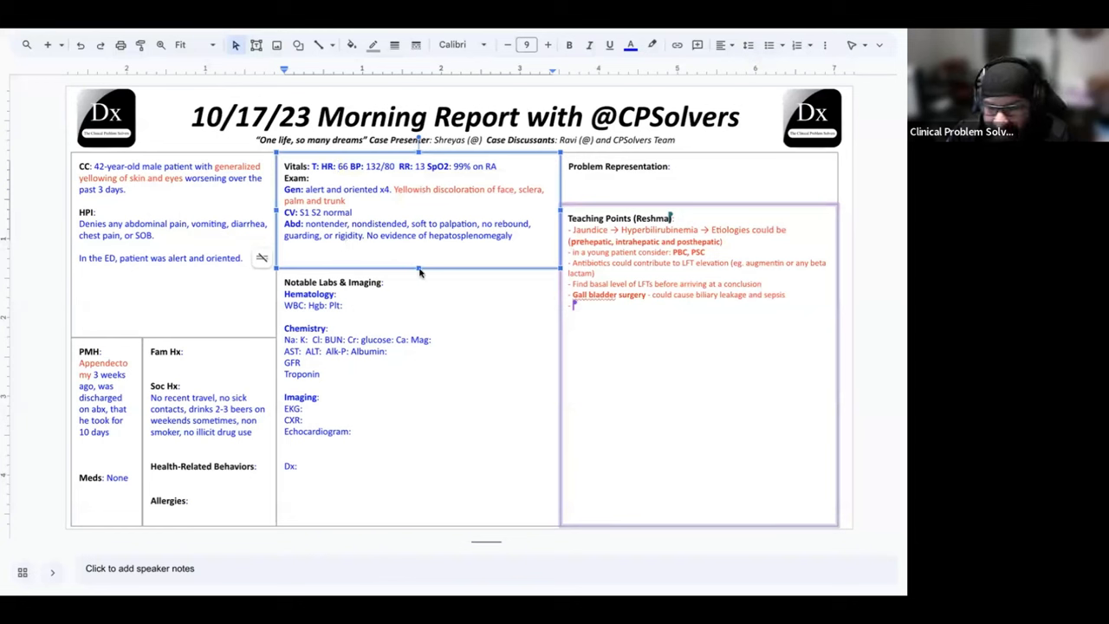
mouse_move(373, 362)
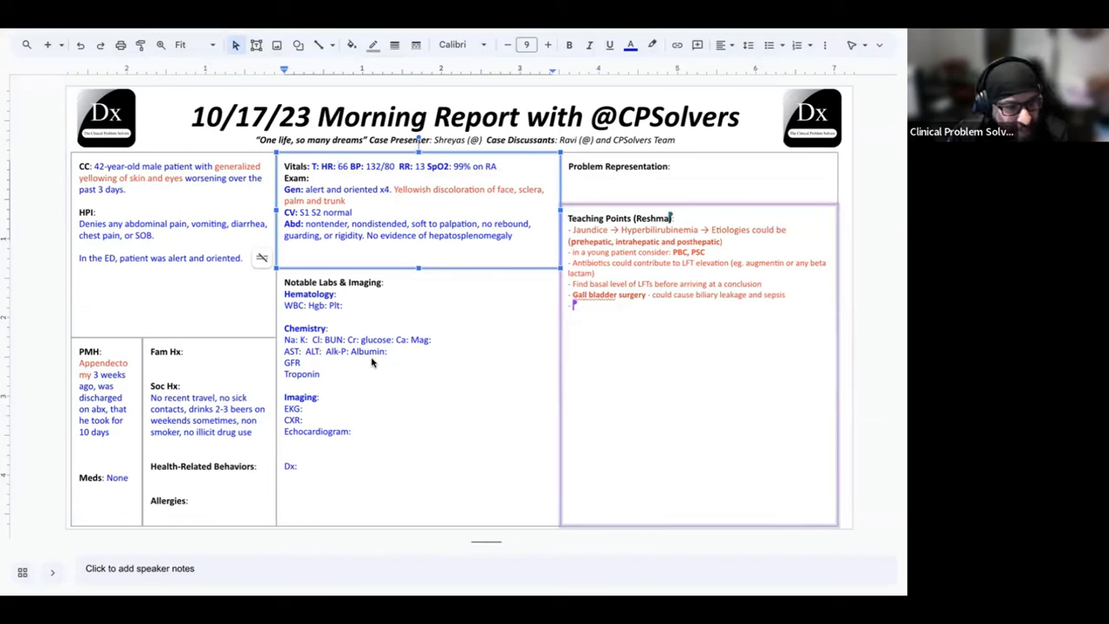
mouse_move(416, 298)
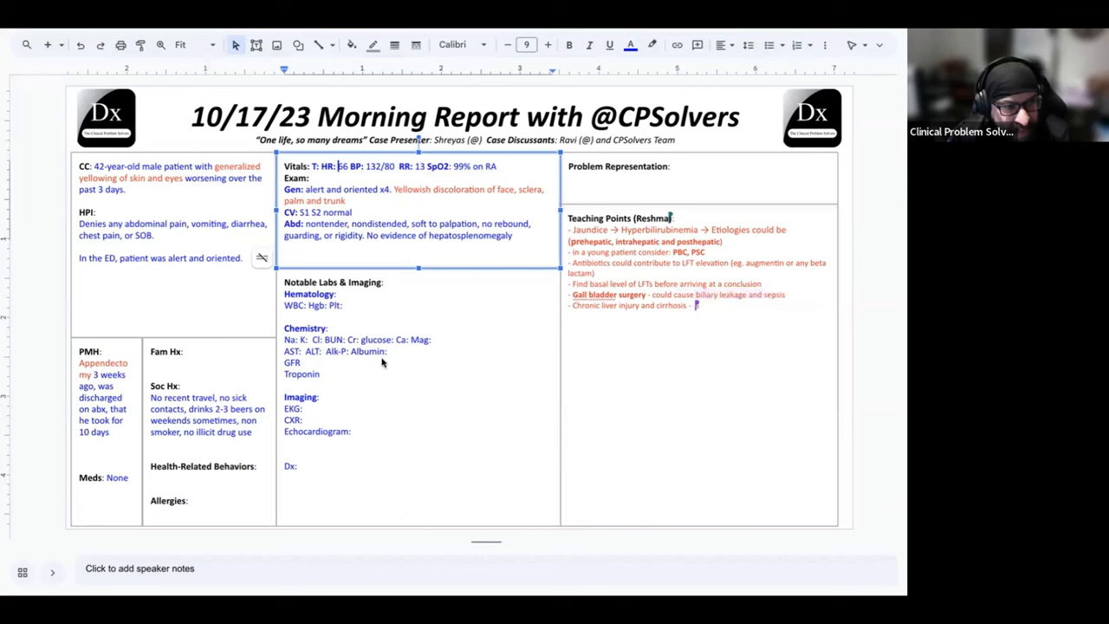
Add 'abdominal' to the cirrhosis teaching point and label the Labs section.
type("abdominal findings (ascites")
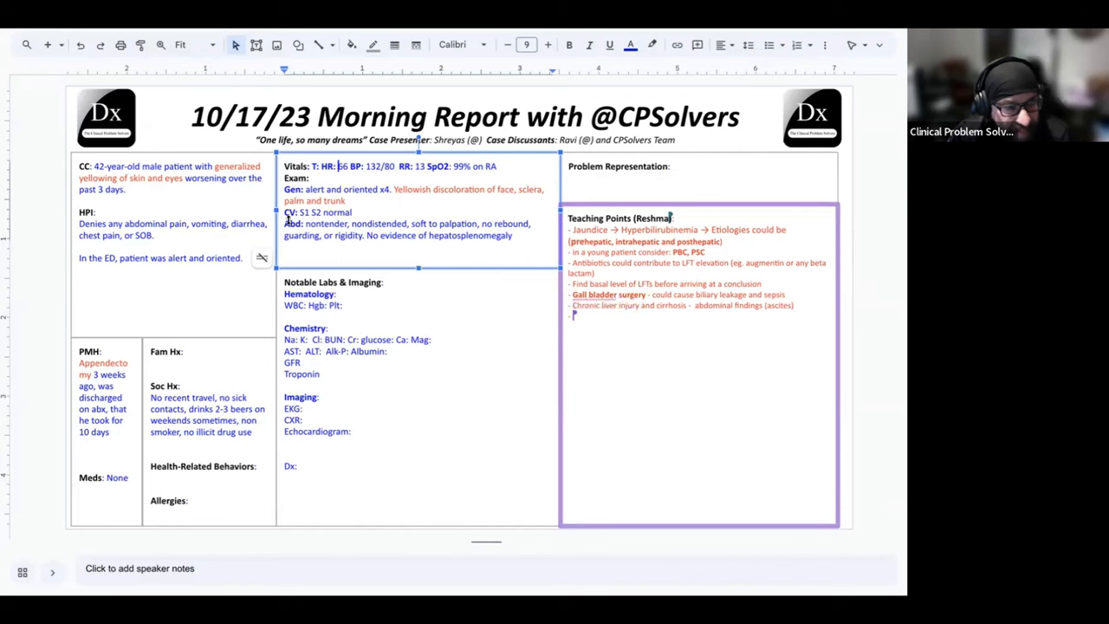
mouse_move(407, 325)
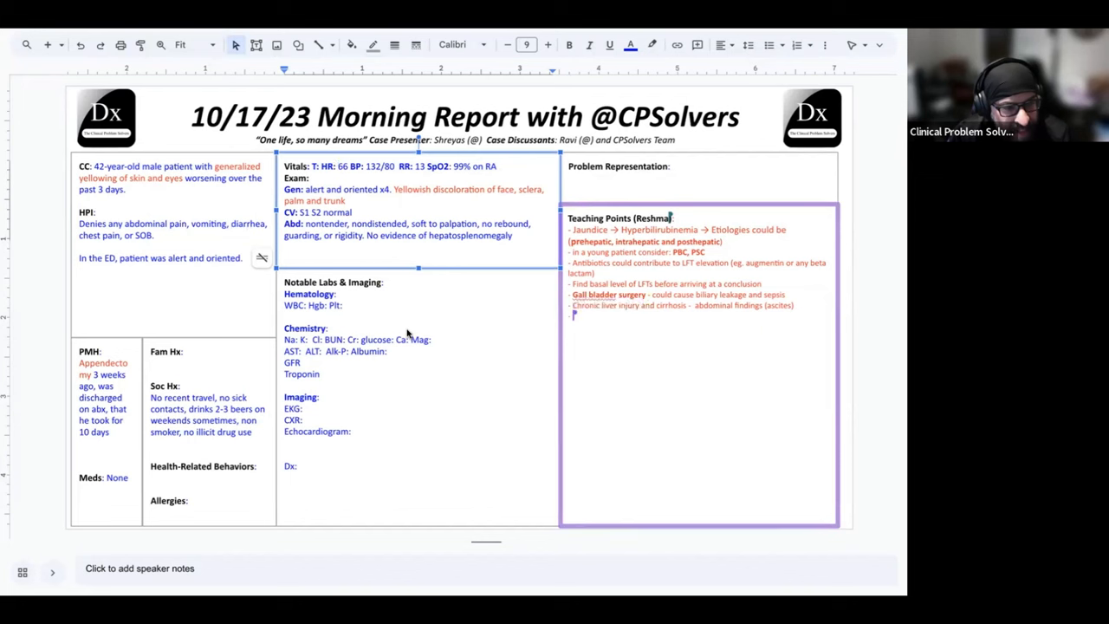
type("In")
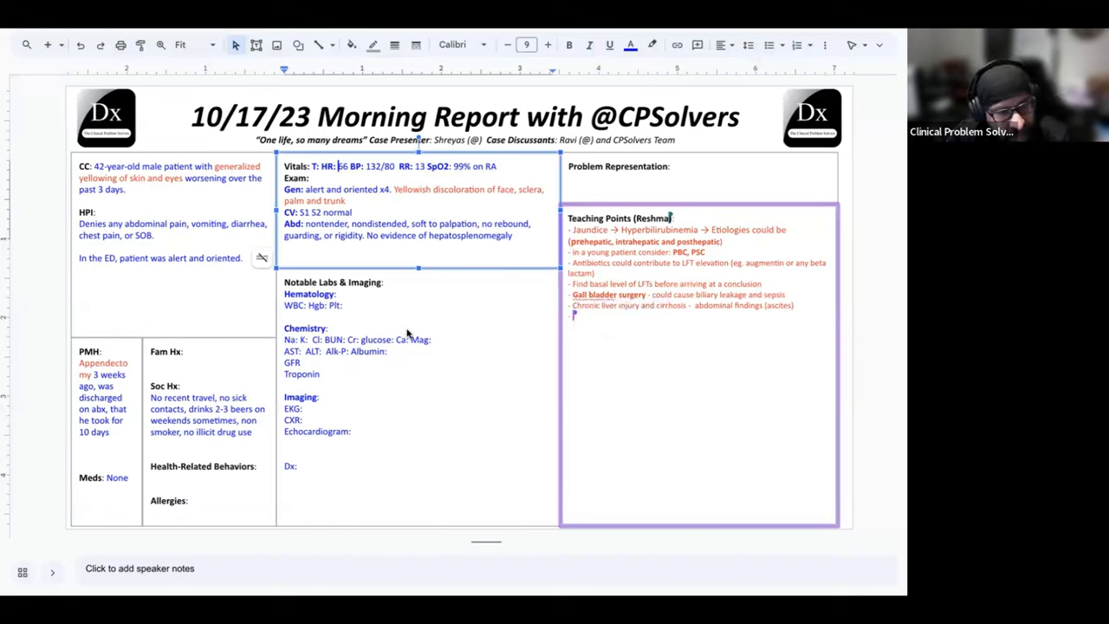
type("Labs")
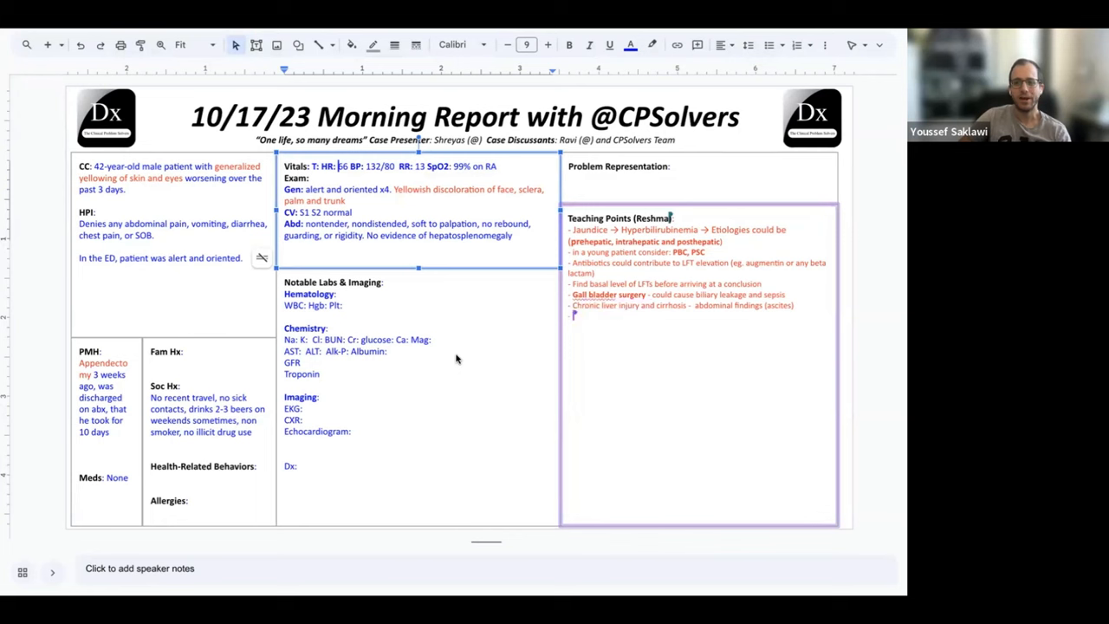
Add the teaching point 'When you hear hoof beats – think horses not zebras'.
type("When you hear hoo")
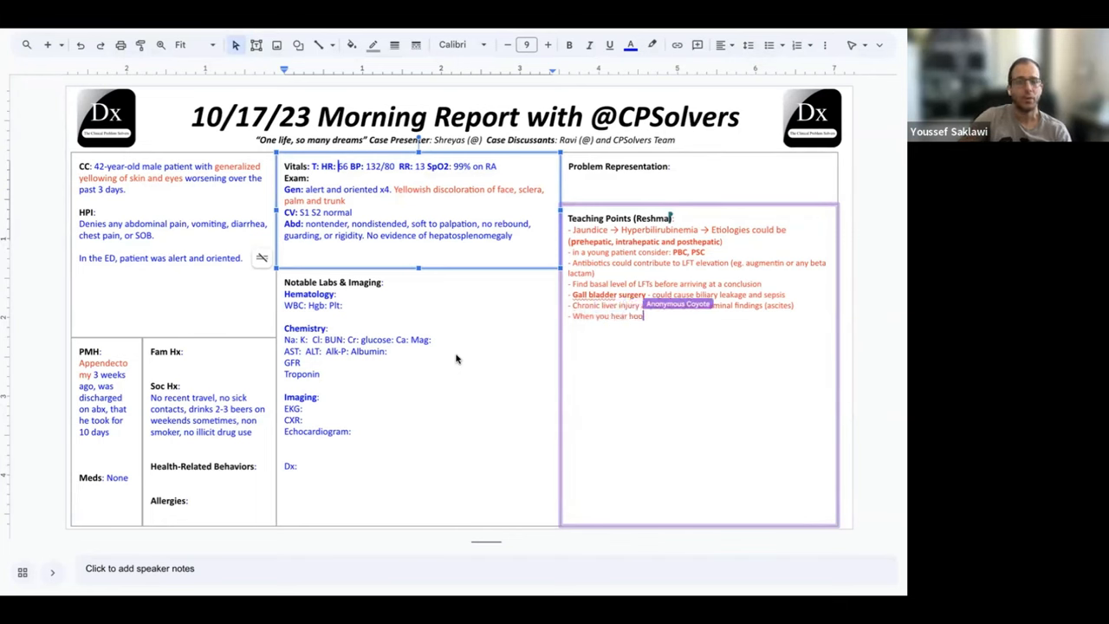
type("beats -")
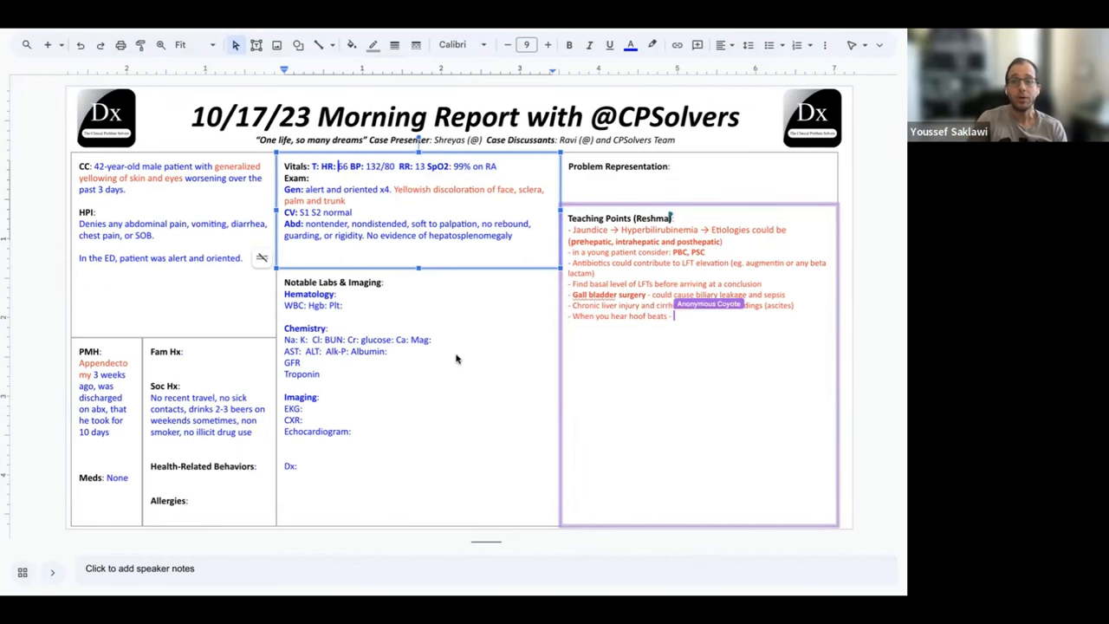
type("think horses not zebras\"")
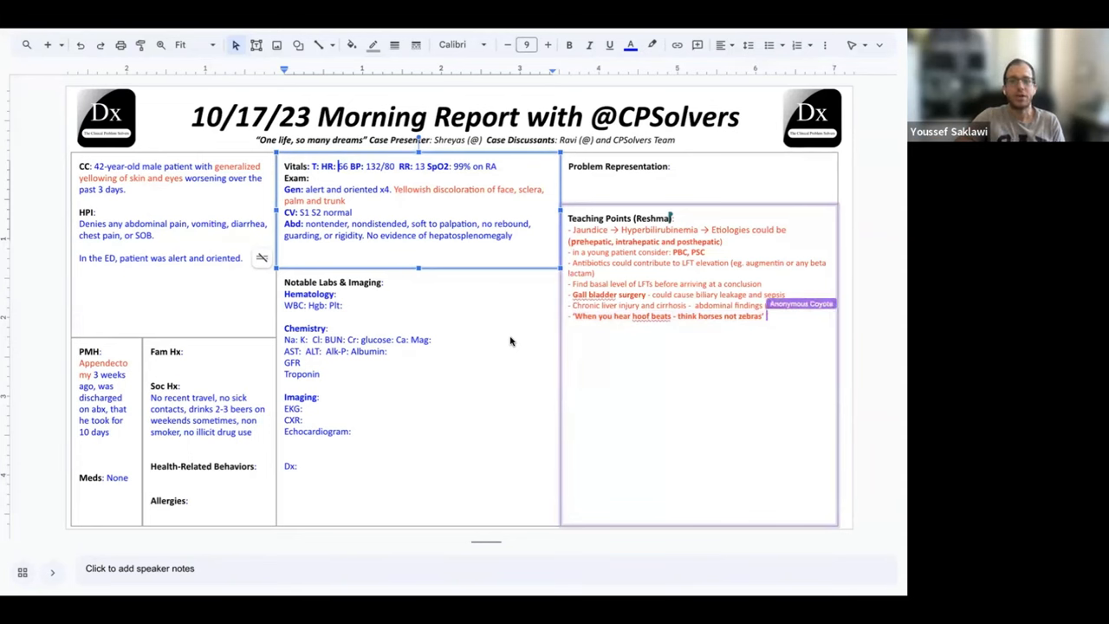
type("think of the res")
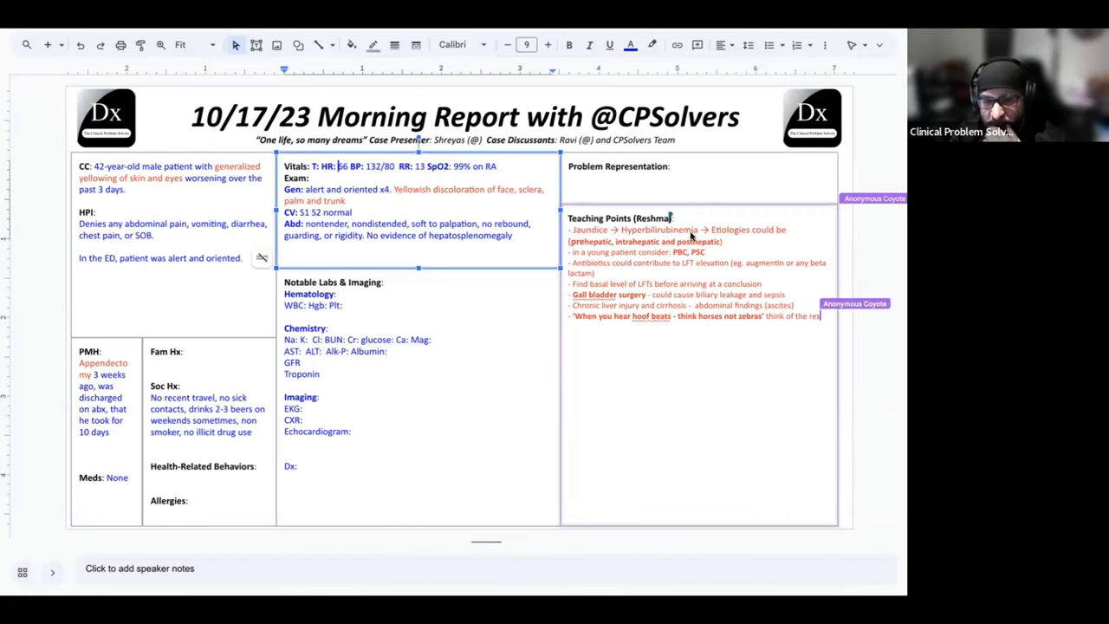
Continue the hoof beats line with 'and' toward the recent surgery note.
left_click(696, 364)
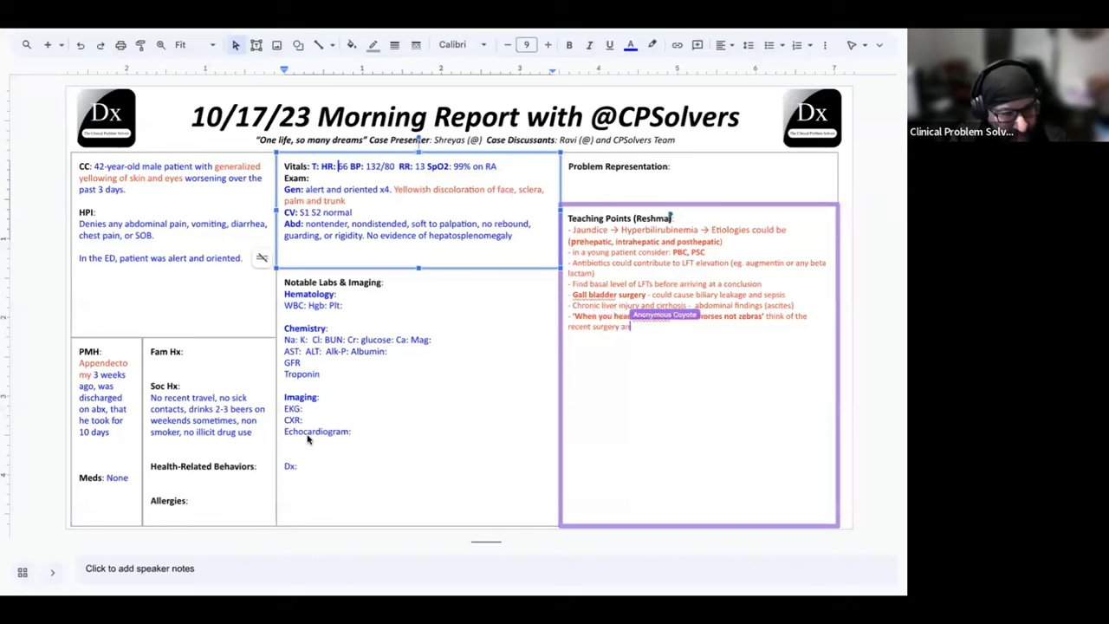
type("and post surgery transfusion")
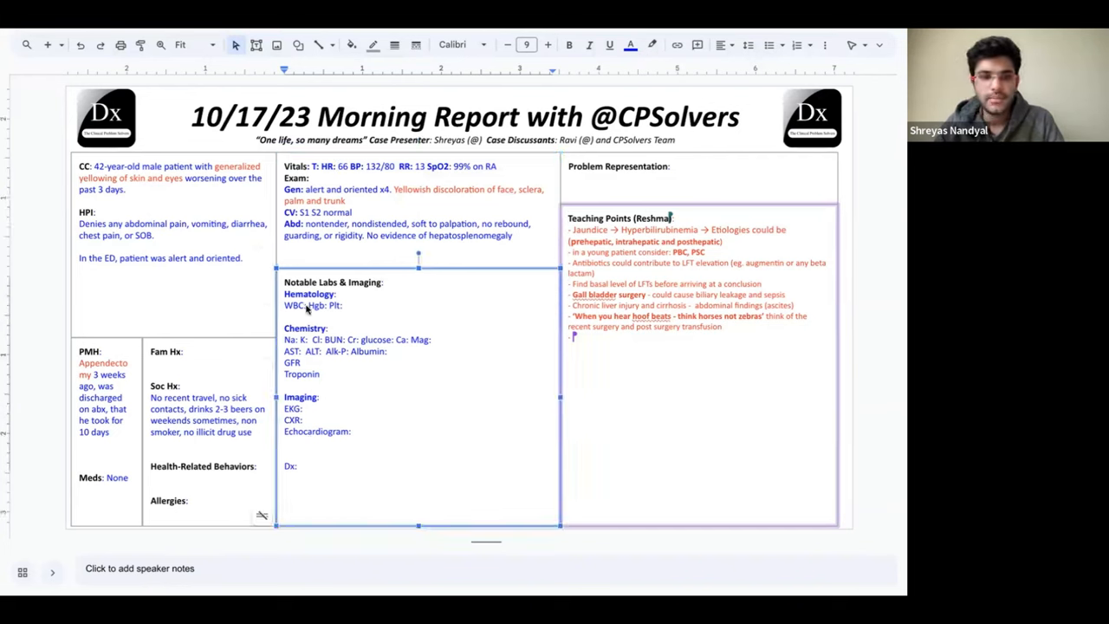
mouse_move(384, 350)
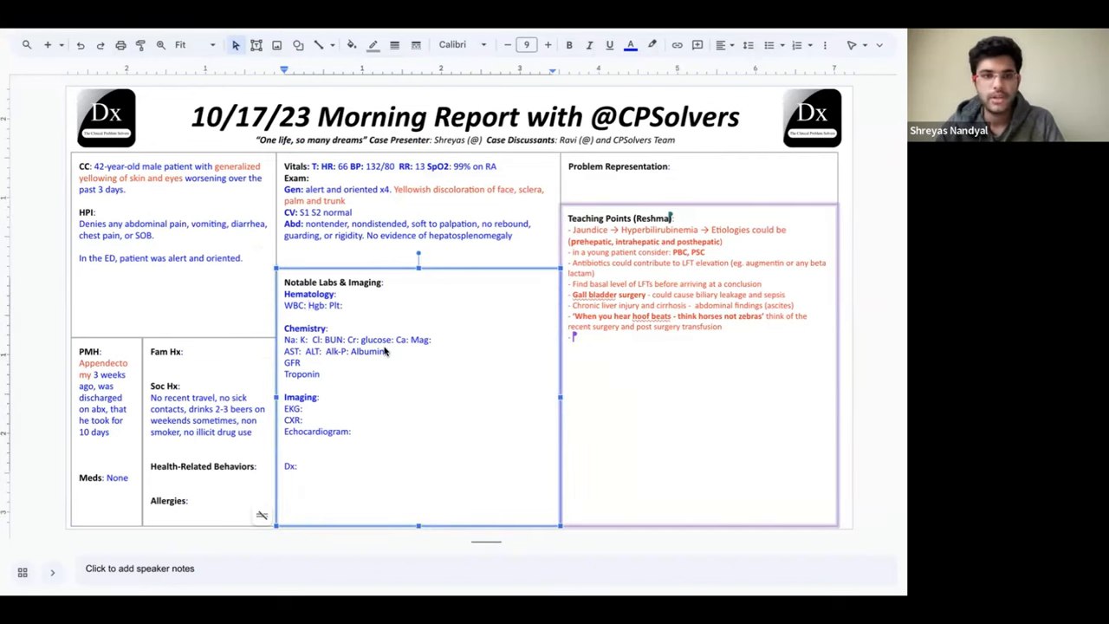
Enter the CBC values WBC 7000 and platelets 150000.
type("7000")
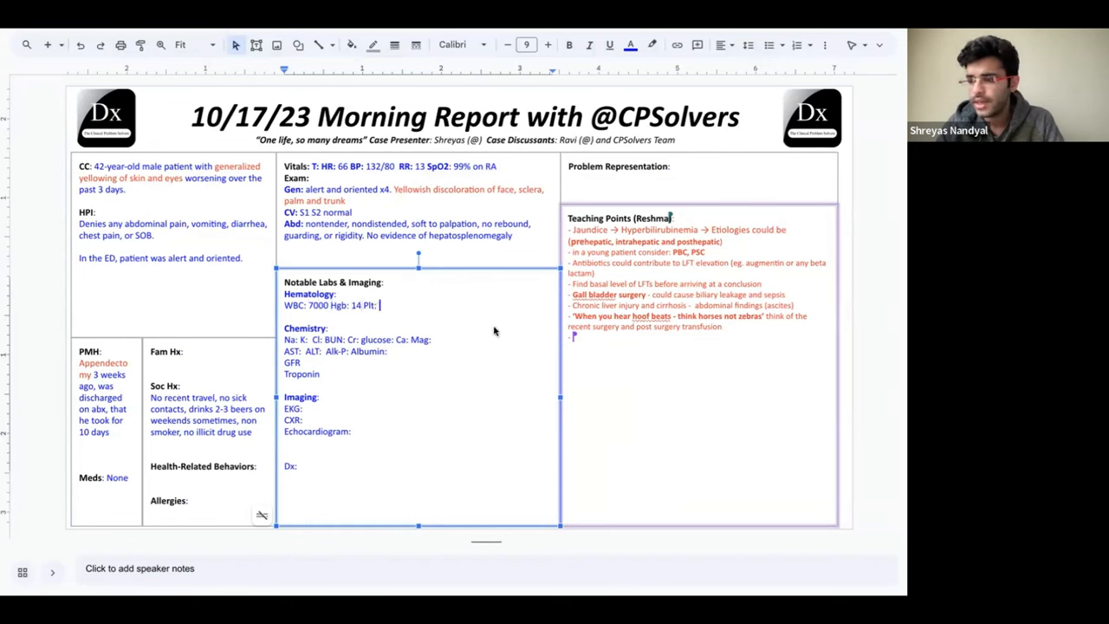
type("150000")
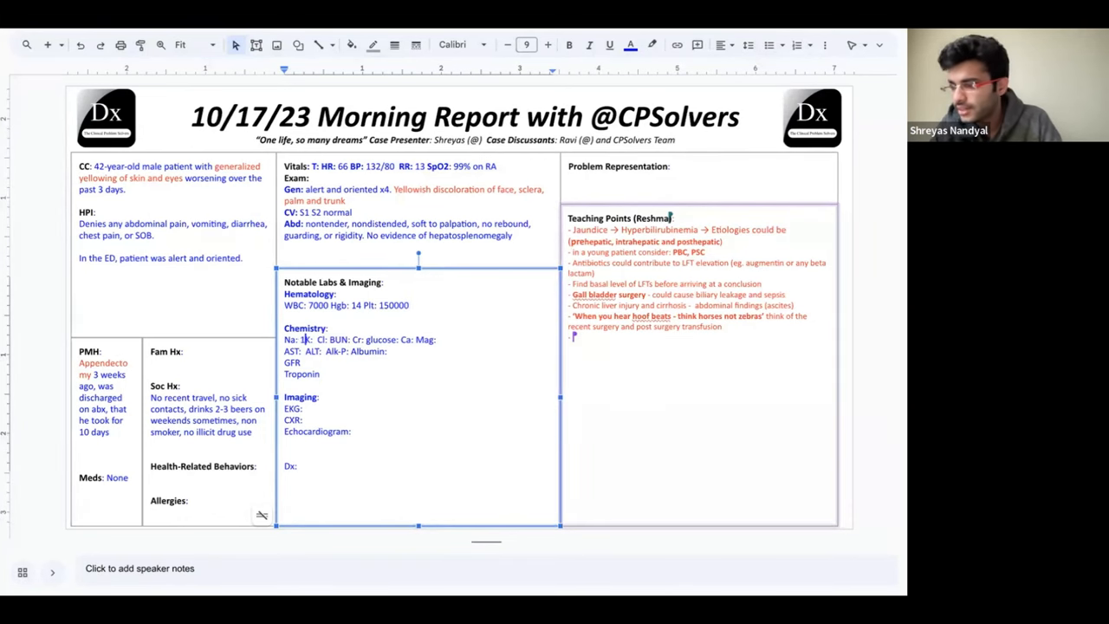
Enter chemistry values Na 136, K, Cl 103, BUN 11 and Cr 0.6.
type("136 K:")
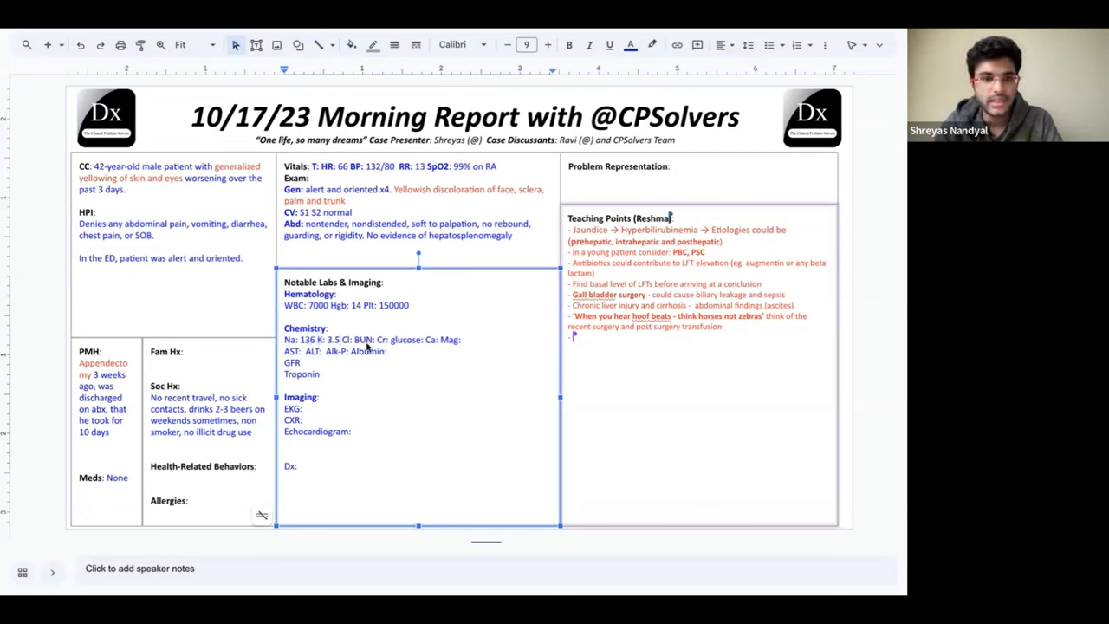
type("103")
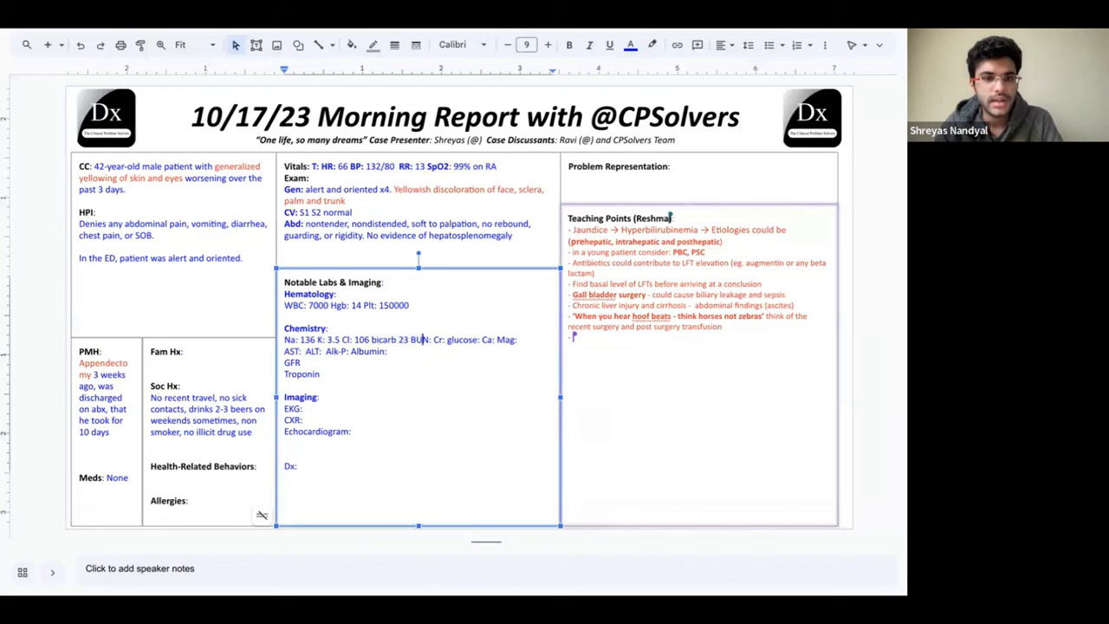
type(":11")
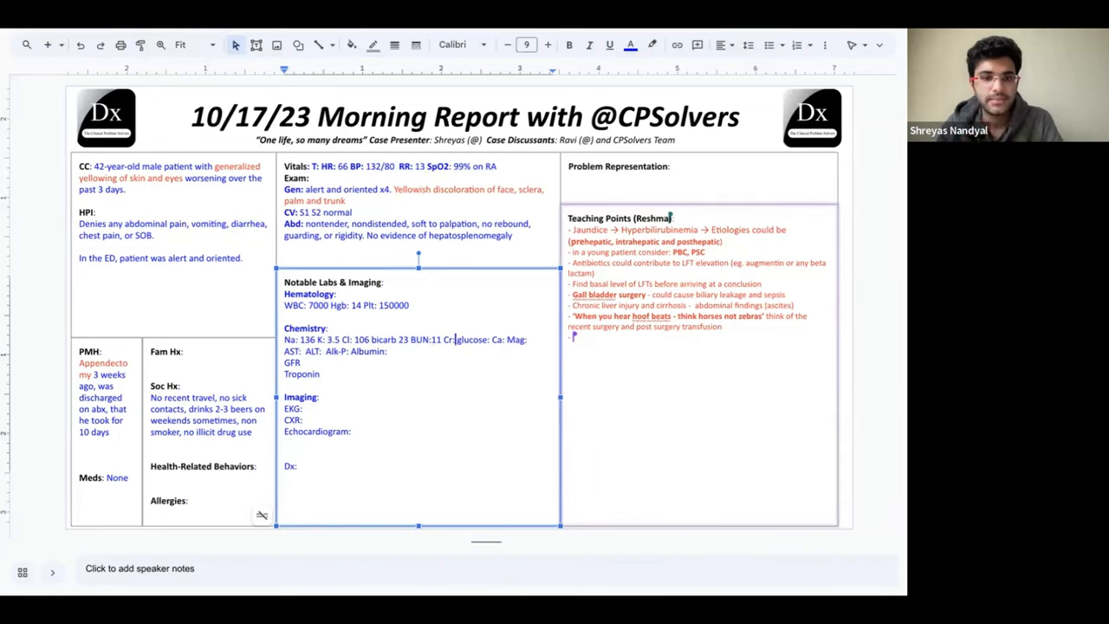
type(".6")
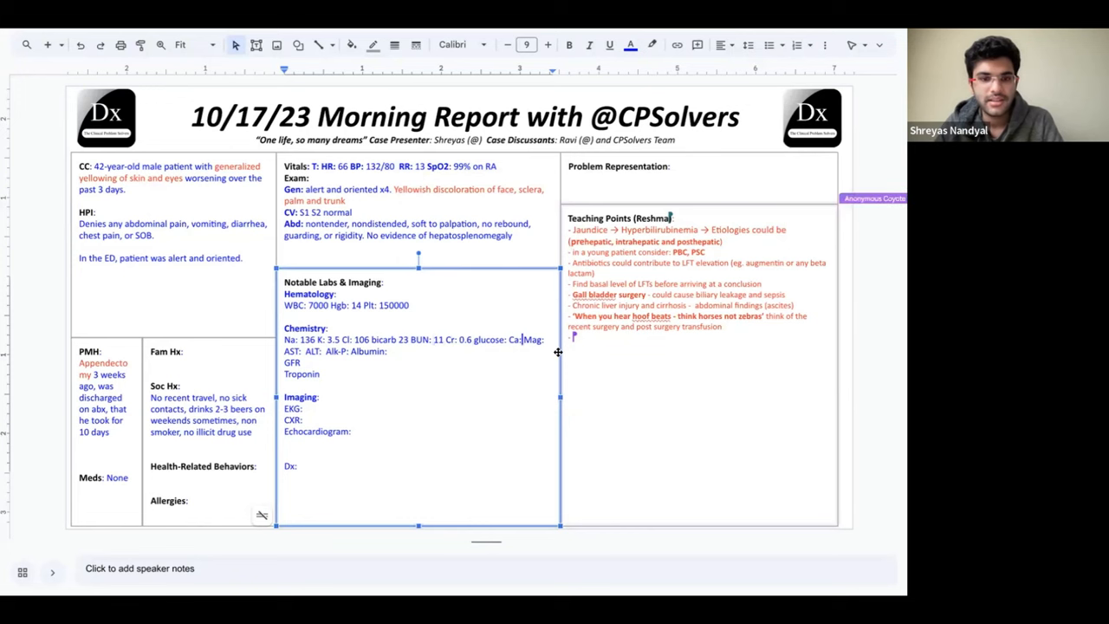
Add calcium 9.3 and magnesium 1.6 to the chemistry line.
type("9.3")
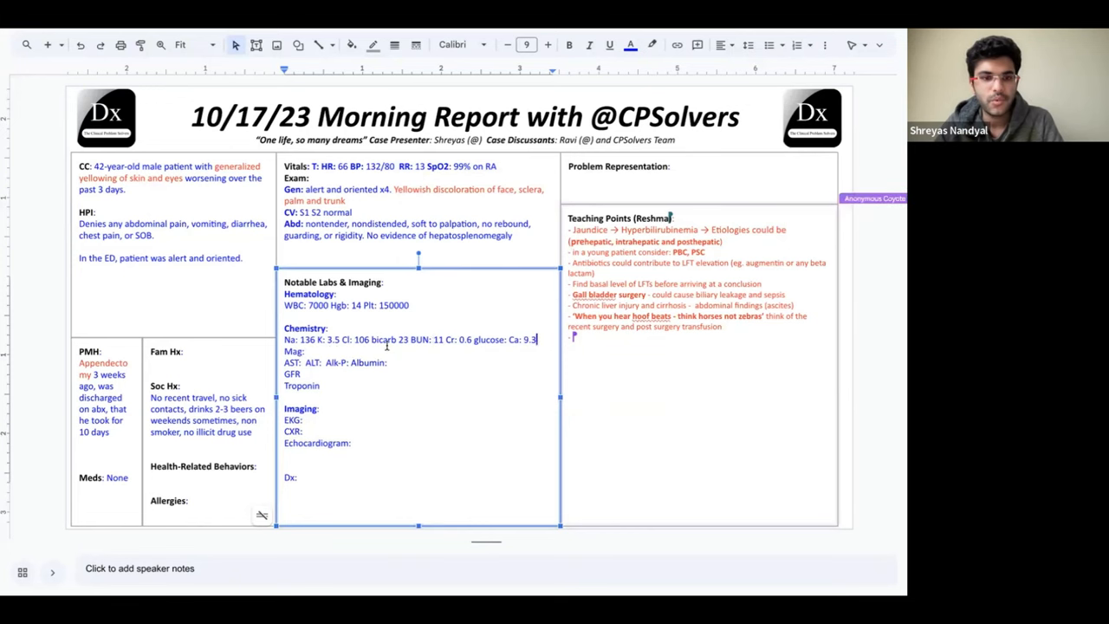
type("1.")
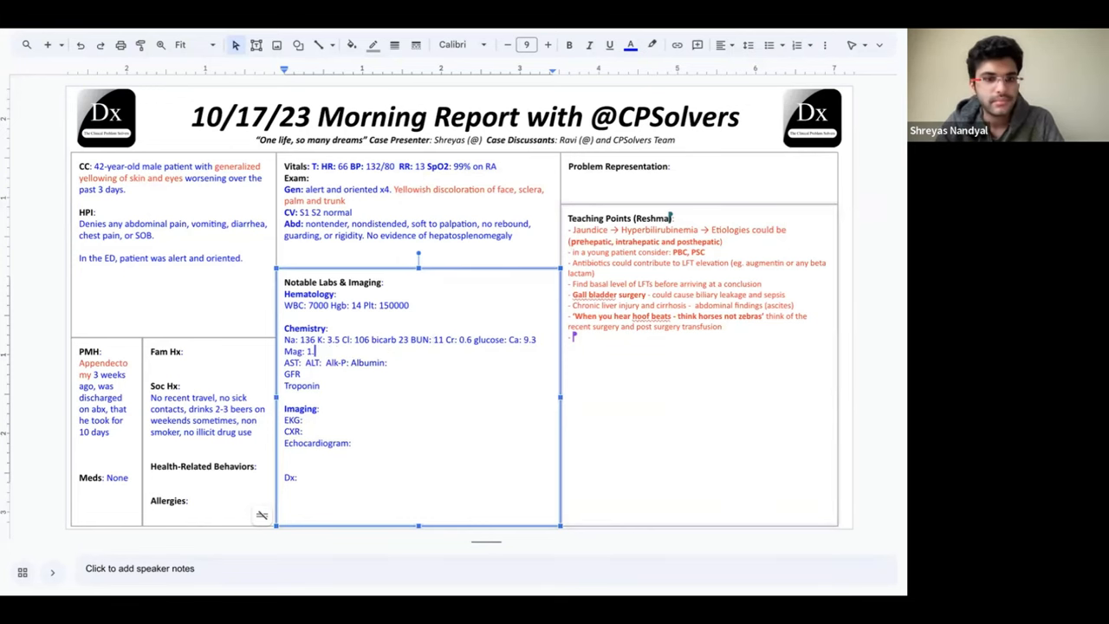
type("6")
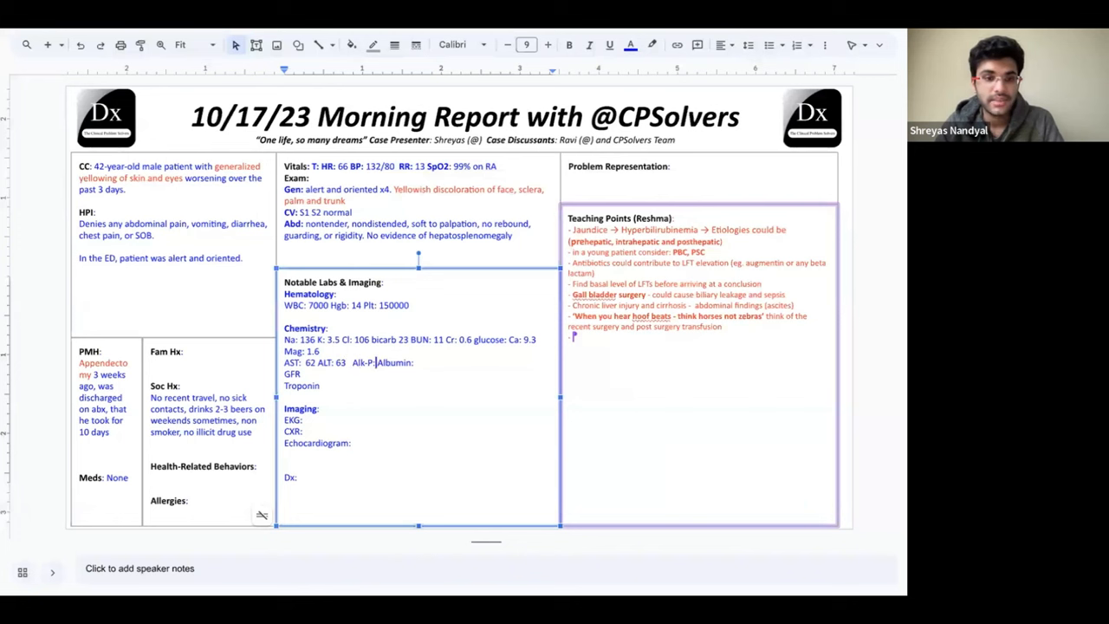
Enter Alk-P 600, total bilirubin 20 and direct bilirubin 16.8.
type("600")
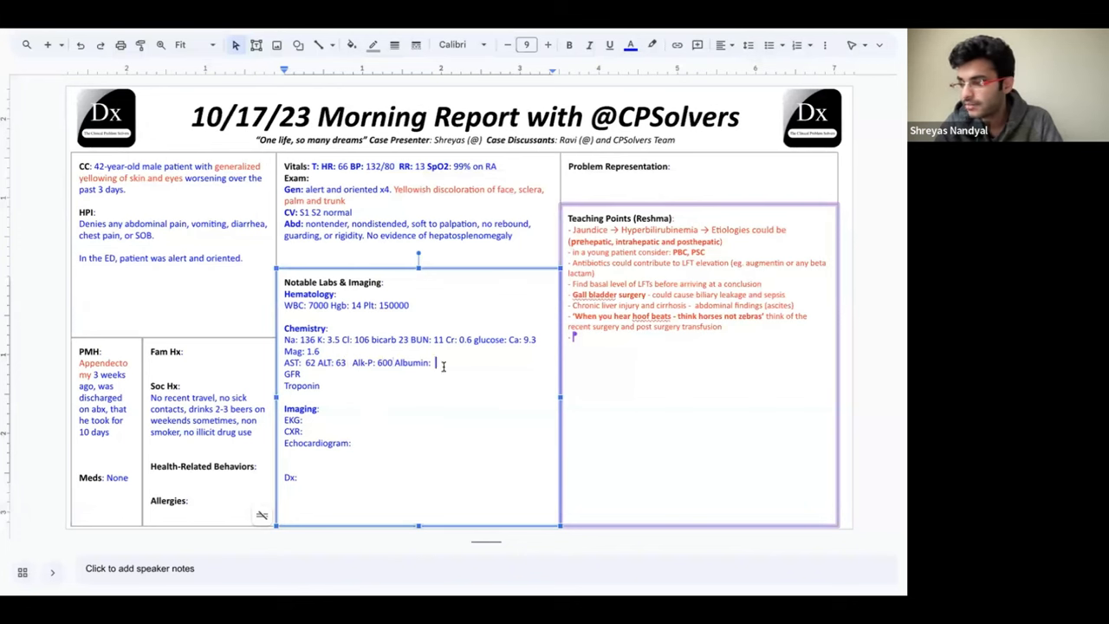
type("t billi 20")
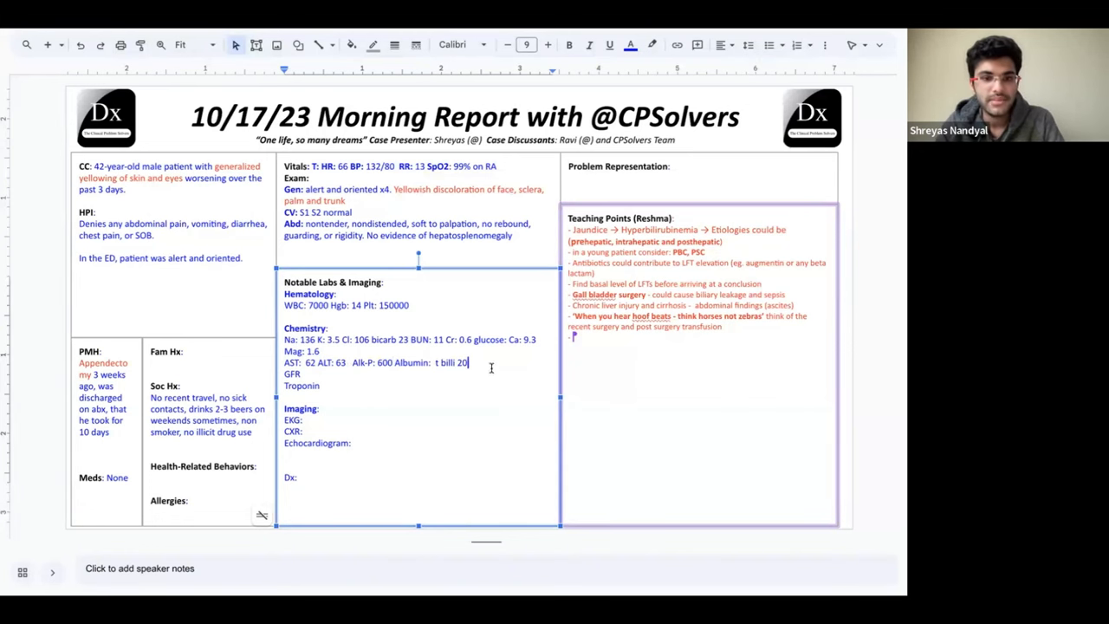
type("direct 16.8 indirect 3.2")
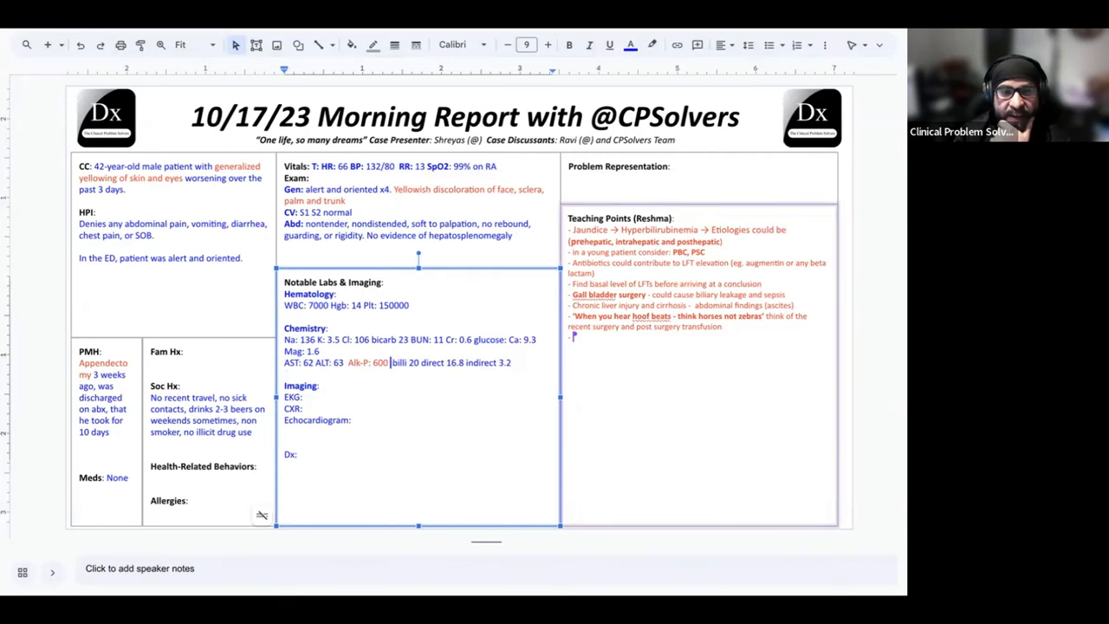
Relabel the entry 'Total-bilirubin' and correct its spelling via the suggestion.
type("Total-")
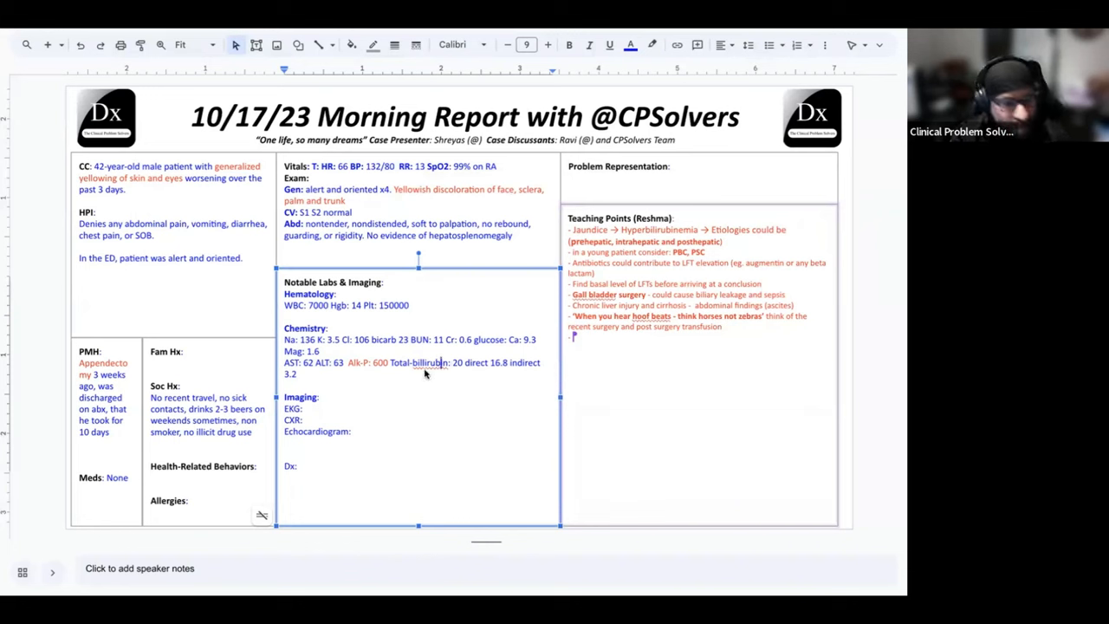
right_click(419, 362)
type(",")
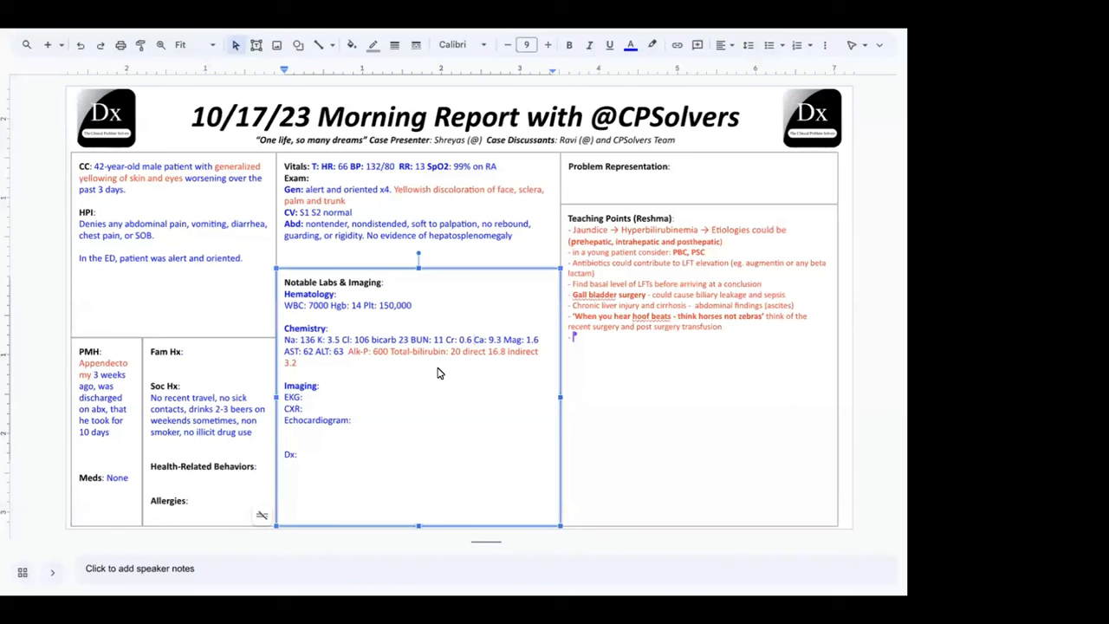
Add the teaching point that medication can cause severe cholestasis.
type("Min")
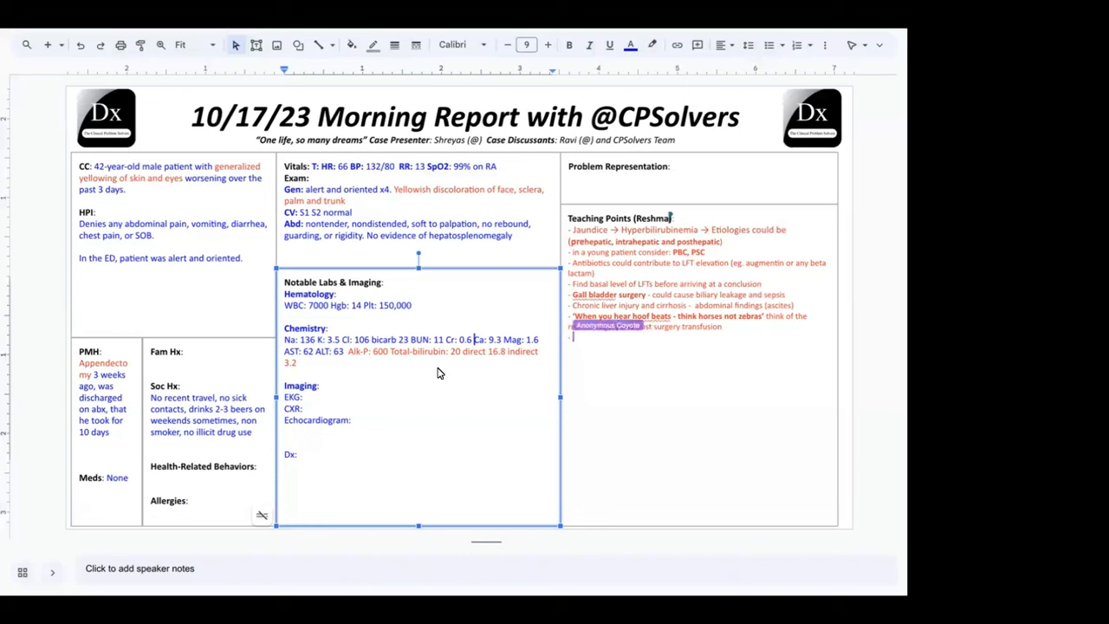
type("Medication can cause")
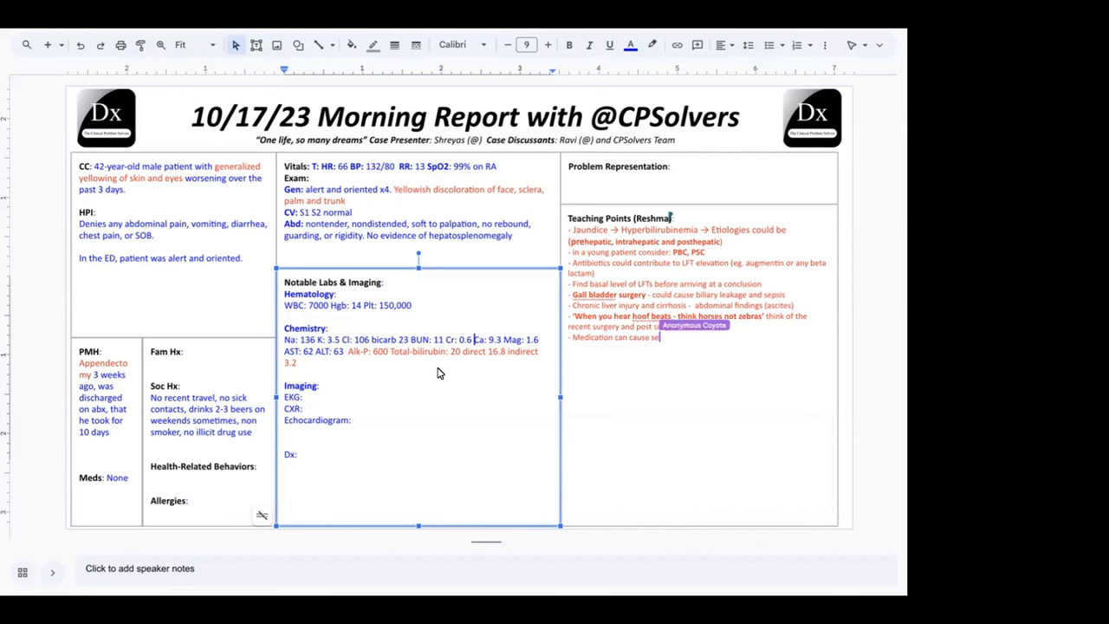
type("severe")
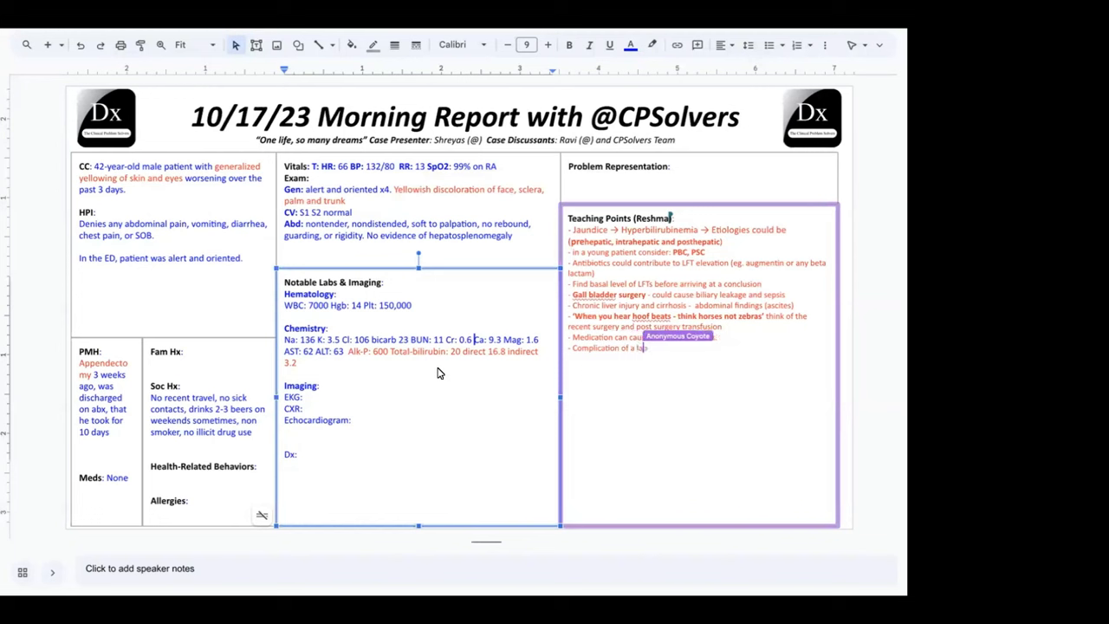
Add the point that a lap-surgery hematoma could compress the bile duct and cause obstructive jaundice.
type("surge")
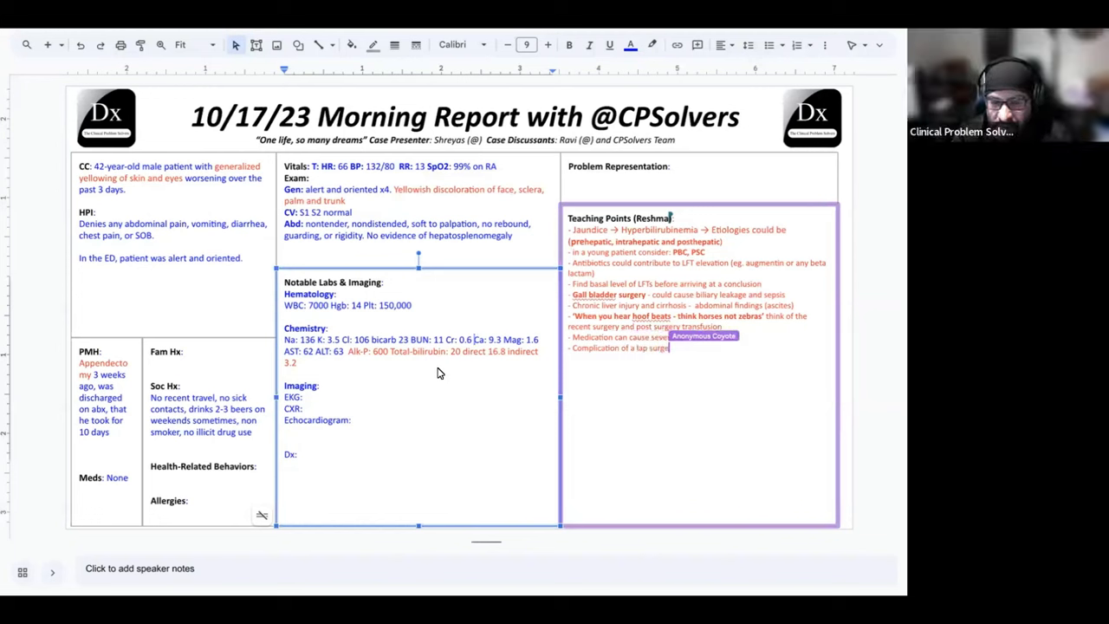
type("-")
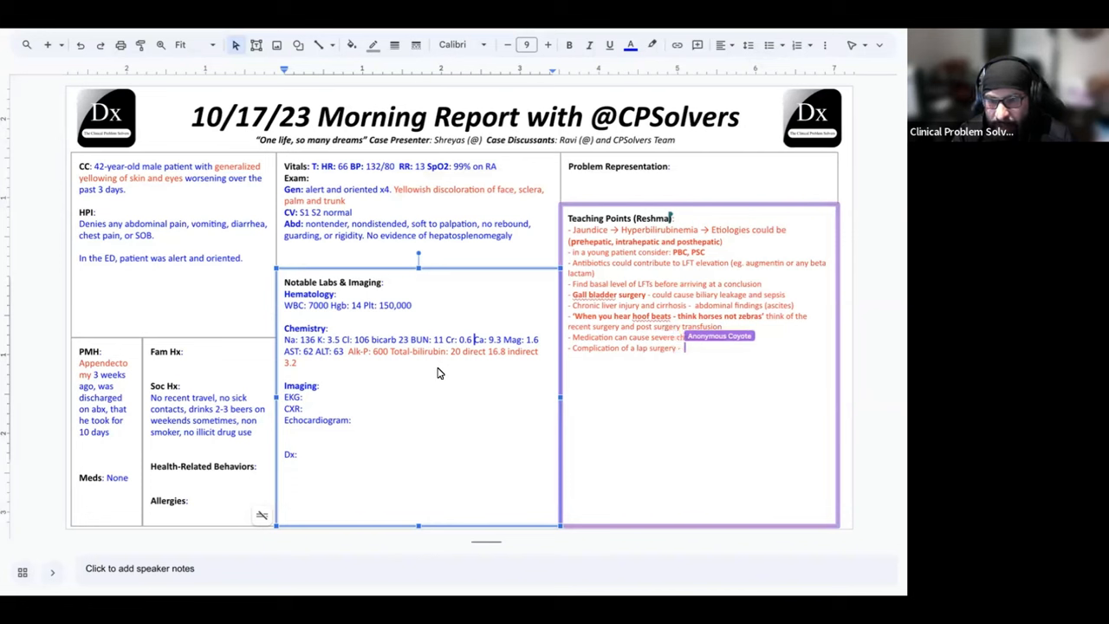
type("hematoma could compress the bile")
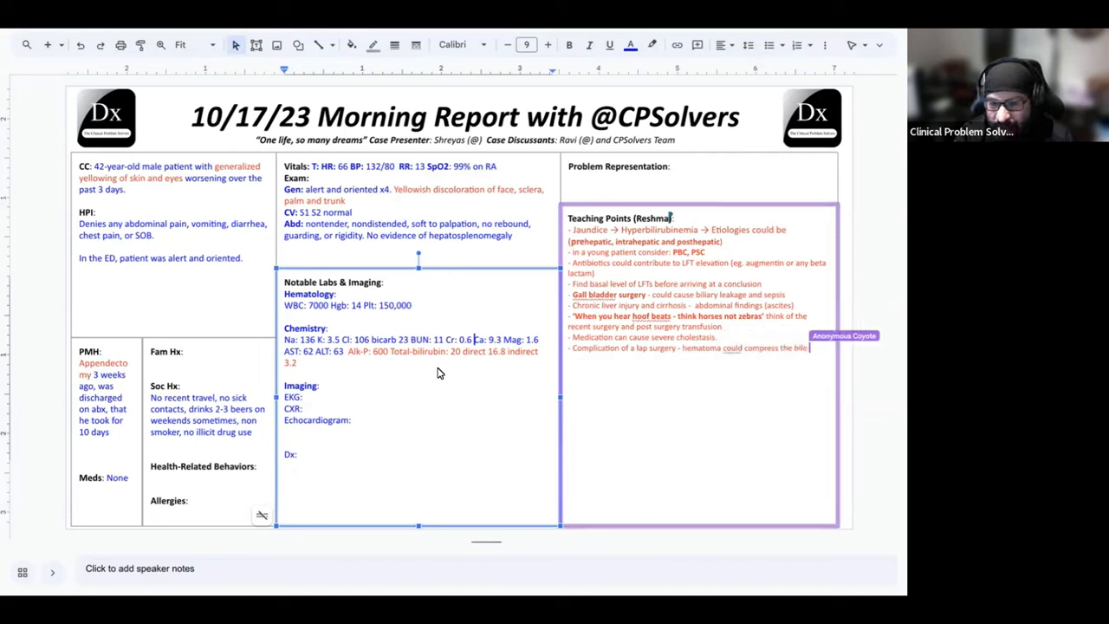
type("duct and")
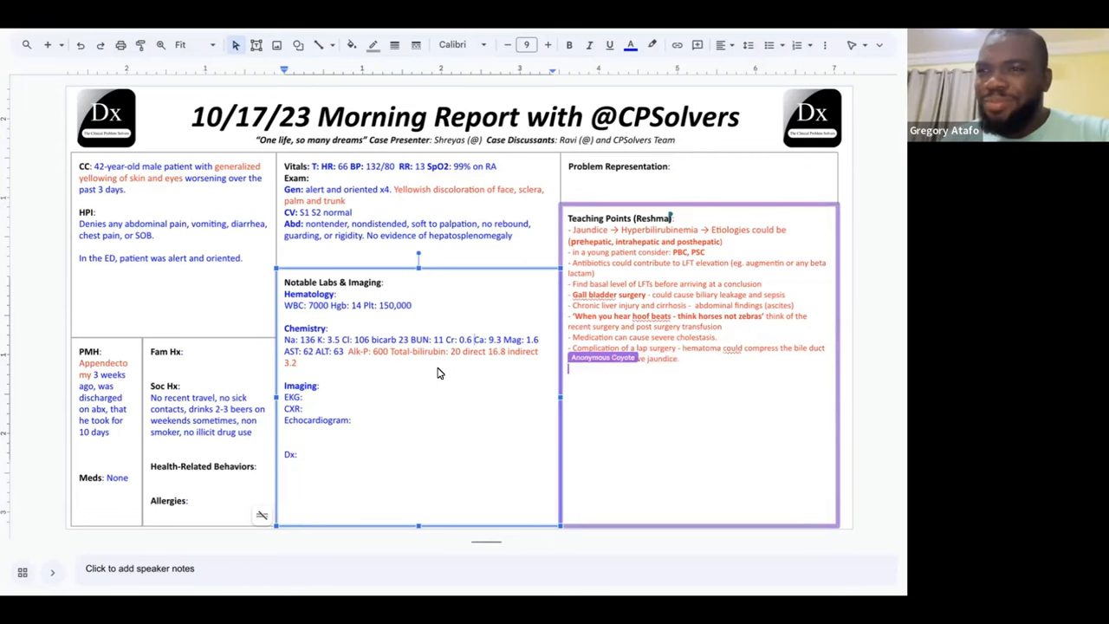
type("and cause obstructive jaundice.")
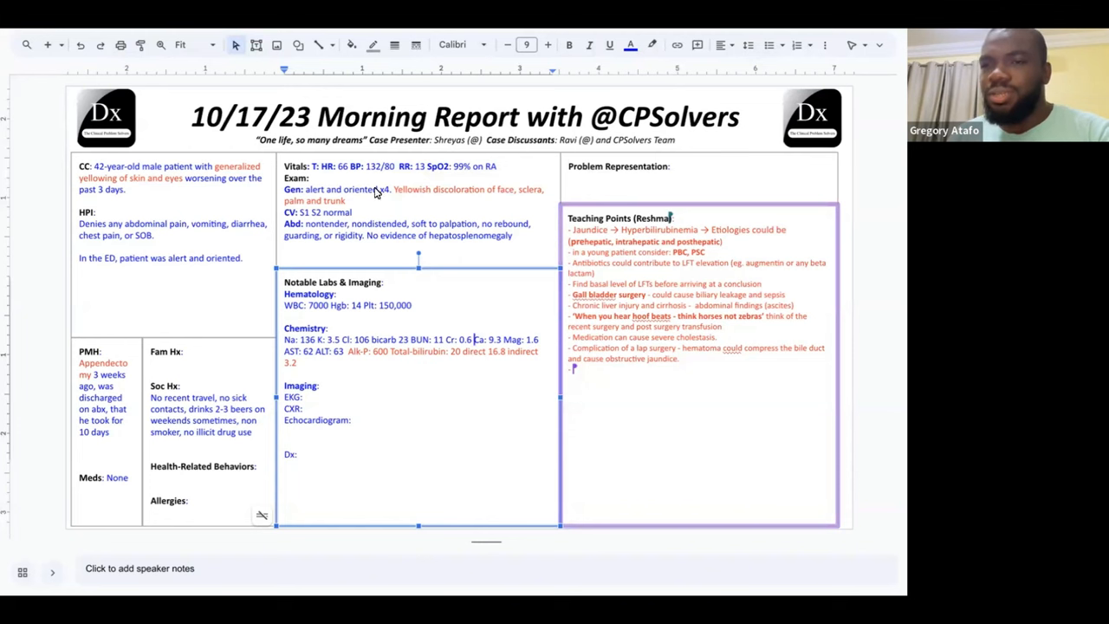
mouse_move(336, 348)
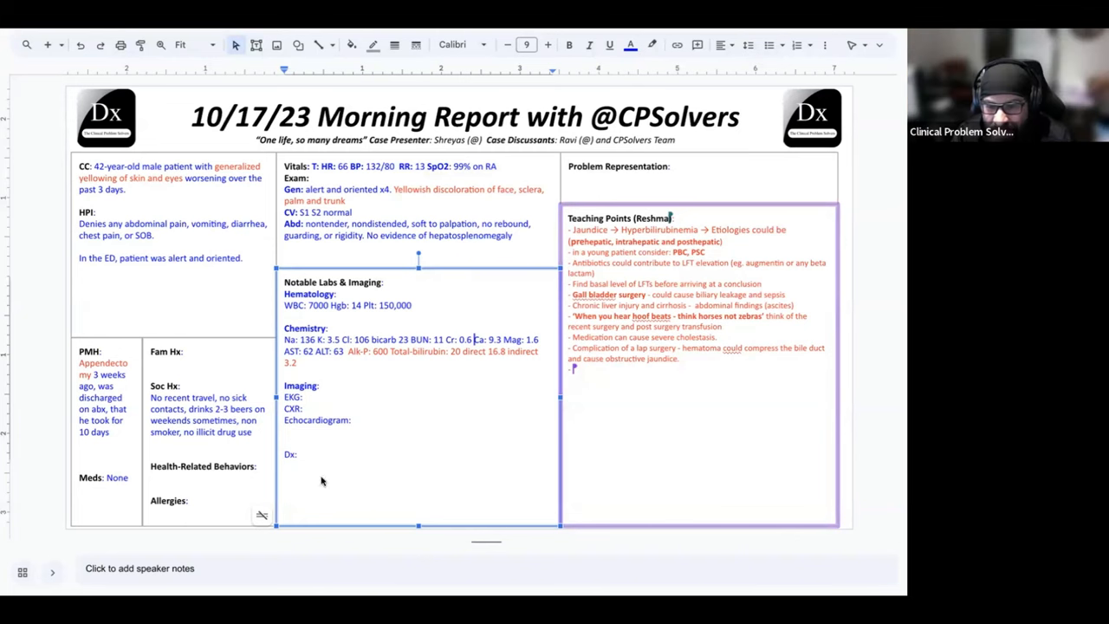
mouse_move(312, 520)
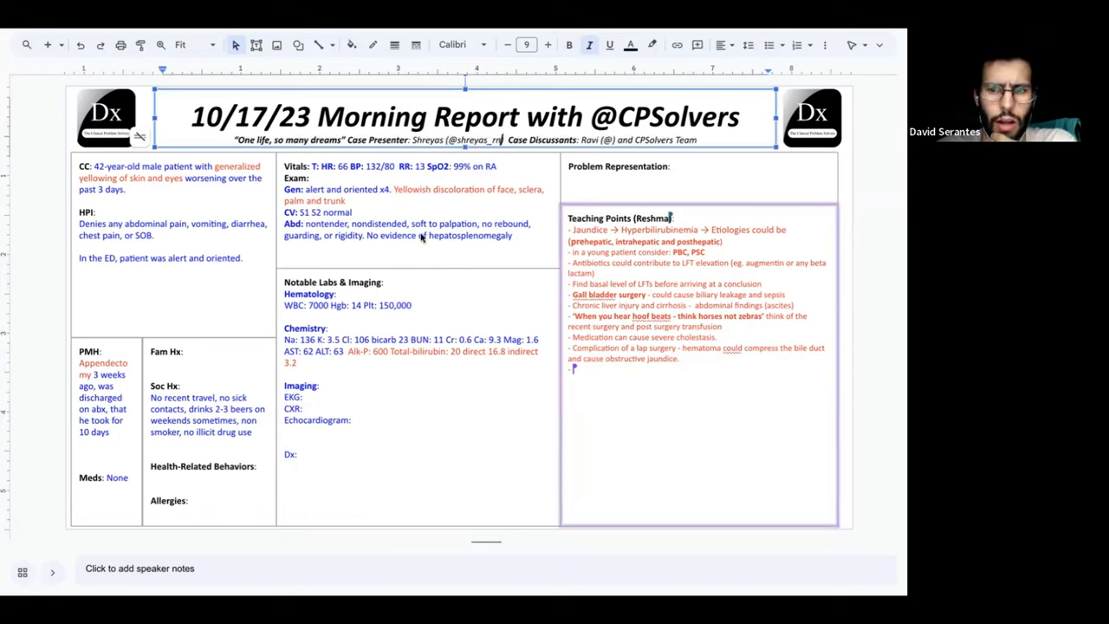
mouse_move(388, 417)
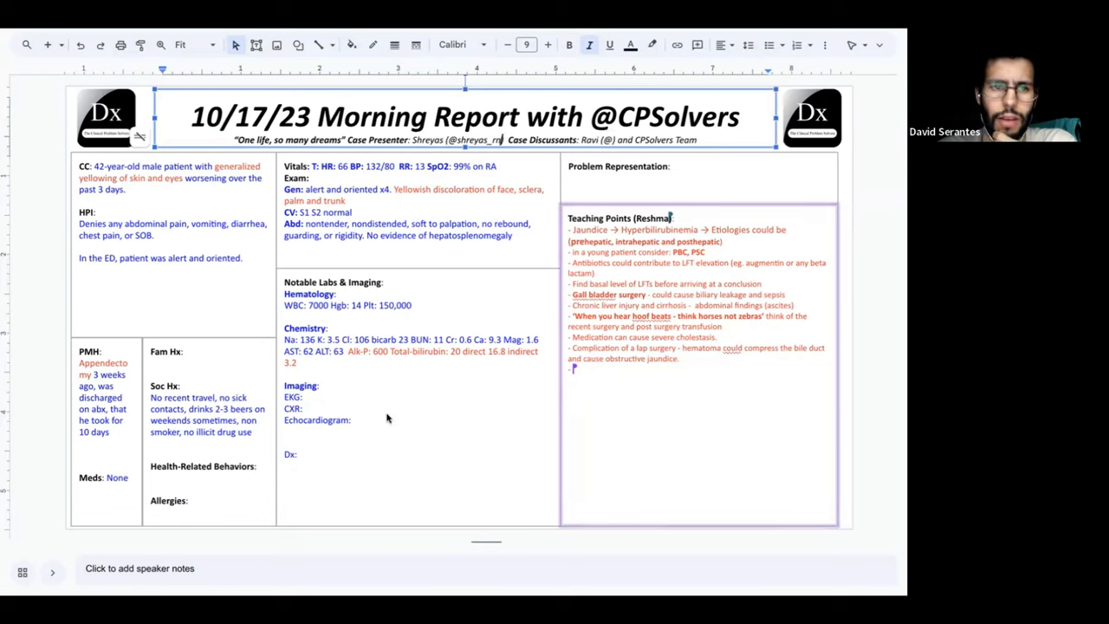
mouse_move(406, 395)
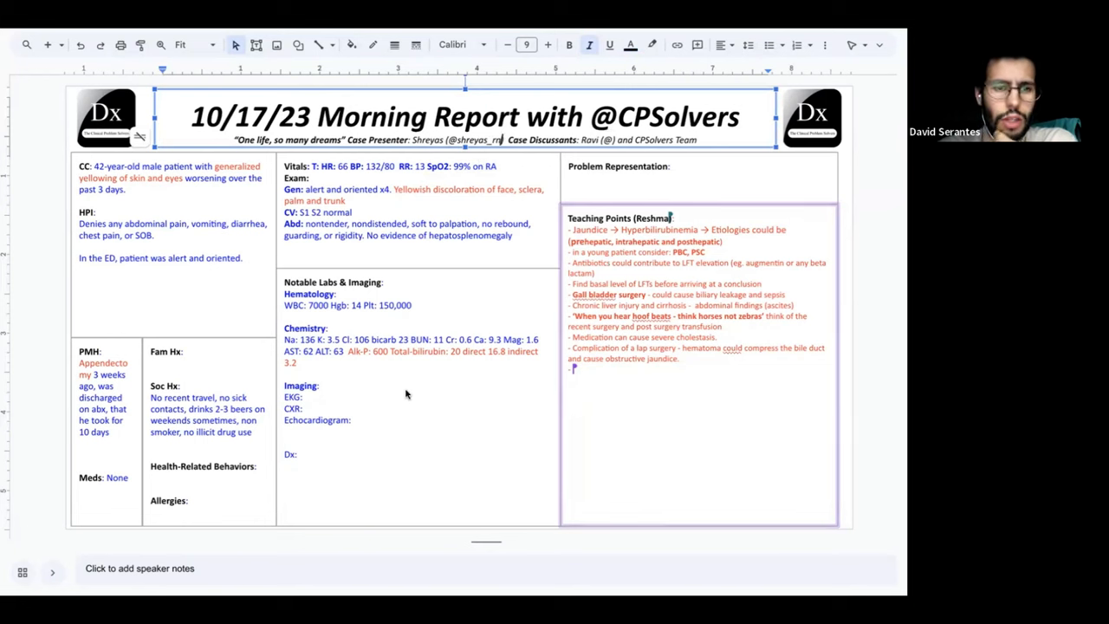
mouse_move(423, 381)
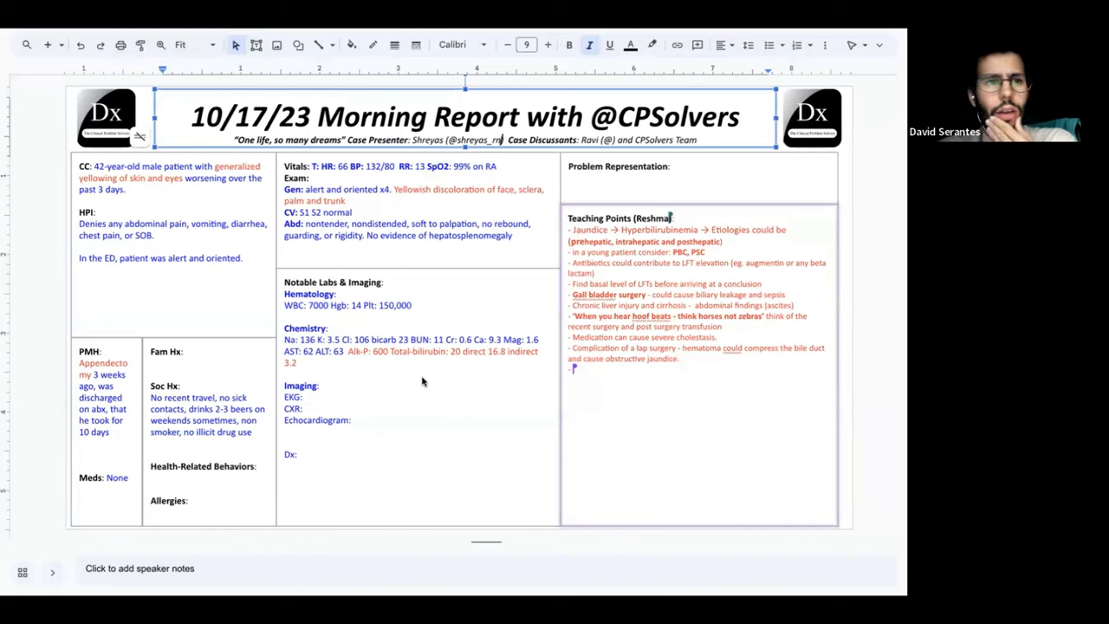
mouse_move(387, 337)
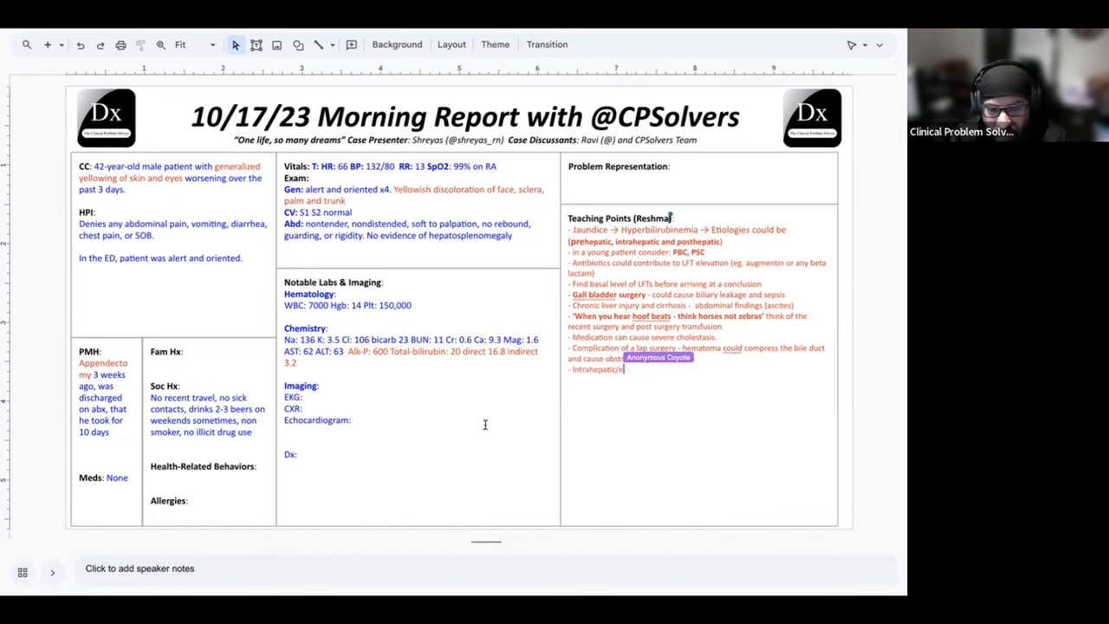
Note that intrahepatic/extrahepatic causes could also raise direct bilirubin elevation.
type("extrahepati")
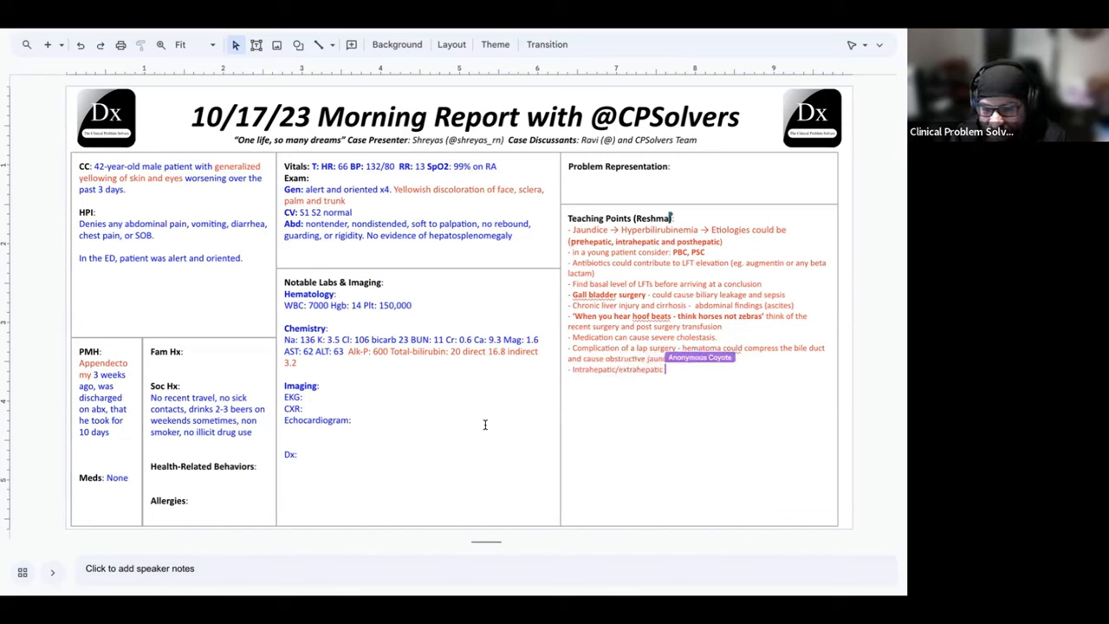
type("could also cause f")
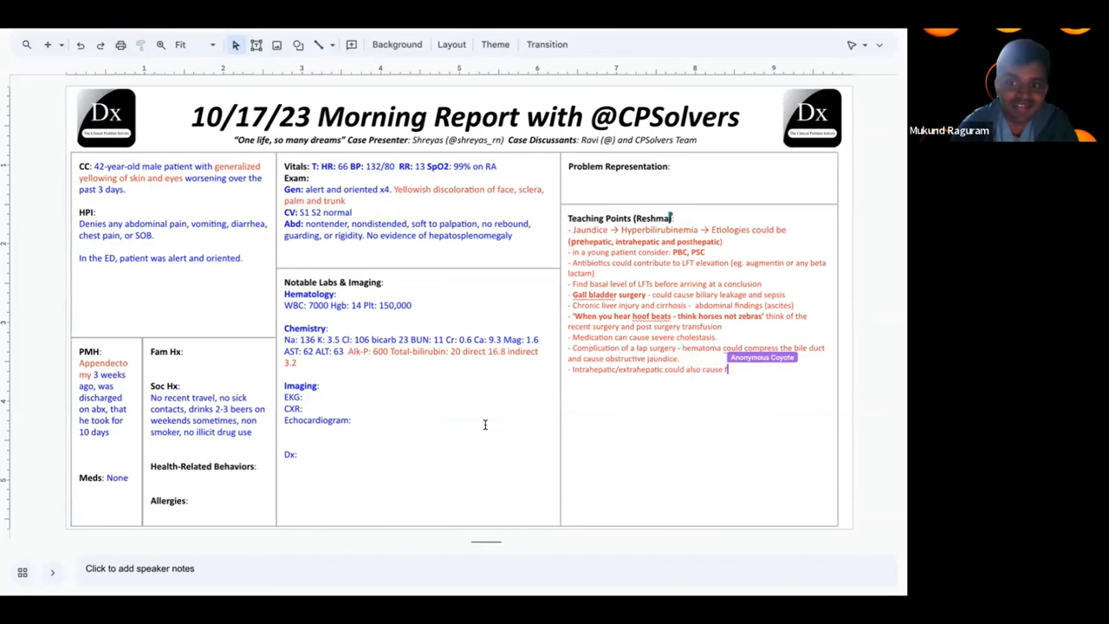
type("direct")
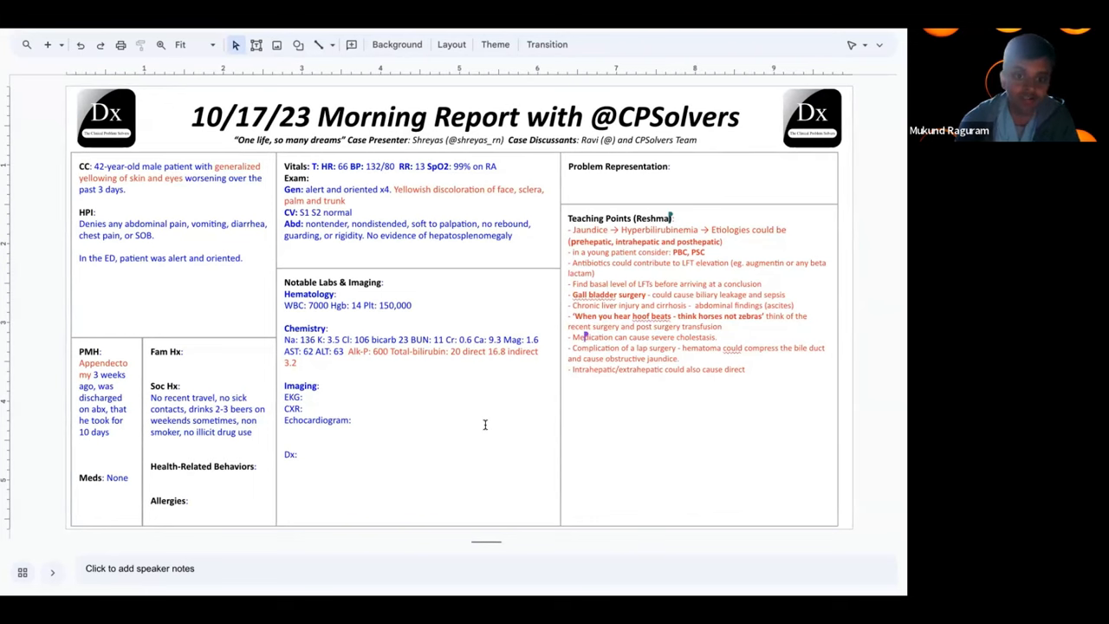
type("bilirubin")
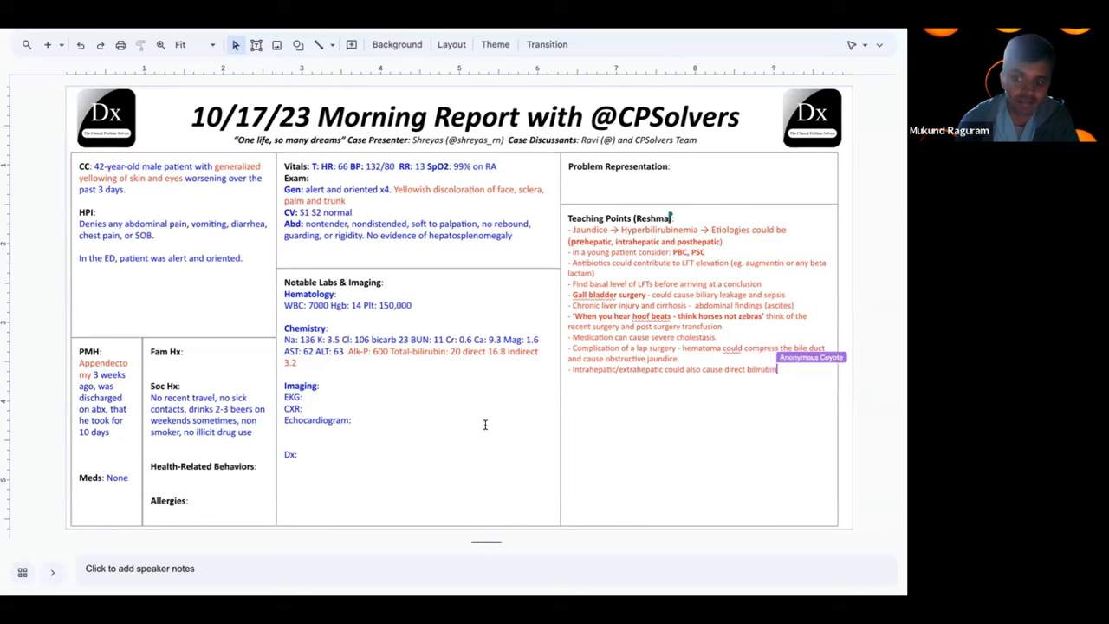
type("elevation")
type("- opioid could cause oddi of sphincter contraction causing")
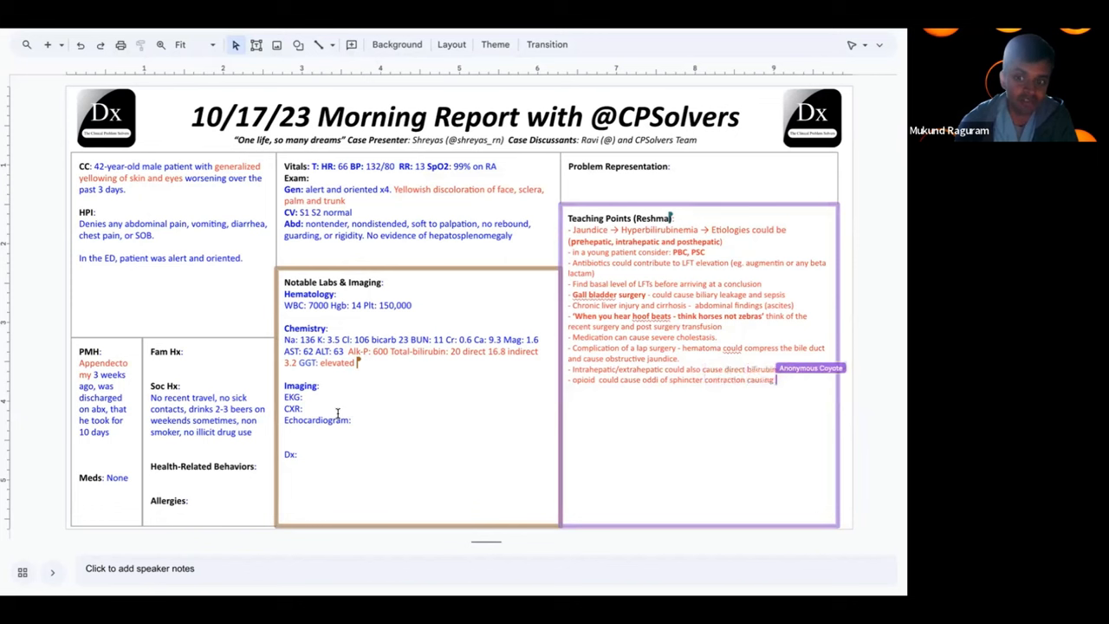
End the opioid point with 'an extrahepatic cholestasis' picture.
type("an extra")
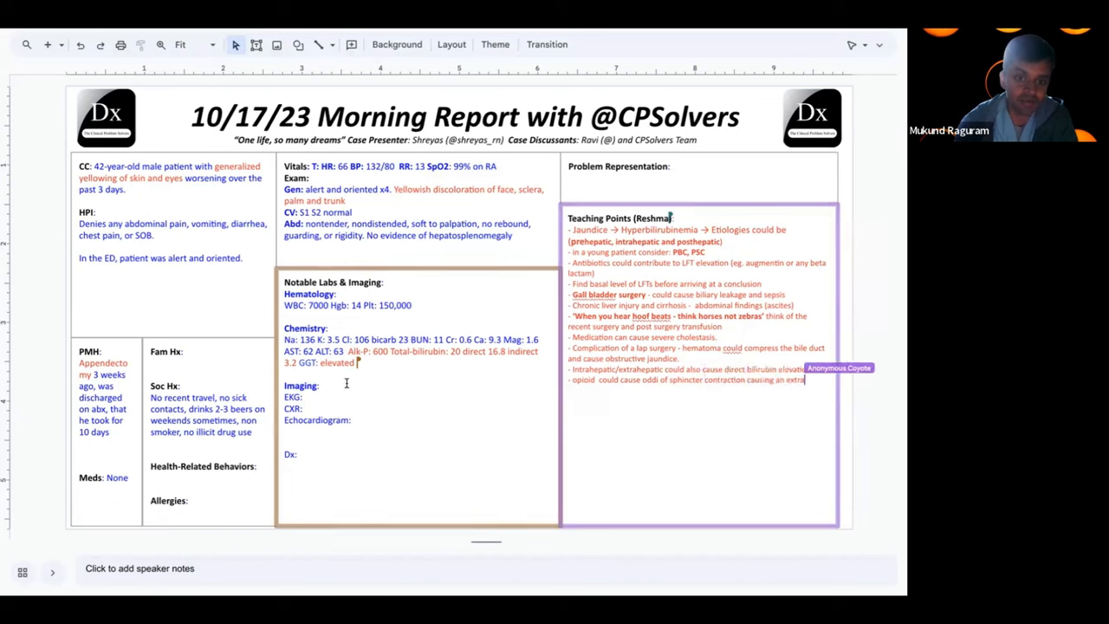
type("extrahepatic ch")
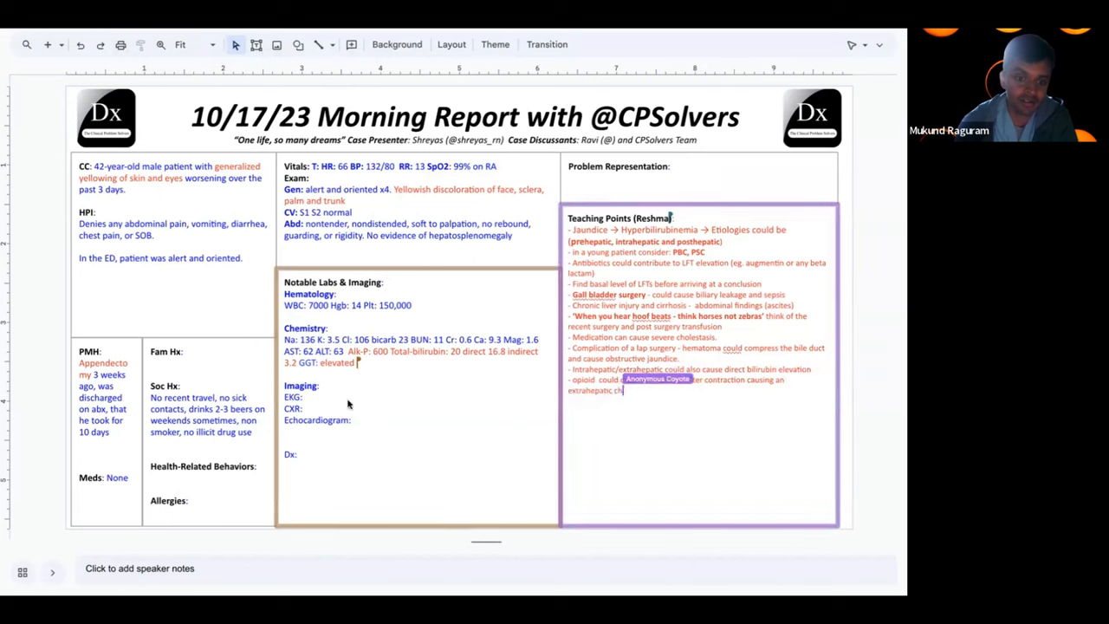
type("cholestasis picture")
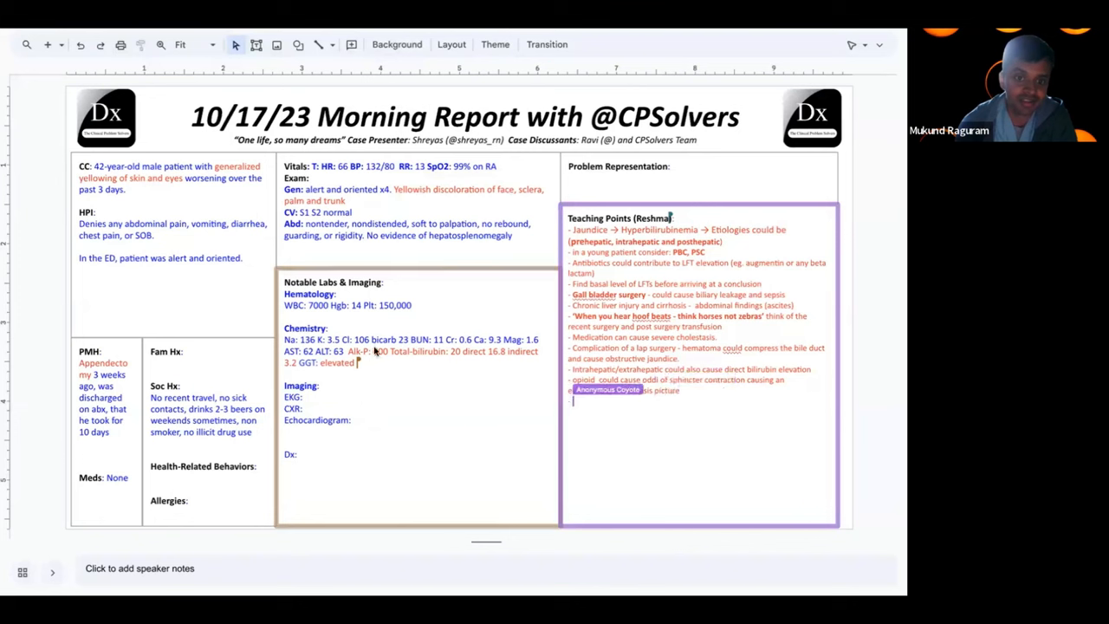
Add a bullet on post-surgical adhesions and intrahepatic trauma to the biliary tree.
type("post surgical adhesions")
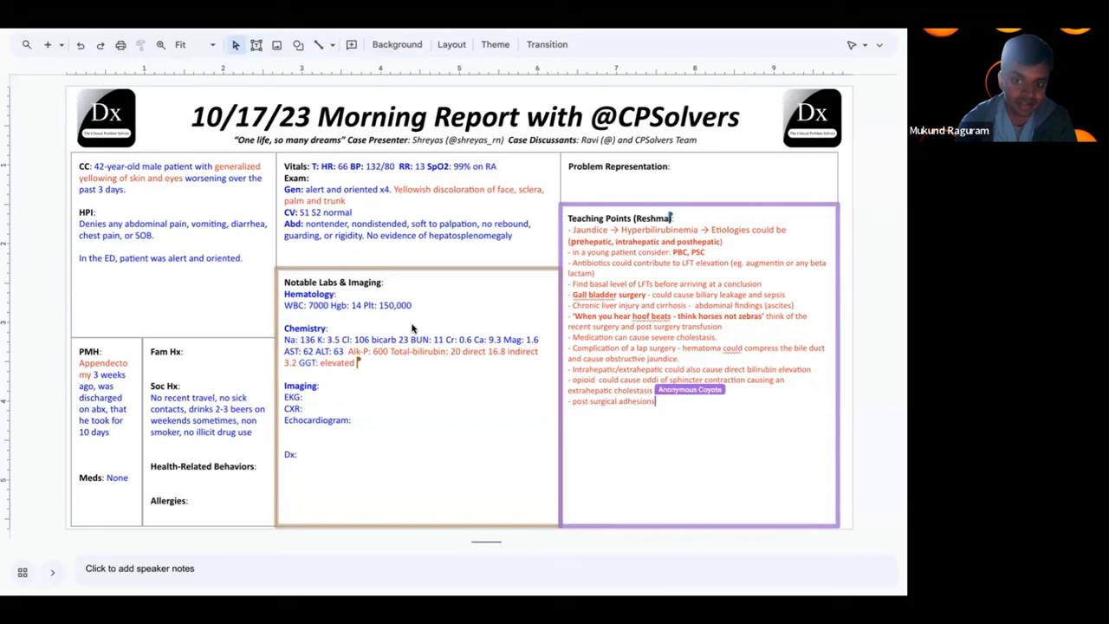
type(", intrahepatic")
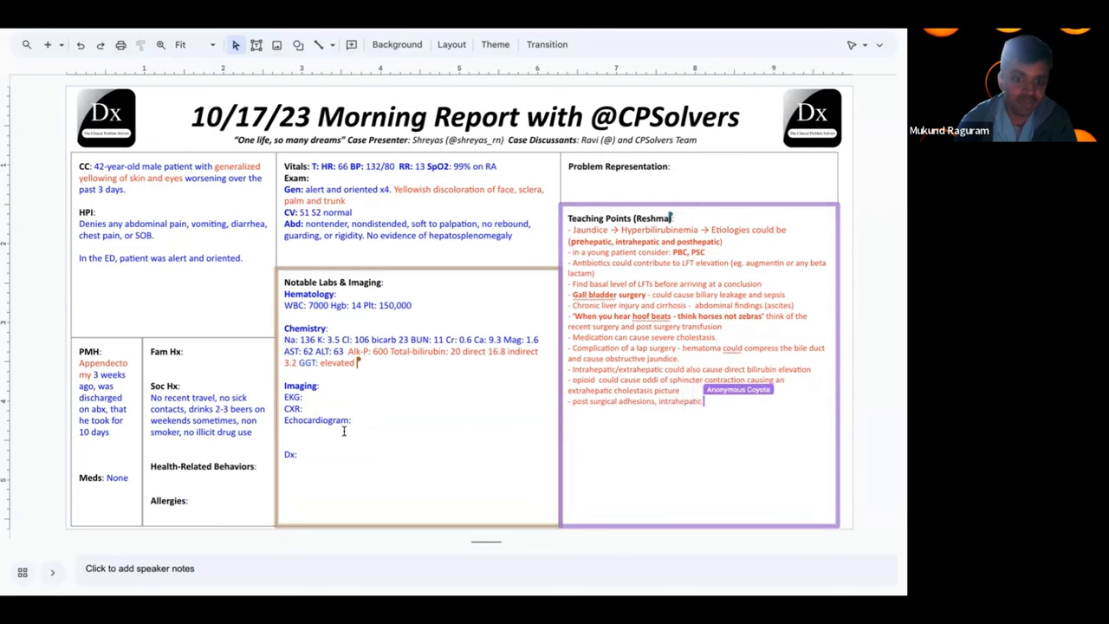
mouse_move(319, 350)
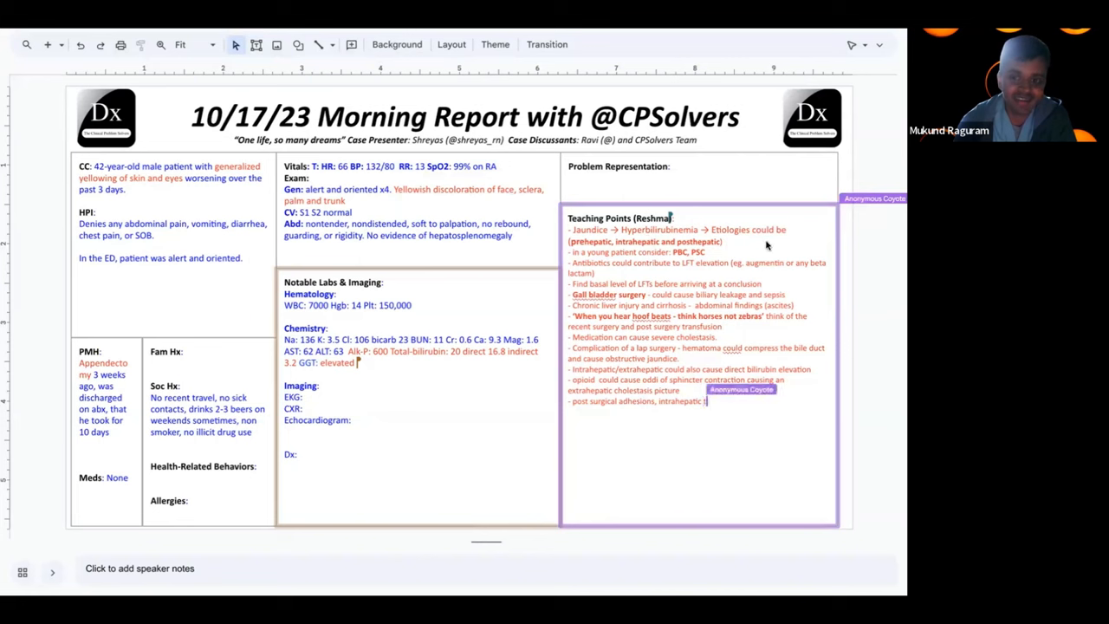
type("trauma to the biliary system")
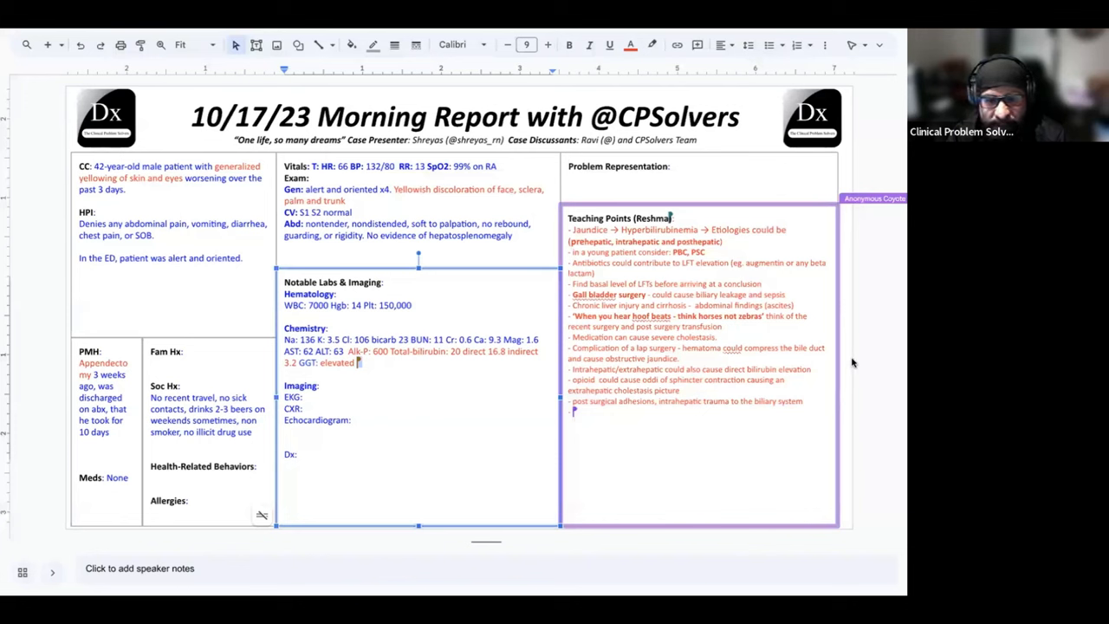
mouse_move(728, 392)
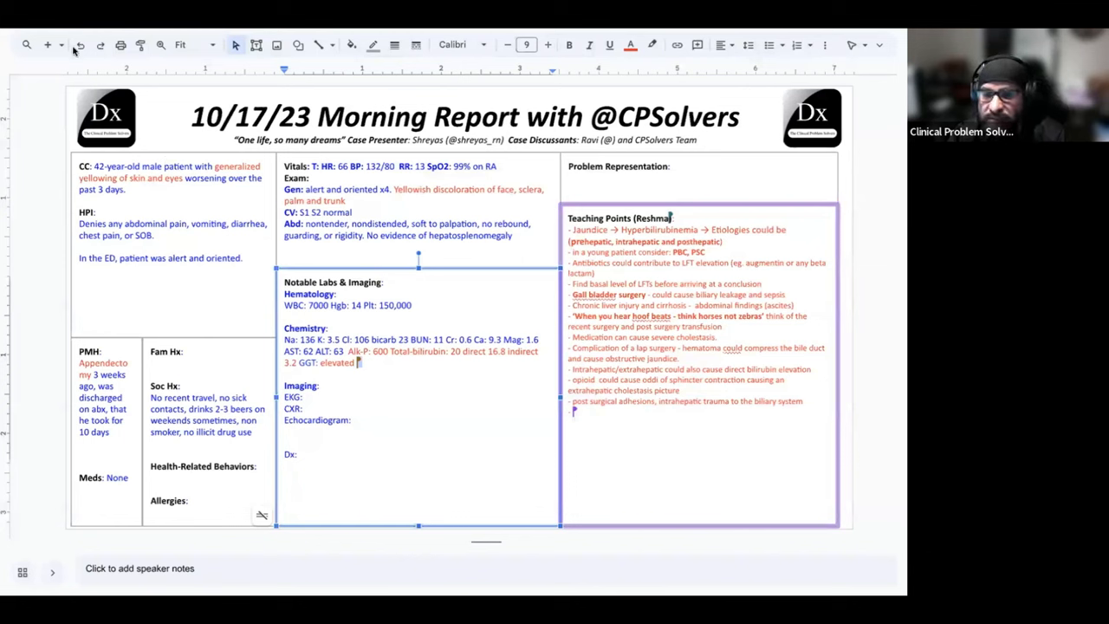
mouse_move(398, 313)
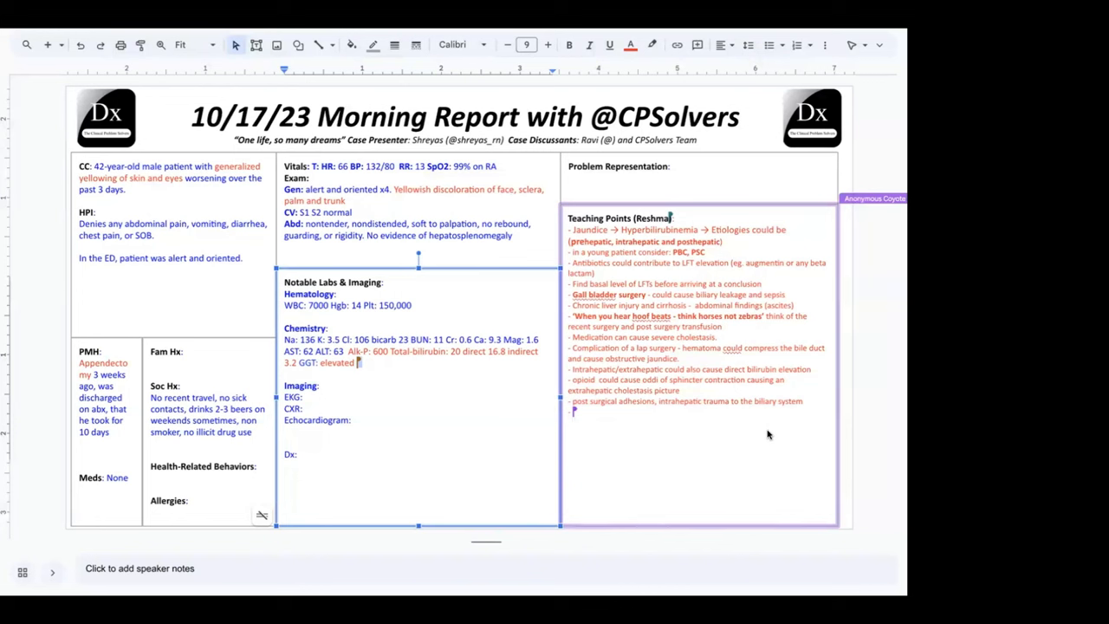
mouse_move(756, 393)
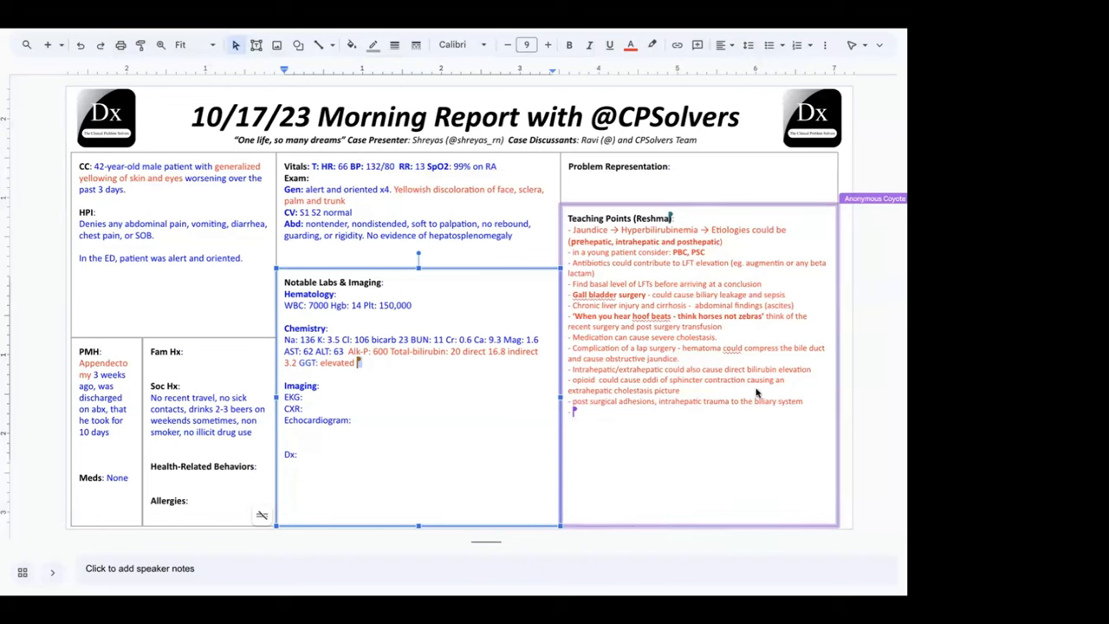
mouse_move(797, 414)
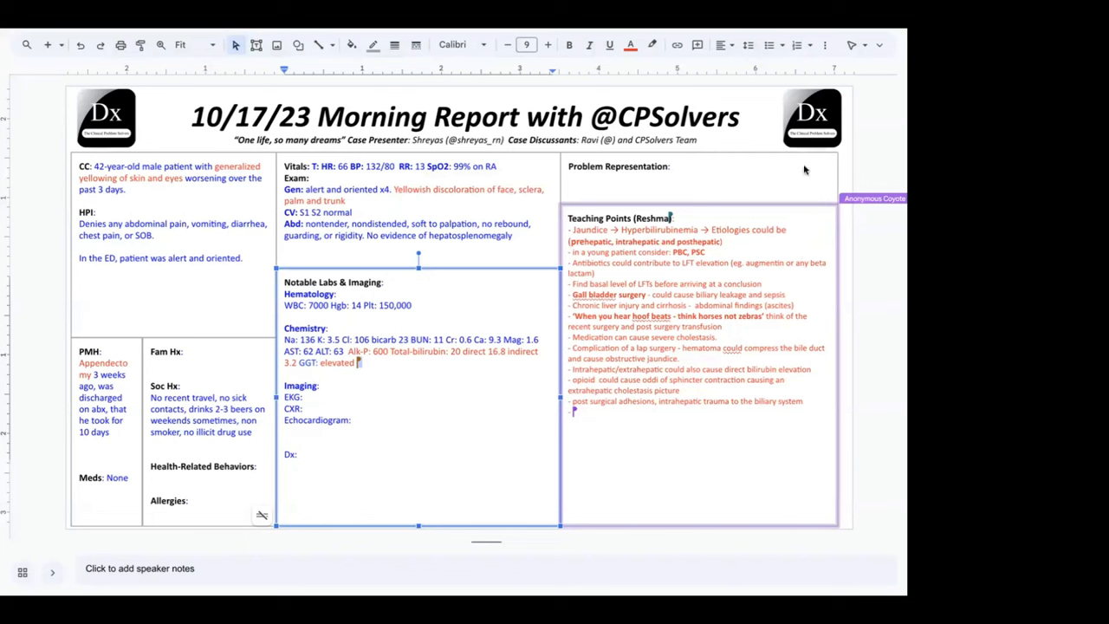
mouse_move(835, 331)
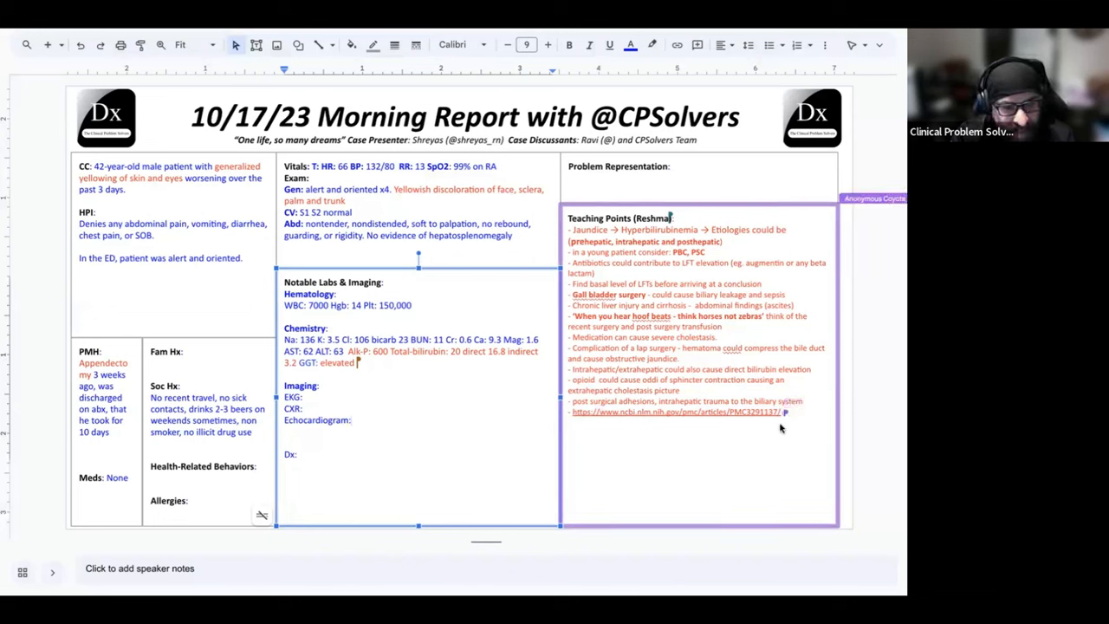
mouse_move(849, 376)
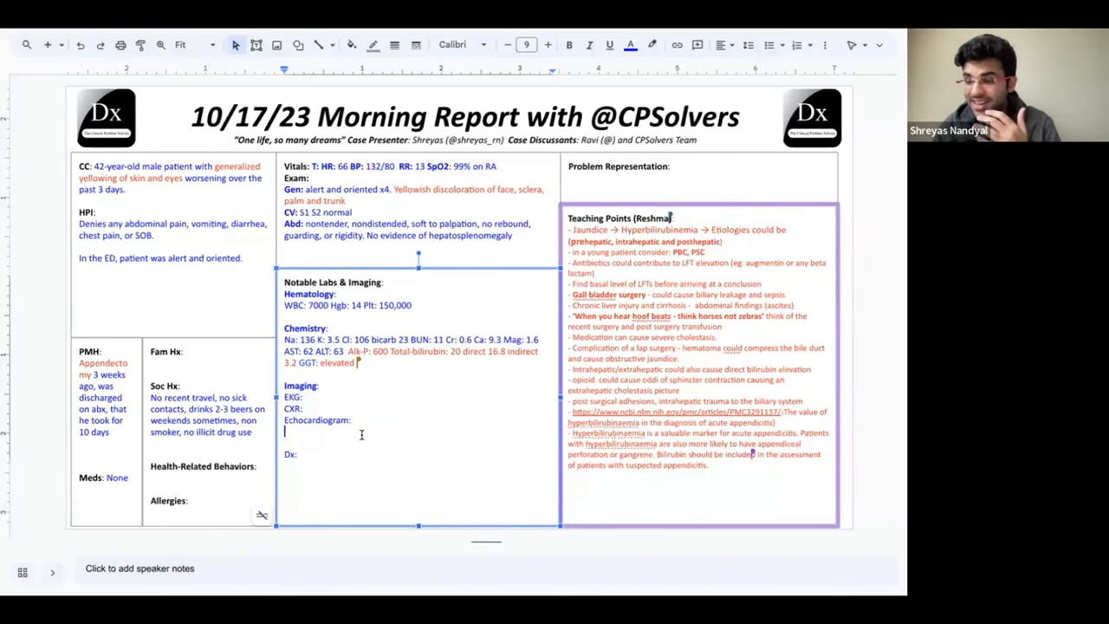
Add a 'US:' line under Imaging and haptoglobin 55 (normal) to the chemistry labs.
type("US:")
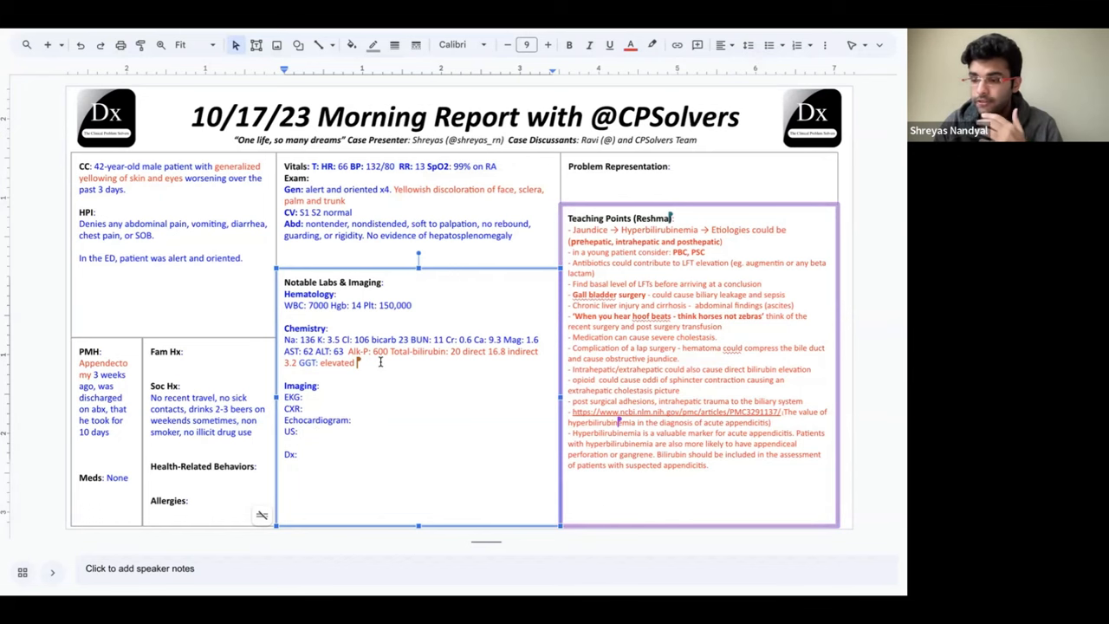
type("haptoglobin")
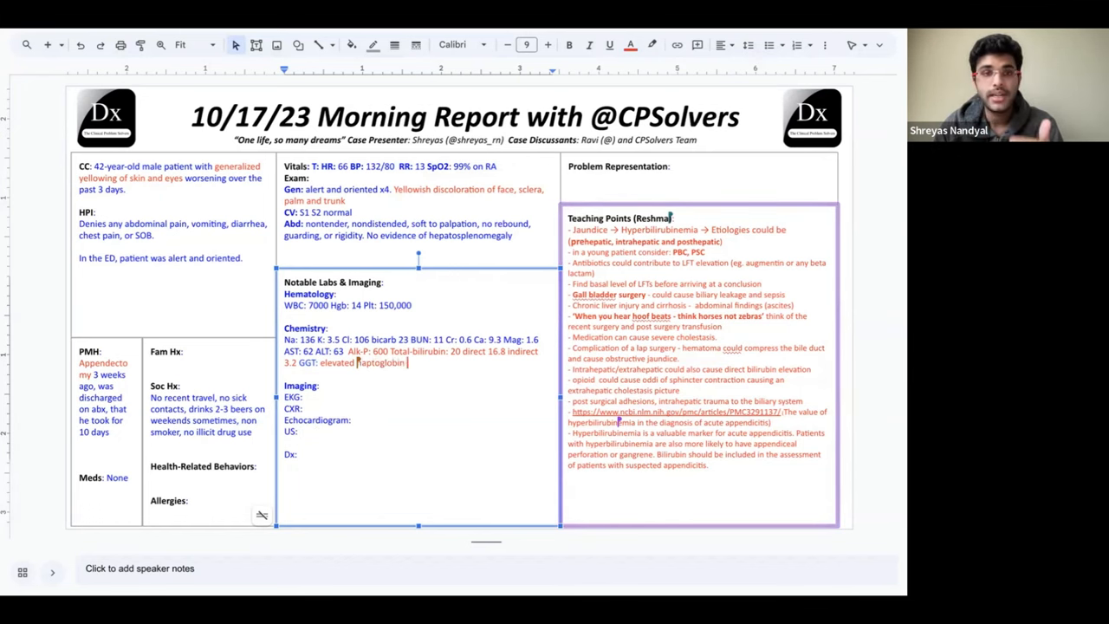
type("55 (normal)")
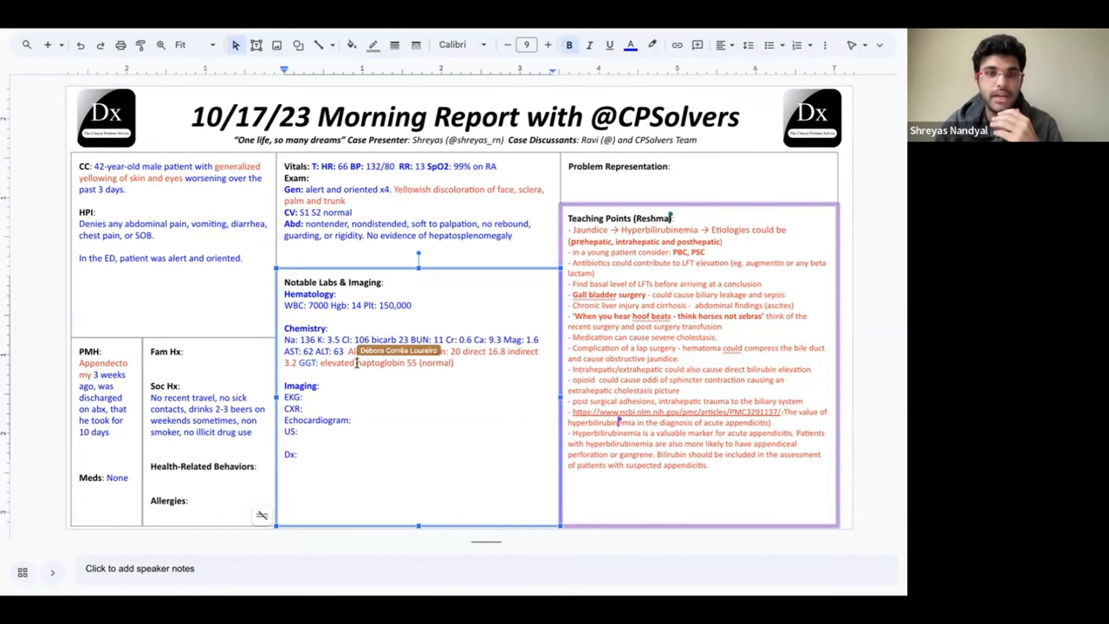
Add positive anti-hepatitis B surface antibody and ceruloplasmin normal to the labs.
type("Anti hepati")
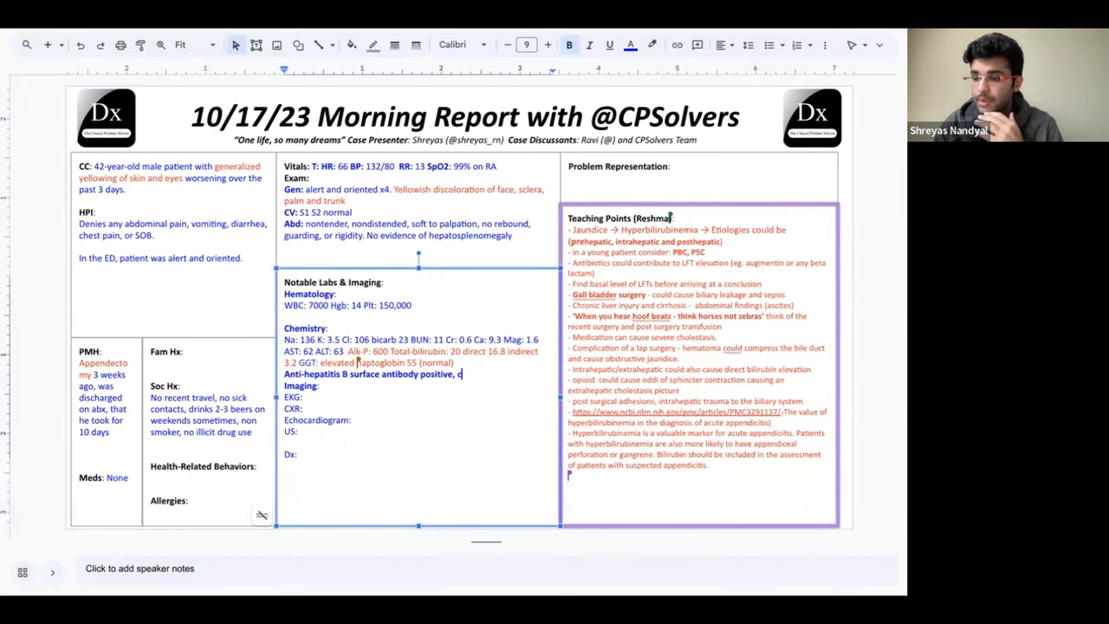
type("eruloplasm")
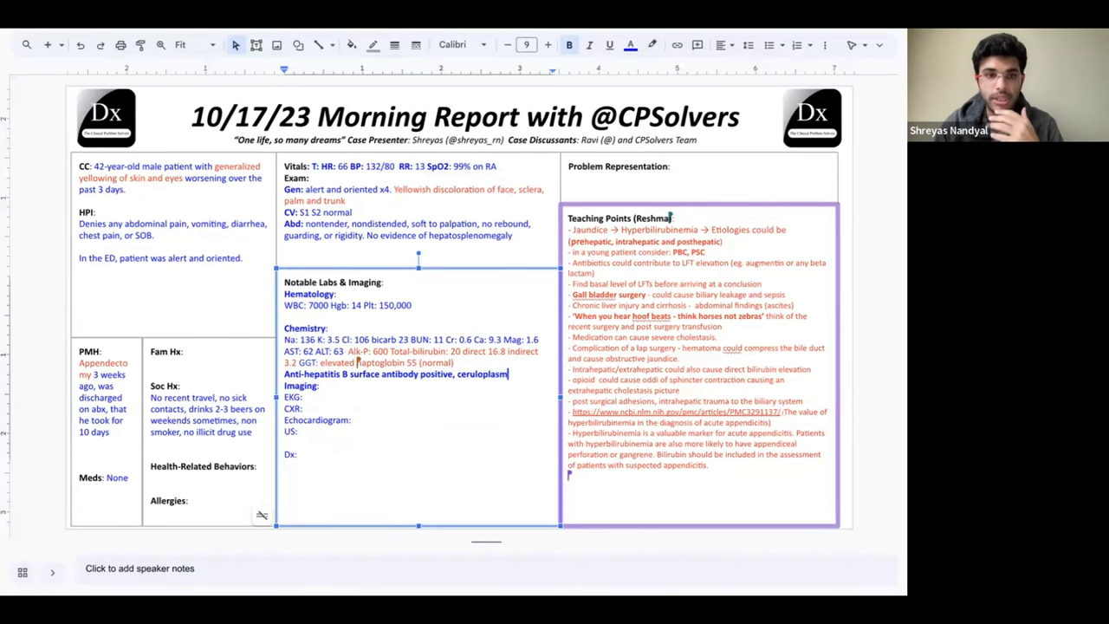
type("normal")
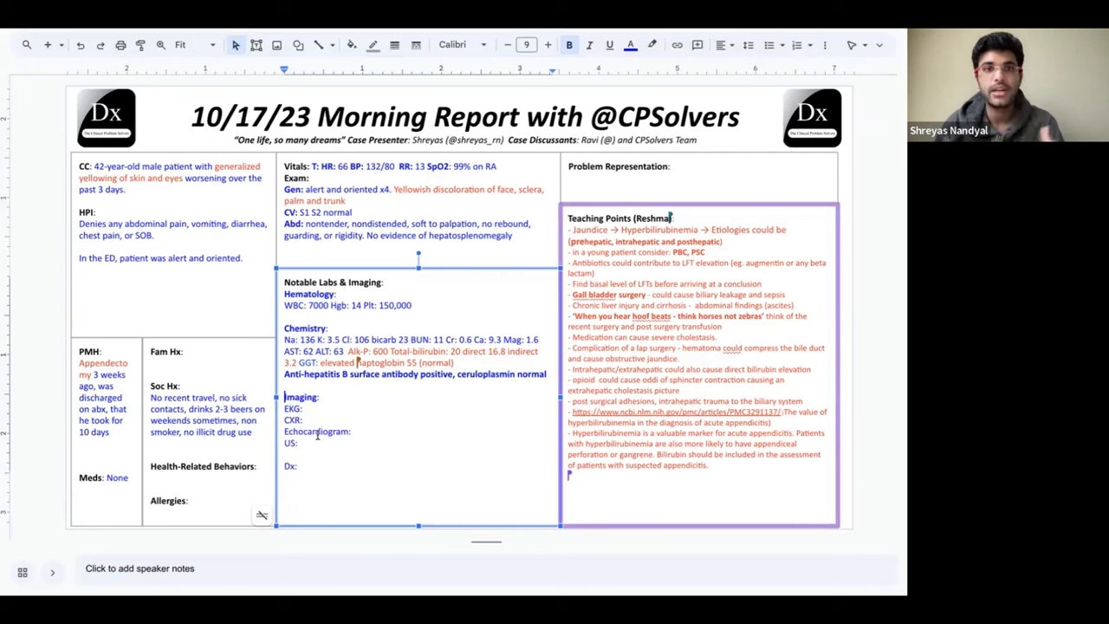
mouse_move(632, 108)
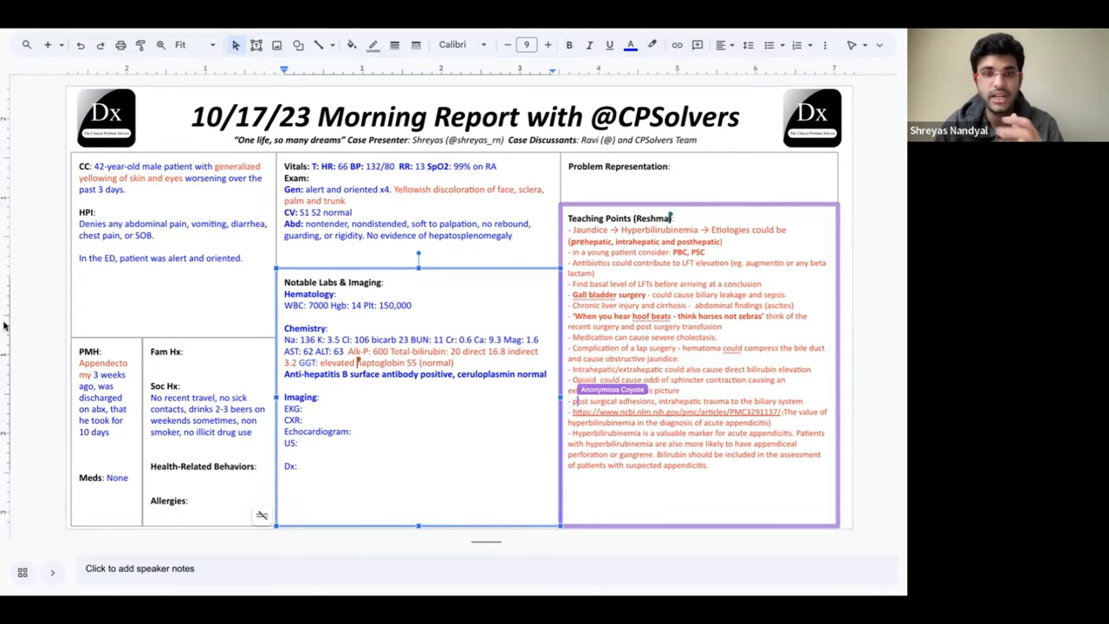
Write US findings: increased liver echogenicity, gallbladder sludge and gallstones, negative Murphy sign.
type("increased liver")
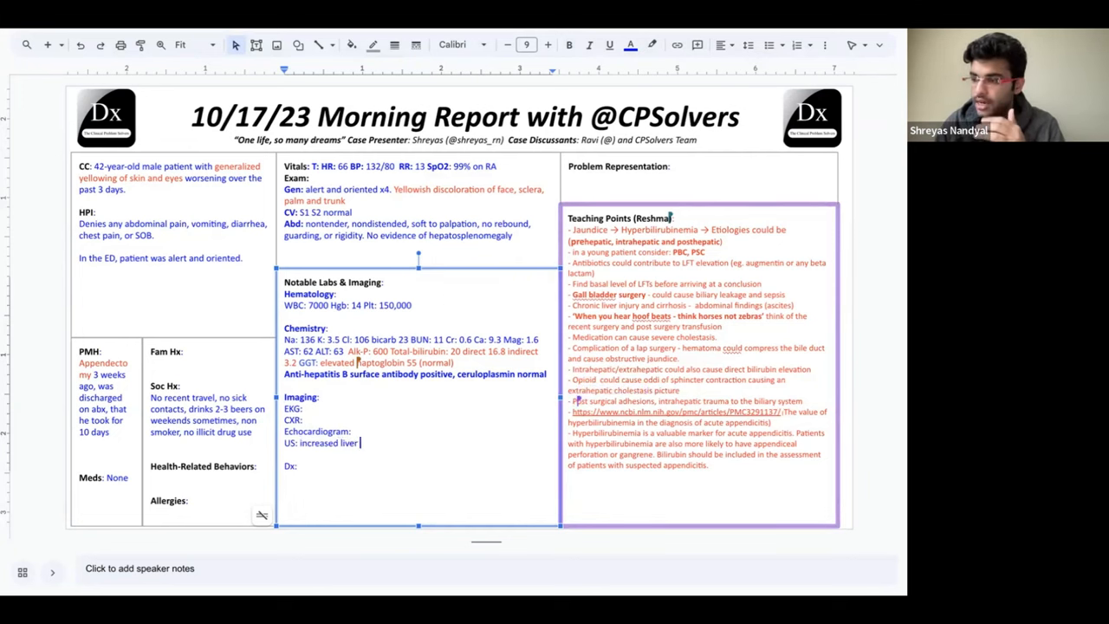
type("echogenicity, gallbladder with biliary sludge")
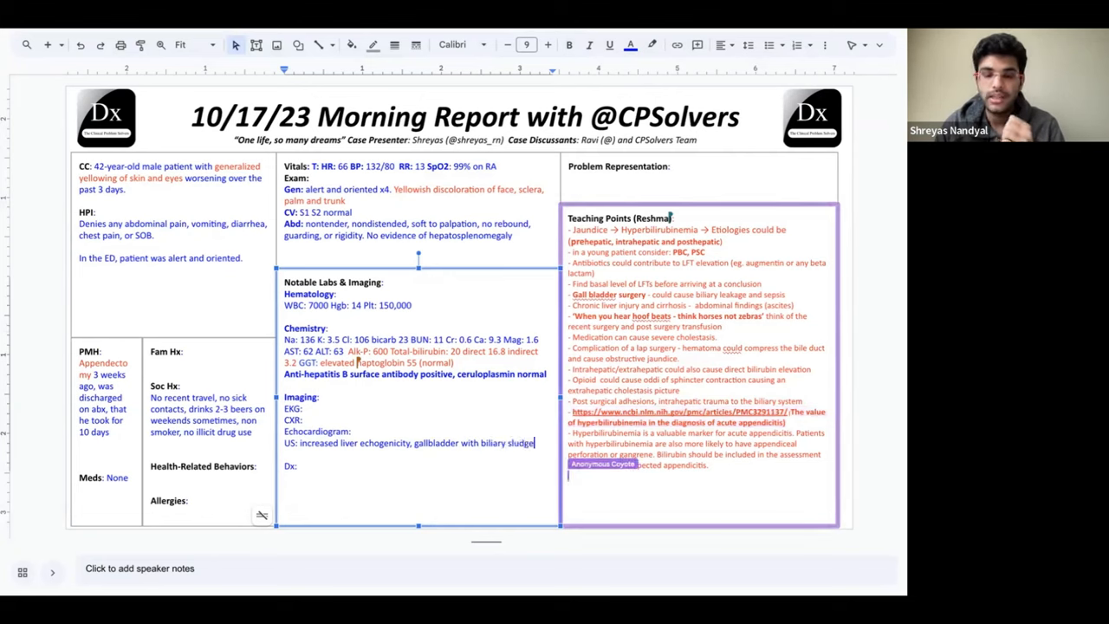
type("and gallstones,")
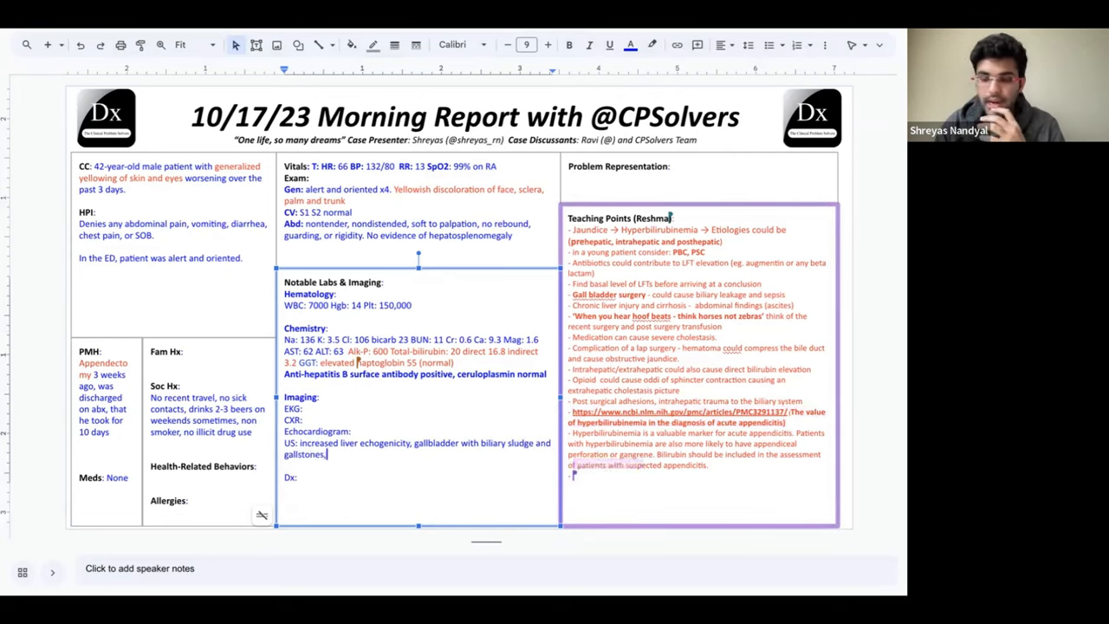
type("negative mnurp")
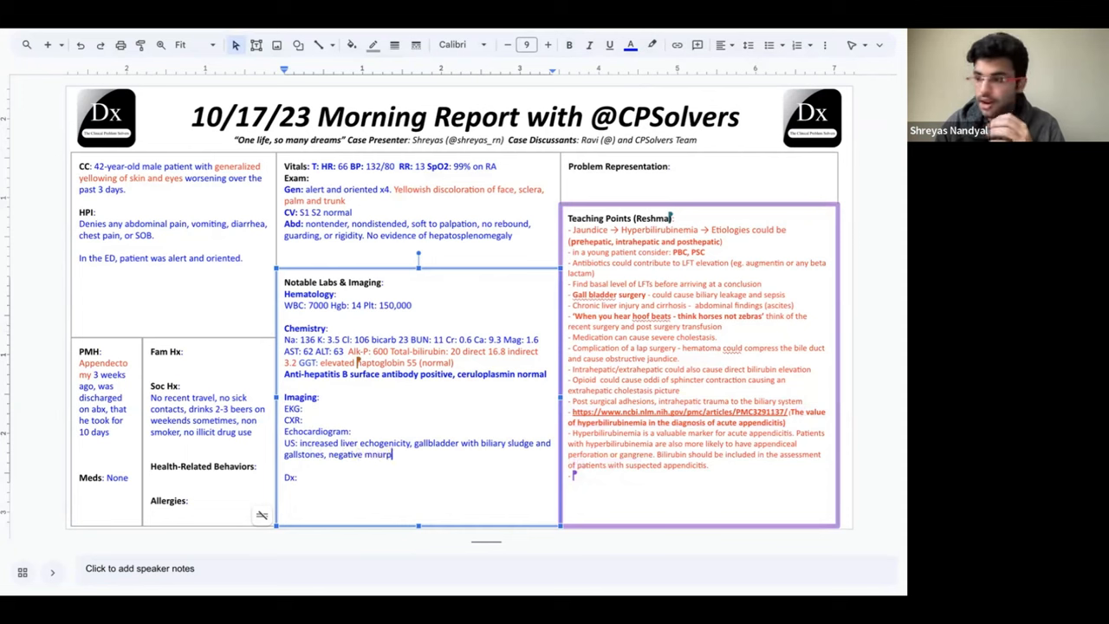
Finish the US line with non-dilated 4.3 mm common bile duct and start a CT scan line.
type("sign, non dilated common bile duct")
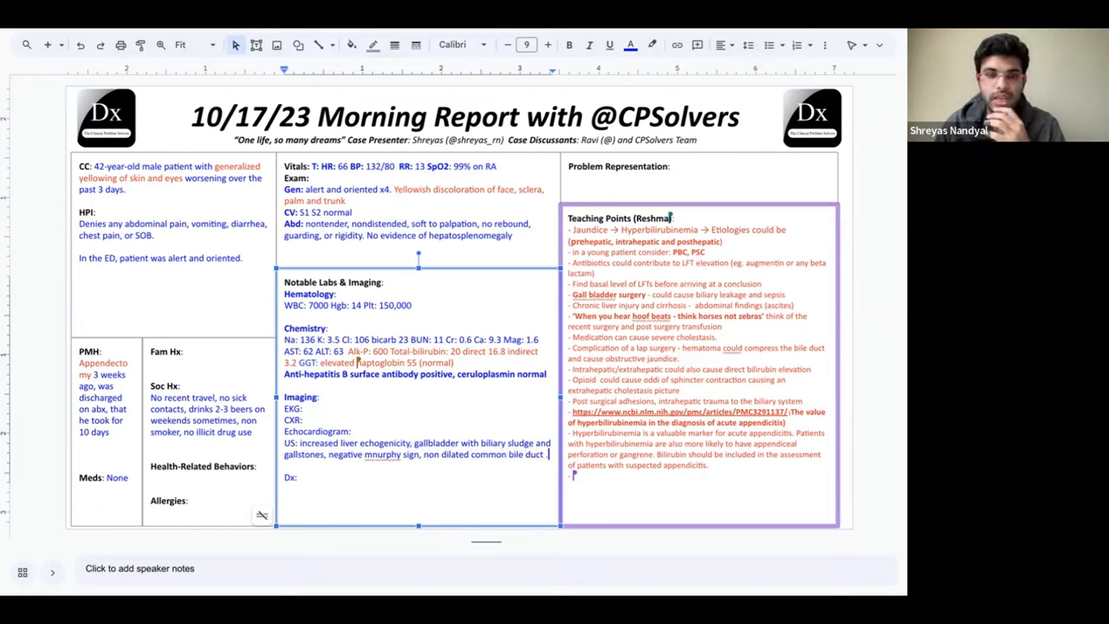
type("4.3 mm")
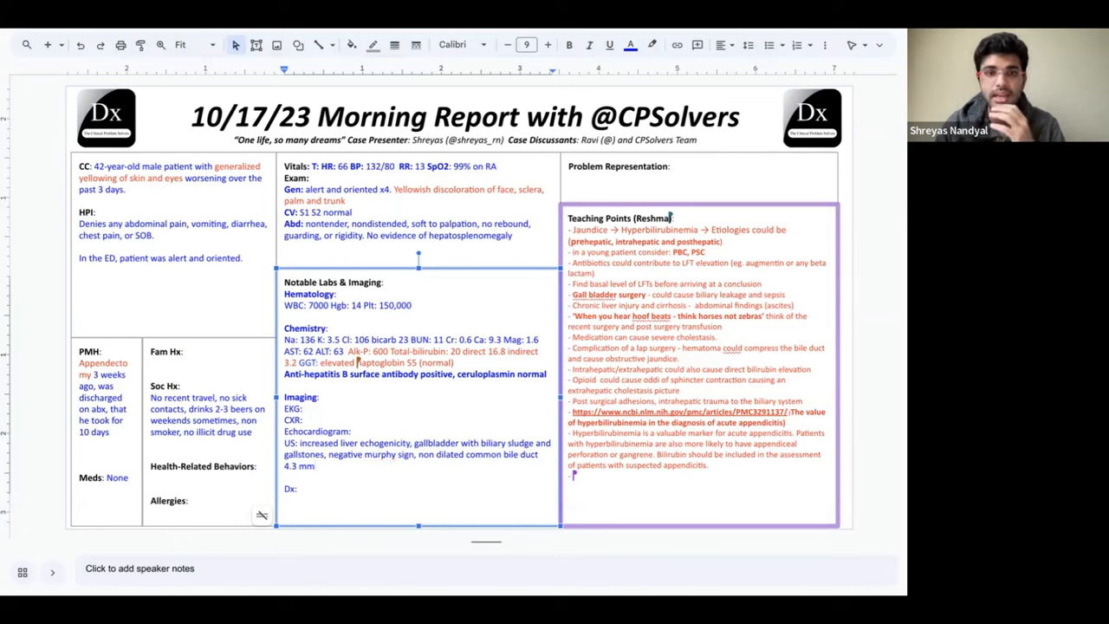
type("c")
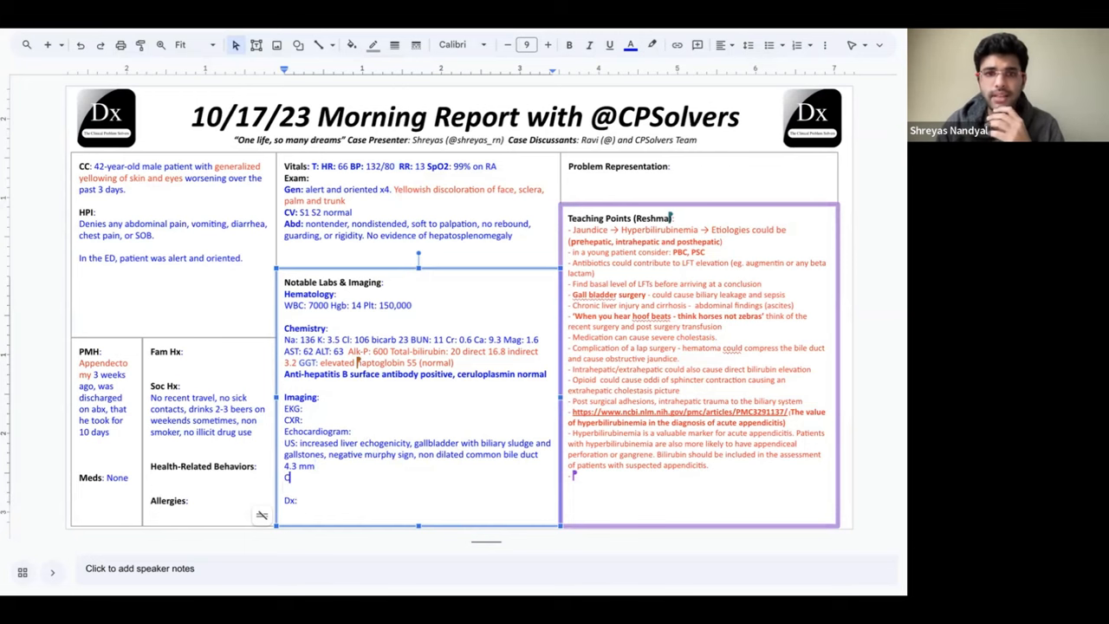
type("T scan")
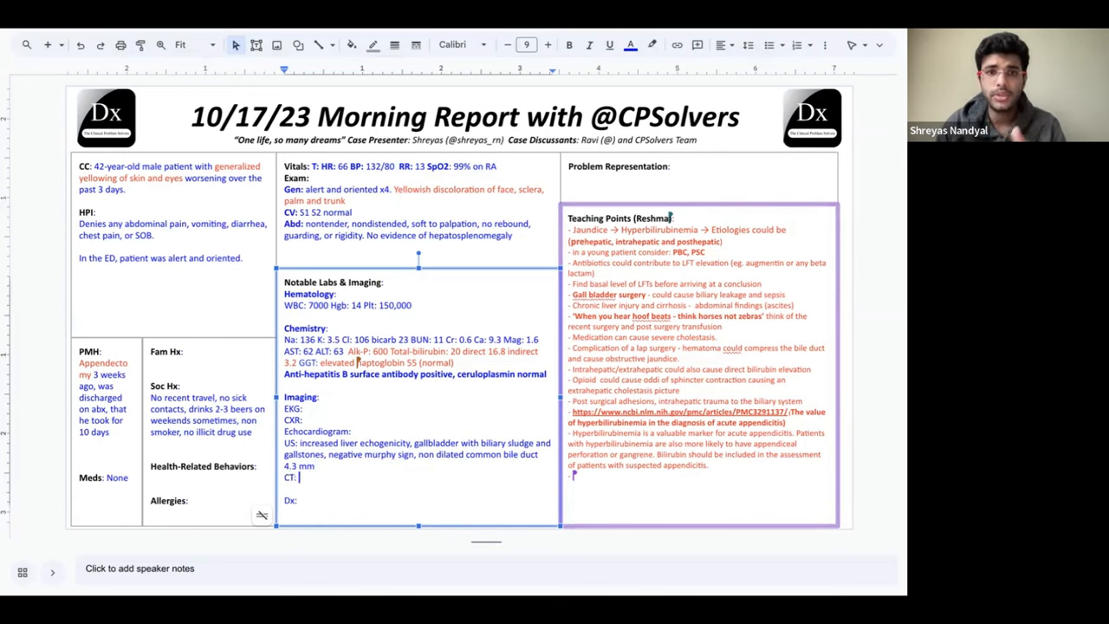
Write the CT result as 'normal, no masses or lesions seen', trimming stray trailing words.
type("normal,")
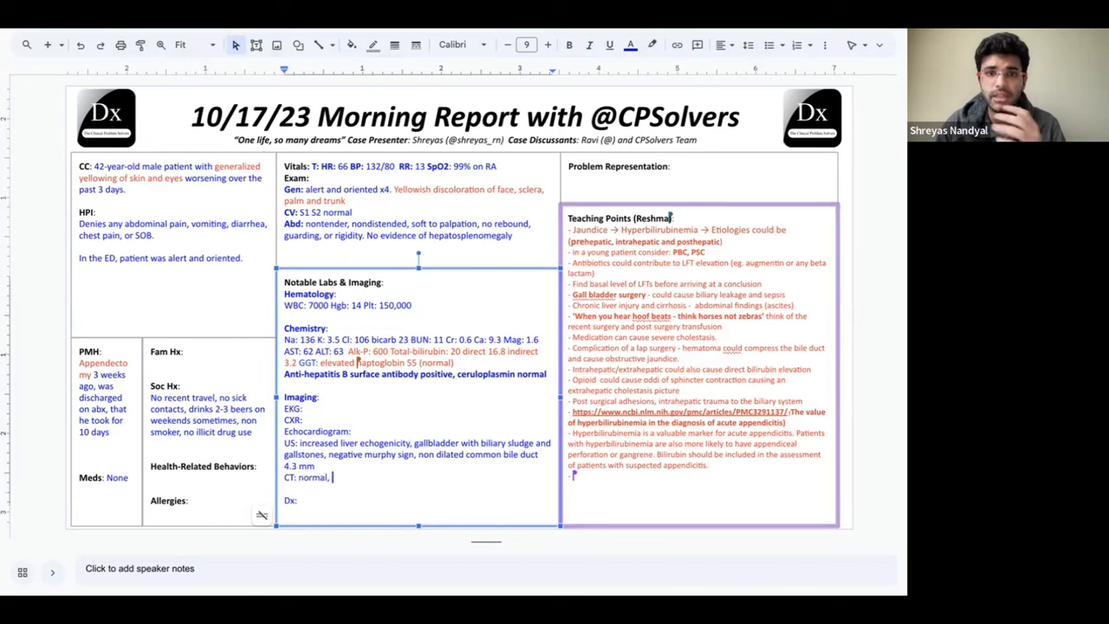
type("no masses or les")
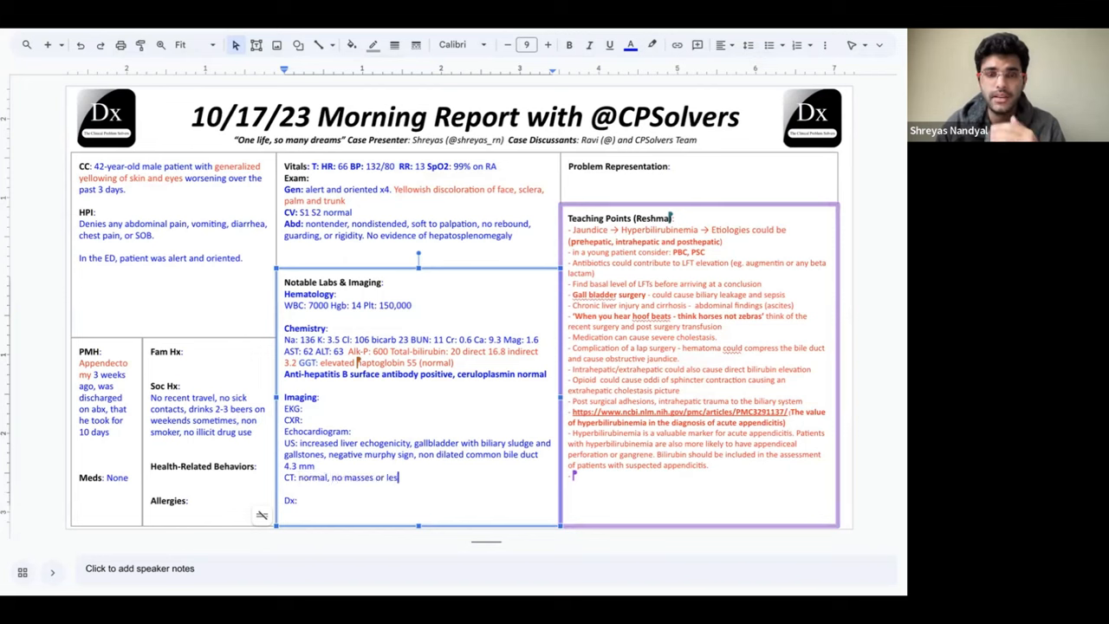
type("ions seen, no")
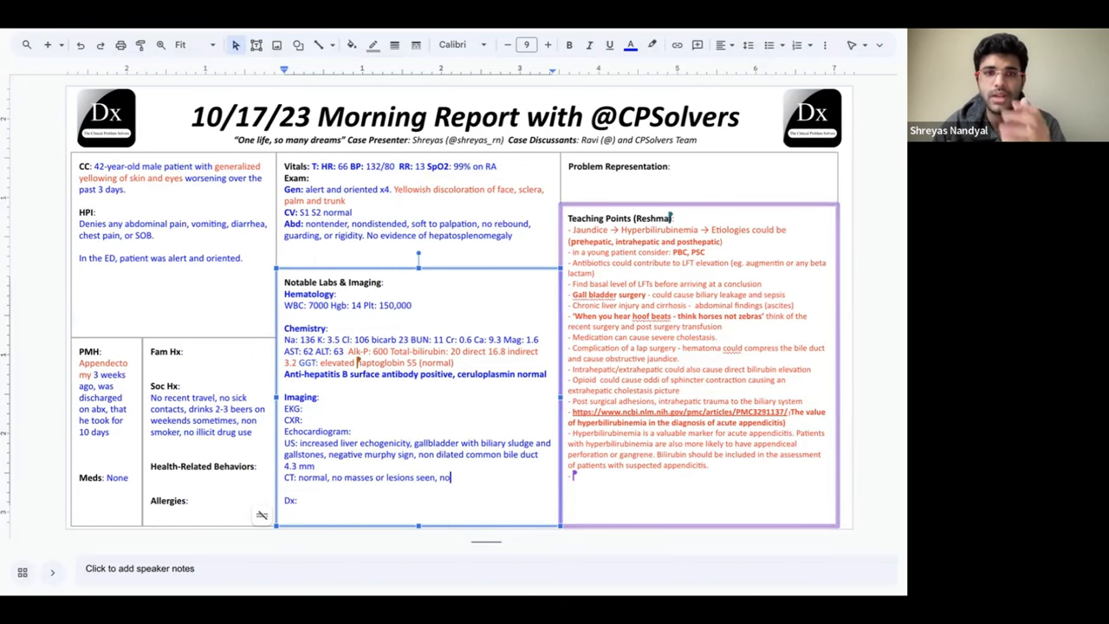
key("Backspace")
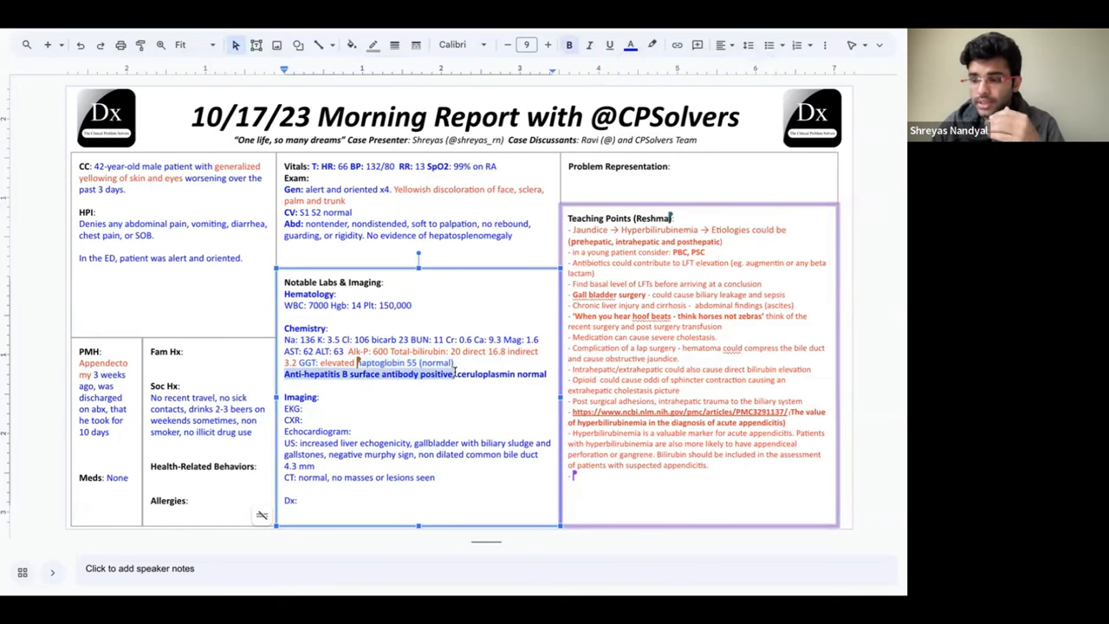
Add negative ANA, antimitochondrial and anti-smooth muscle antibodies plus TSH 1.3 to the labs.
left_click(630, 45)
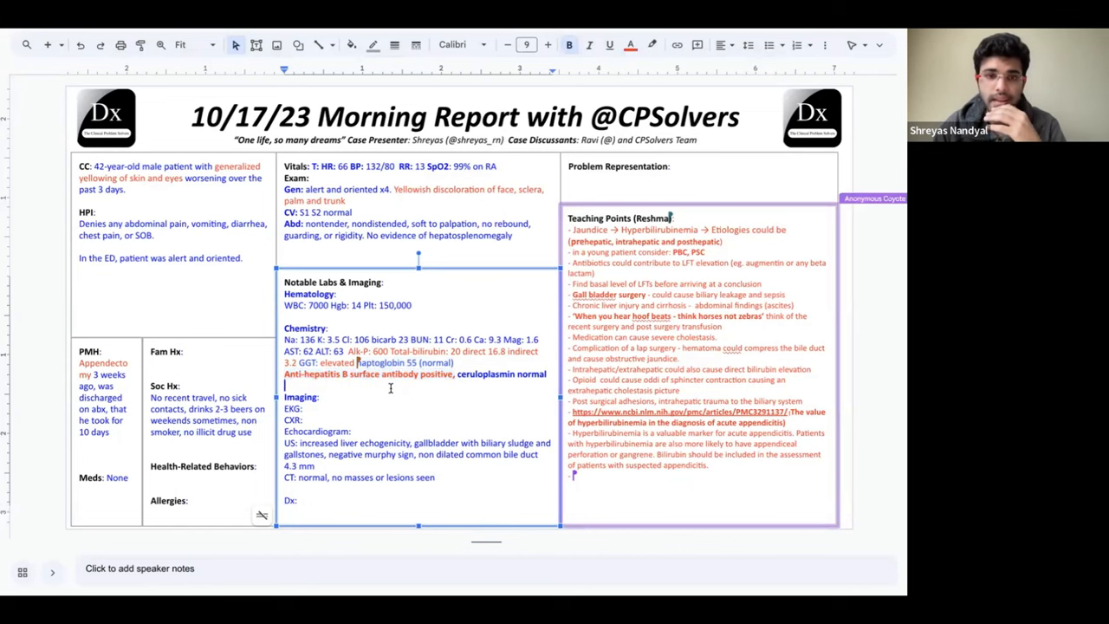
type("ANA negative,")
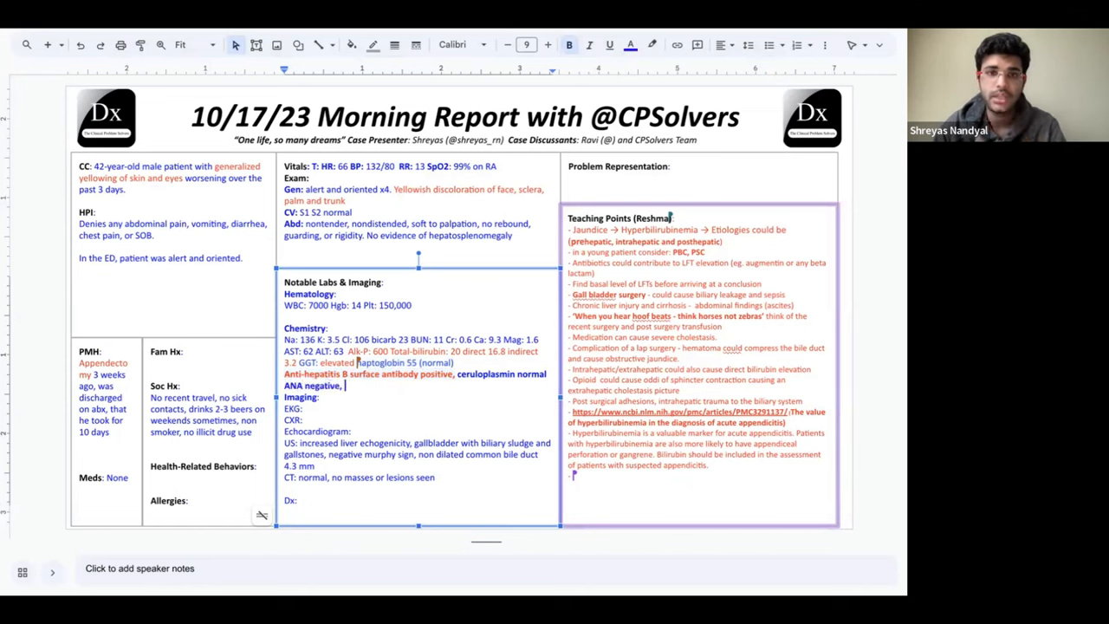
type("antimitochondria")
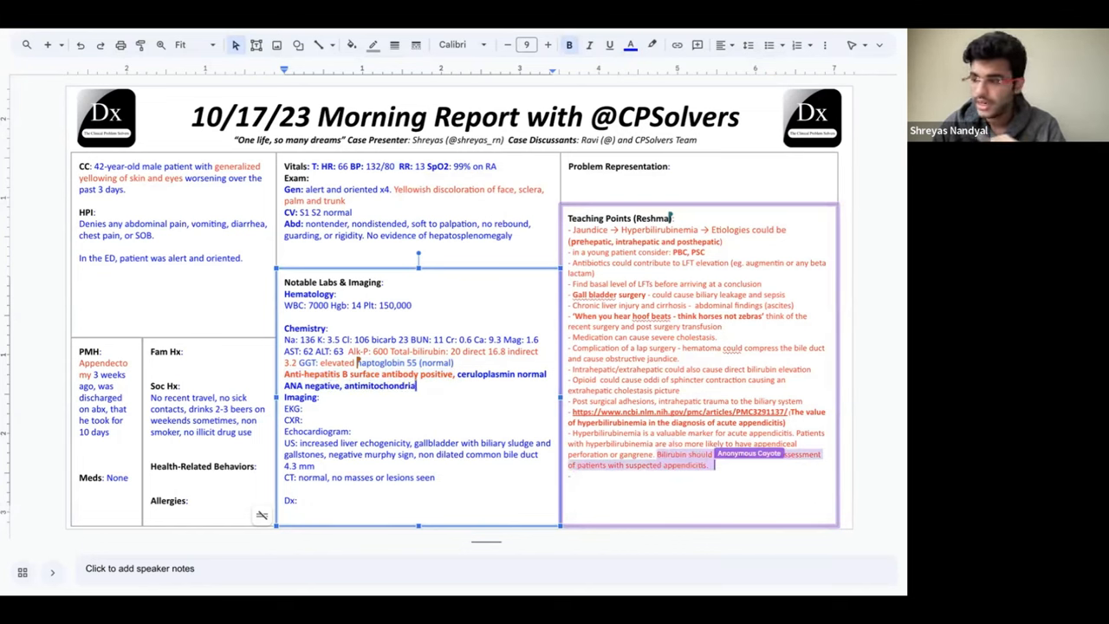
type("antibody negative, anti smooth negative, TSH")
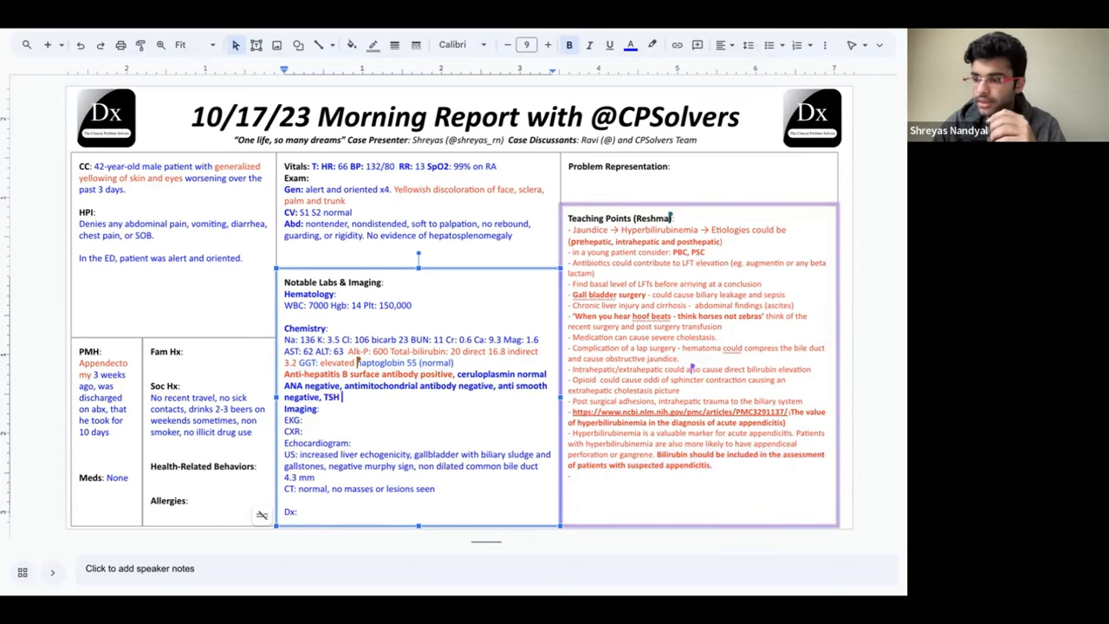
type("1.3")
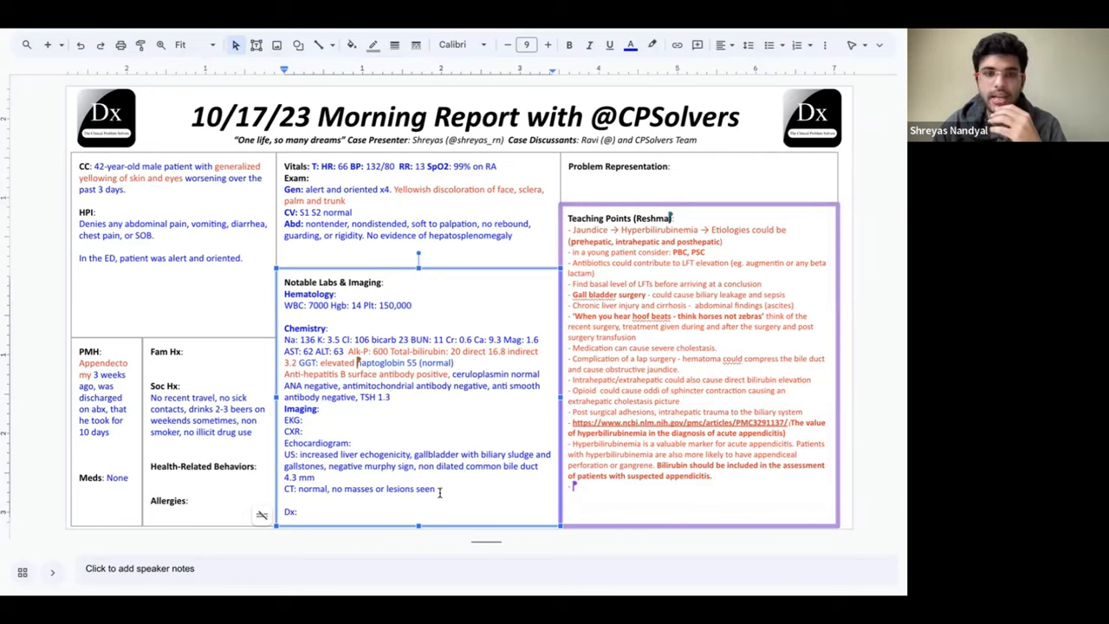
Add an MRCP line: no CBD dilation, no CBD stones seen.
type("MRCP: no")
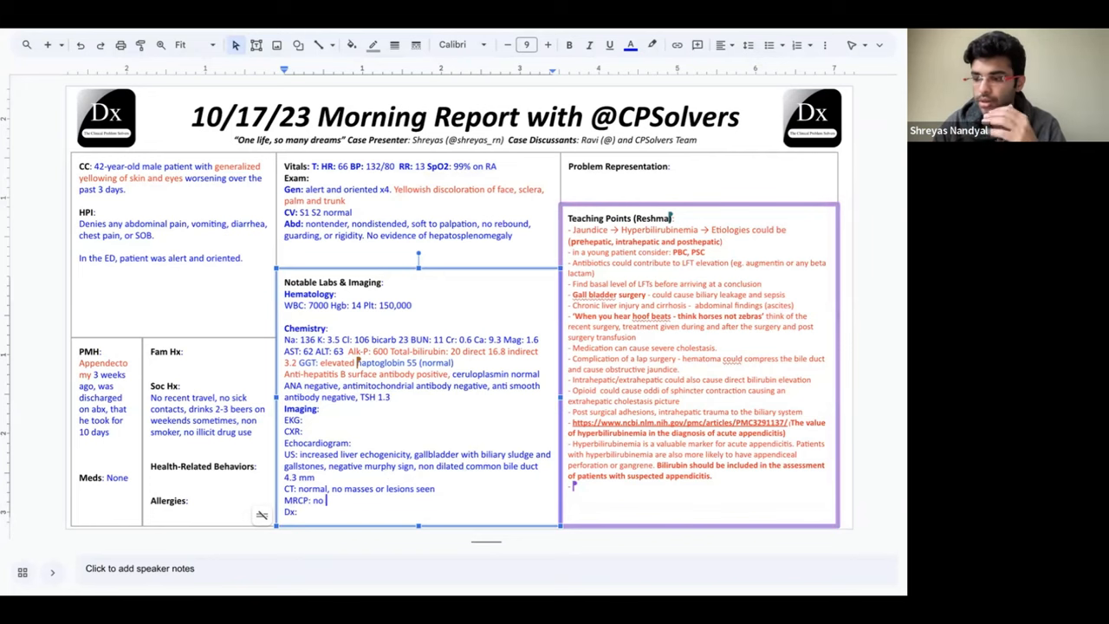
type("CBD dilation, no")
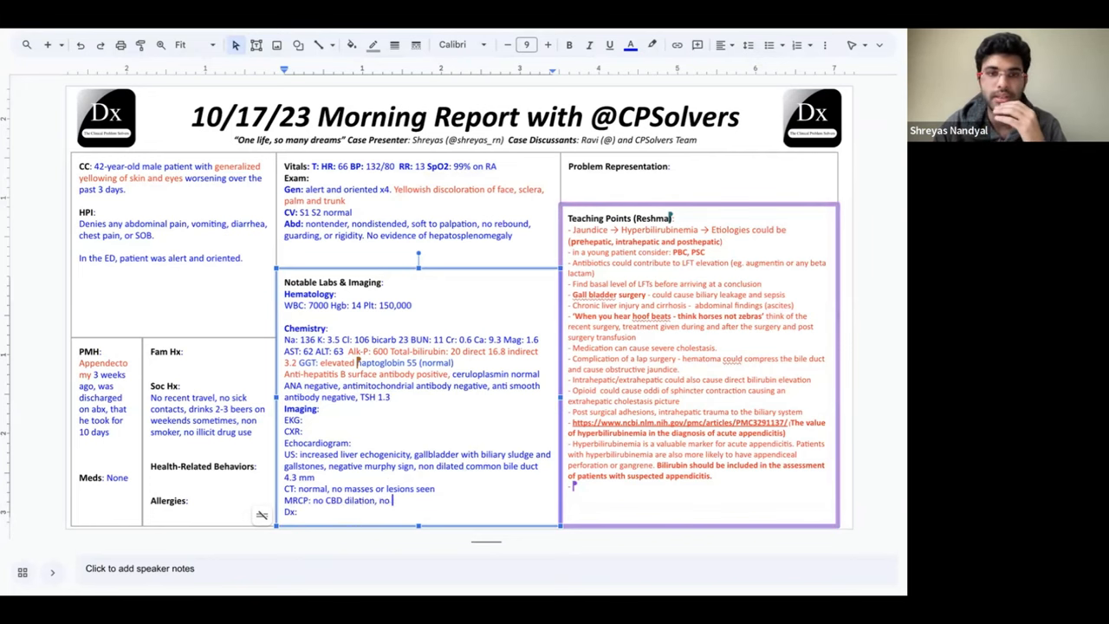
type("stones seen")
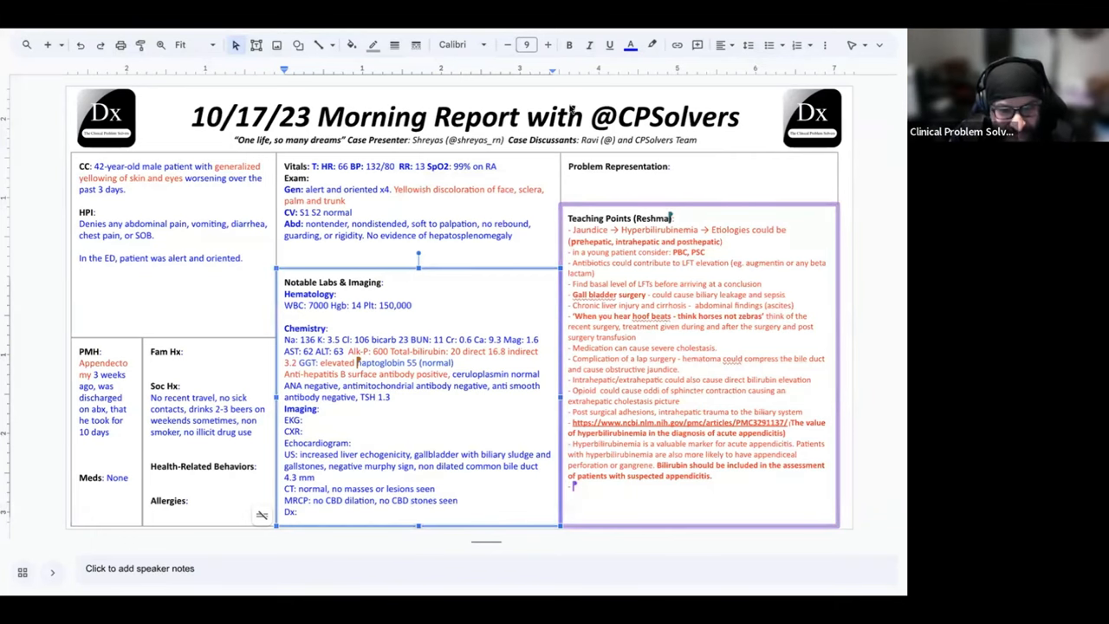
mouse_move(424, 490)
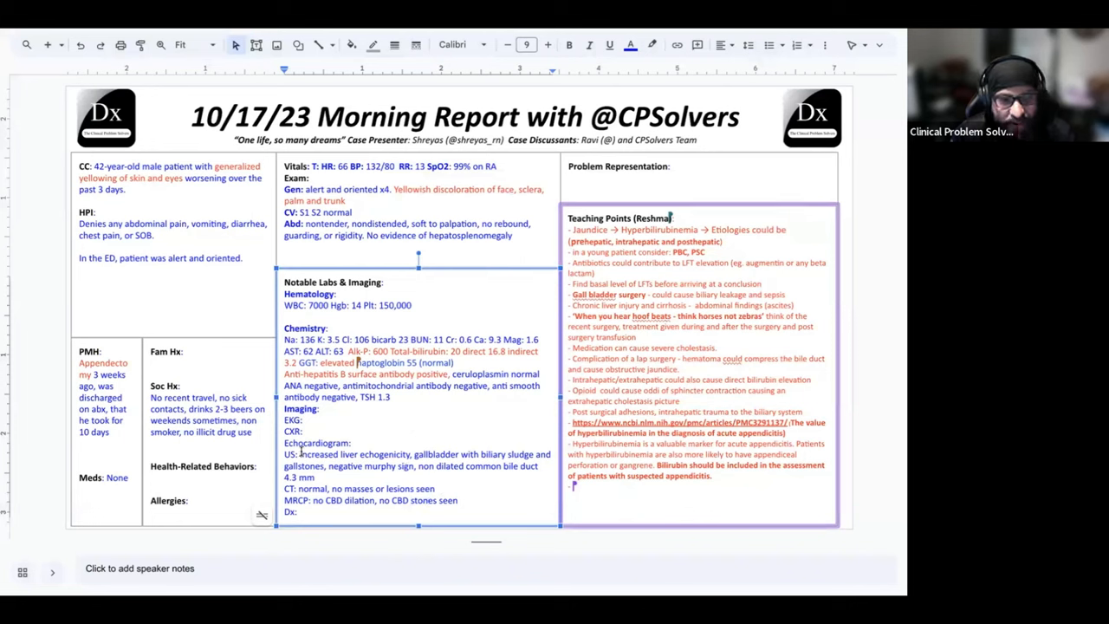
Colour the abnormal ultrasound findings red, mark 4.3 mm '(normal)', and begin a new teaching point.
double_click(343, 454)
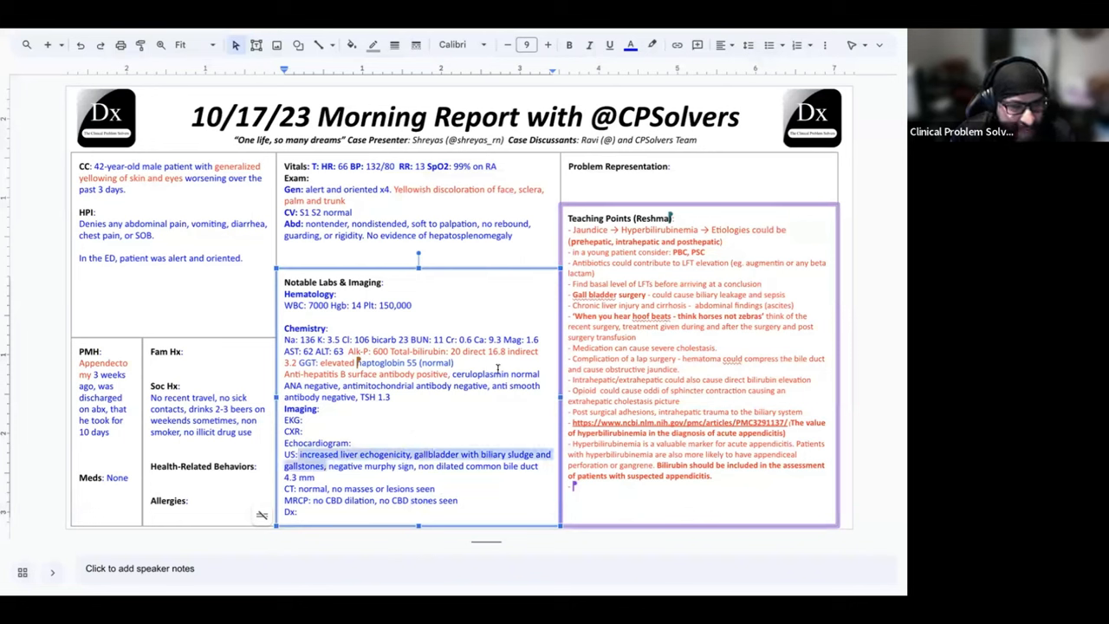
left_click(631, 45)
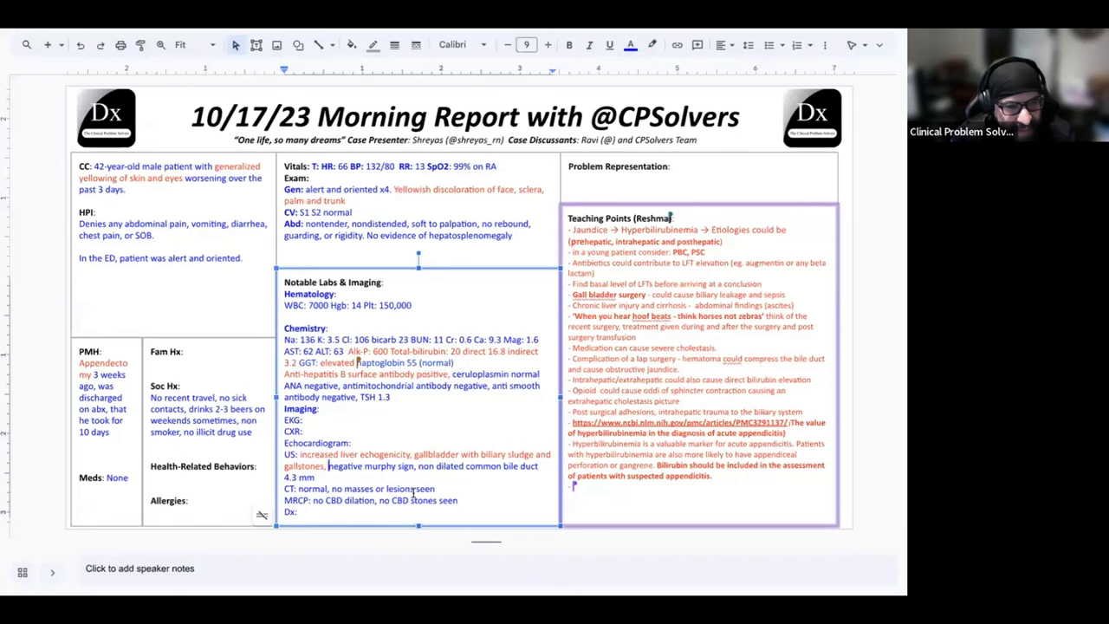
mouse_move(450, 470)
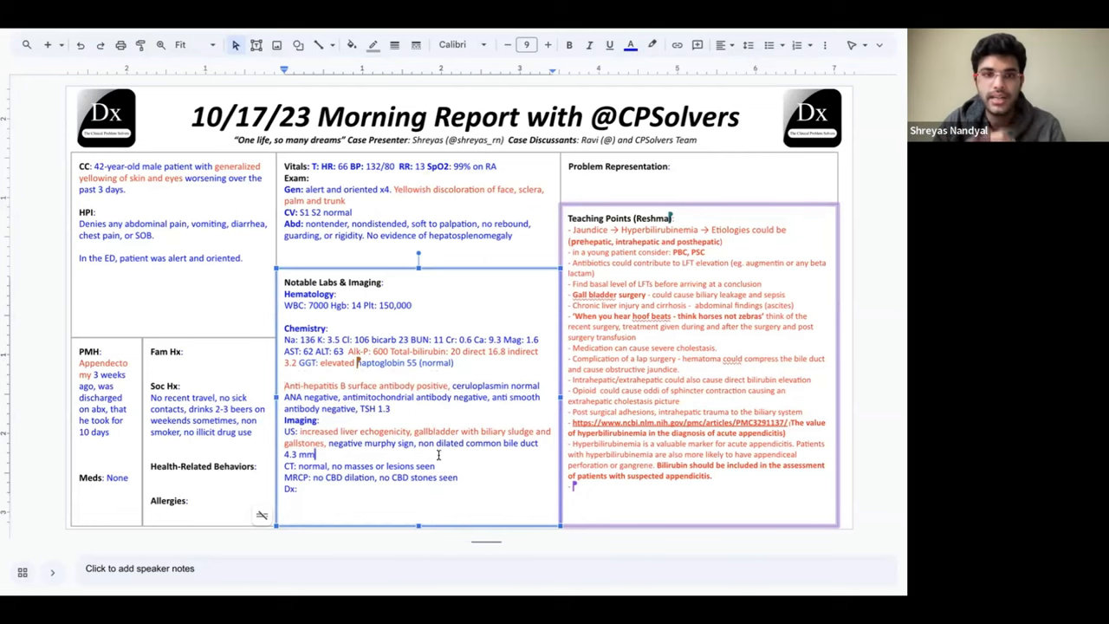
type("(normal)")
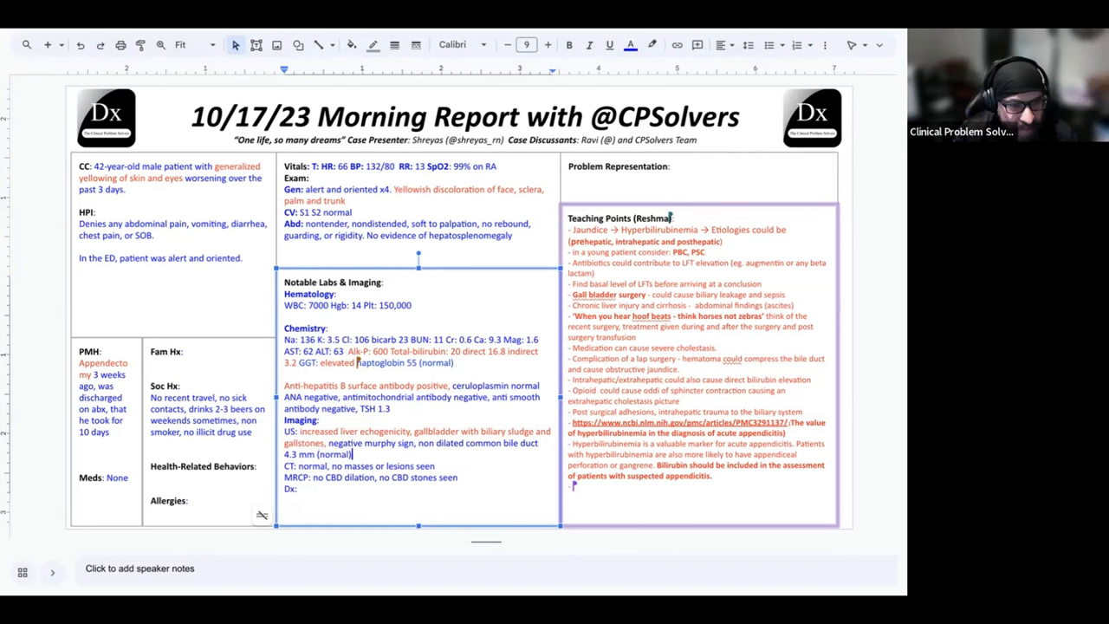
mouse_move(475, 362)
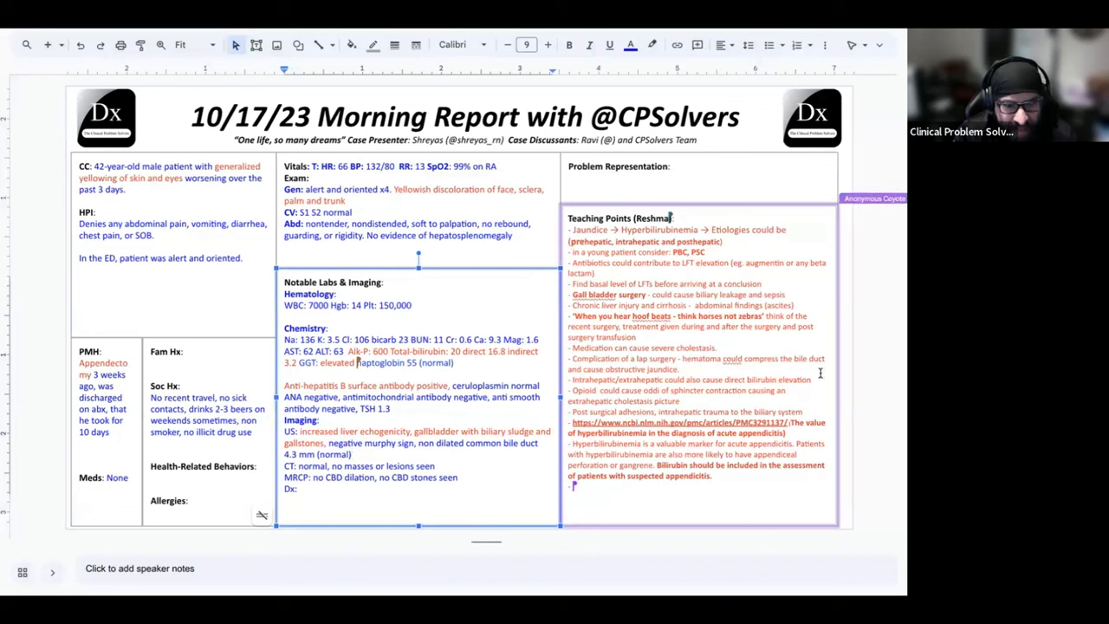
mouse_move(821, 377)
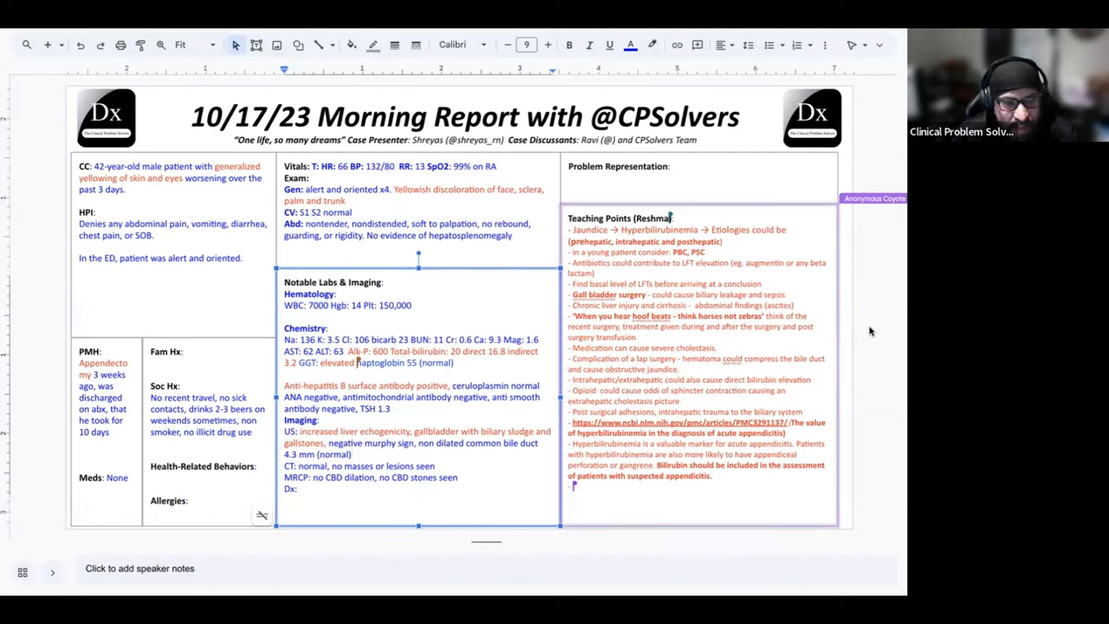
mouse_move(859, 346)
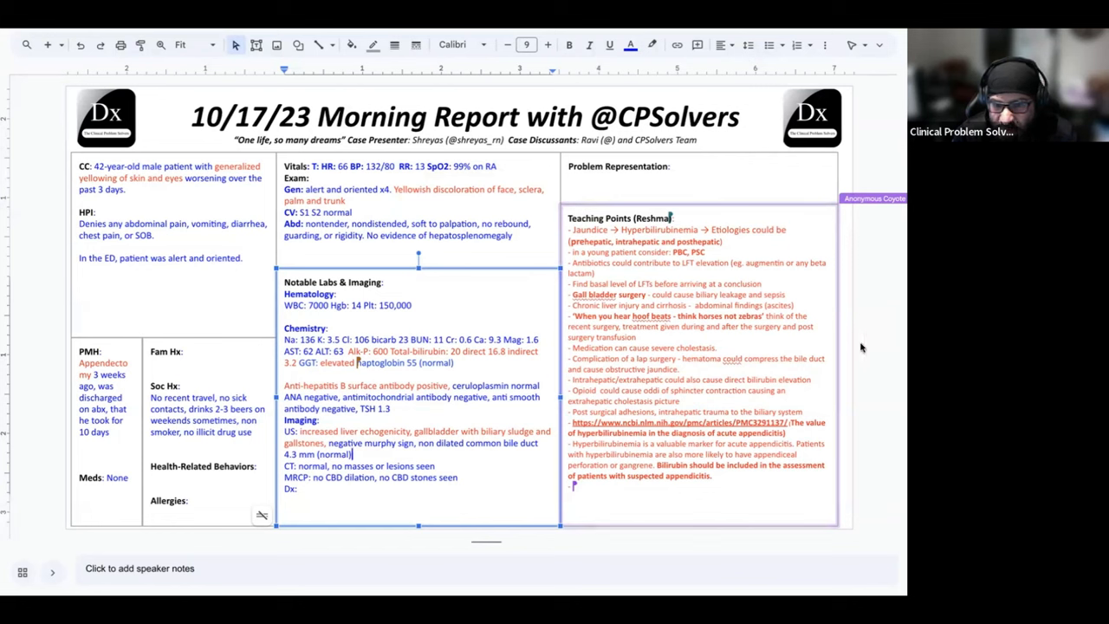
mouse_move(897, 291)
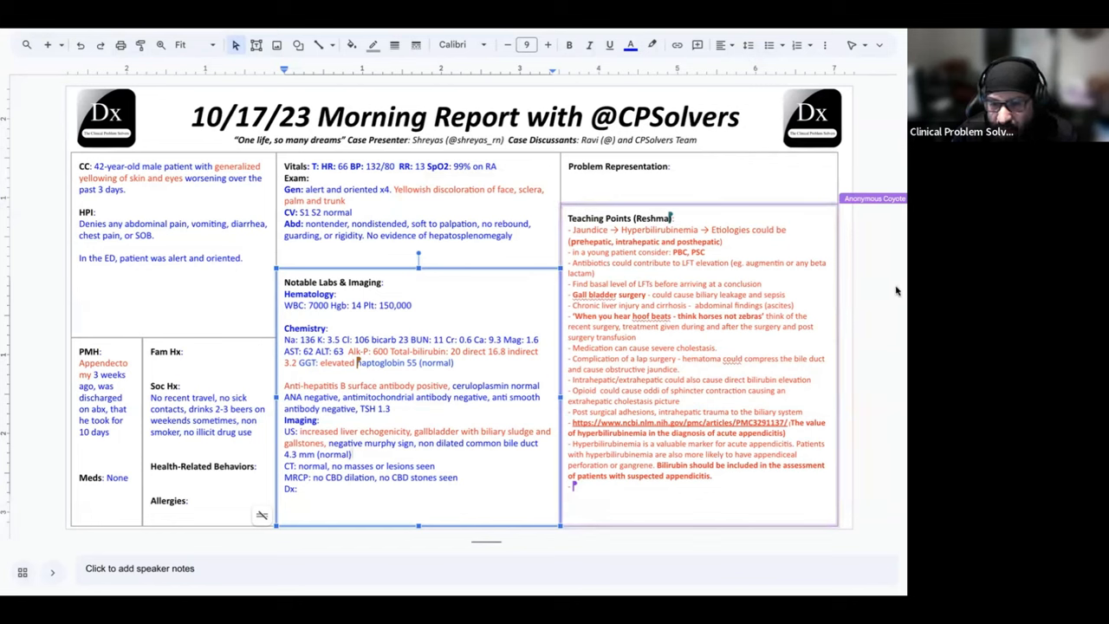
mouse_move(875, 331)
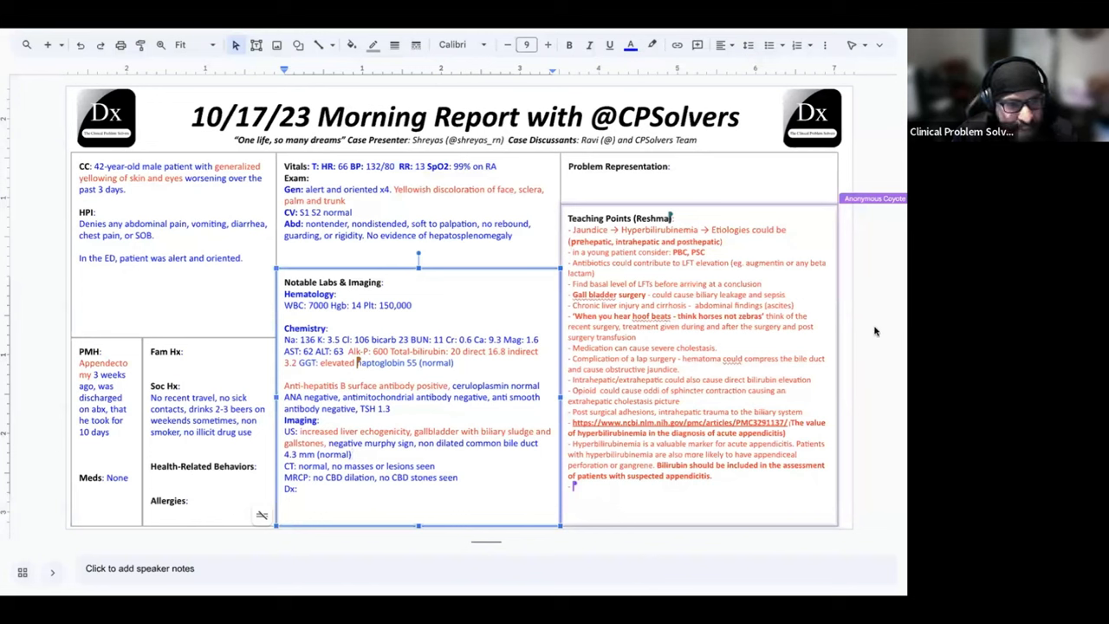
left_click(354, 454)
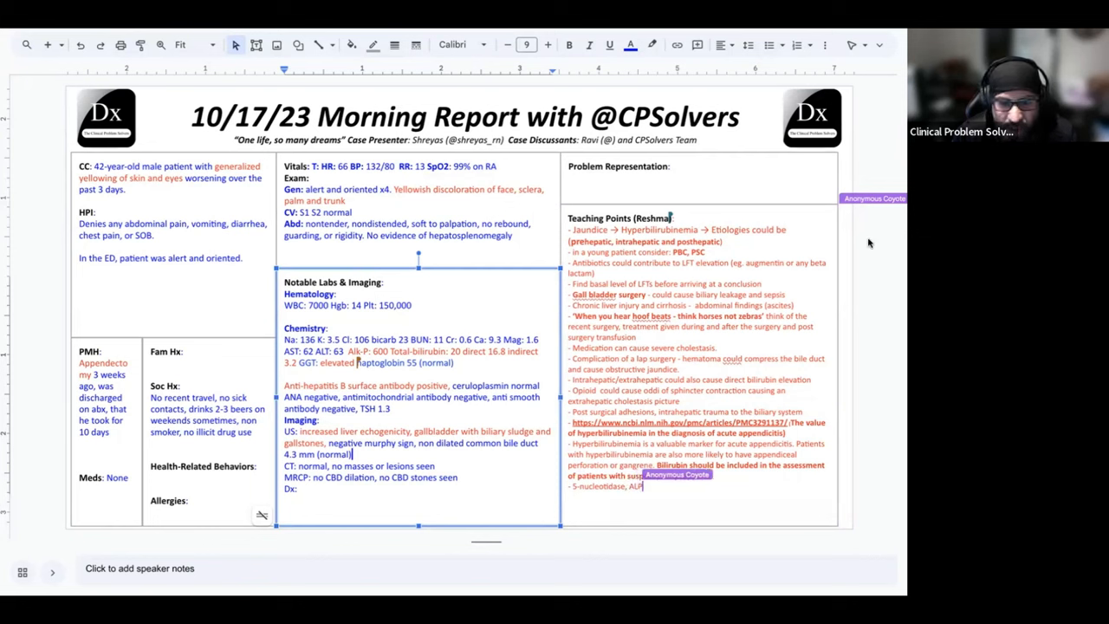
type("GGT")
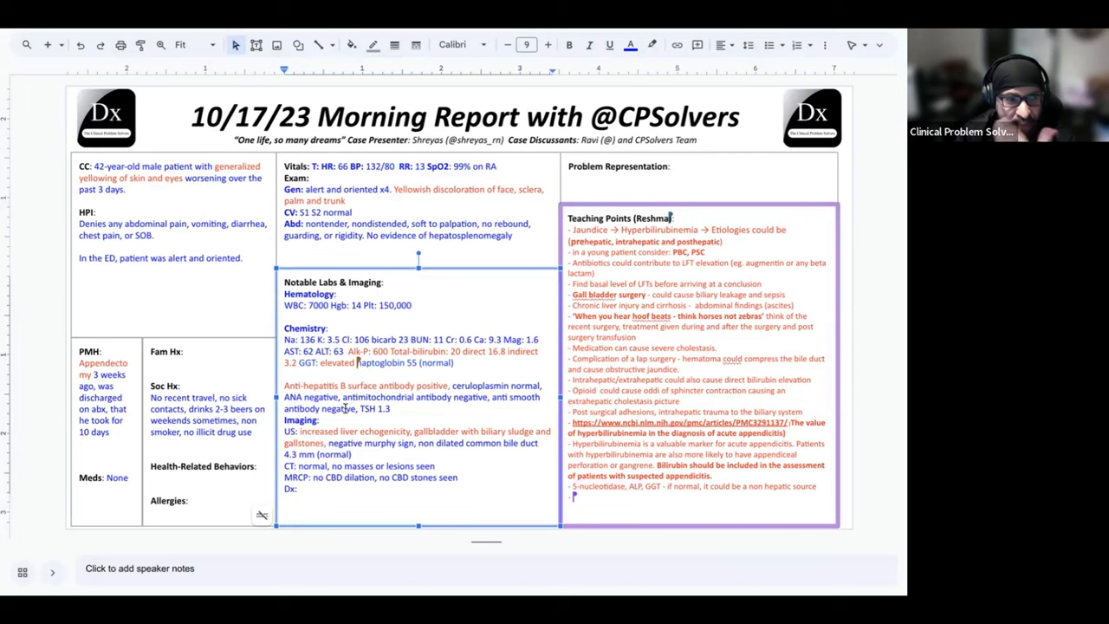
mouse_move(301, 475)
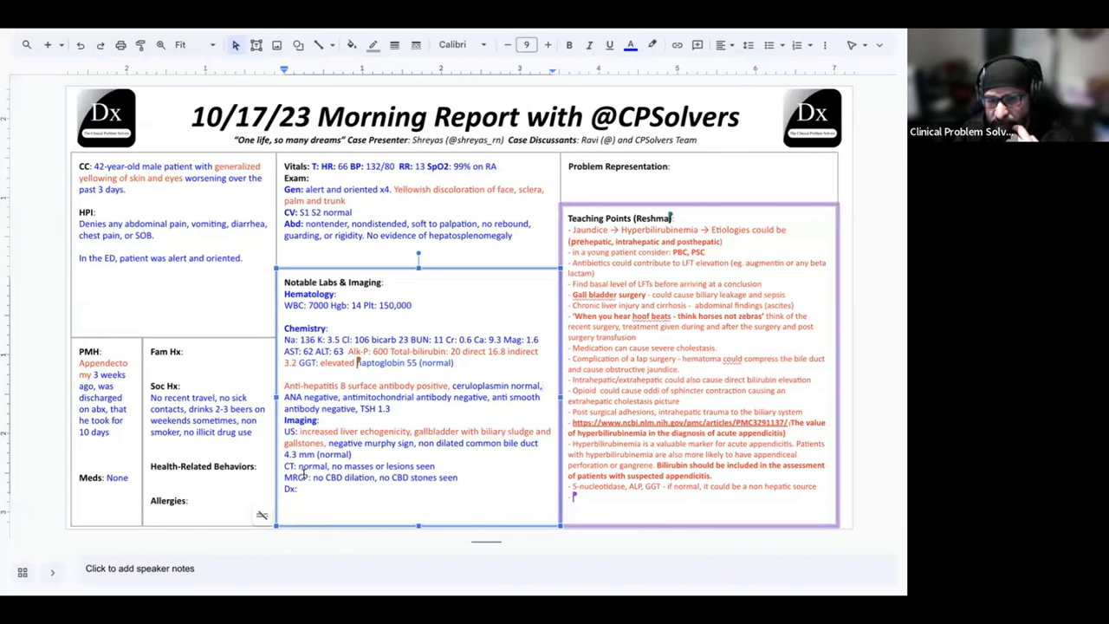
type("Stricture -")
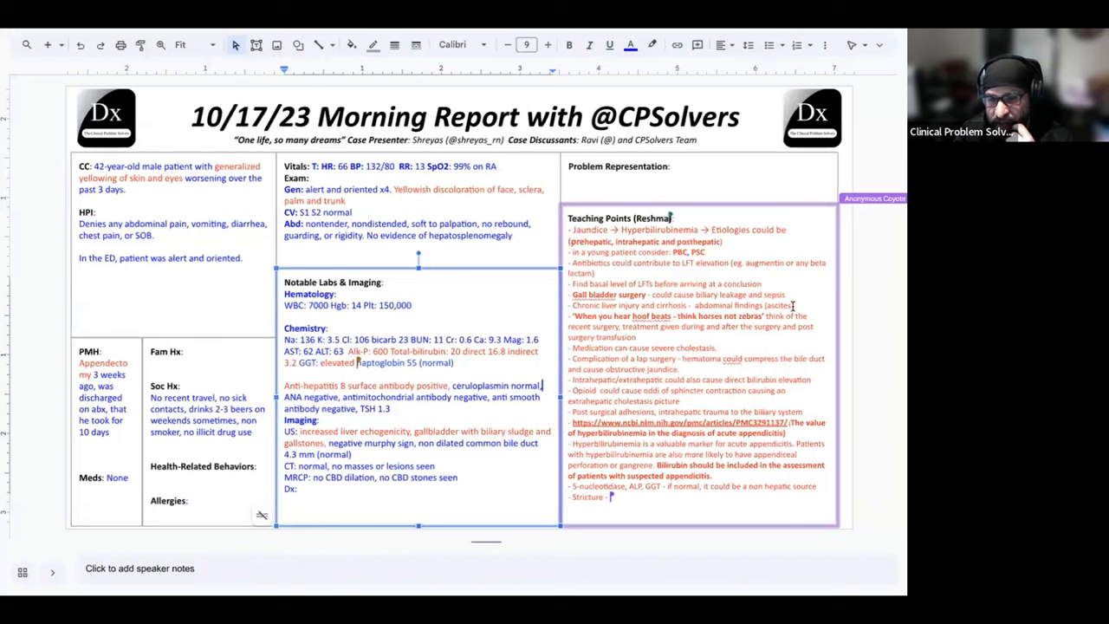
mouse_move(811, 416)
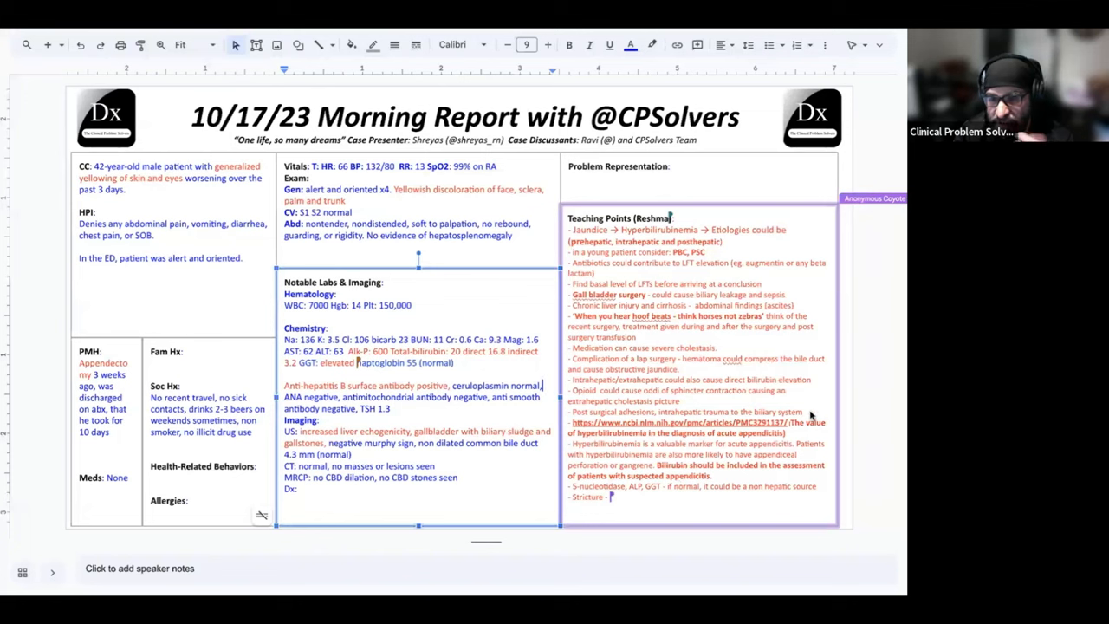
mouse_move(787, 407)
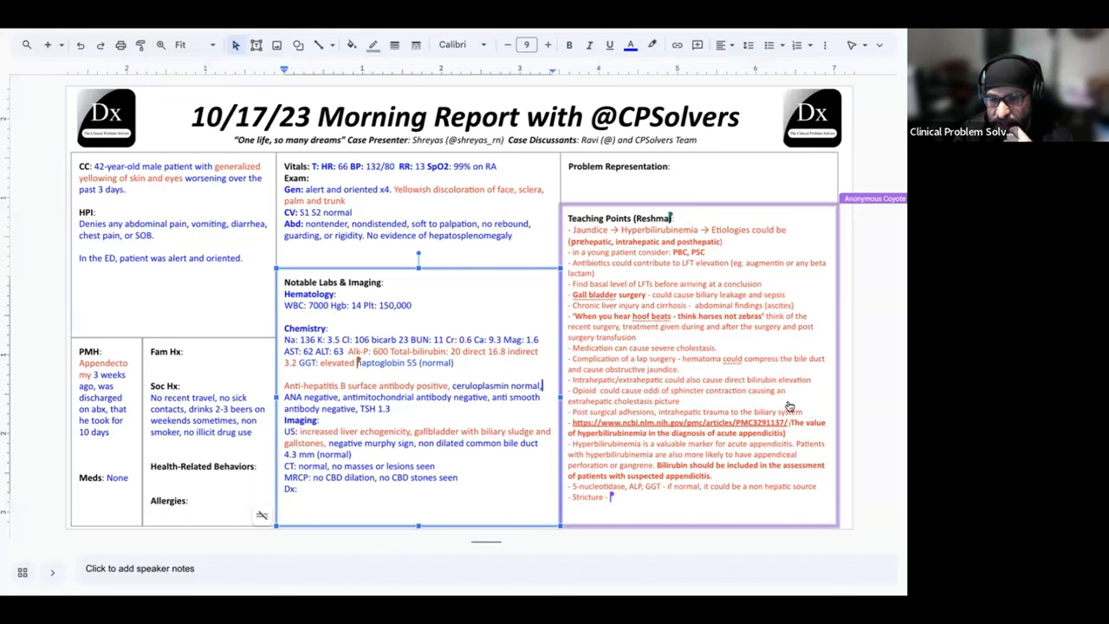
mouse_move(835, 414)
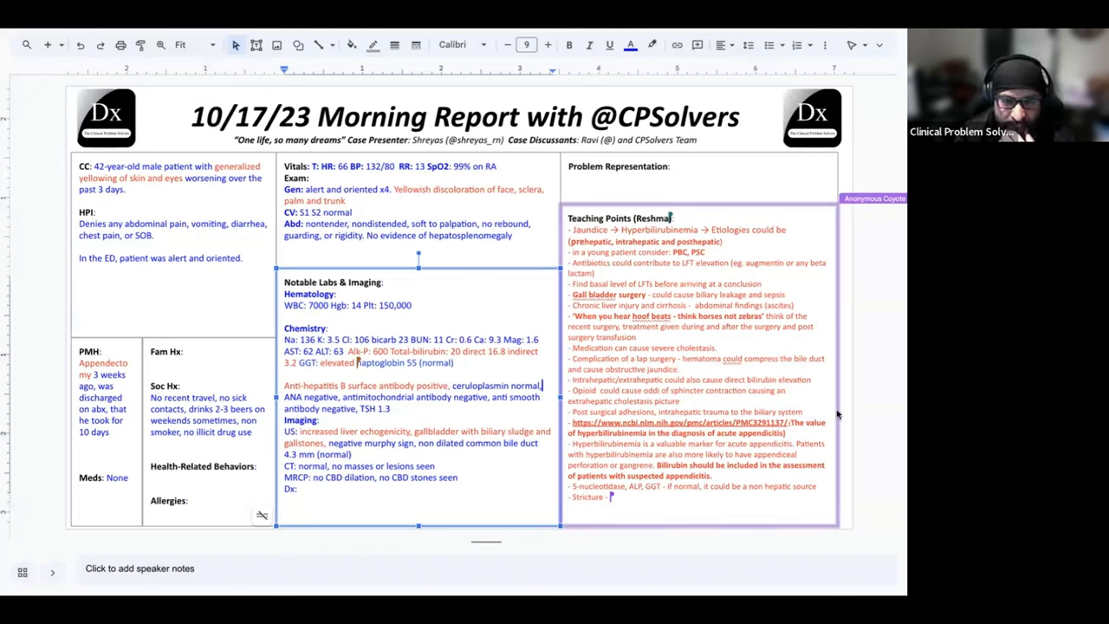
mouse_move(885, 362)
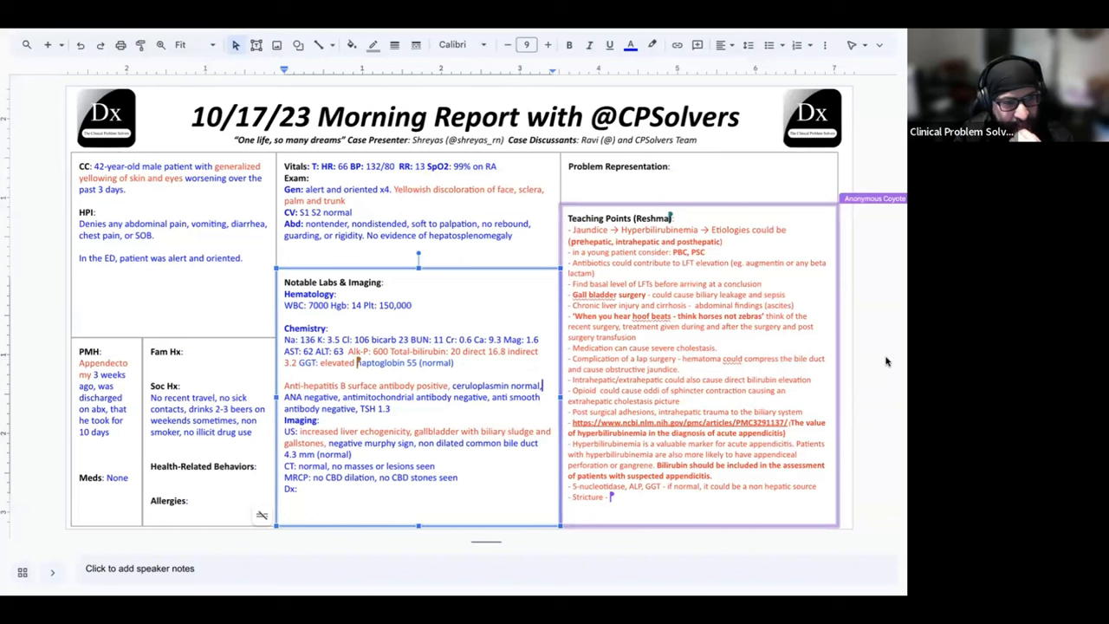
mouse_move(807, 333)
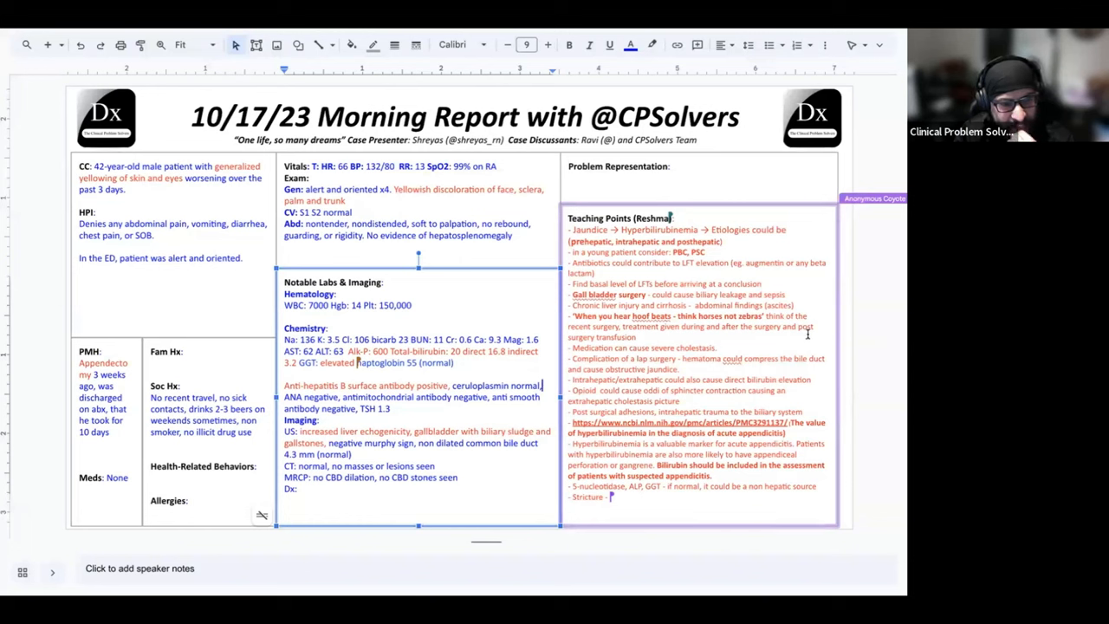
mouse_move(840, 302)
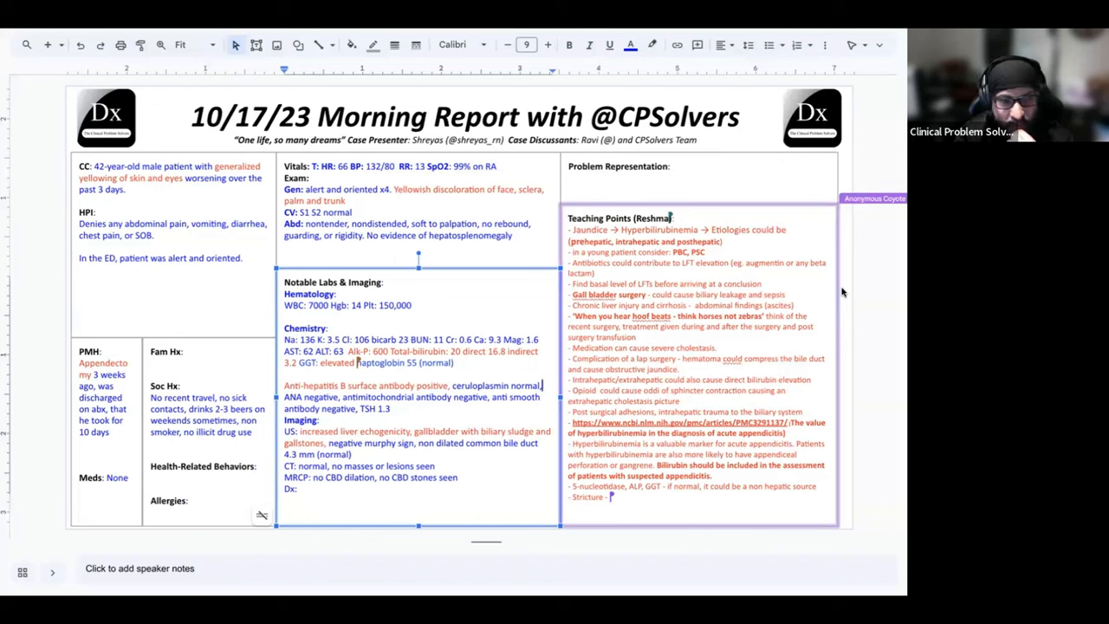
mouse_move(766, 277)
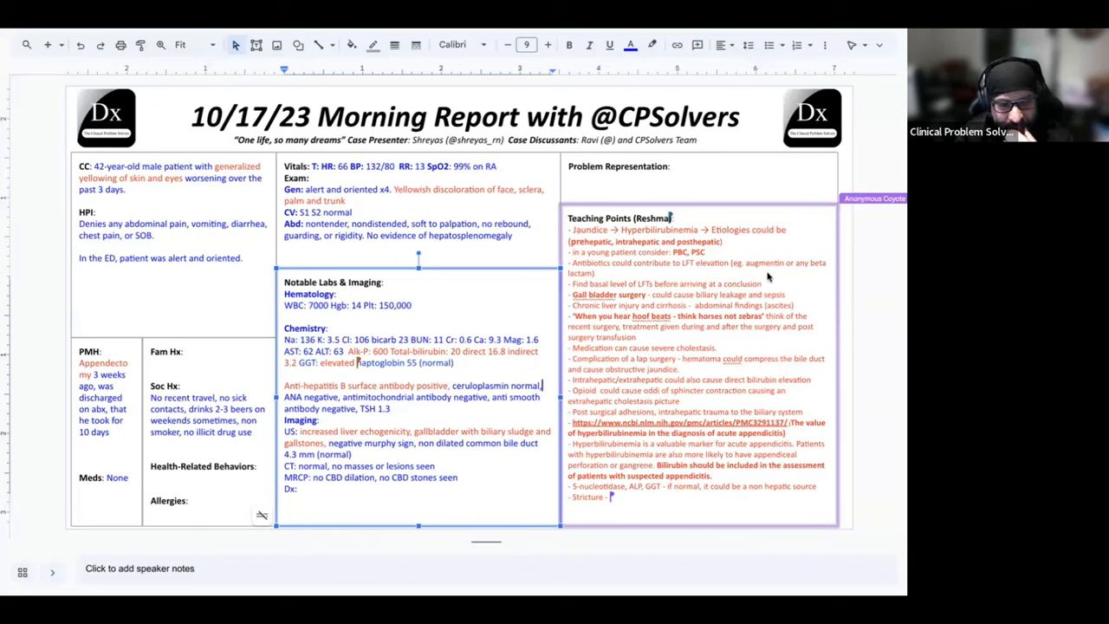
mouse_move(799, 368)
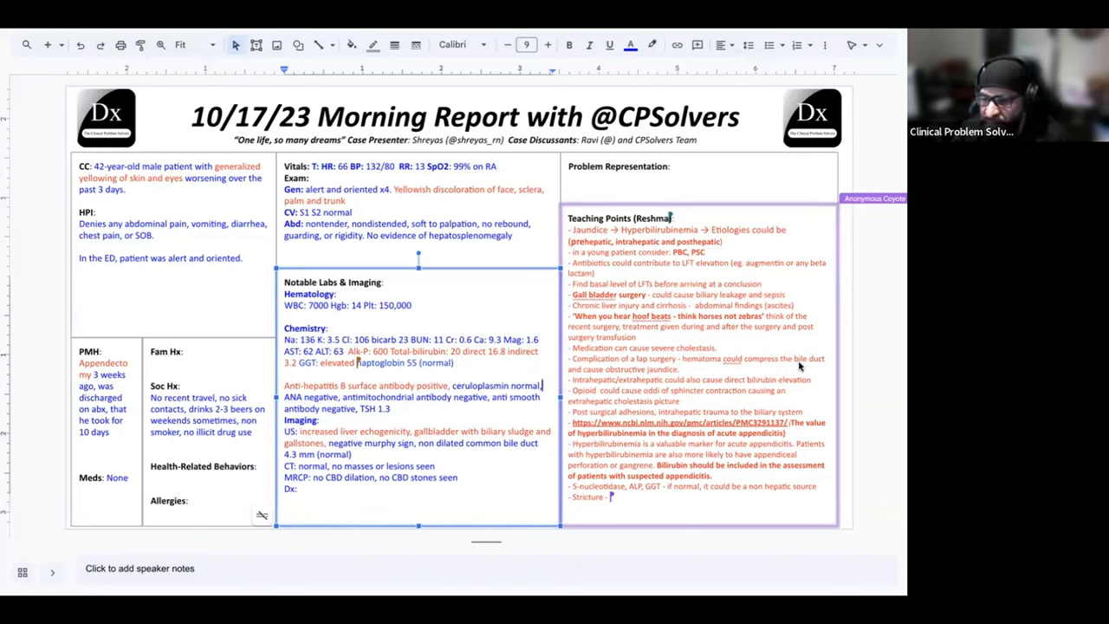
mouse_move(679, 131)
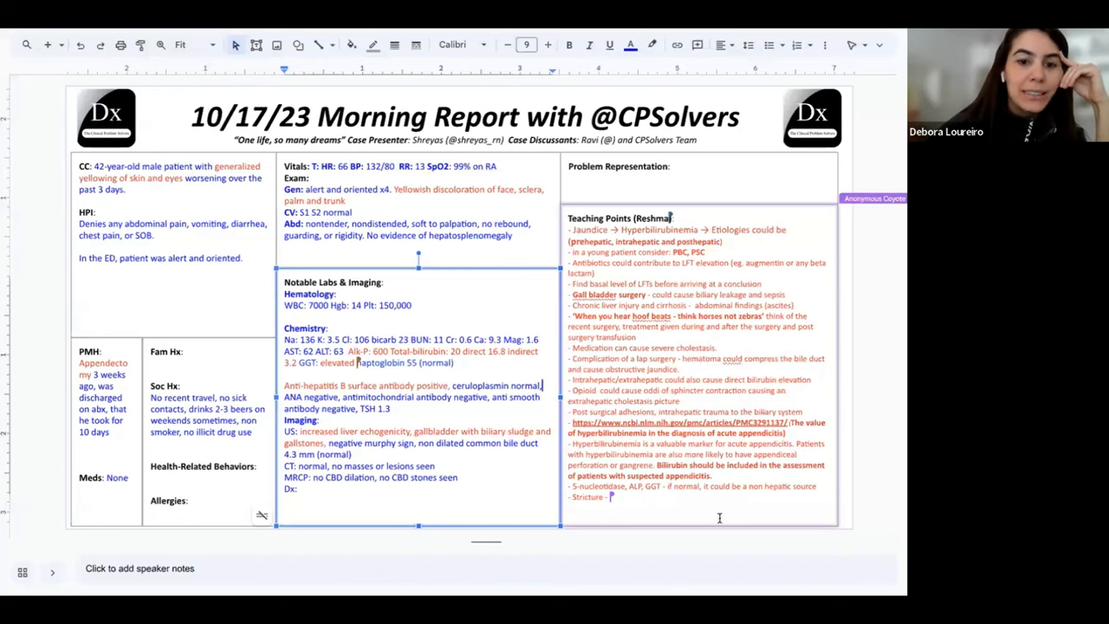
mouse_move(719, 523)
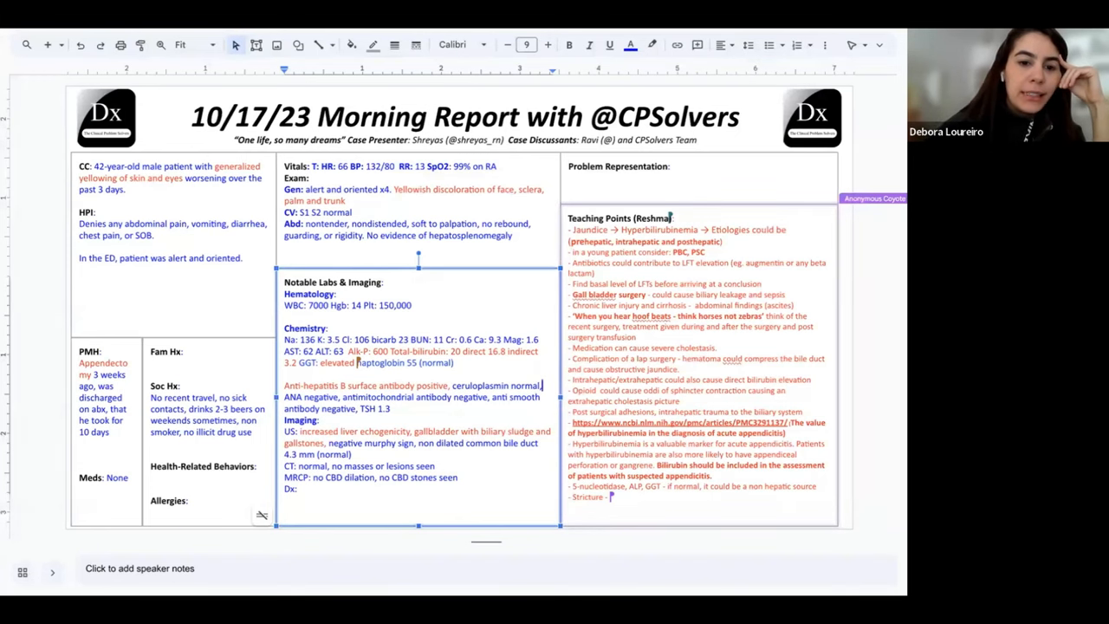
mouse_move(743, 417)
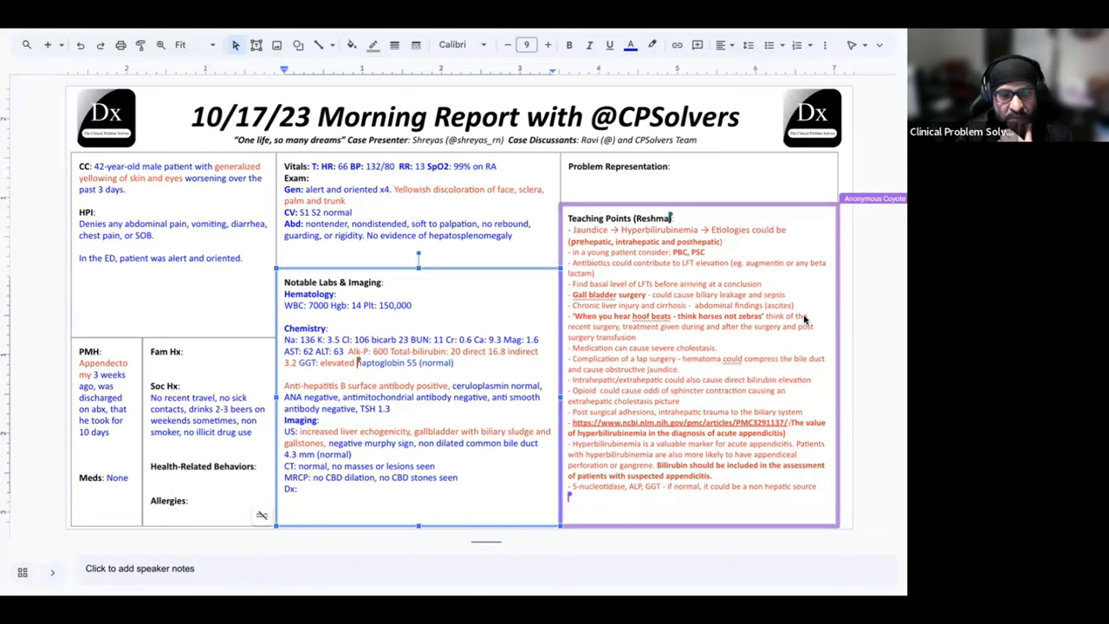
mouse_move(804, 319)
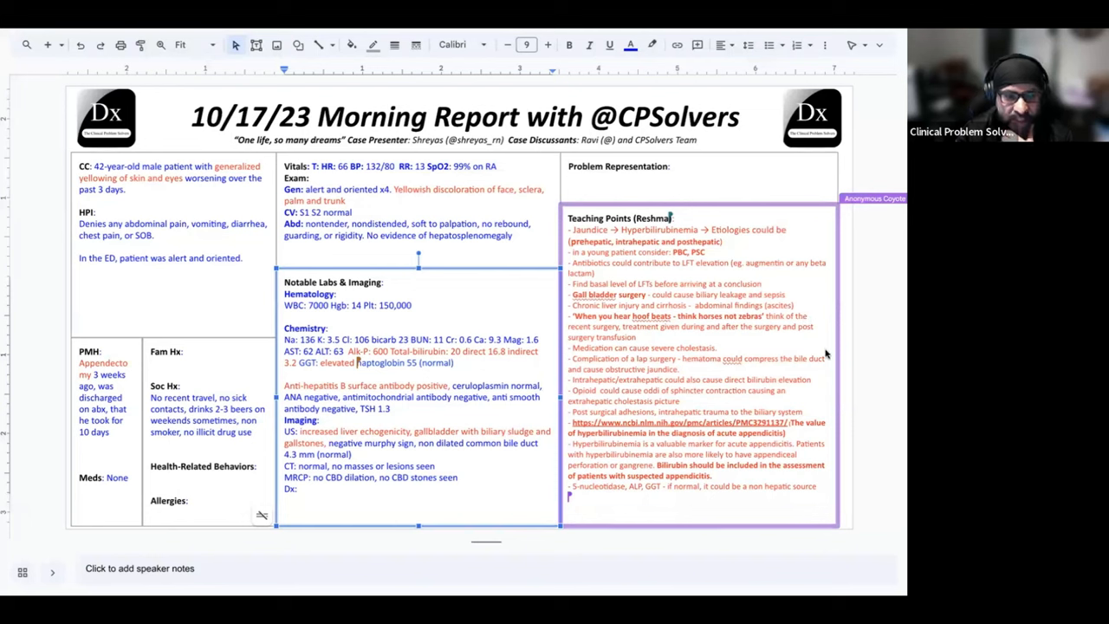
mouse_move(821, 381)
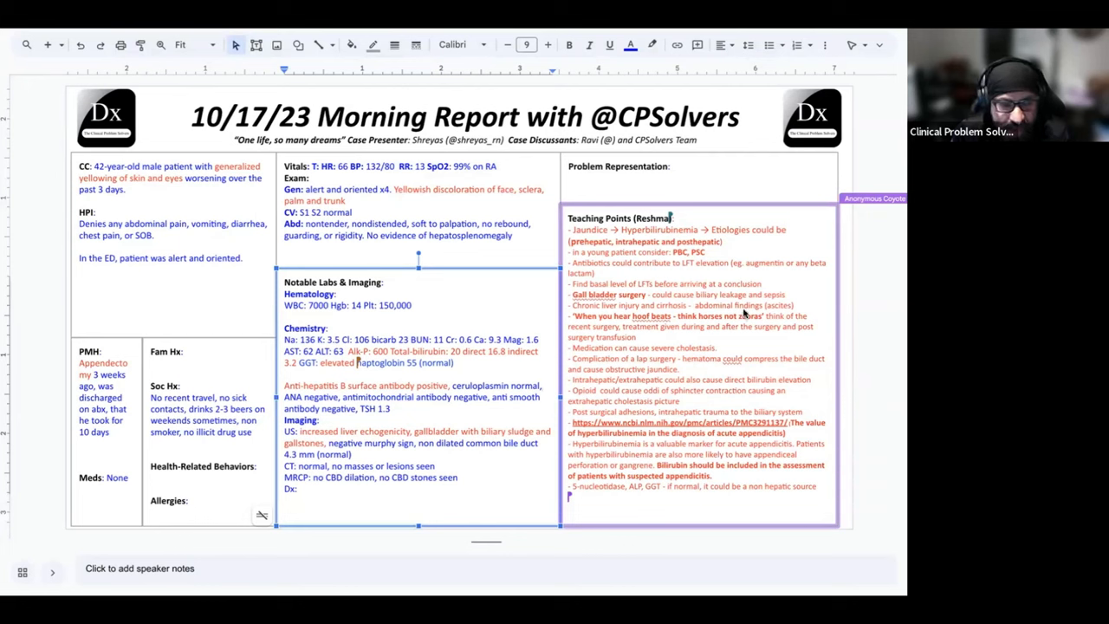
mouse_move(849, 336)
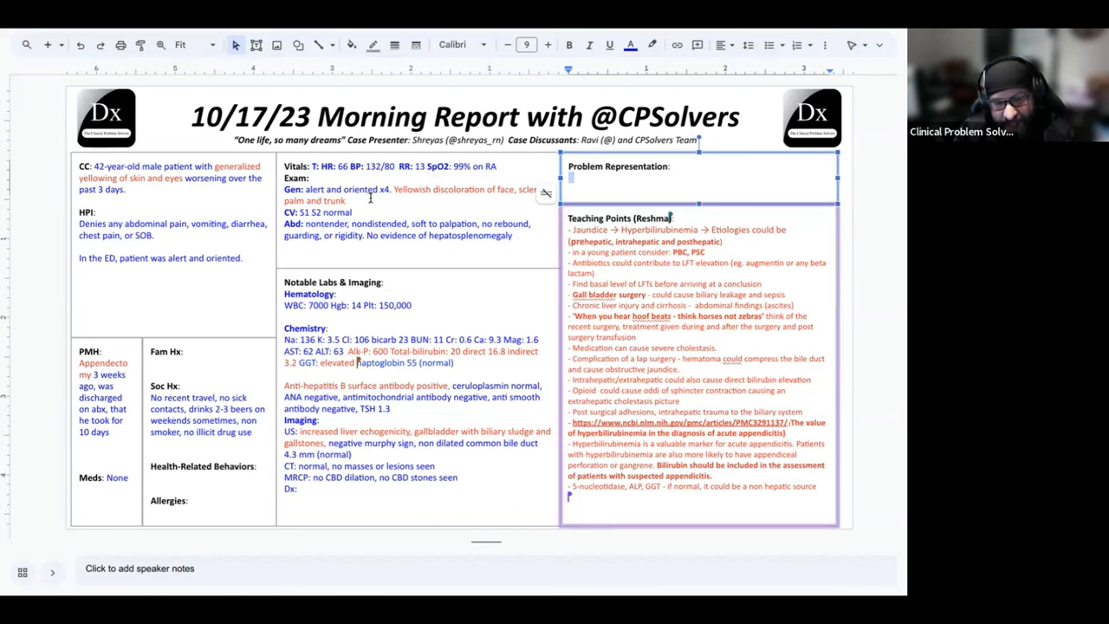
Write the problem representation: 42 year old male with recent appendectomy with antibiotics.
type("42 year old male")
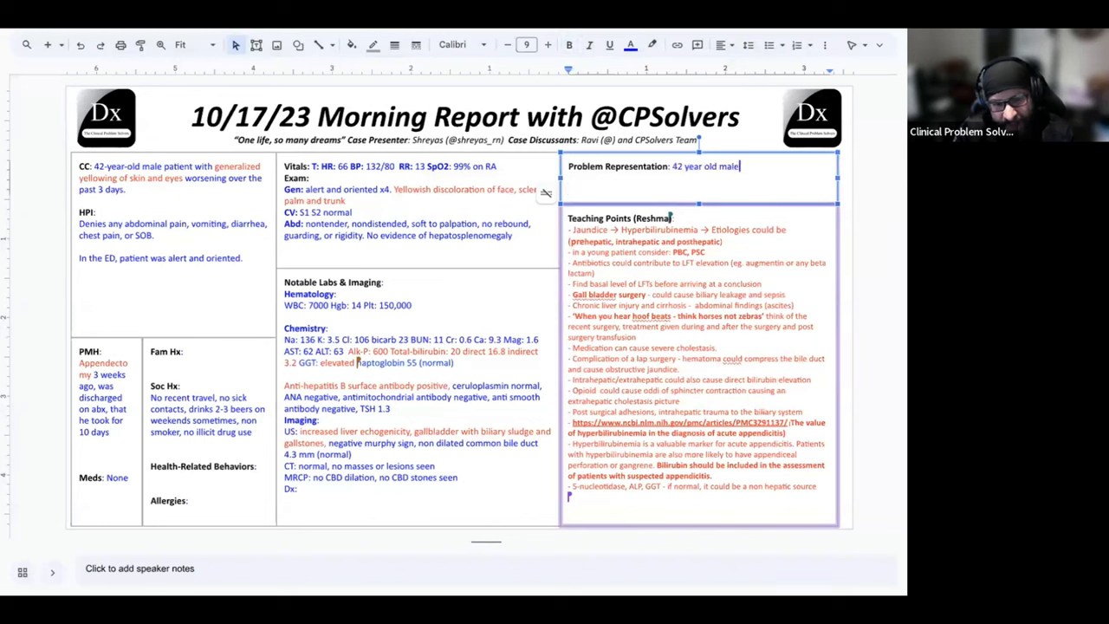
type("with recent appendectomy with antibiotics")
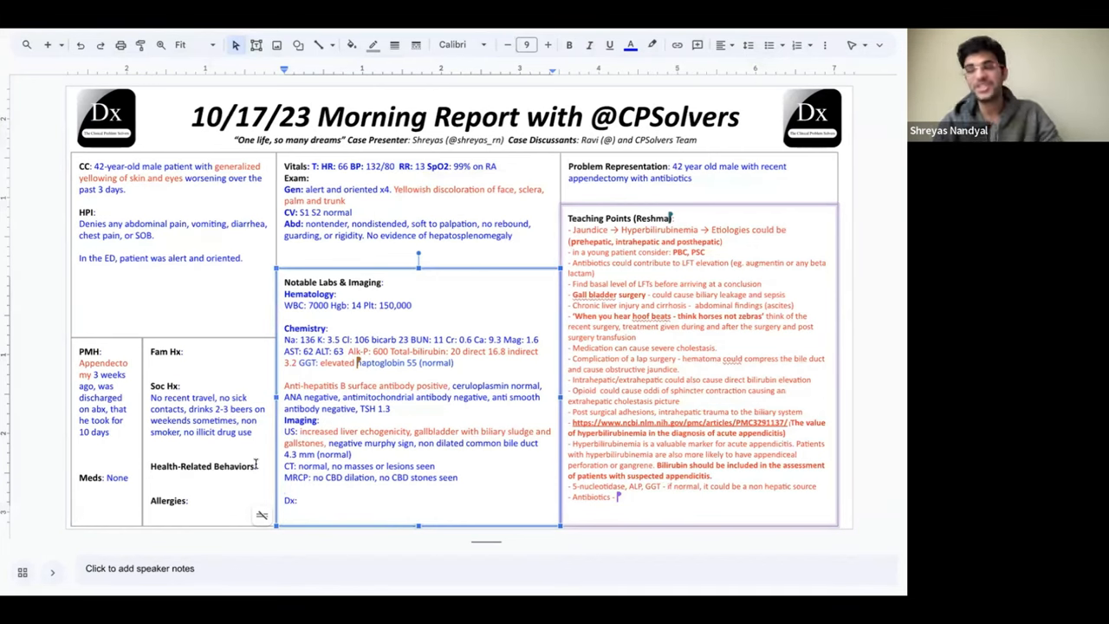
Name the antibiotic in the PMH as (Augmentin).
left_click(104, 425)
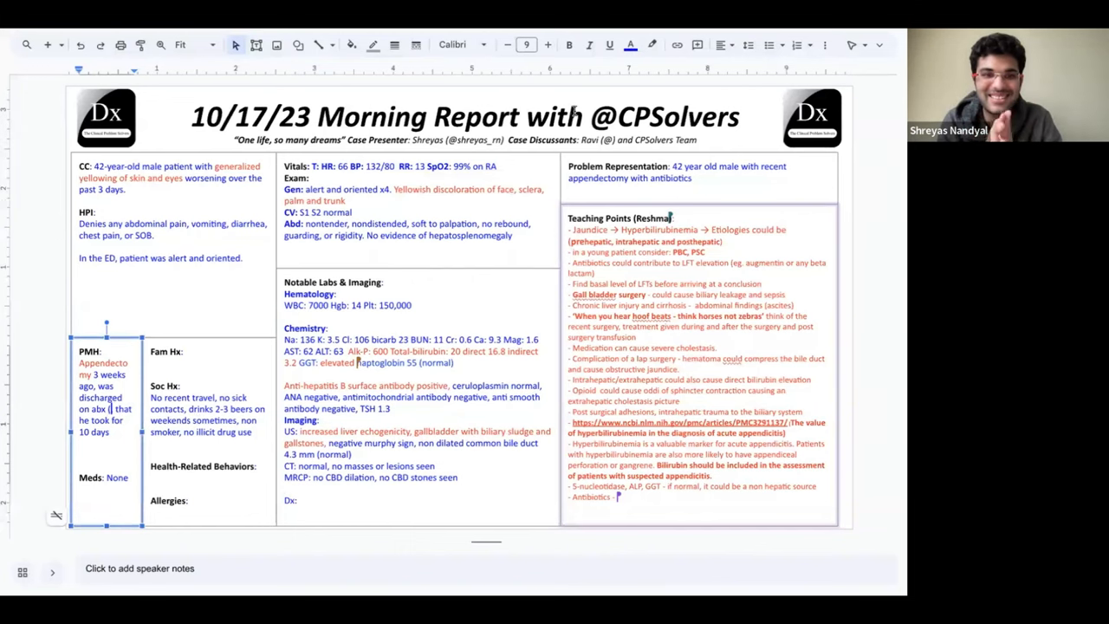
left_click(641, 45)
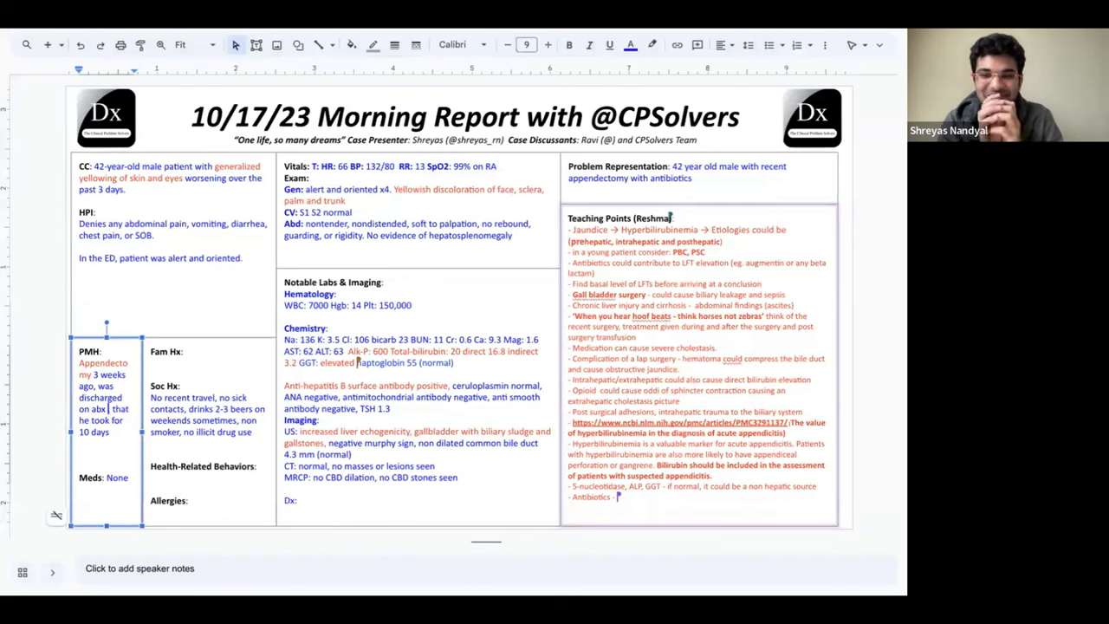
left_click(630, 45)
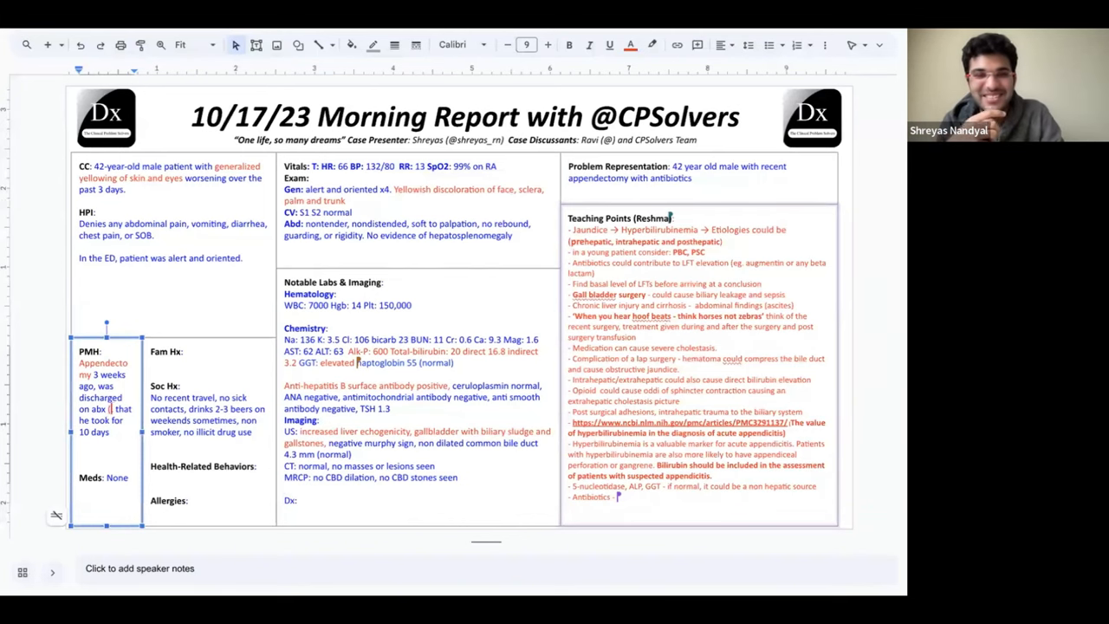
type("(Augmentin),")
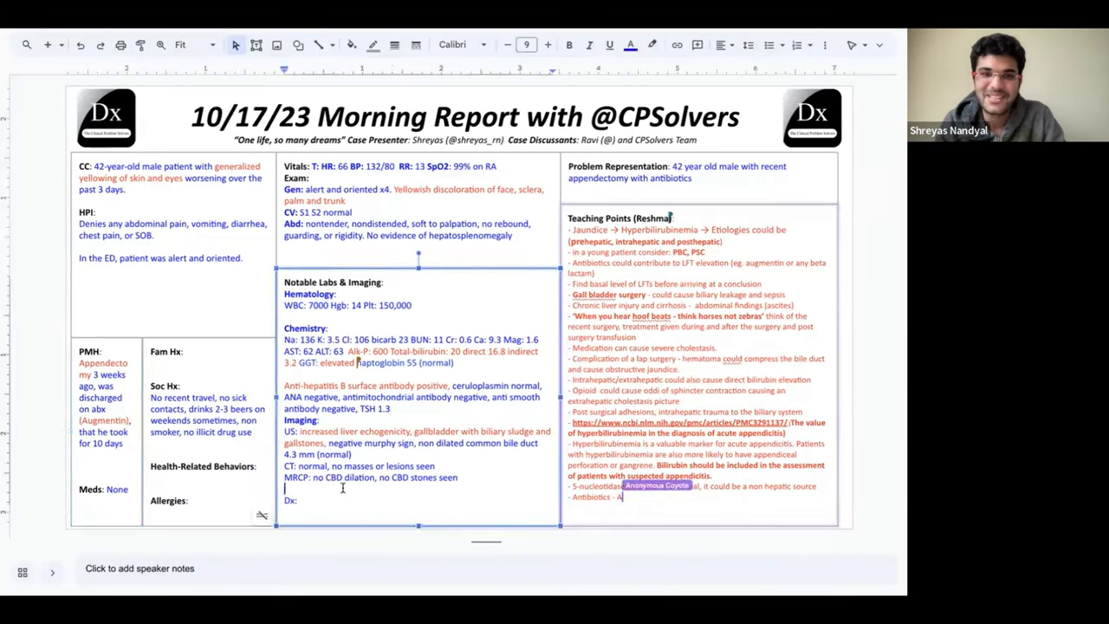
Write the Dx line as Augmentin induced liver injury.
type("umen")
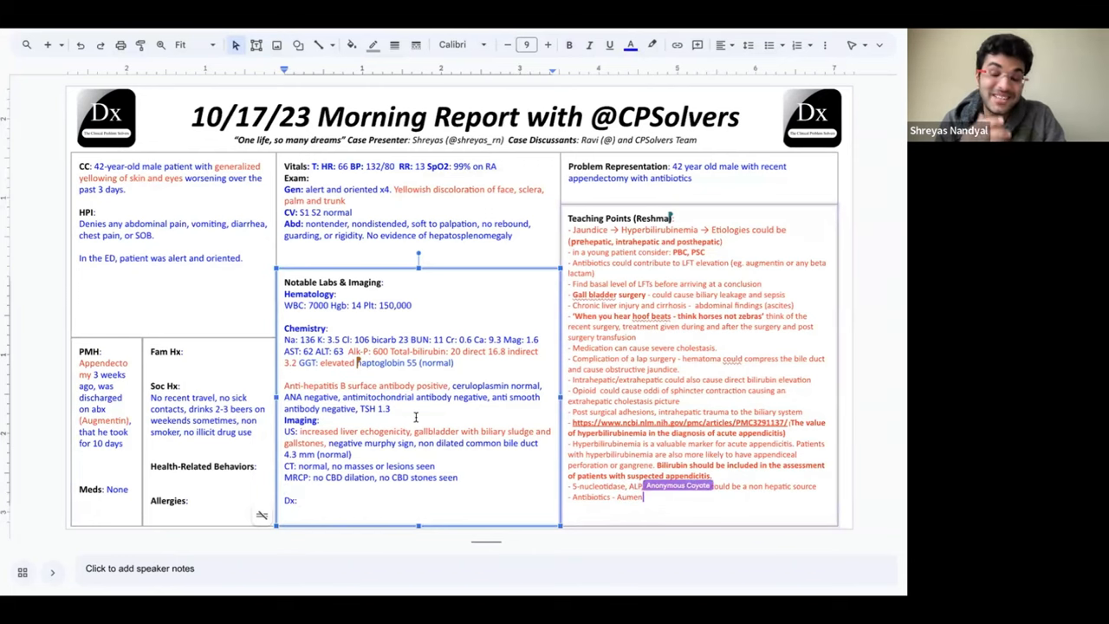
type("Aug")
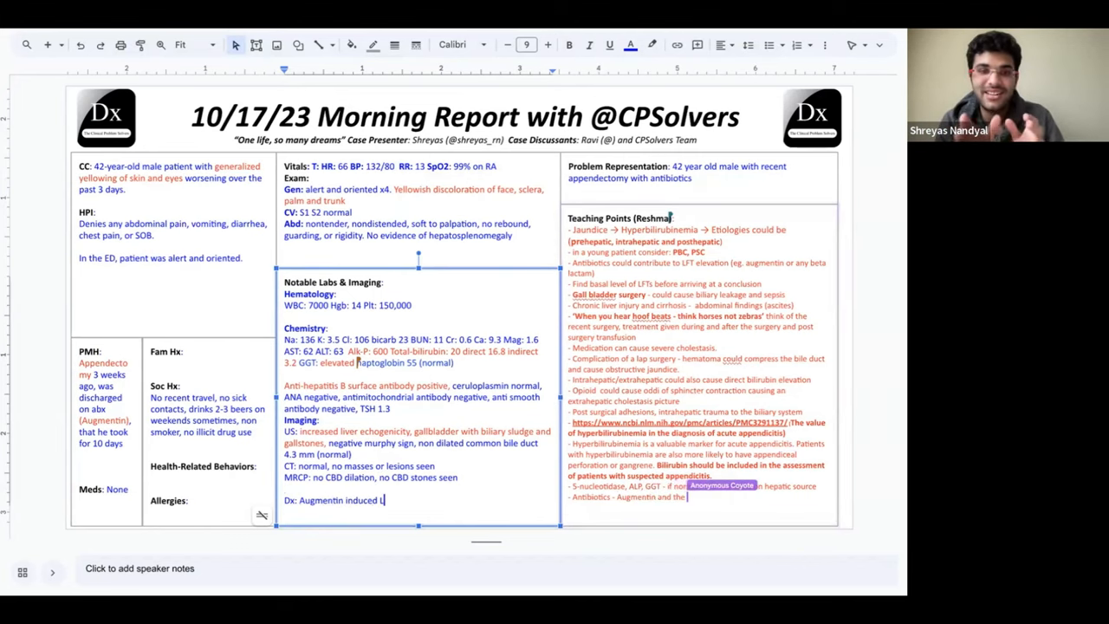
type("iver injury")
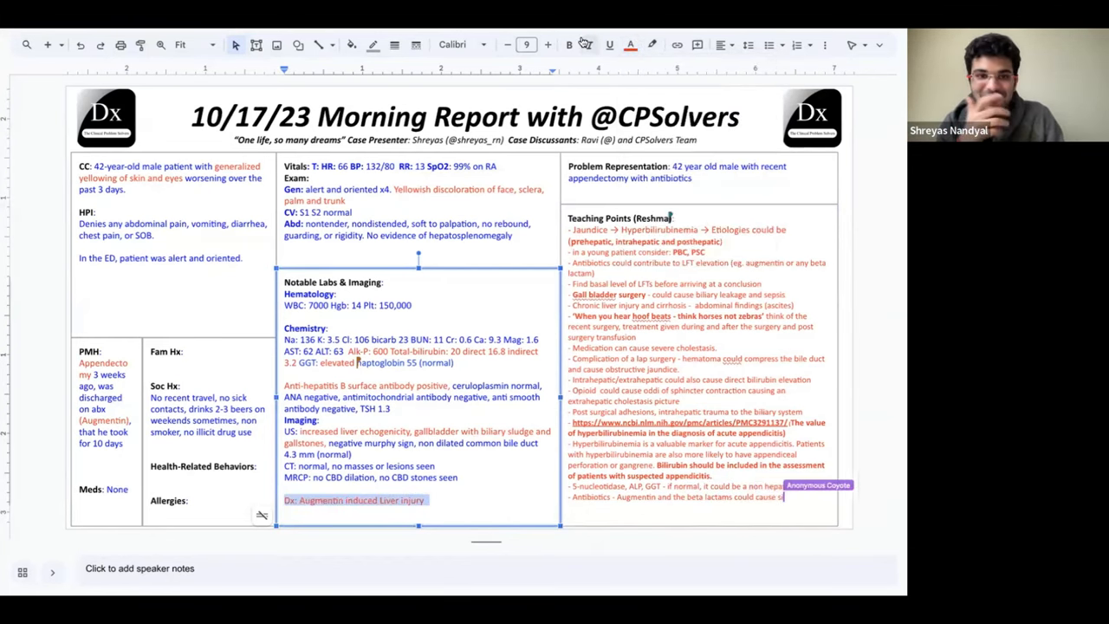
Make the Dx line red and note antibiotics can present weeks later in the teaching point.
left_click(568, 45)
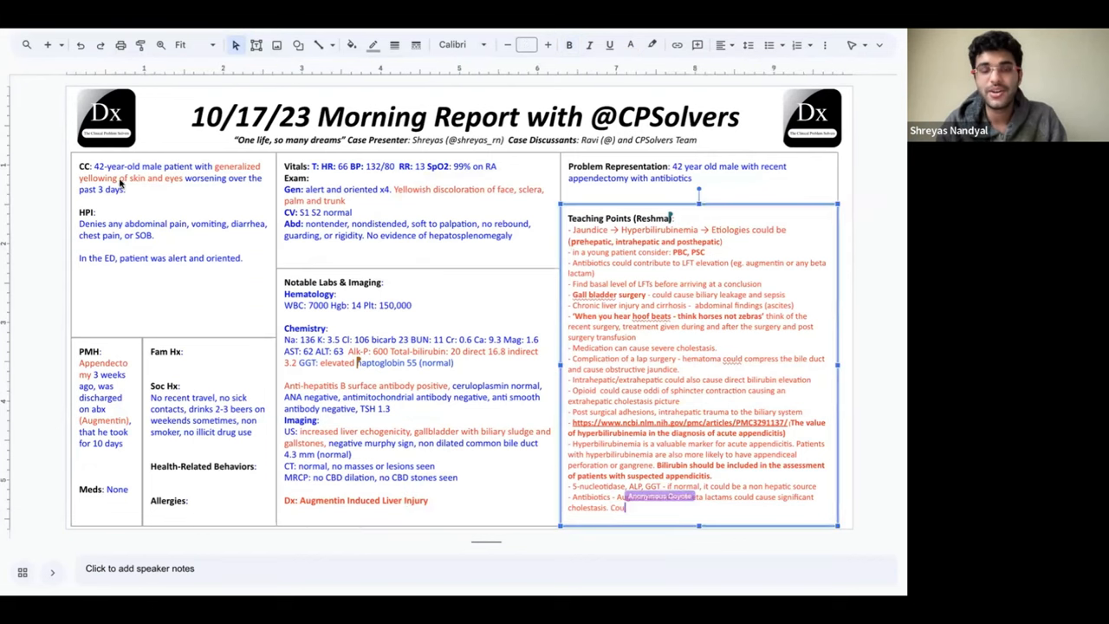
type("Could present eve")
left_click(699, 182)
type(" 3")
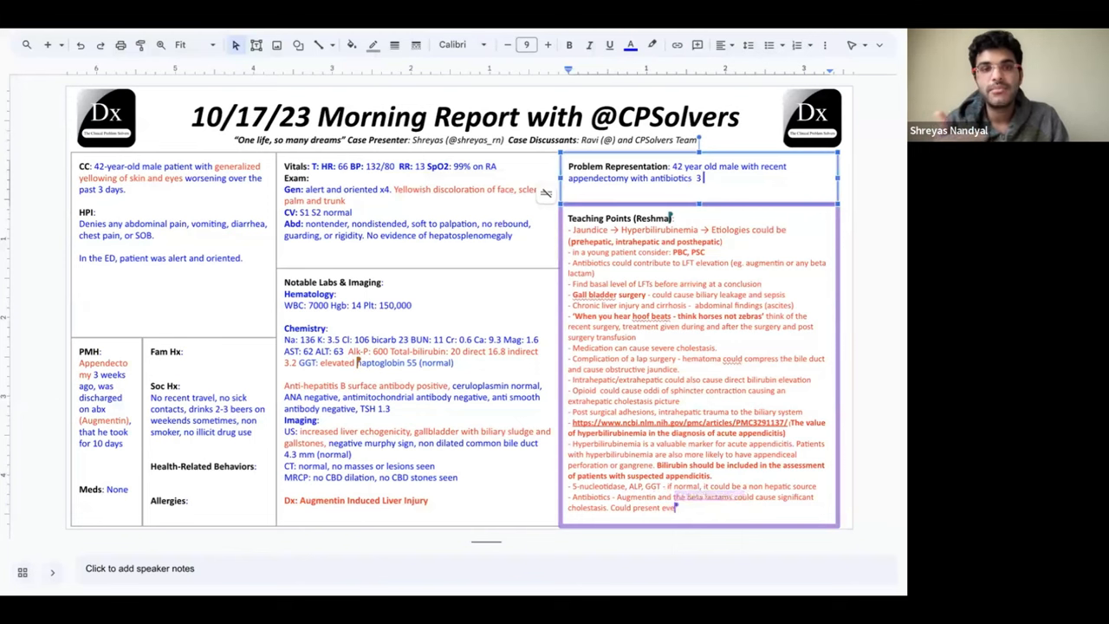
type("weeks ago presenting with acute jaundice with labs suggestive of cholestatic")
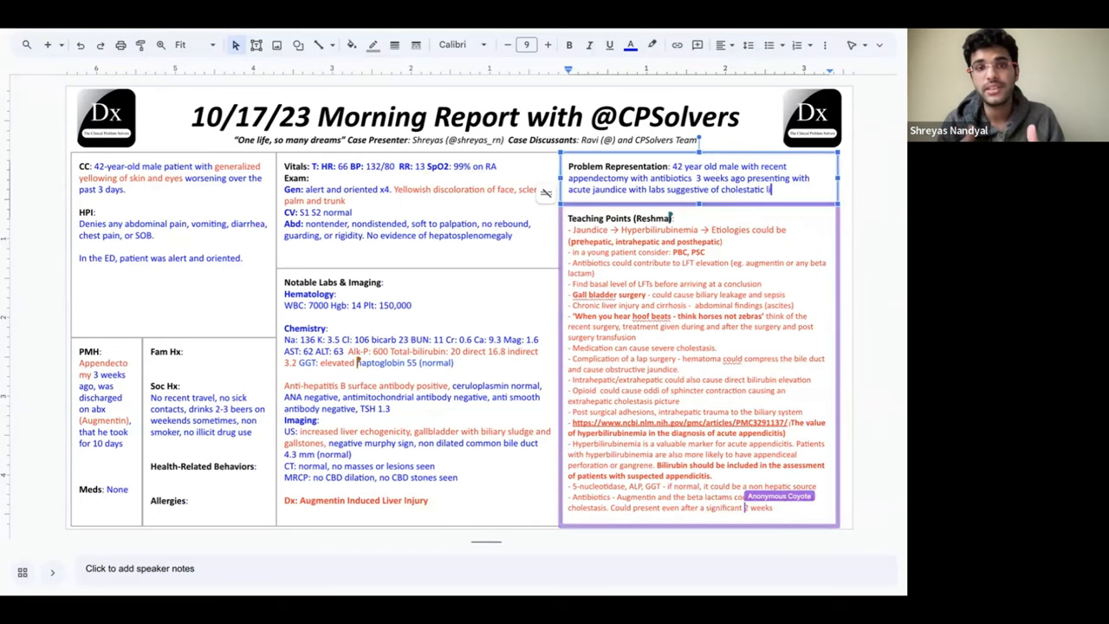
Extend the problem representation with cholestatic liver injury and a vanishing bile duct point.
type("liver injury with")
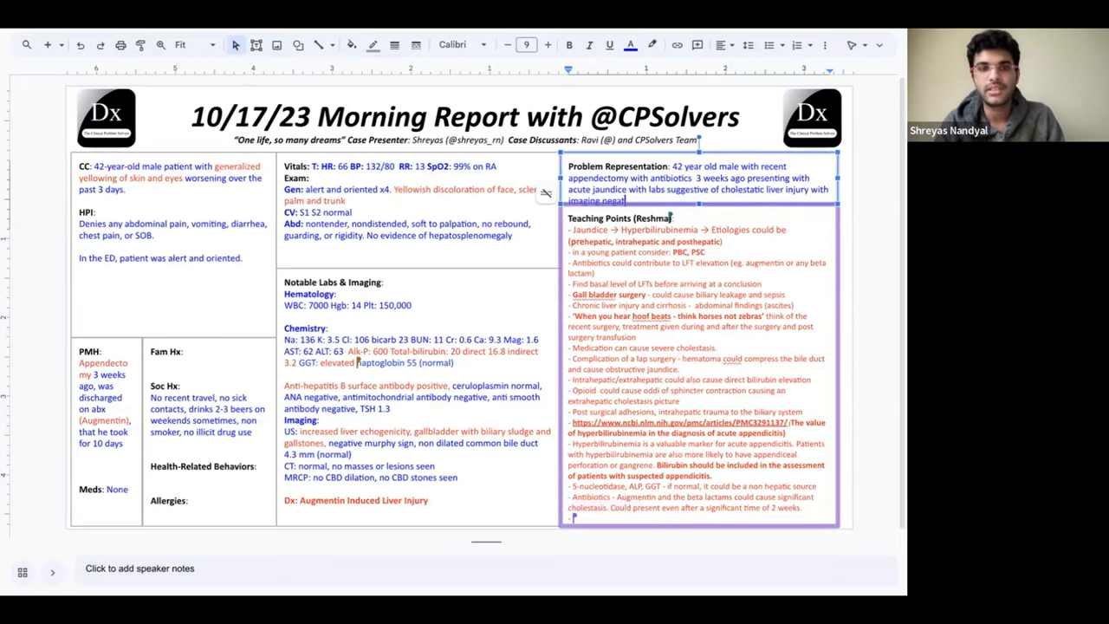
type("vanishing")
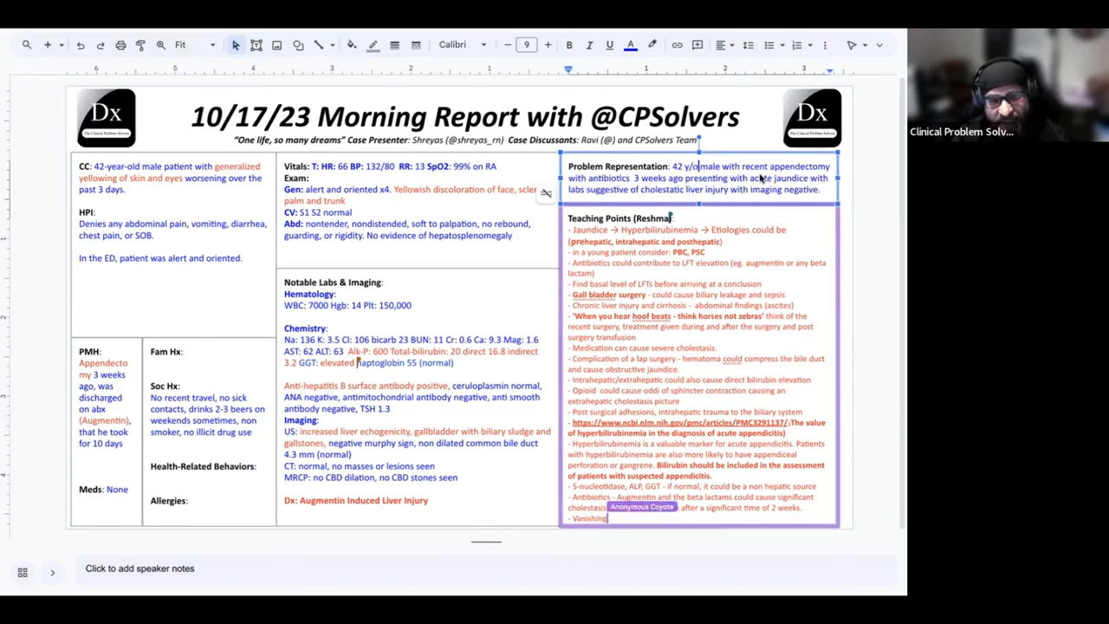
Finish the vanishing bile duct syndrome point and start the Augmentin LFT/cholestasis teaching point.
type("bile duct syndrome")
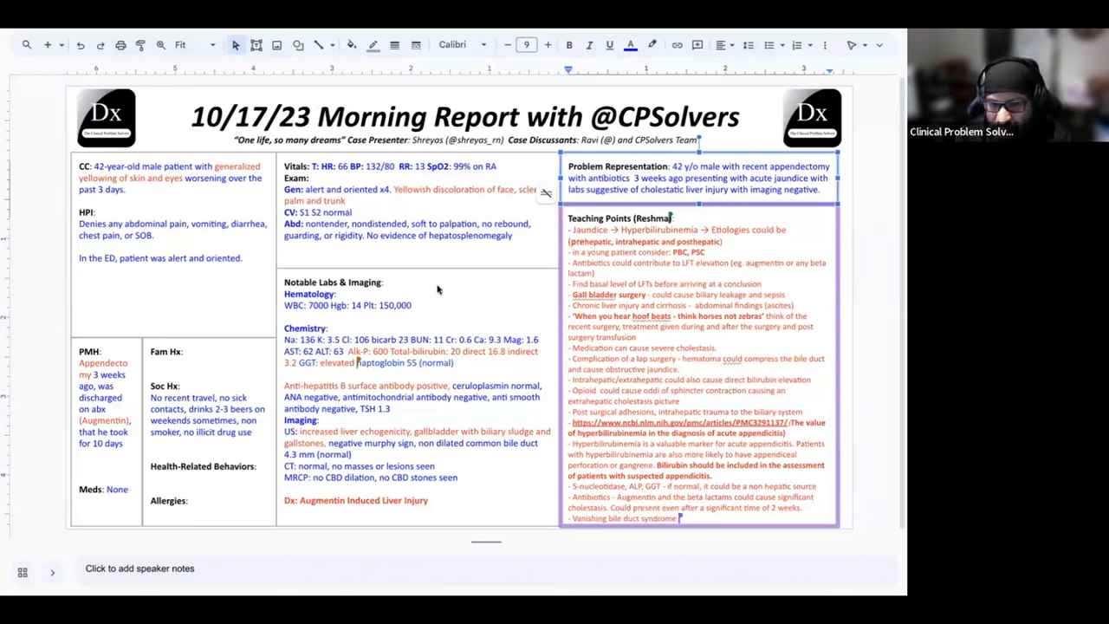
type("culd be a differential.")
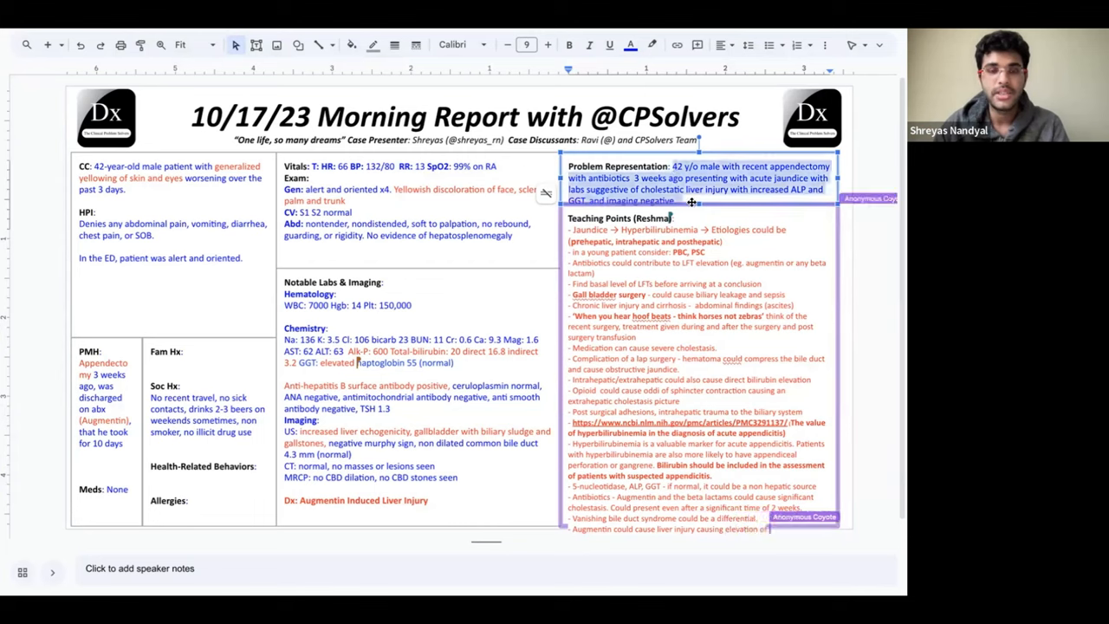
left_click(525, 45)
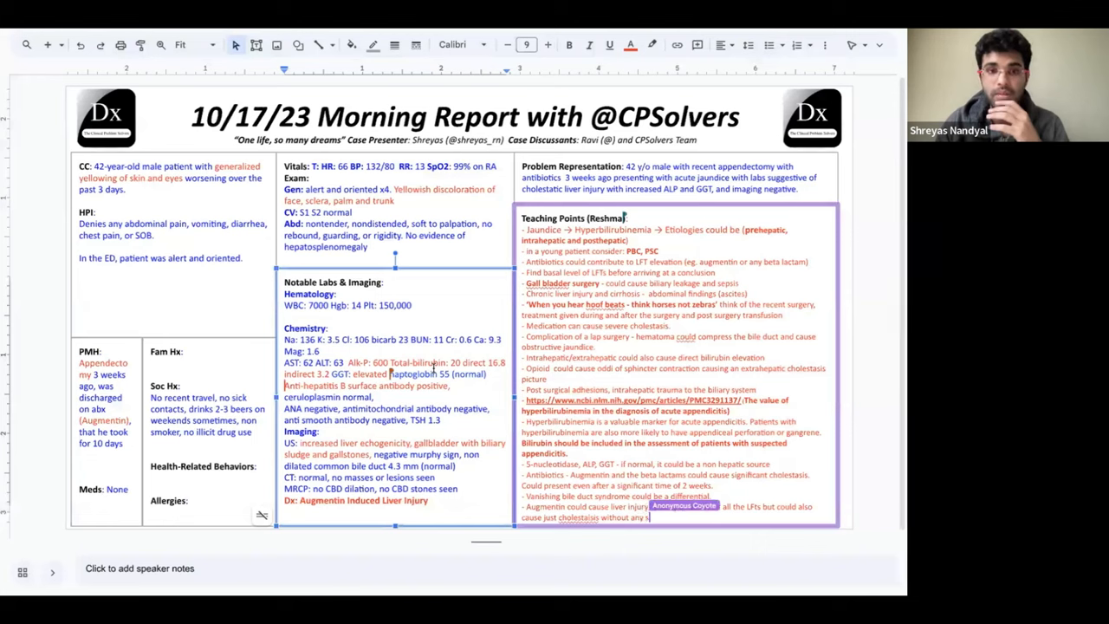
Finish the Augmentin teaching point with 'significant liver injury', then enter None, None and NKDA for family history, behaviors and allergies.
type("significant liver injury")
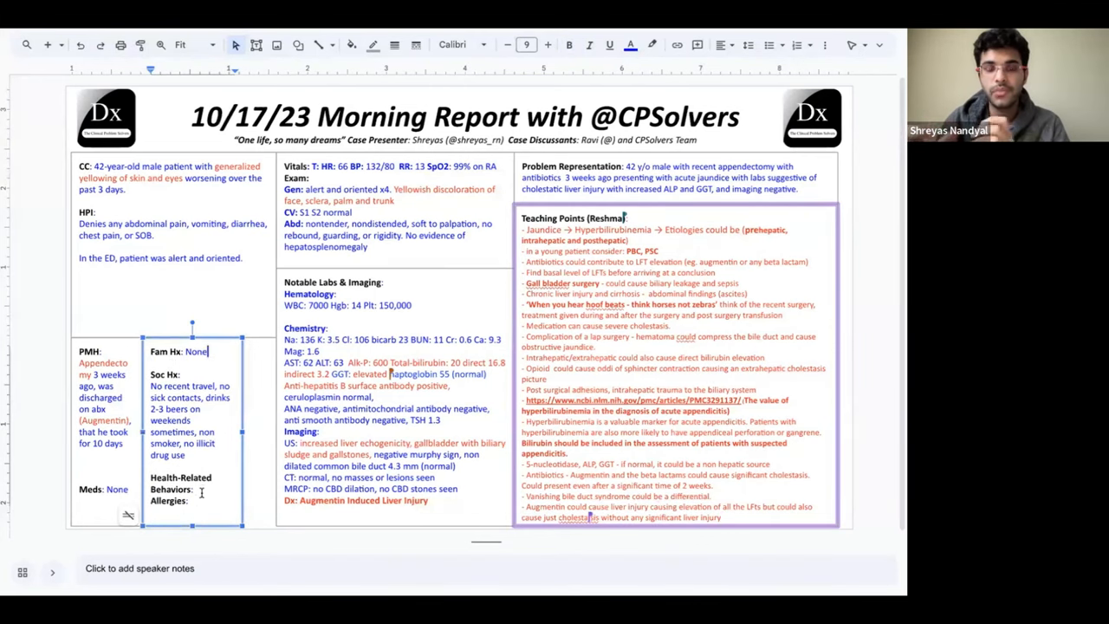
type("None")
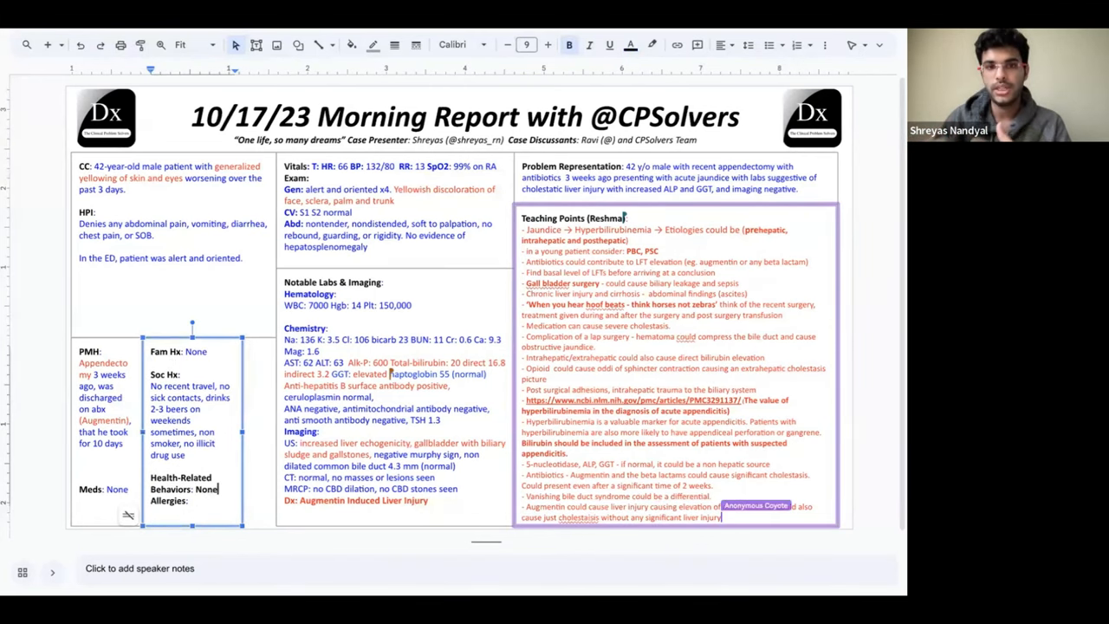
type("NKDA")
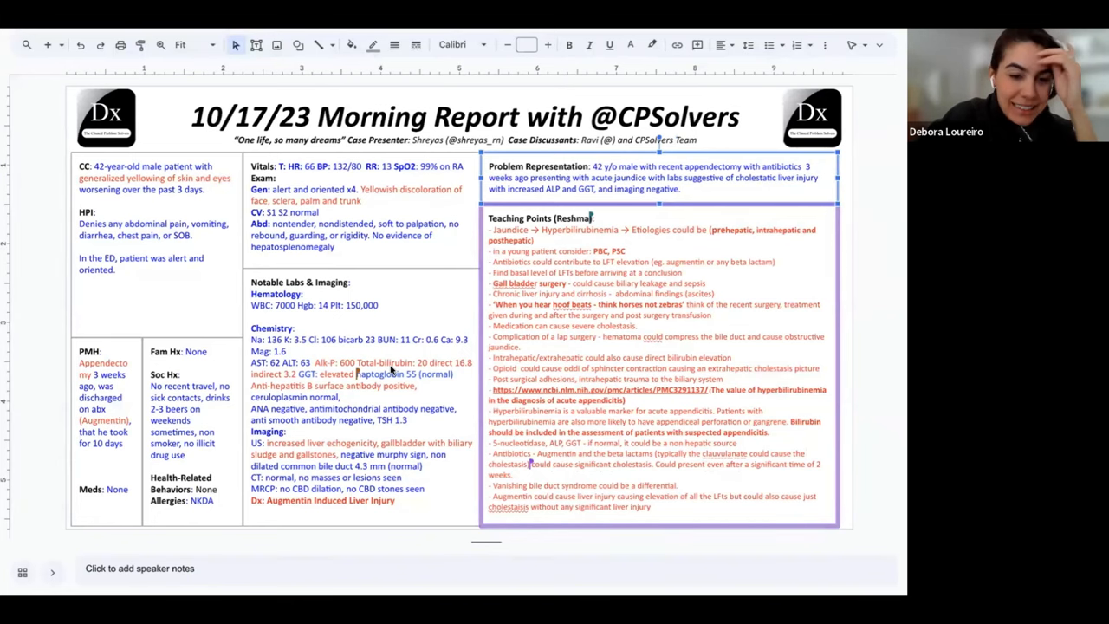
mouse_move(388, 336)
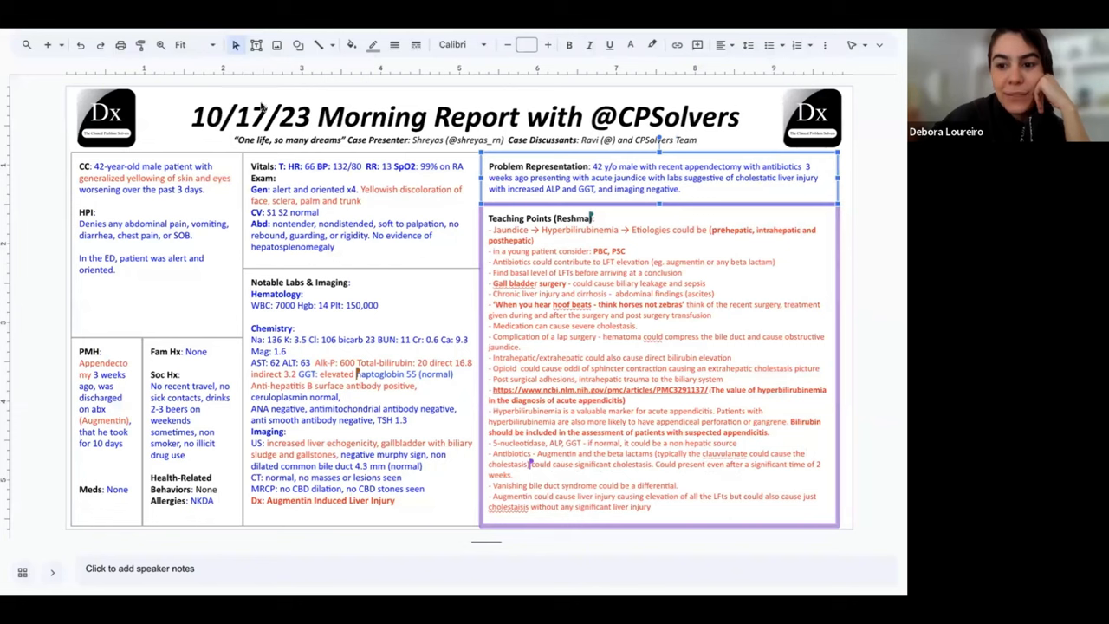
mouse_move(309, 96)
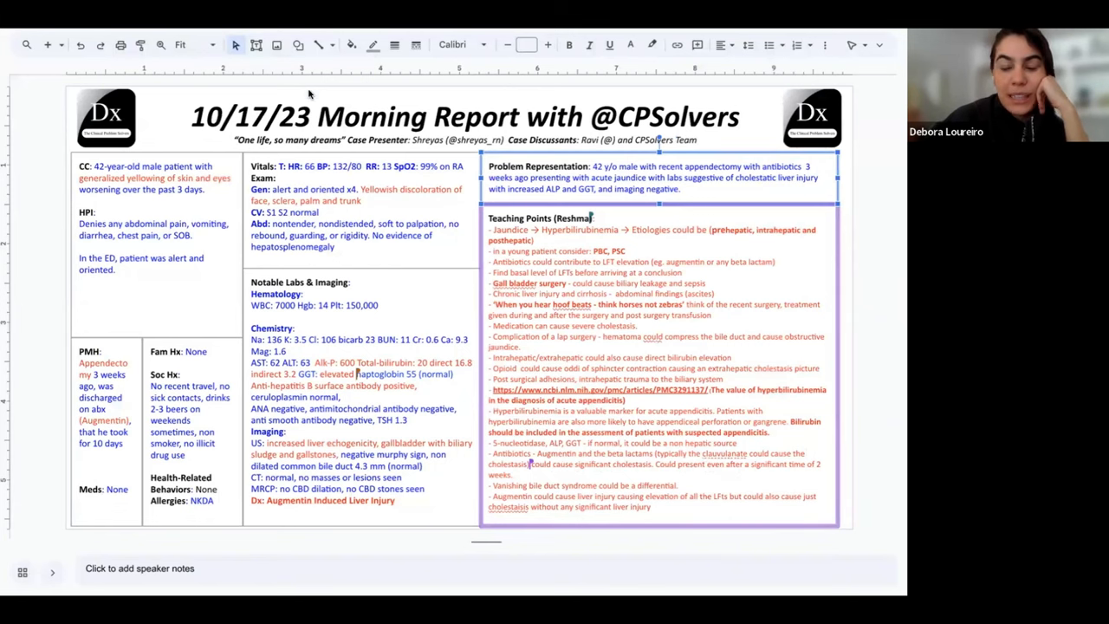
mouse_move(399, 358)
type("rav7ks")
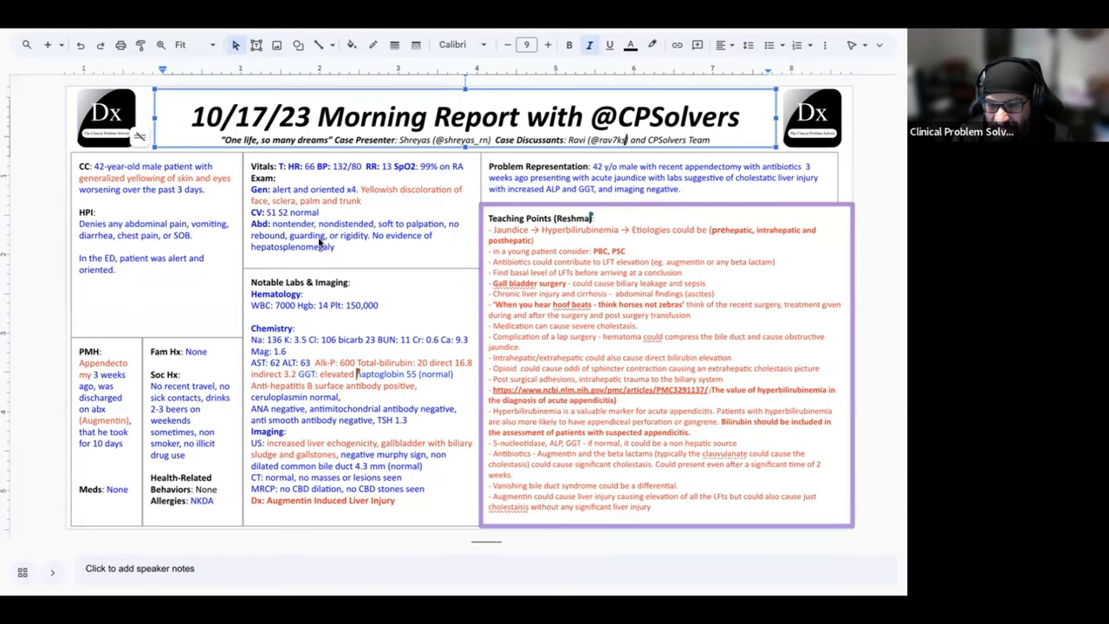
Edit the problem representation to say the patient was discharged with antibiotics after the recent appendectomy.
left_click(655, 177)
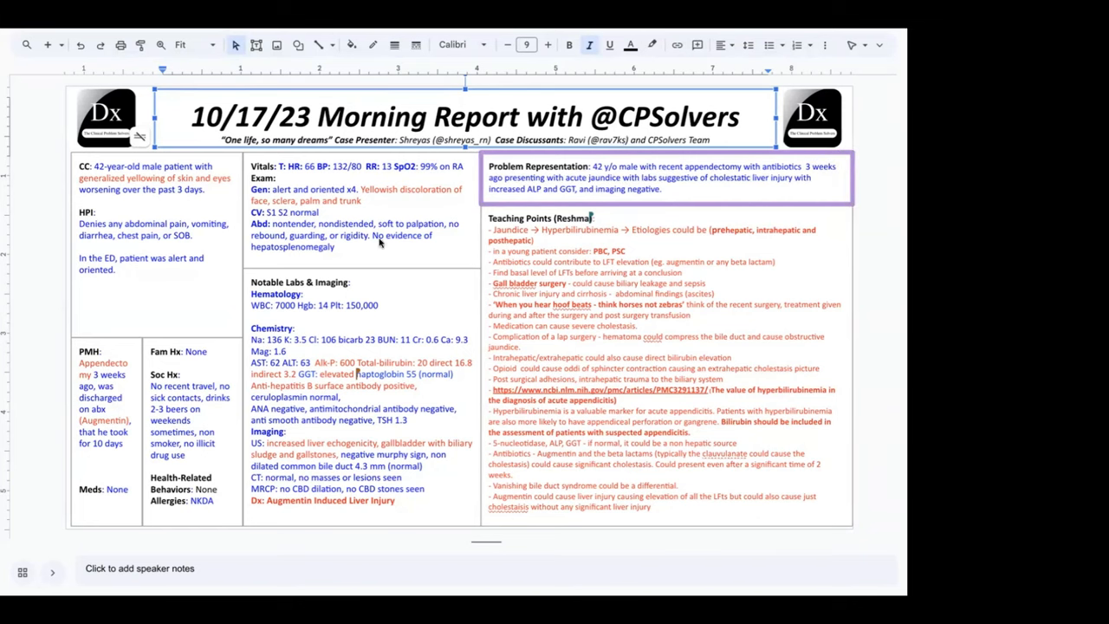
mouse_move(322, 115)
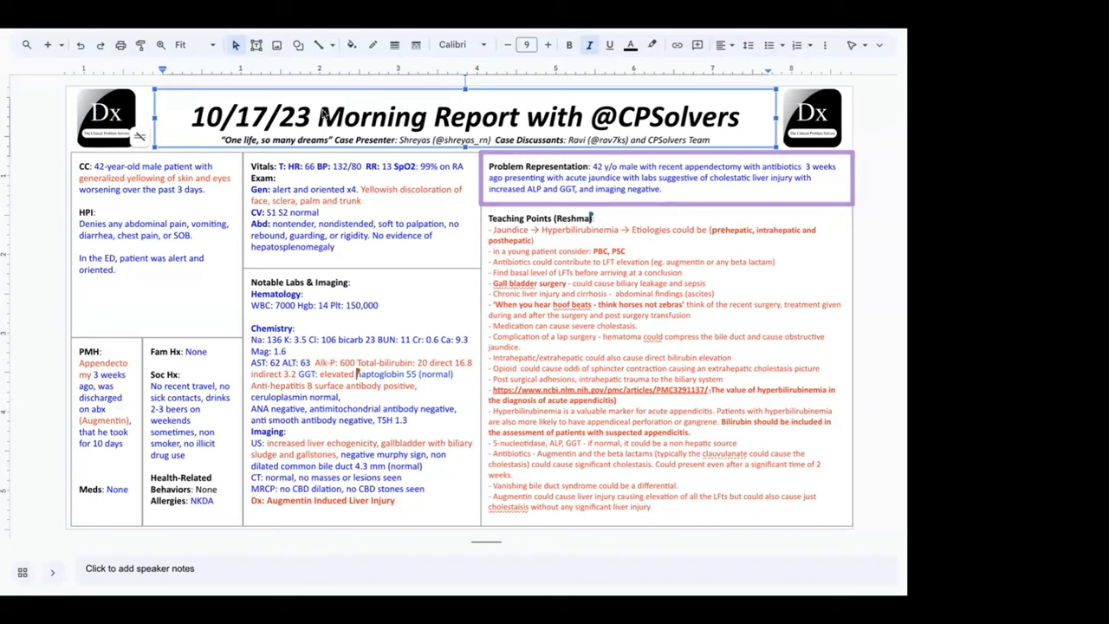
mouse_move(339, 302)
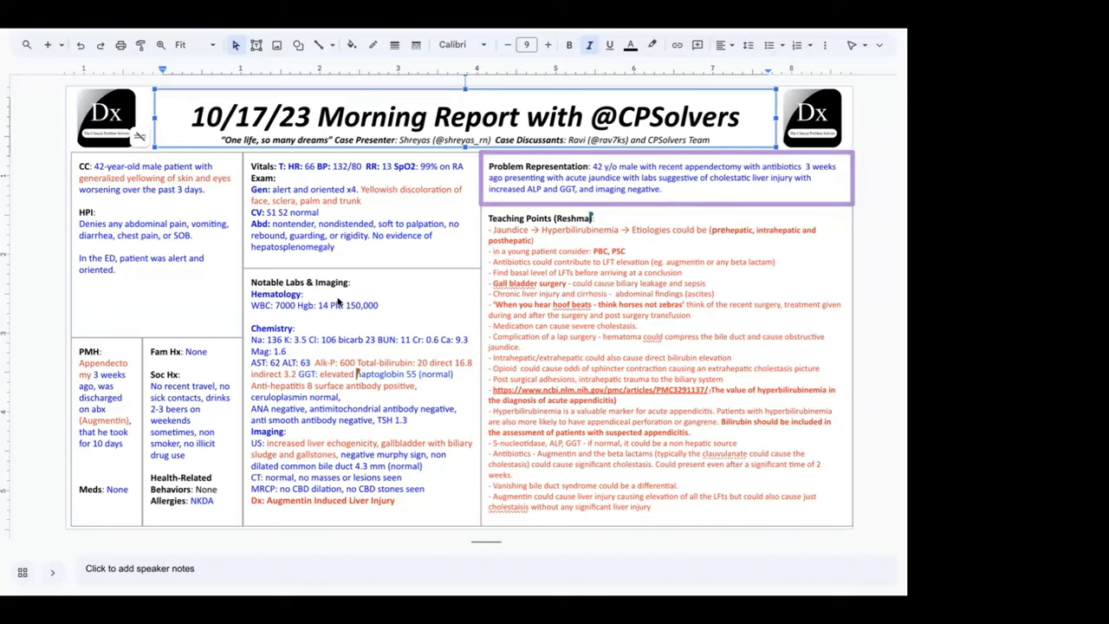
mouse_move(563, 422)
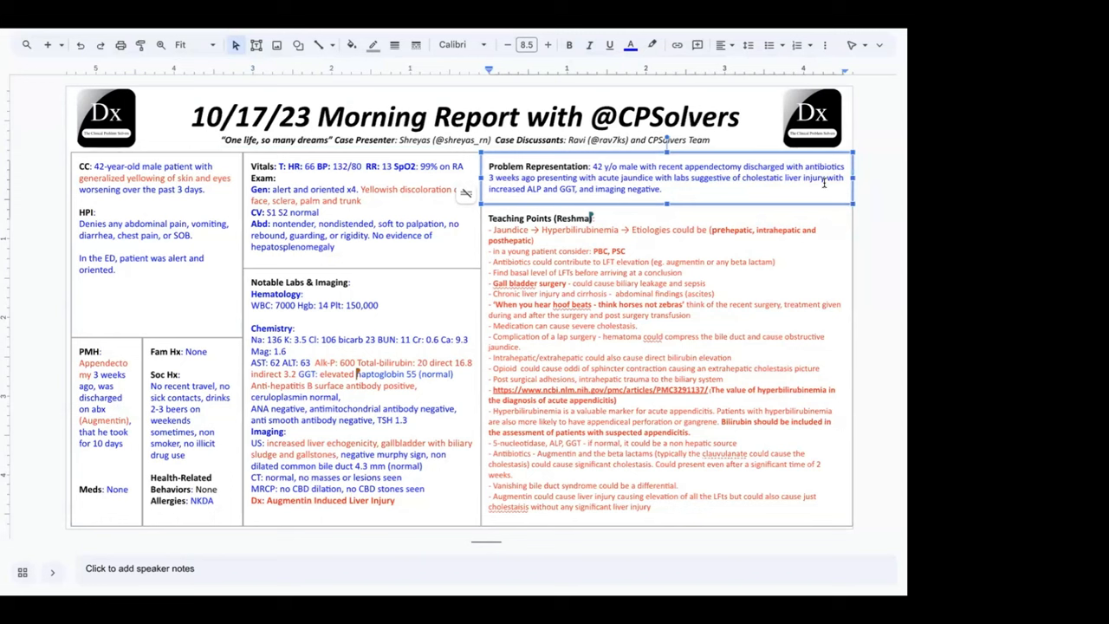
mouse_move(576, 166)
type(",")
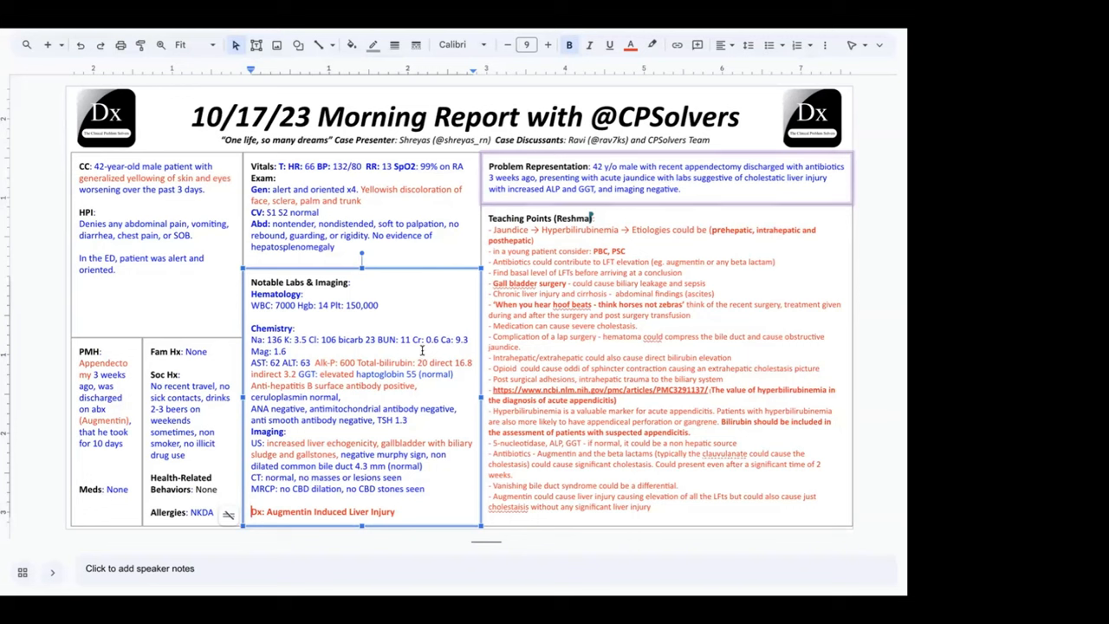
mouse_move(458, 324)
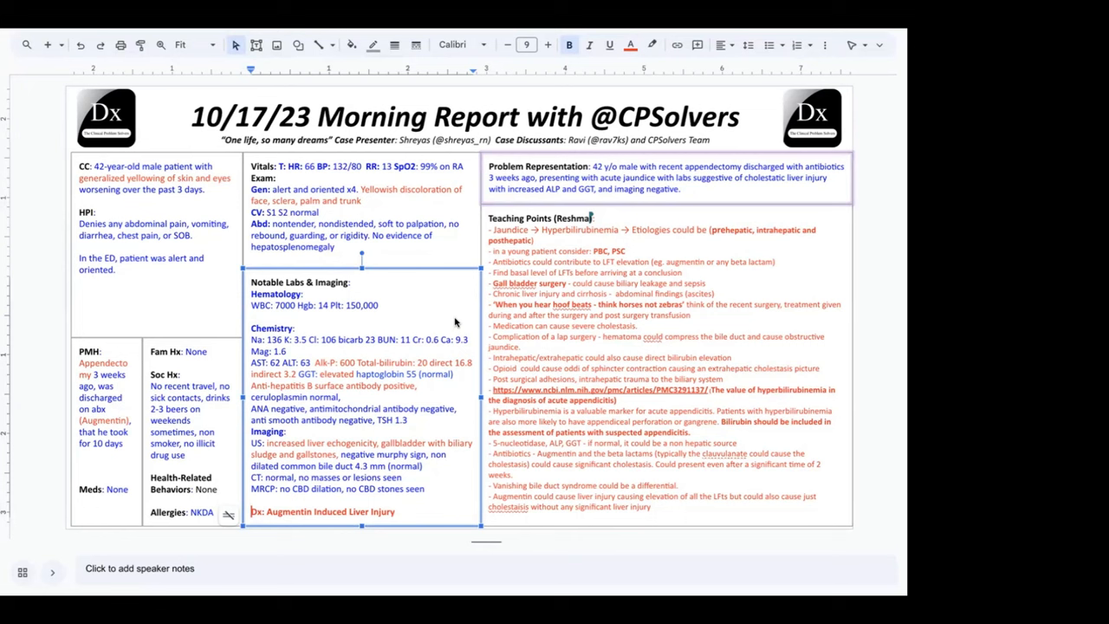
mouse_move(418, 291)
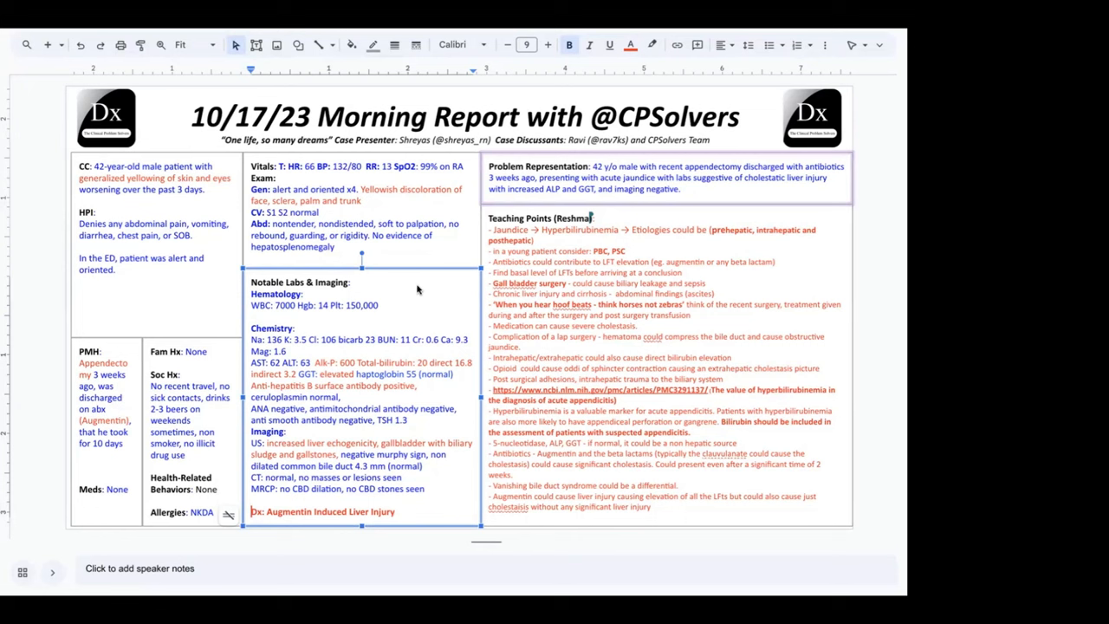
mouse_move(260, 114)
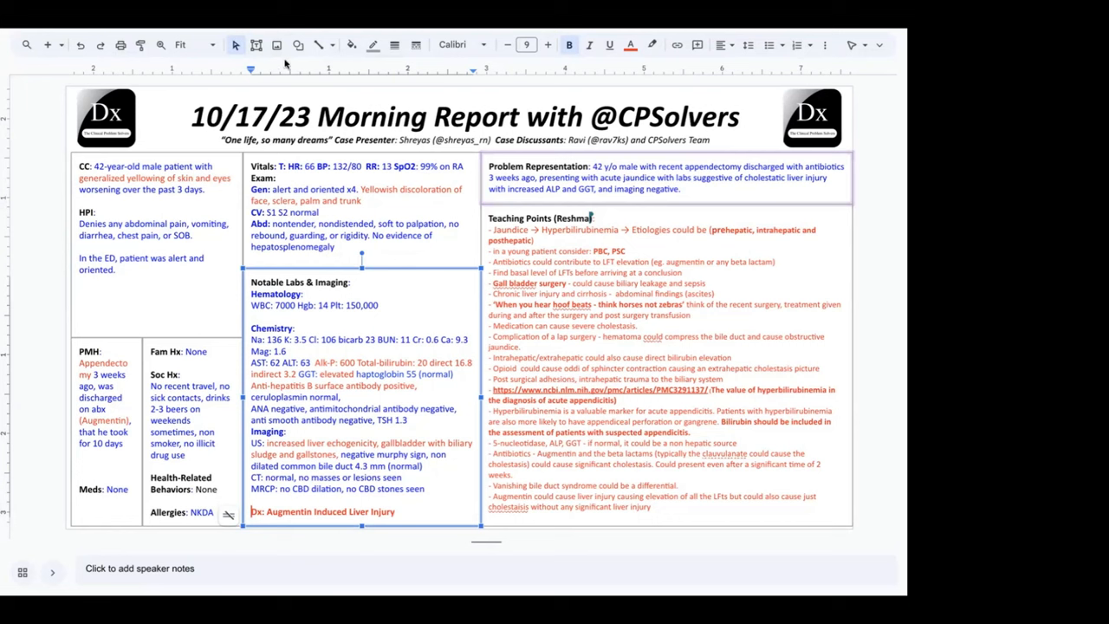
mouse_move(388, 338)
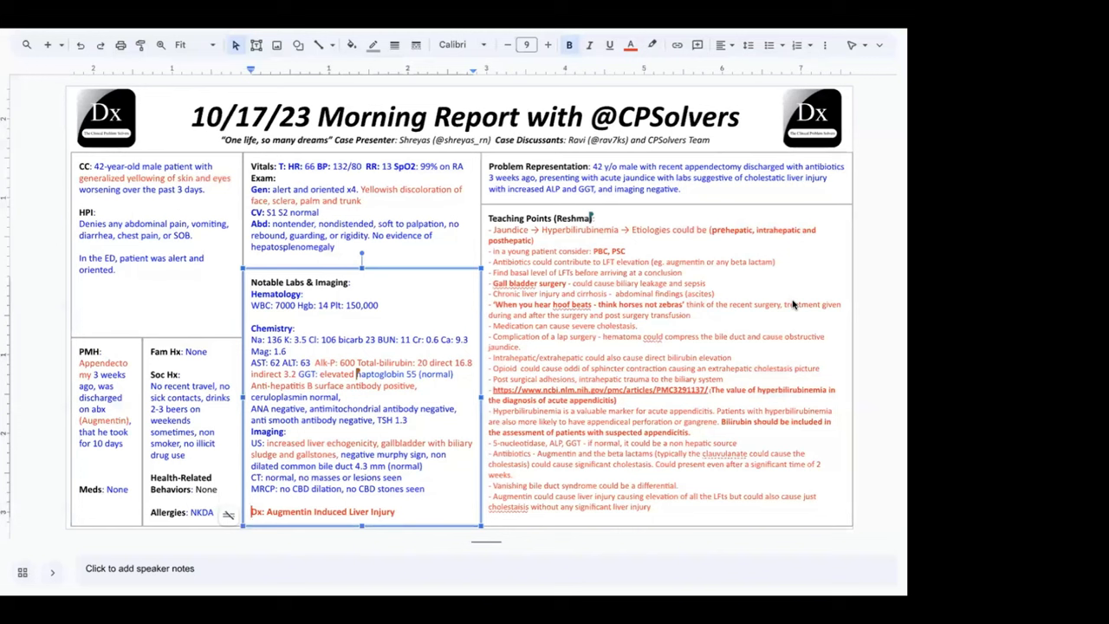
mouse_move(350, 509)
type("Cholestatic ")
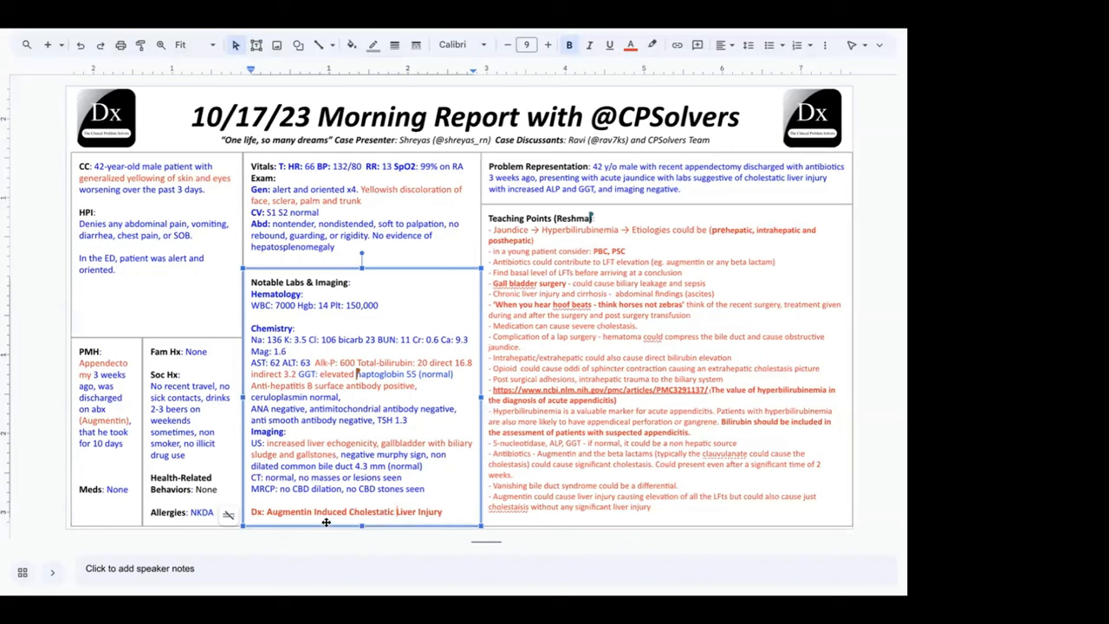
mouse_move(391, 506)
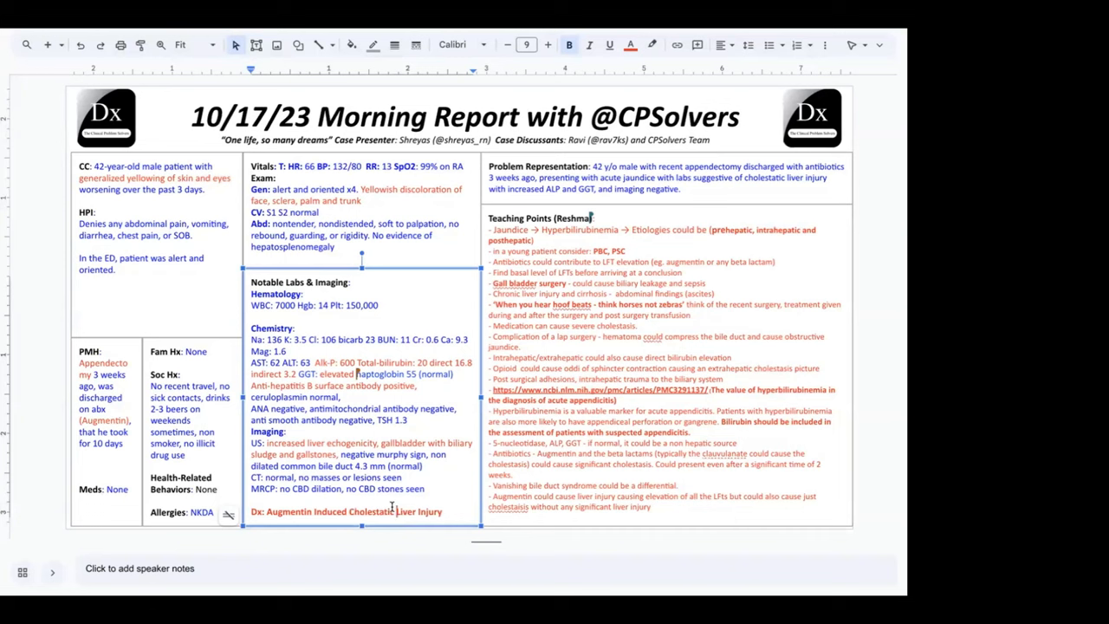
mouse_move(395, 506)
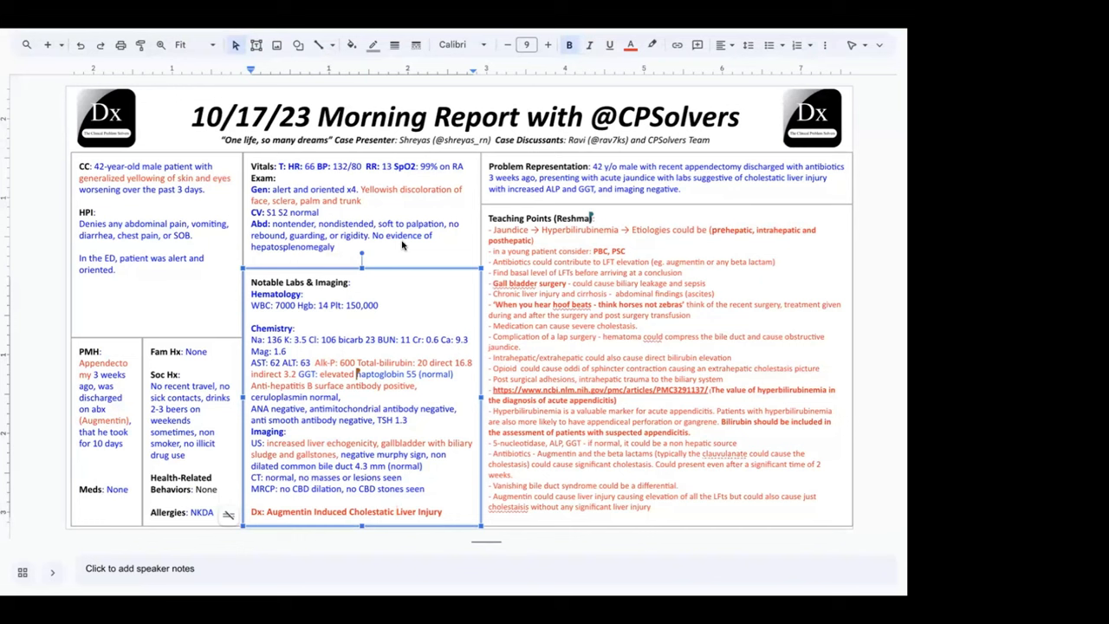
mouse_move(440, 188)
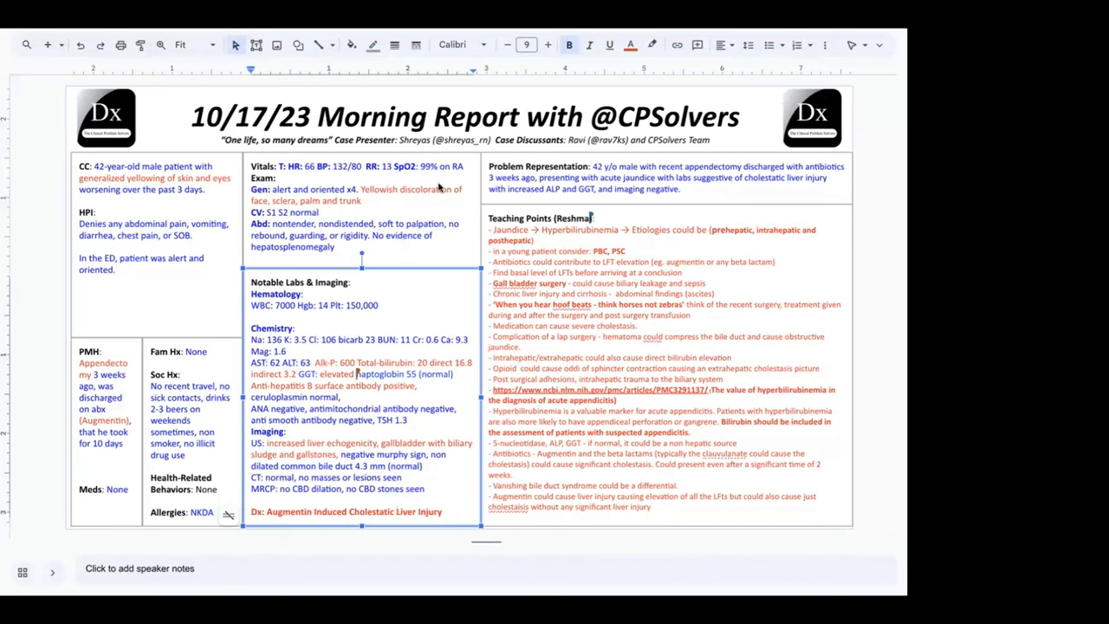